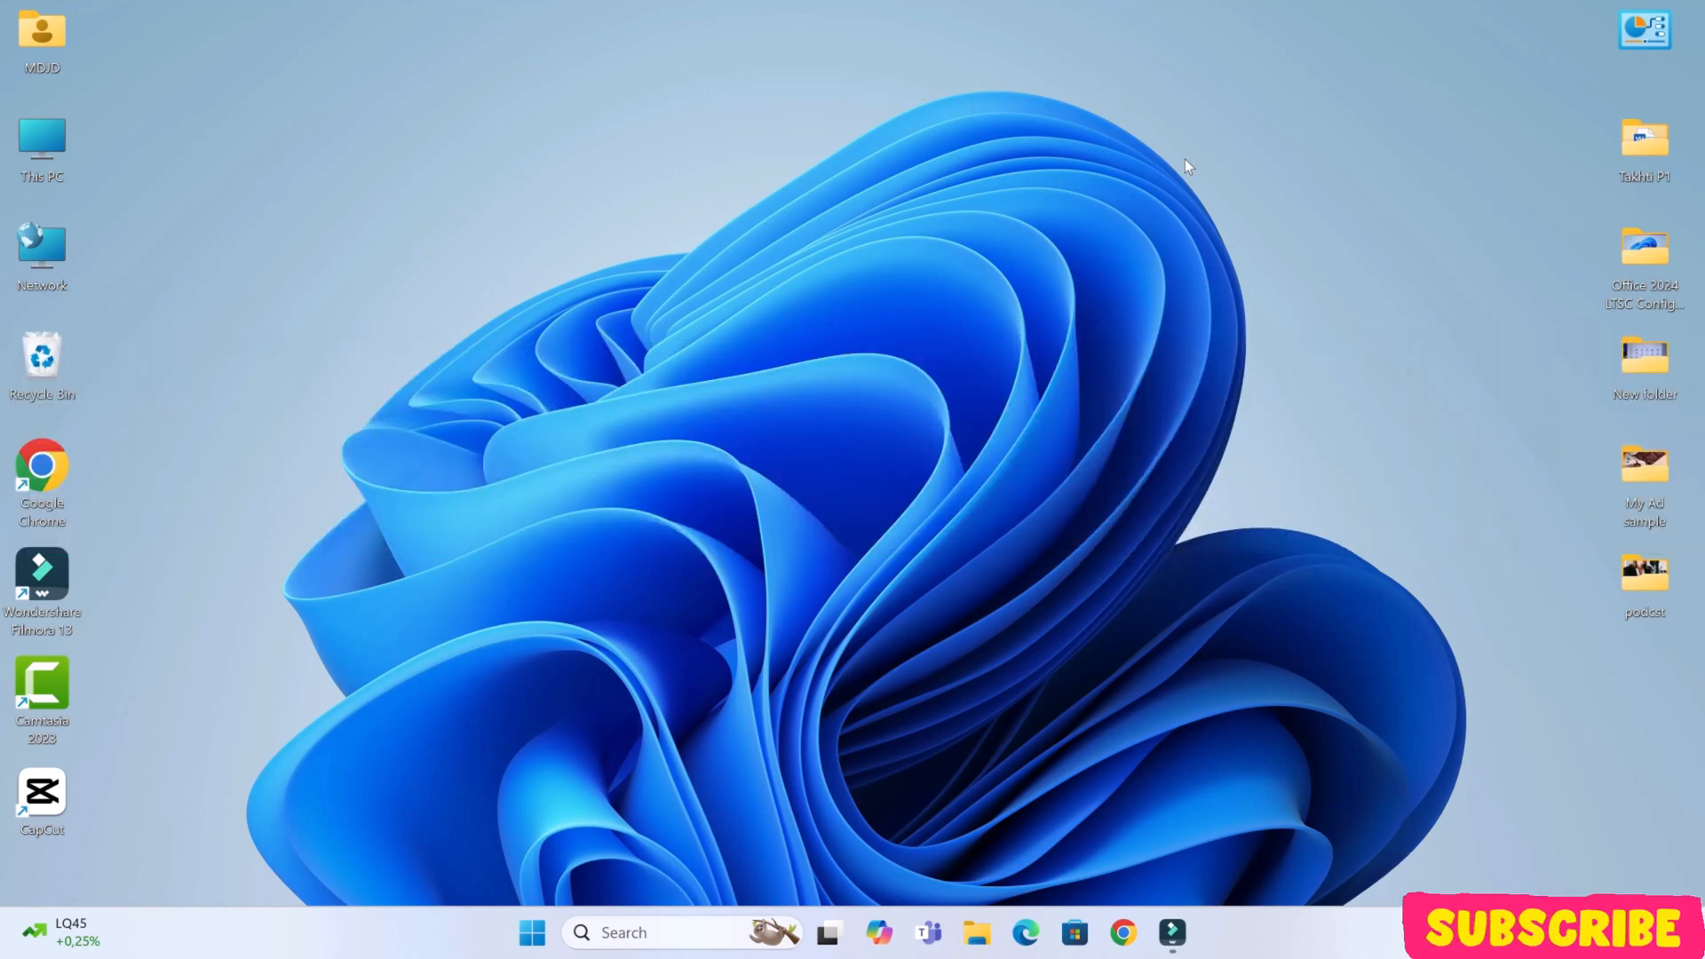
pyautogui.moveTo(739, 574)
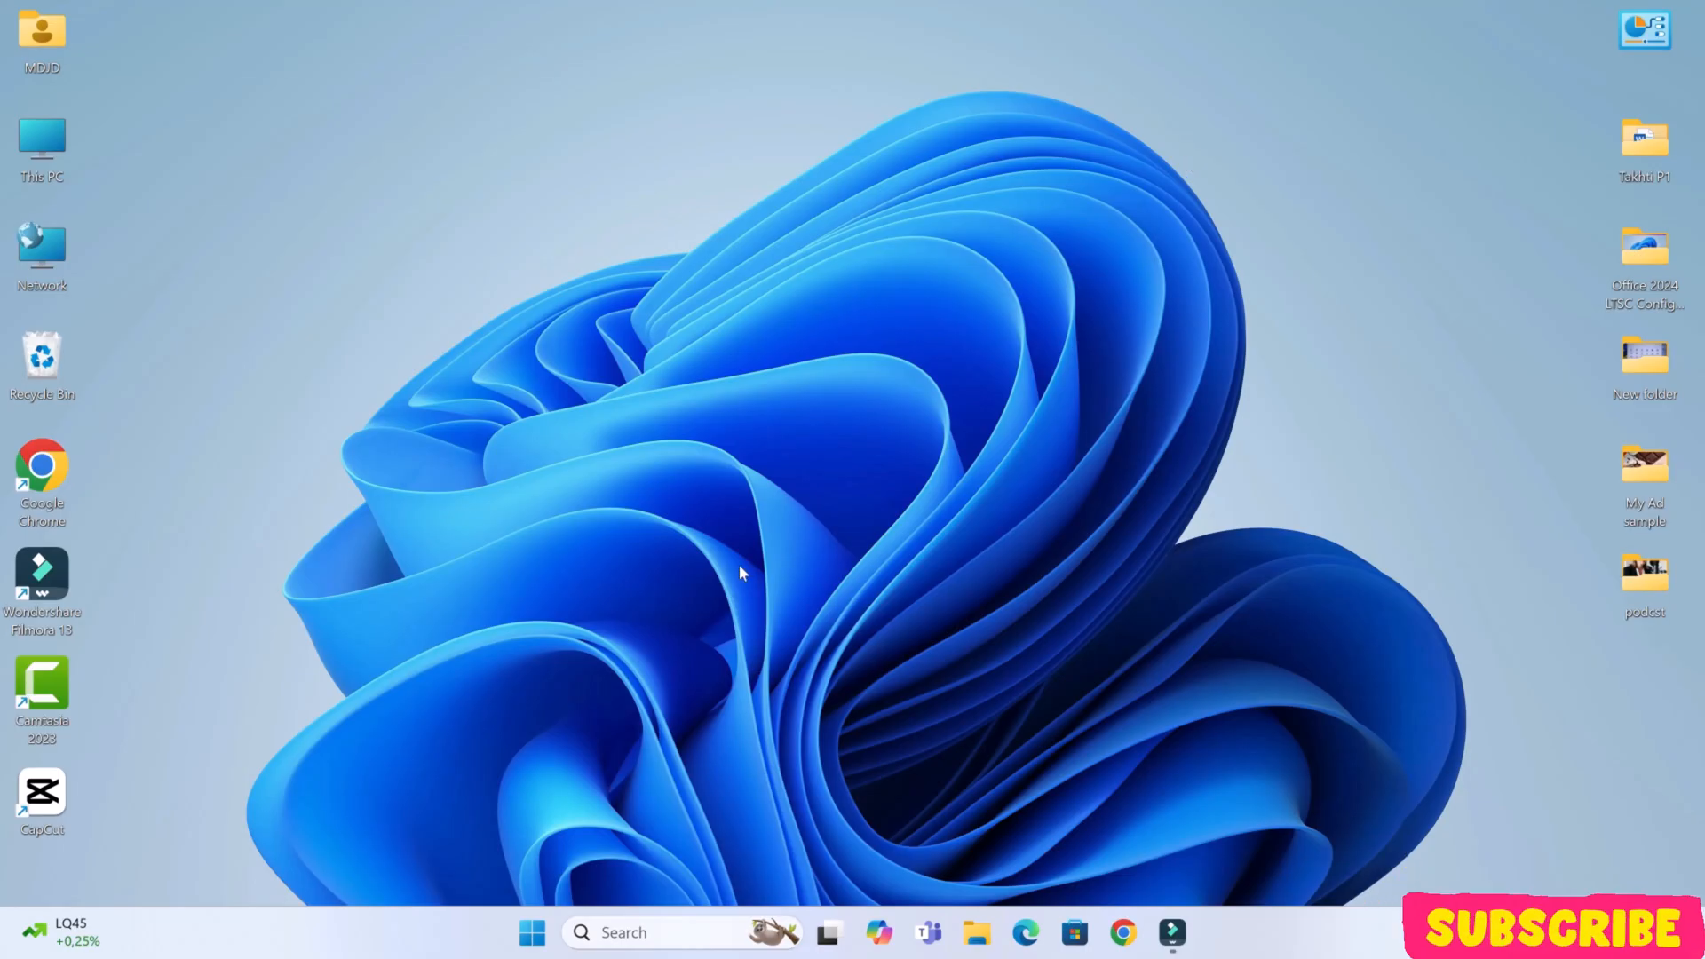
# - Search Google for 'office deployment tool' in a new Chrome tab
pyautogui.click(531, 933)
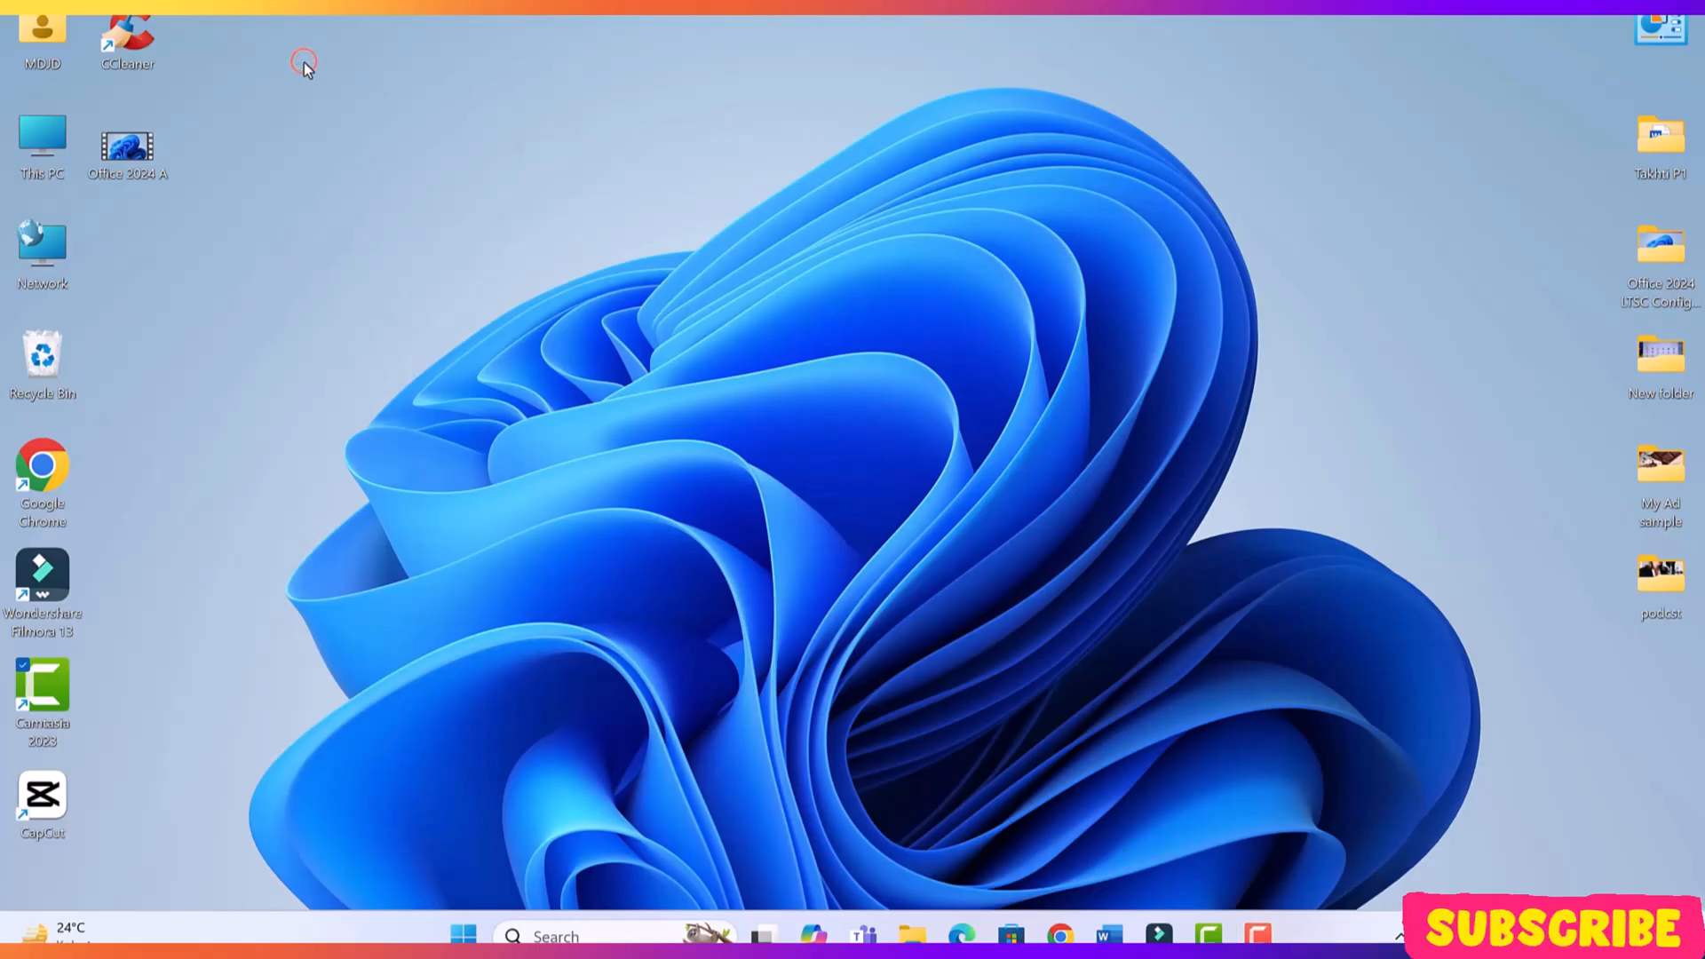
pyautogui.moveTo(972, 532)
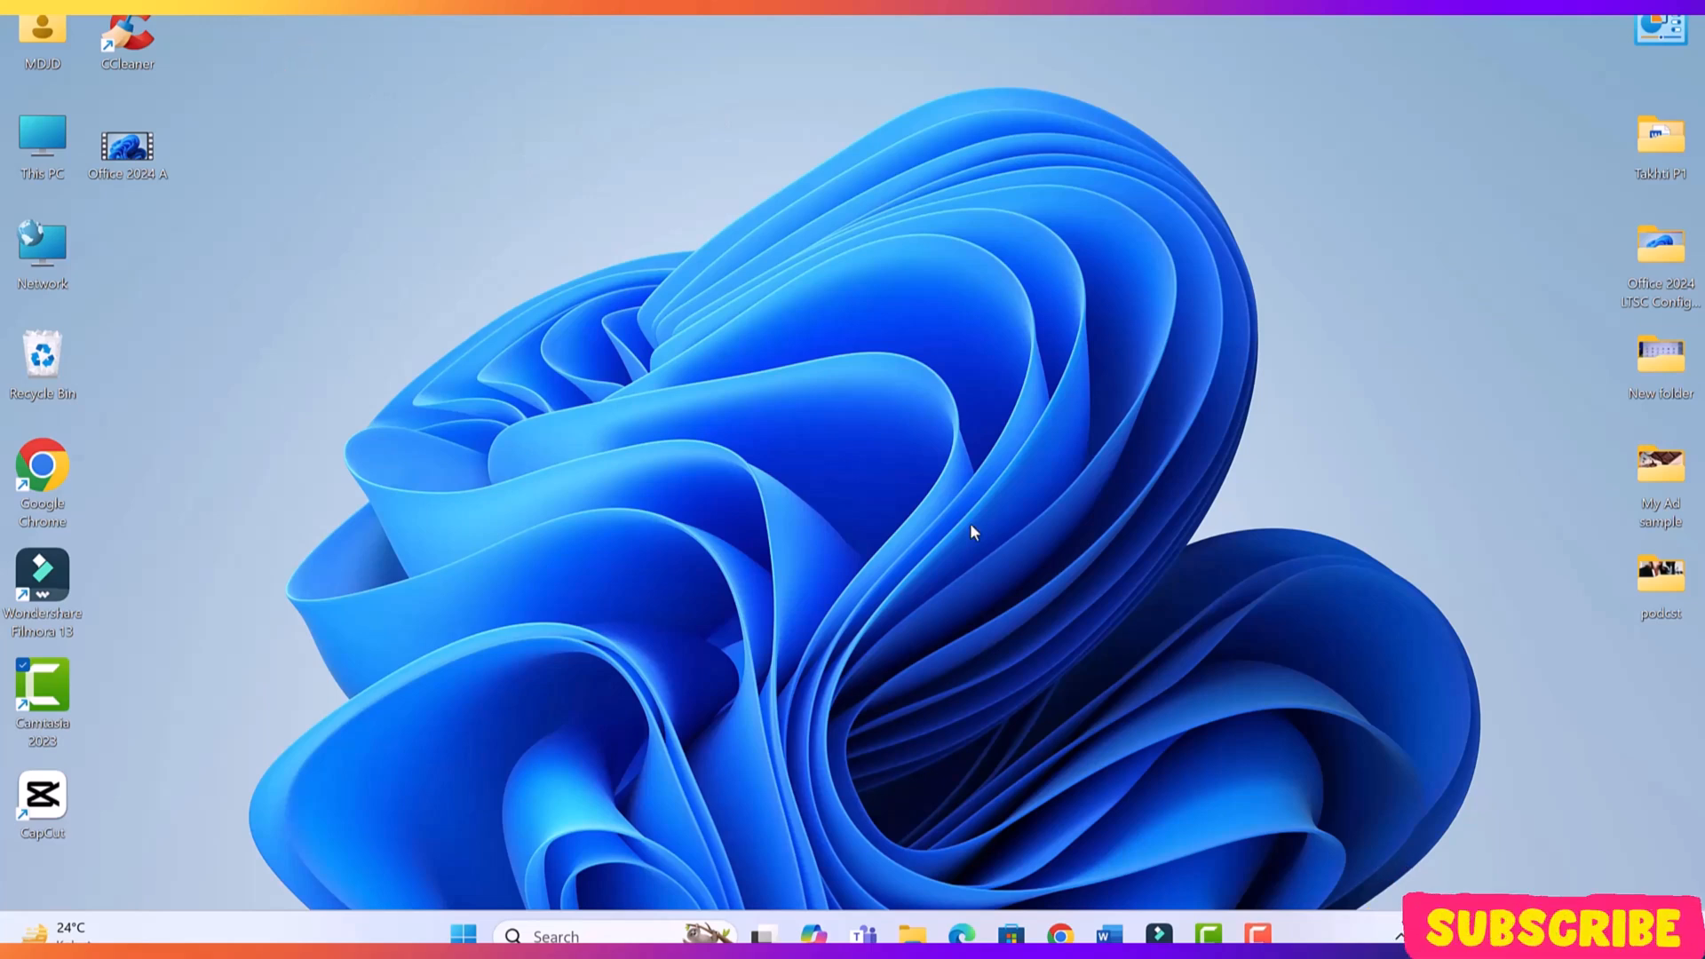
pyautogui.moveTo(1048, 923)
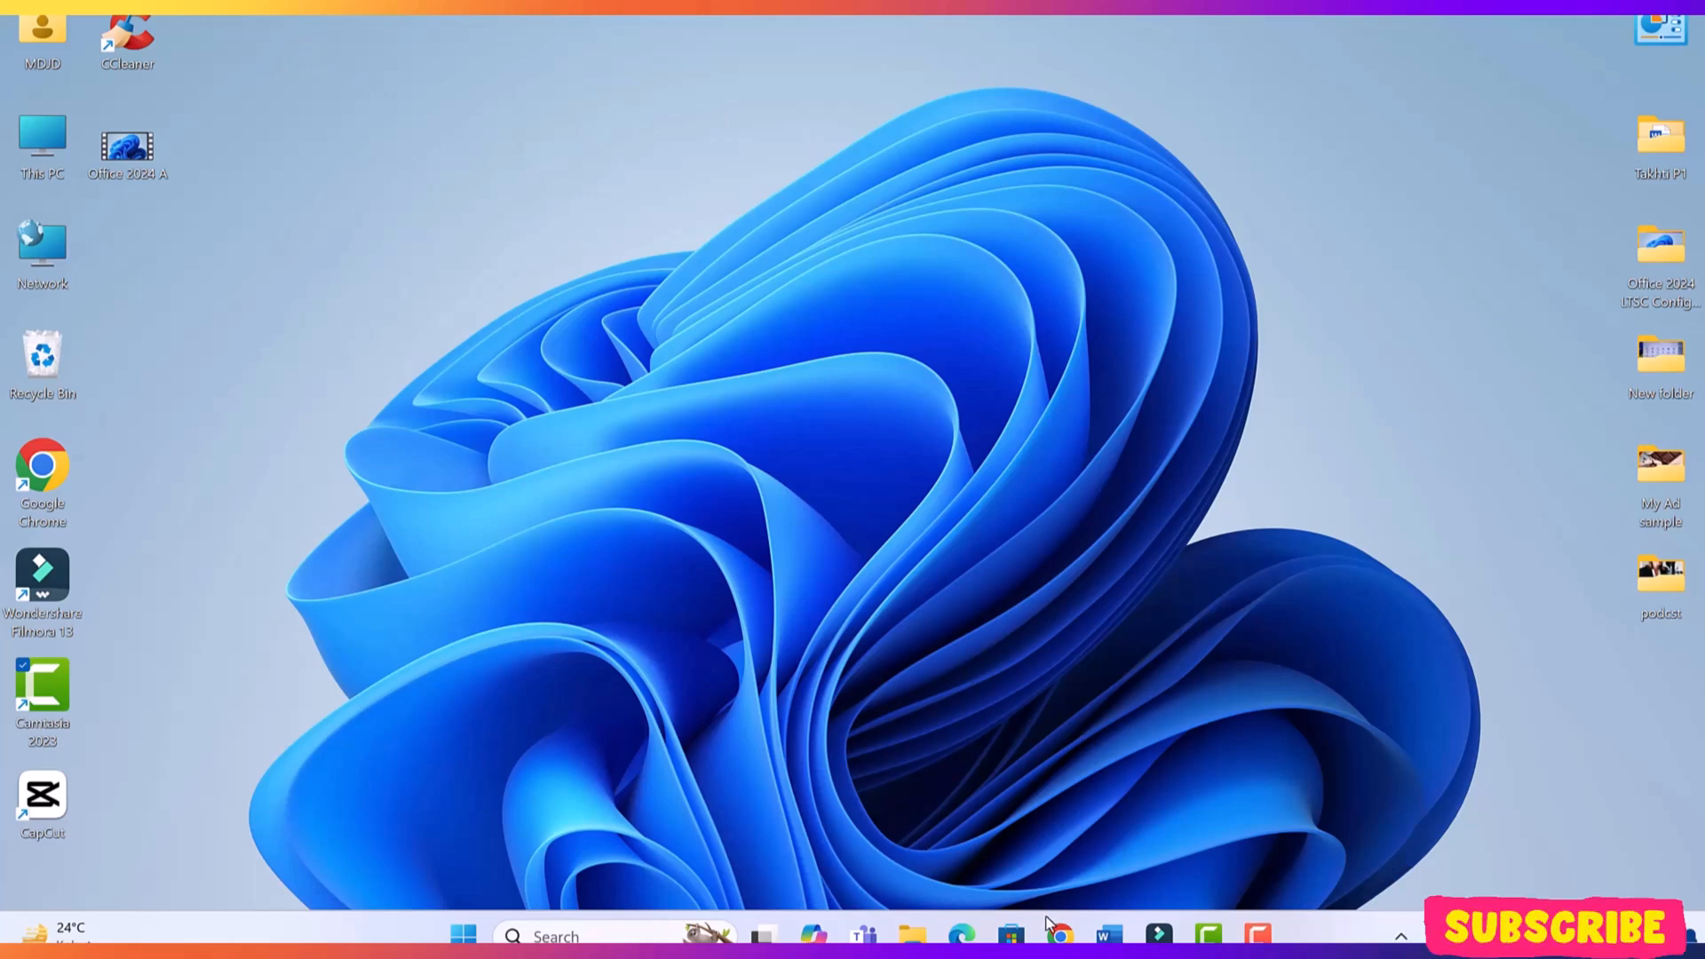
pyautogui.moveTo(1059, 936)
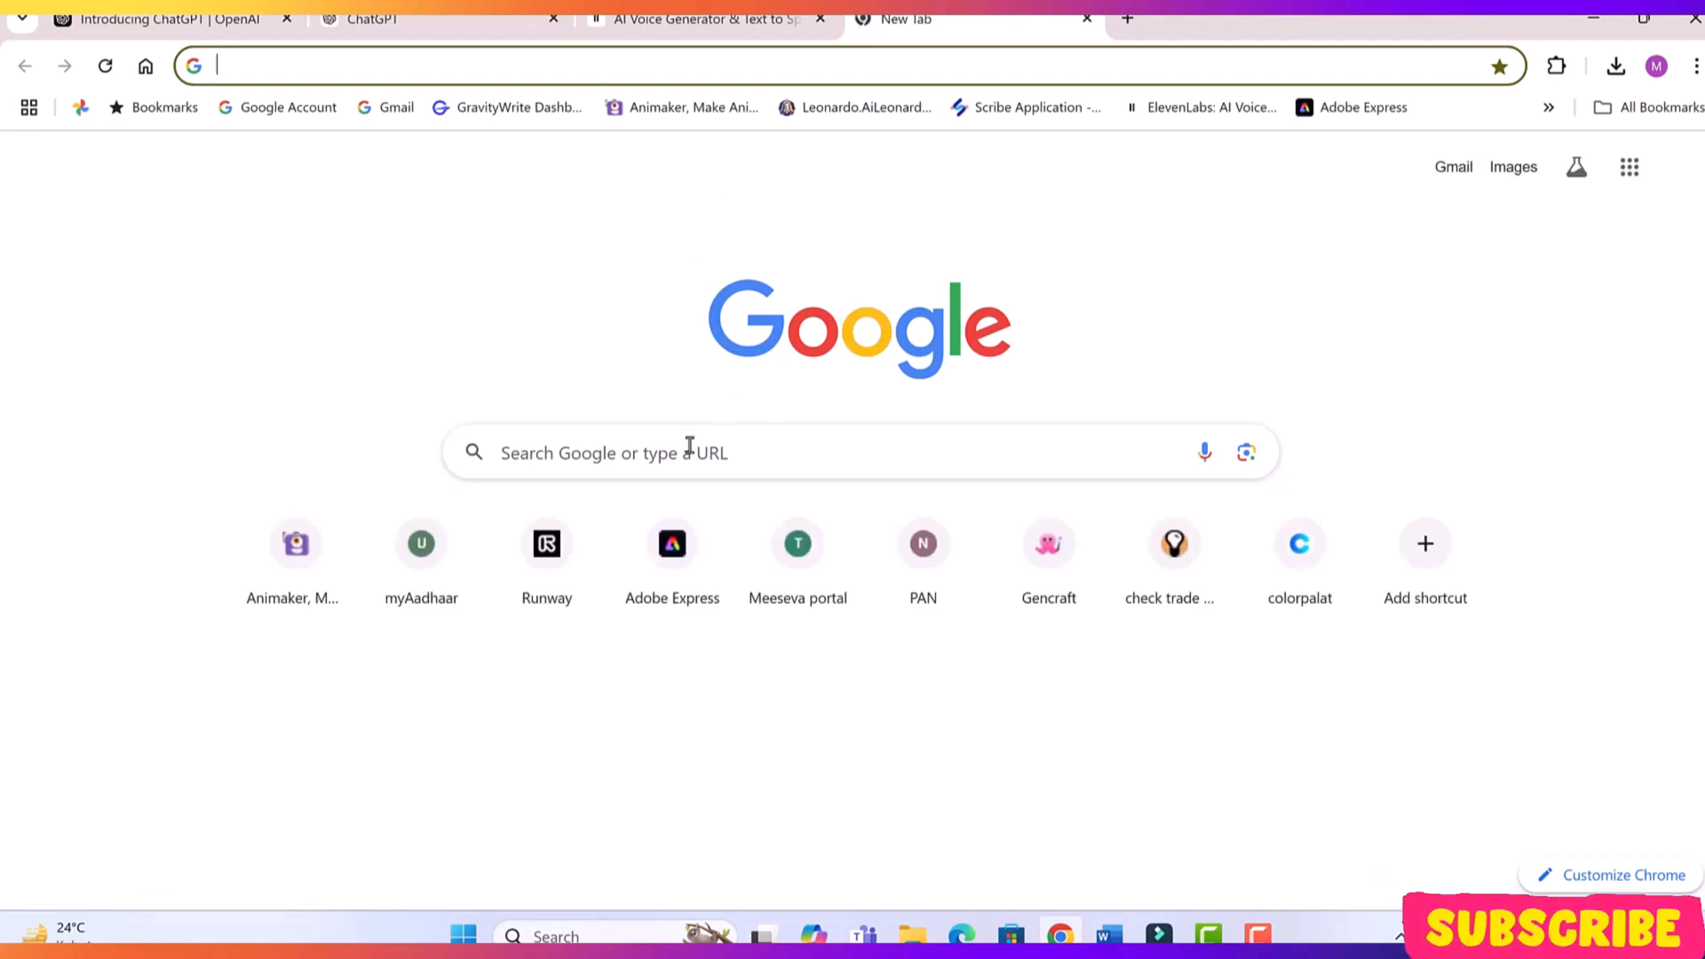
pyautogui.moveTo(664, 435)
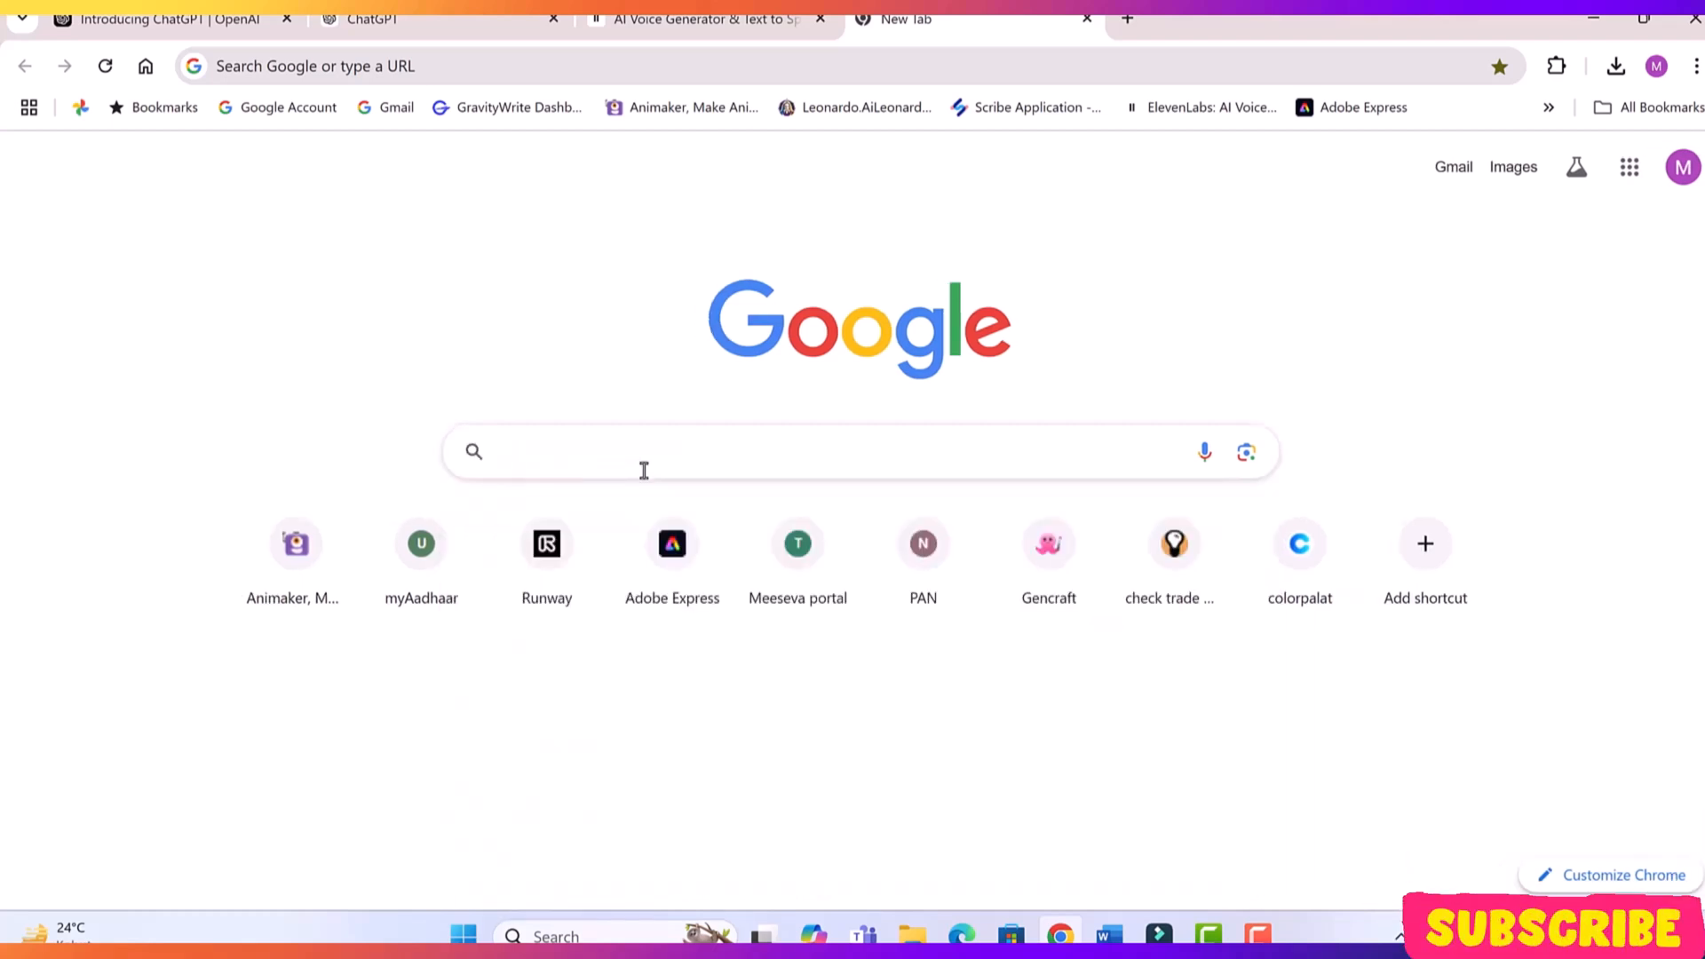
pyautogui.write('office deployment tool')
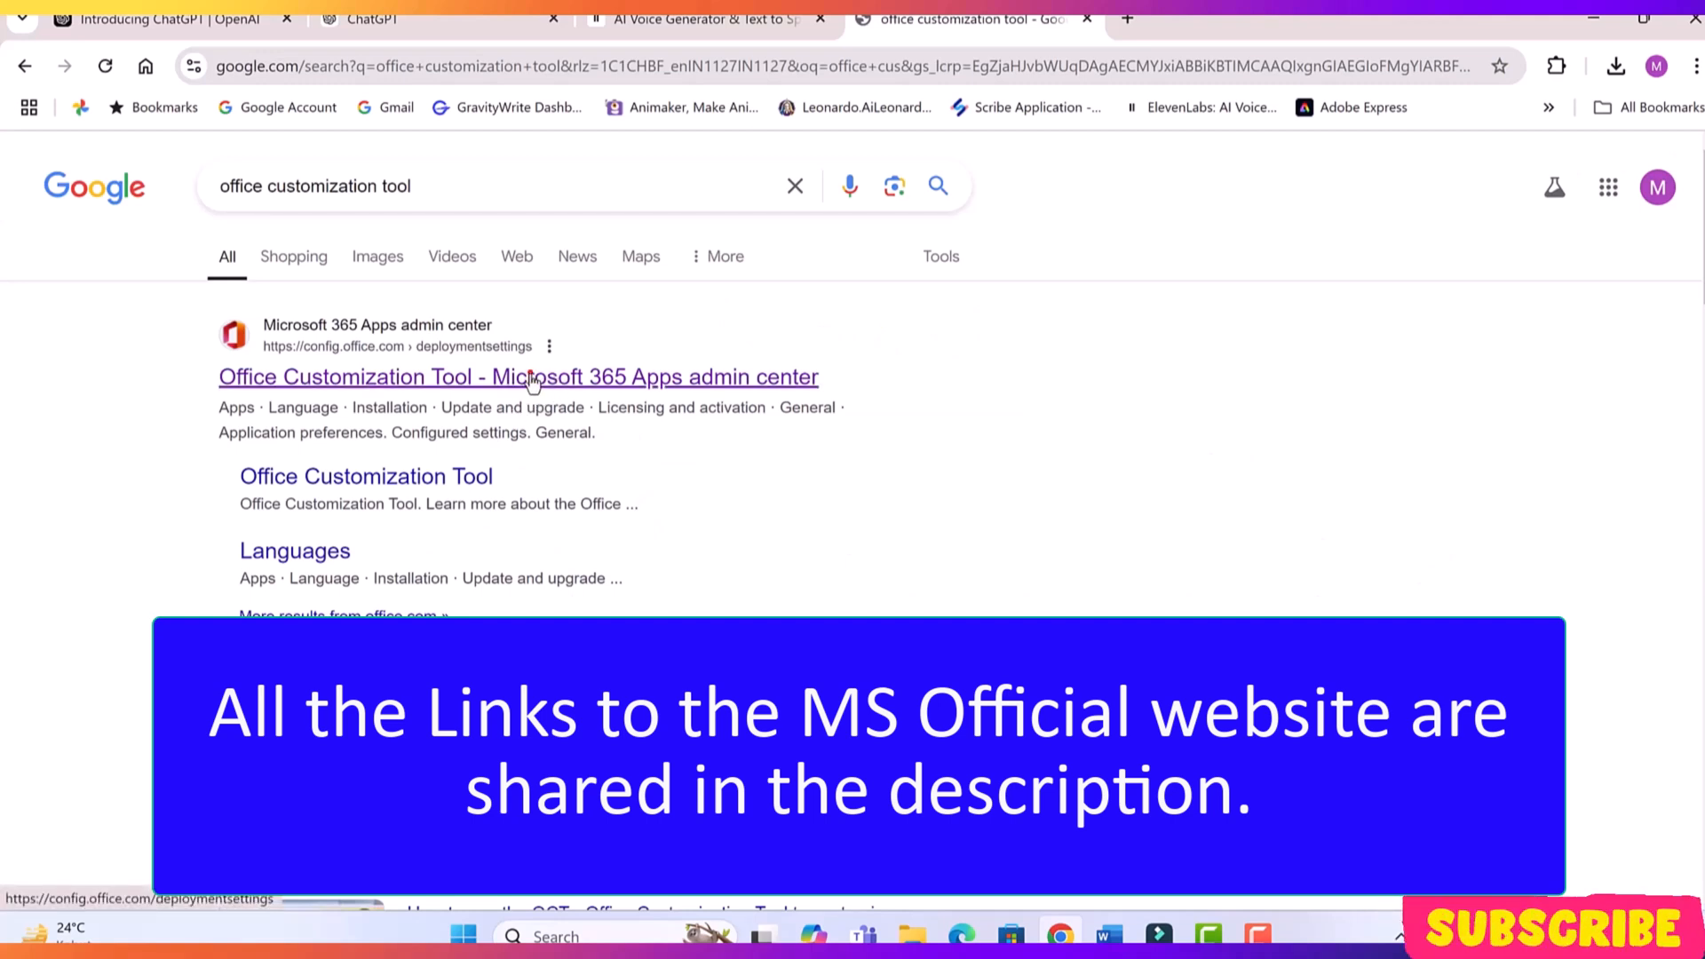
# - Open the Office Customization Tool deployment settings and choose 64-bit architecture, then reach Products
pyautogui.click(518, 376)
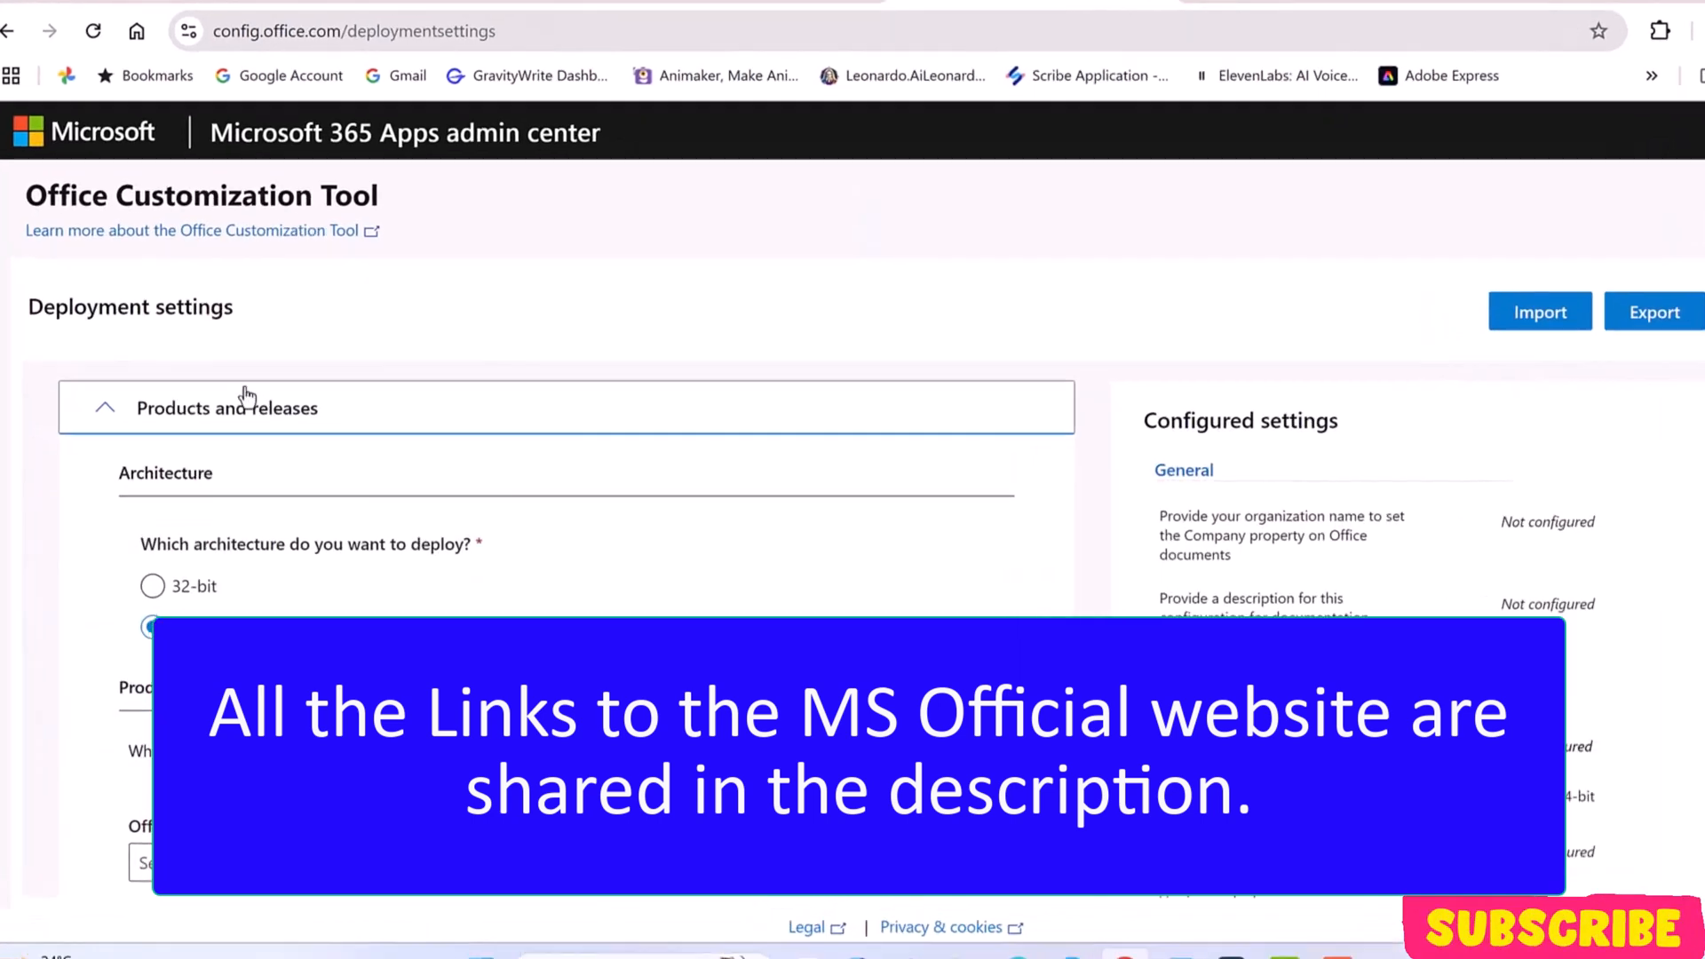
pyautogui.click(153, 627)
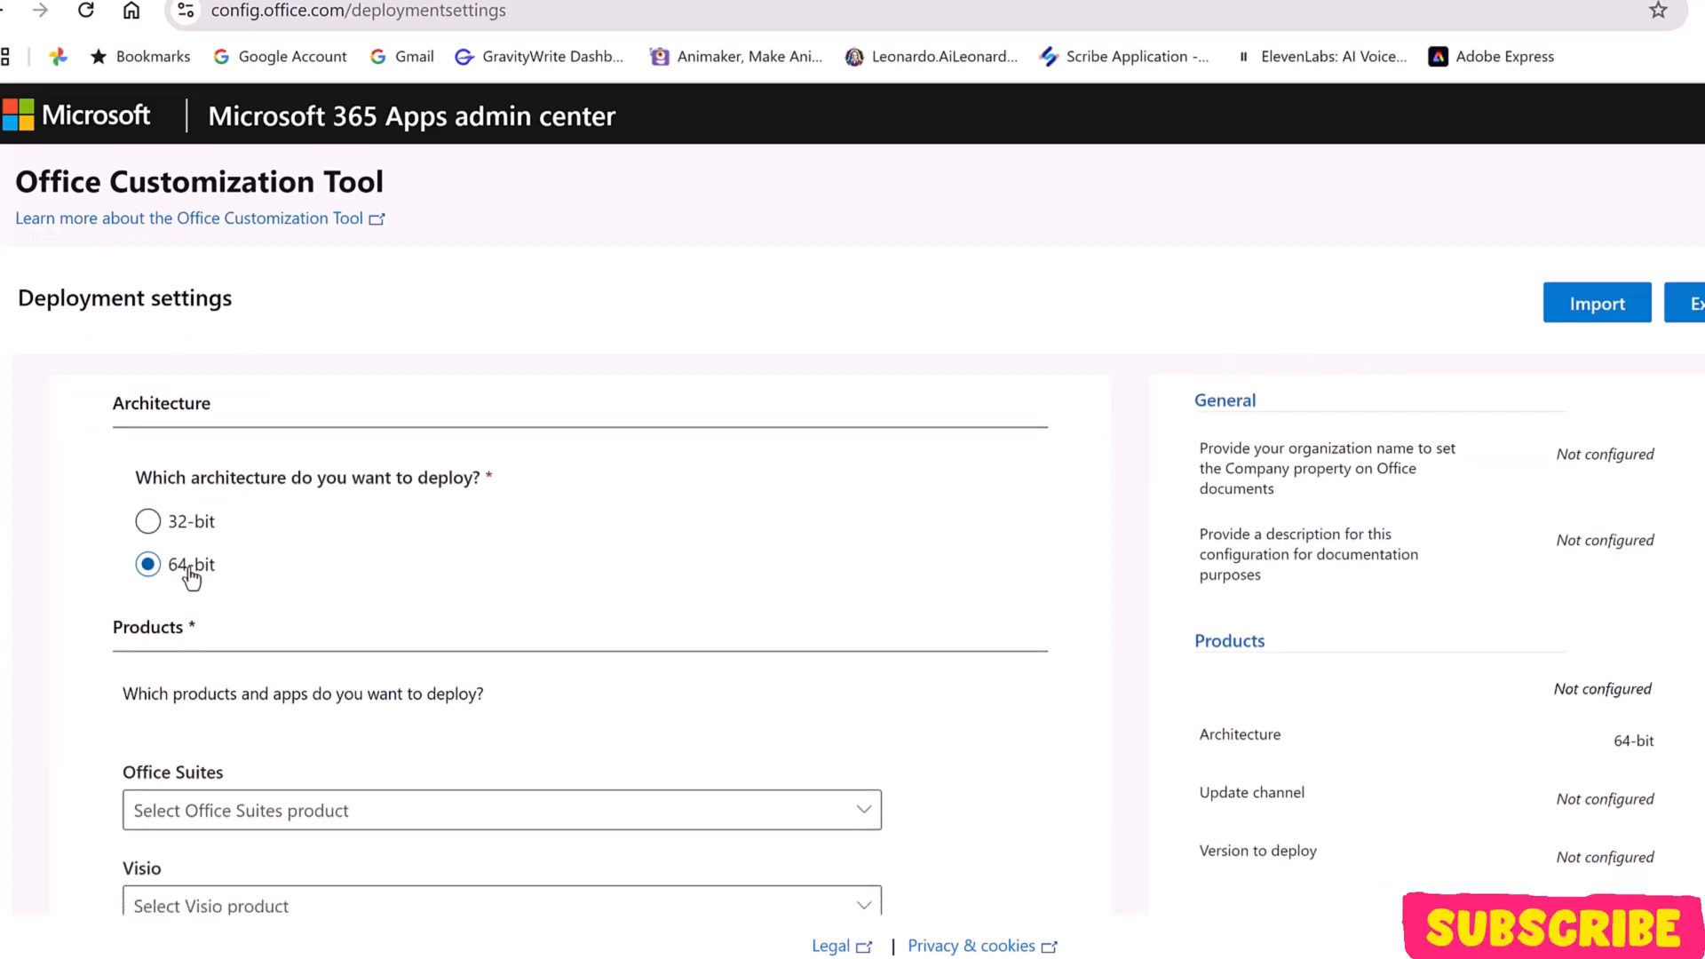
pyautogui.click(147, 520)
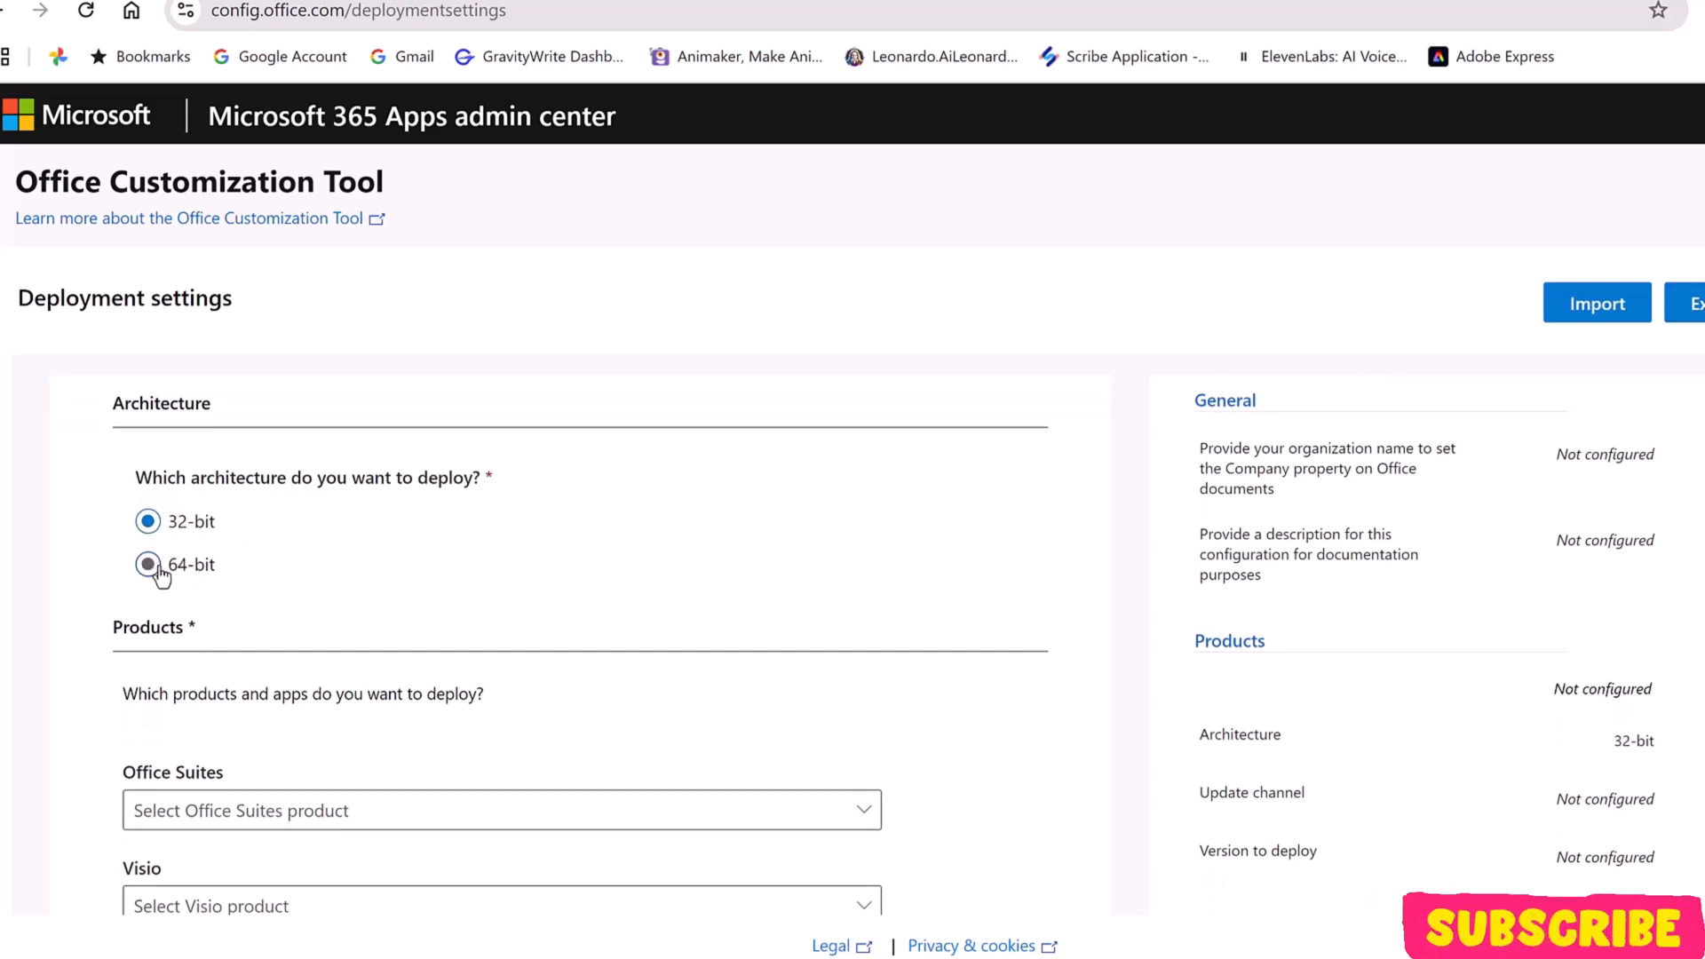
pyautogui.click(147, 565)
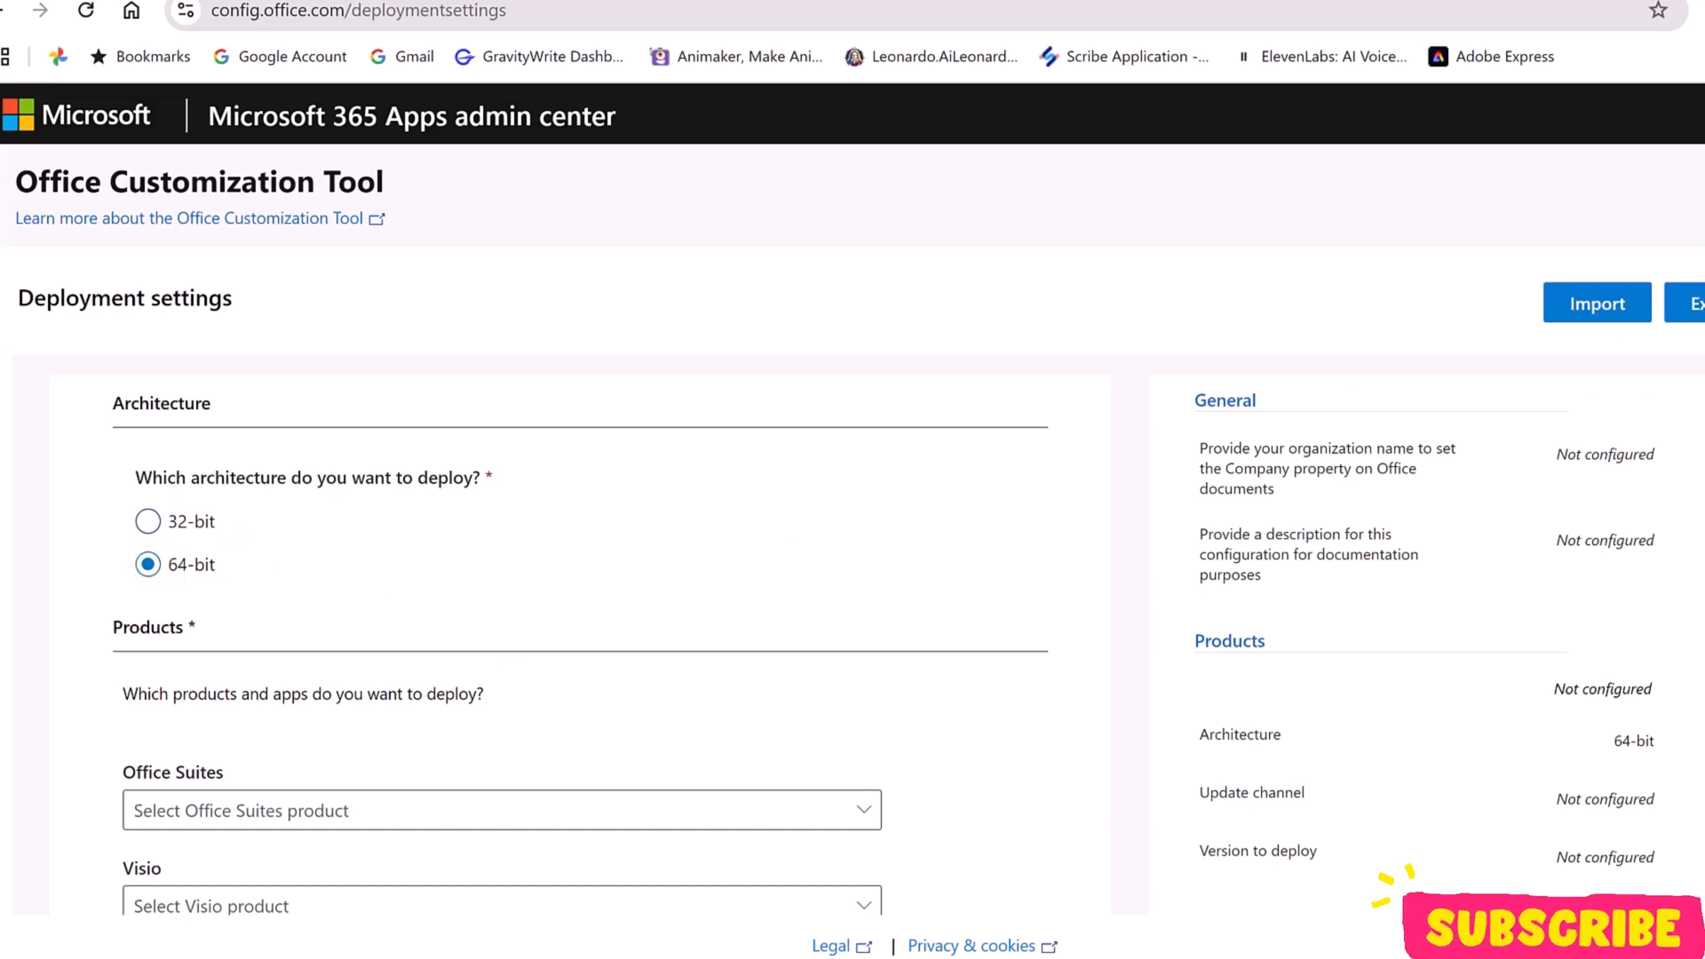
pyautogui.scroll(-3)
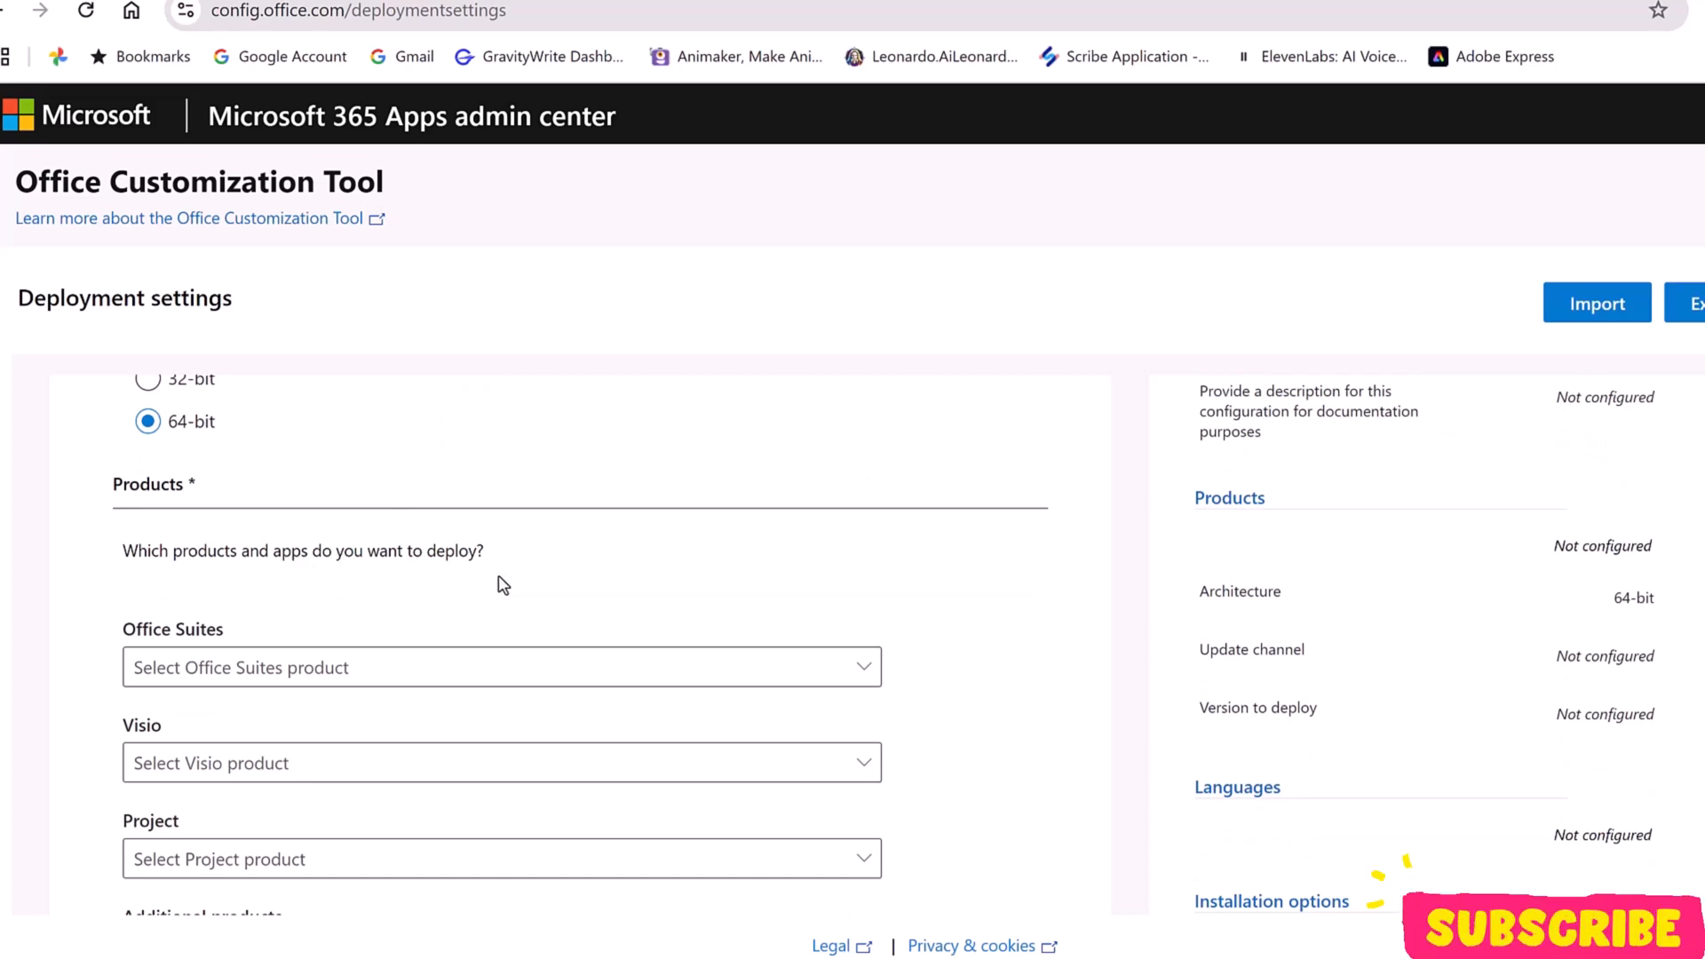
pyautogui.moveTo(1602, 522)
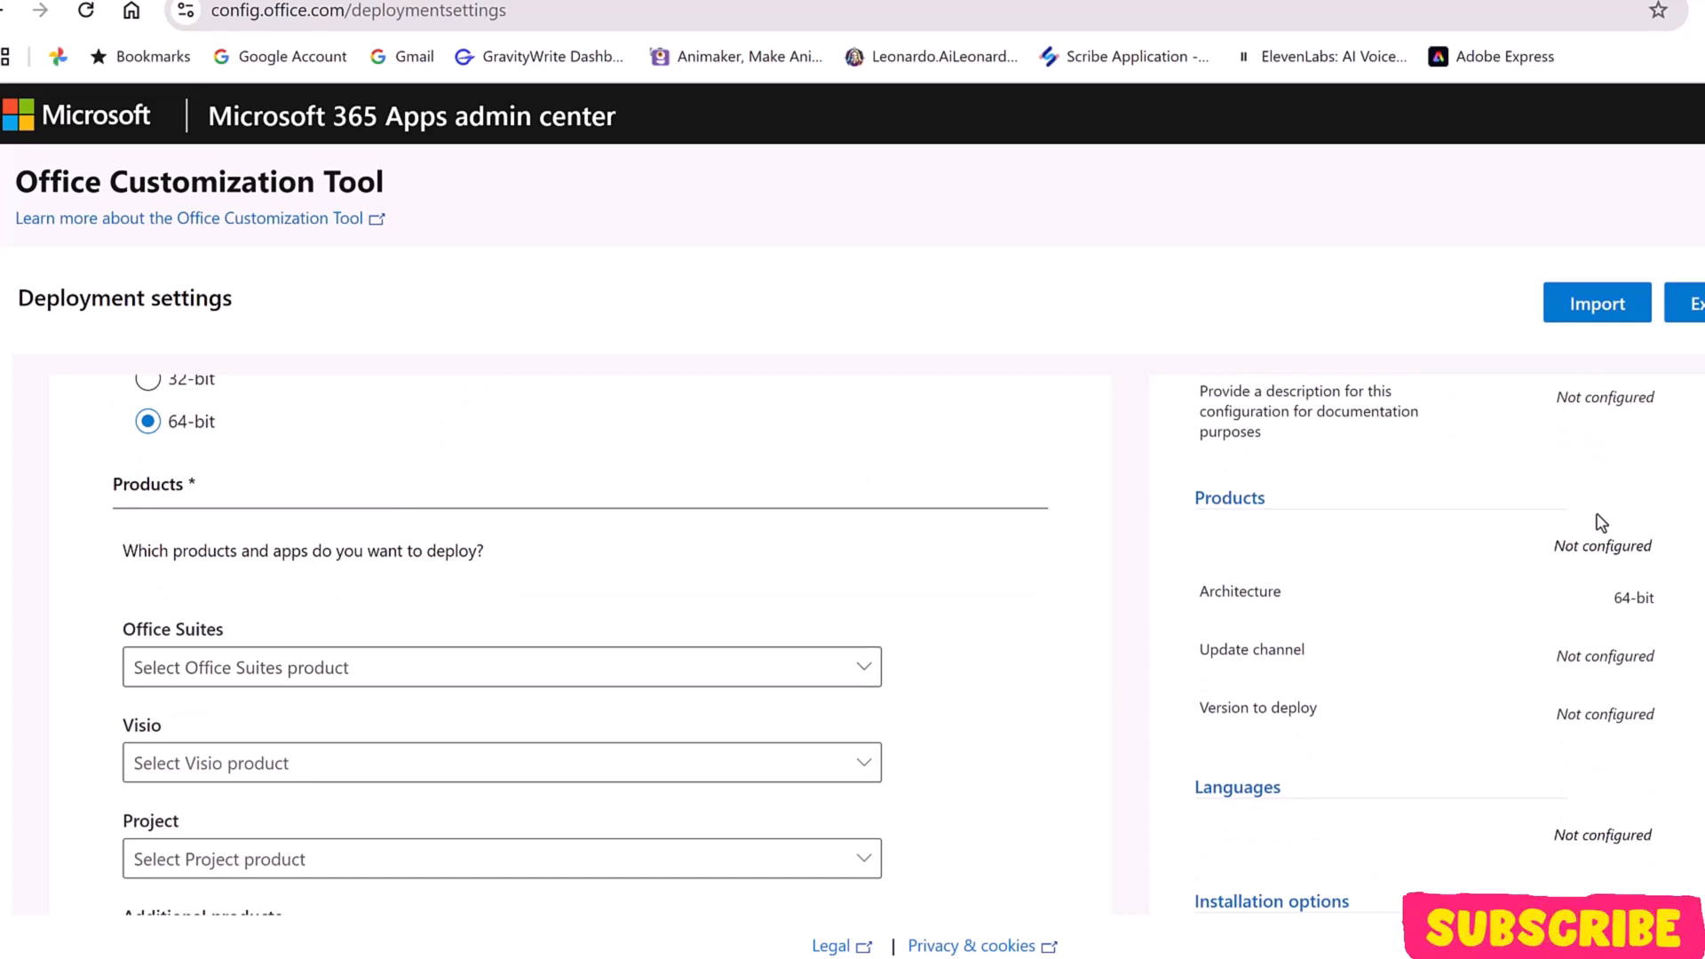
pyautogui.scroll(-3)
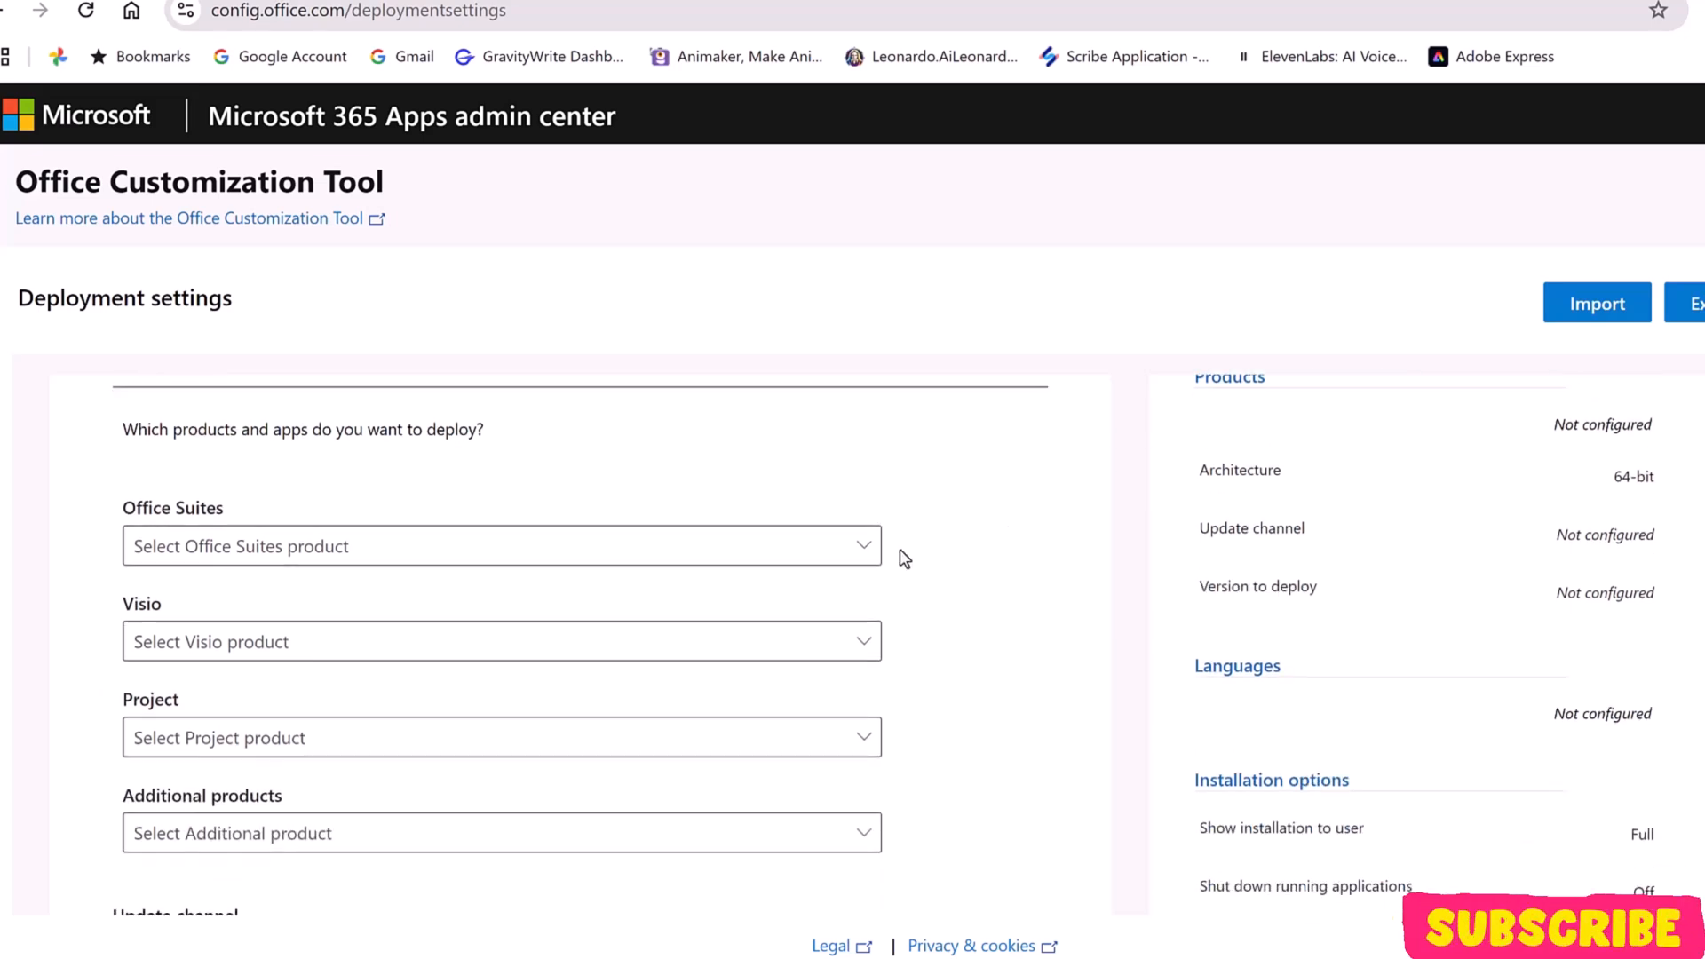
# - Select Office LTSC Professional Plus 2024 - Volume License as the Office suite
pyautogui.click(864, 545)
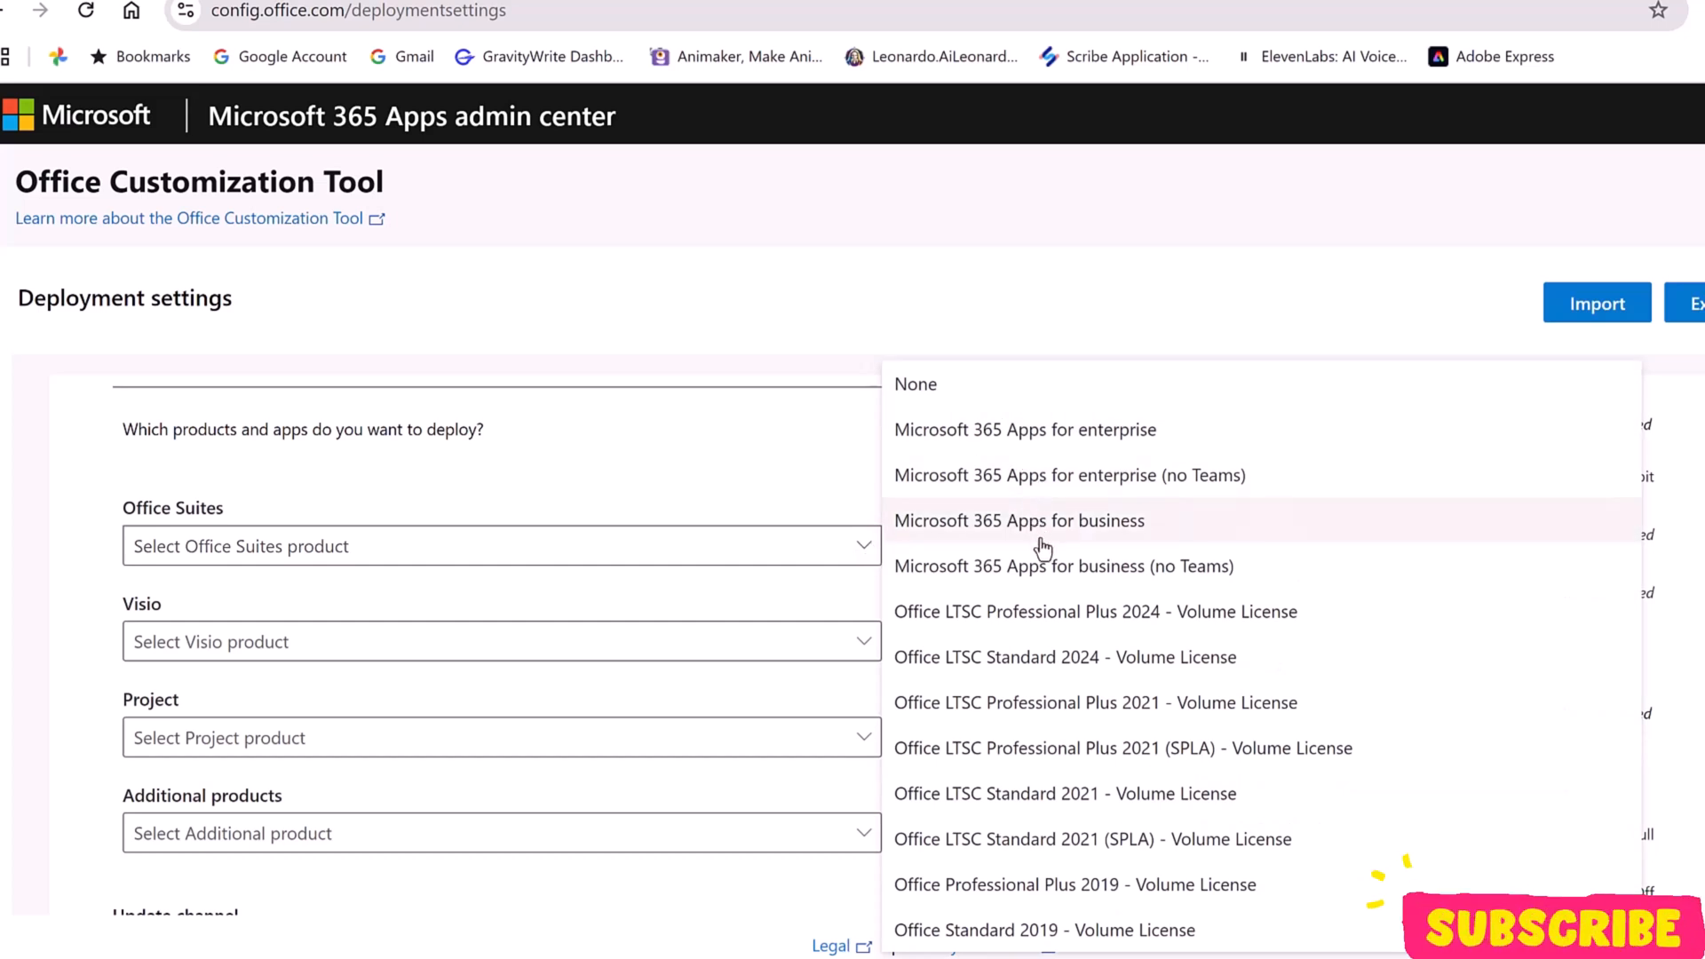
pyautogui.moveTo(984, 626)
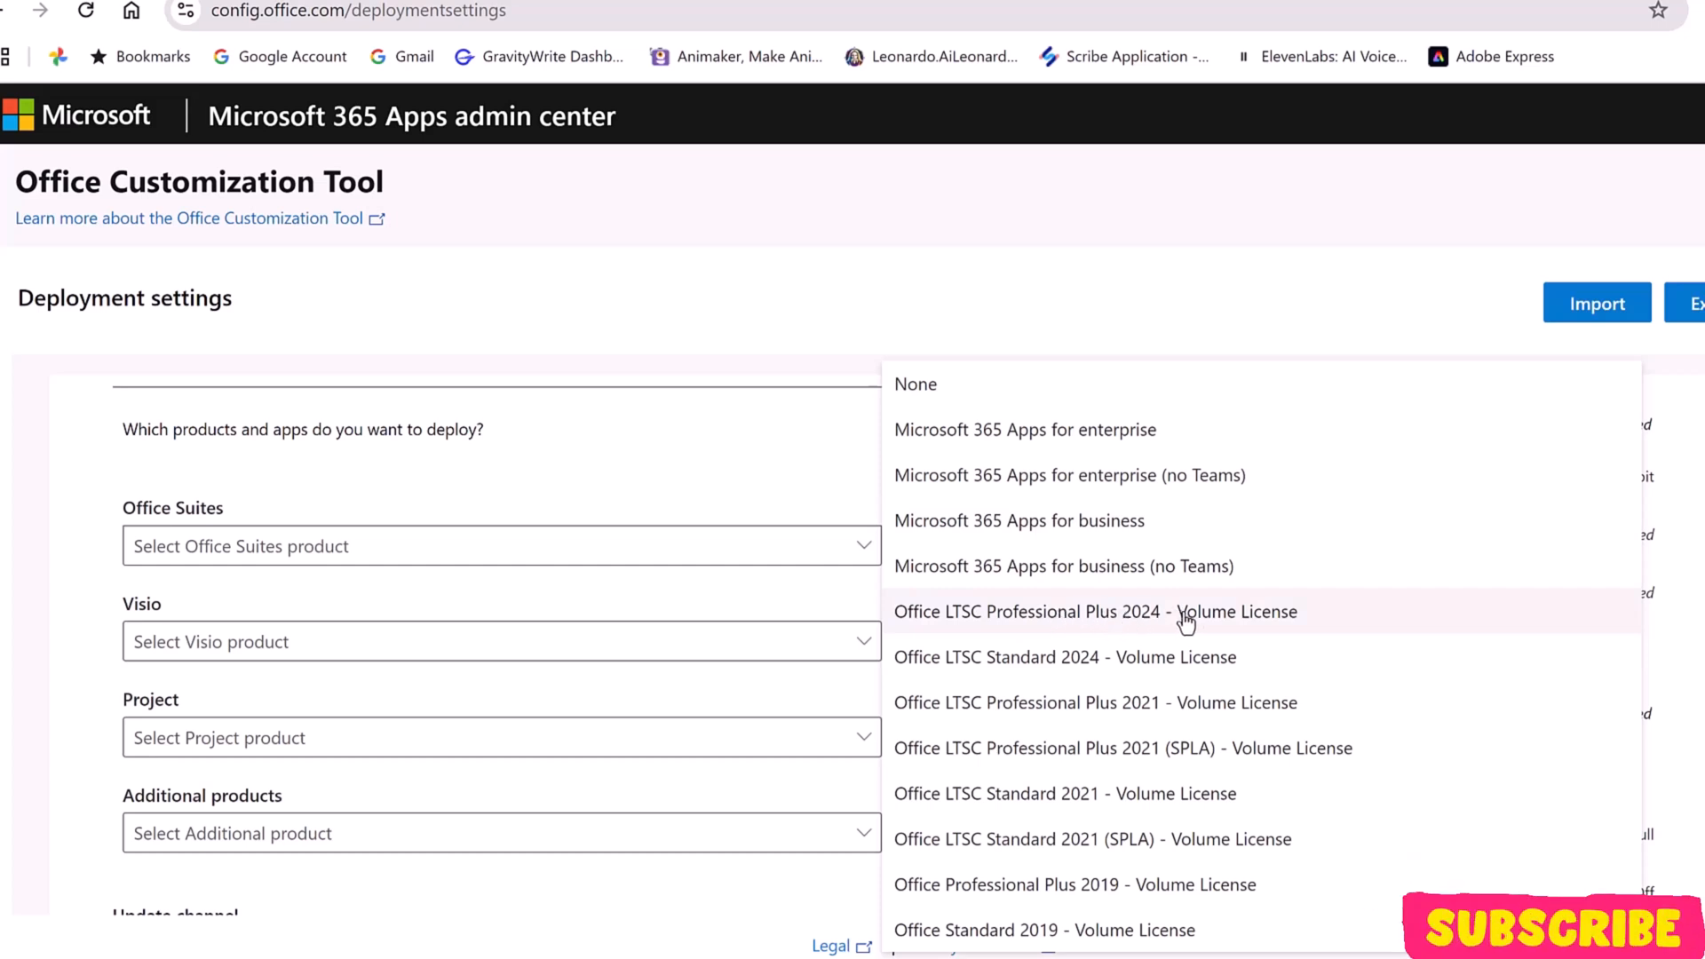
pyautogui.click(1092, 611)
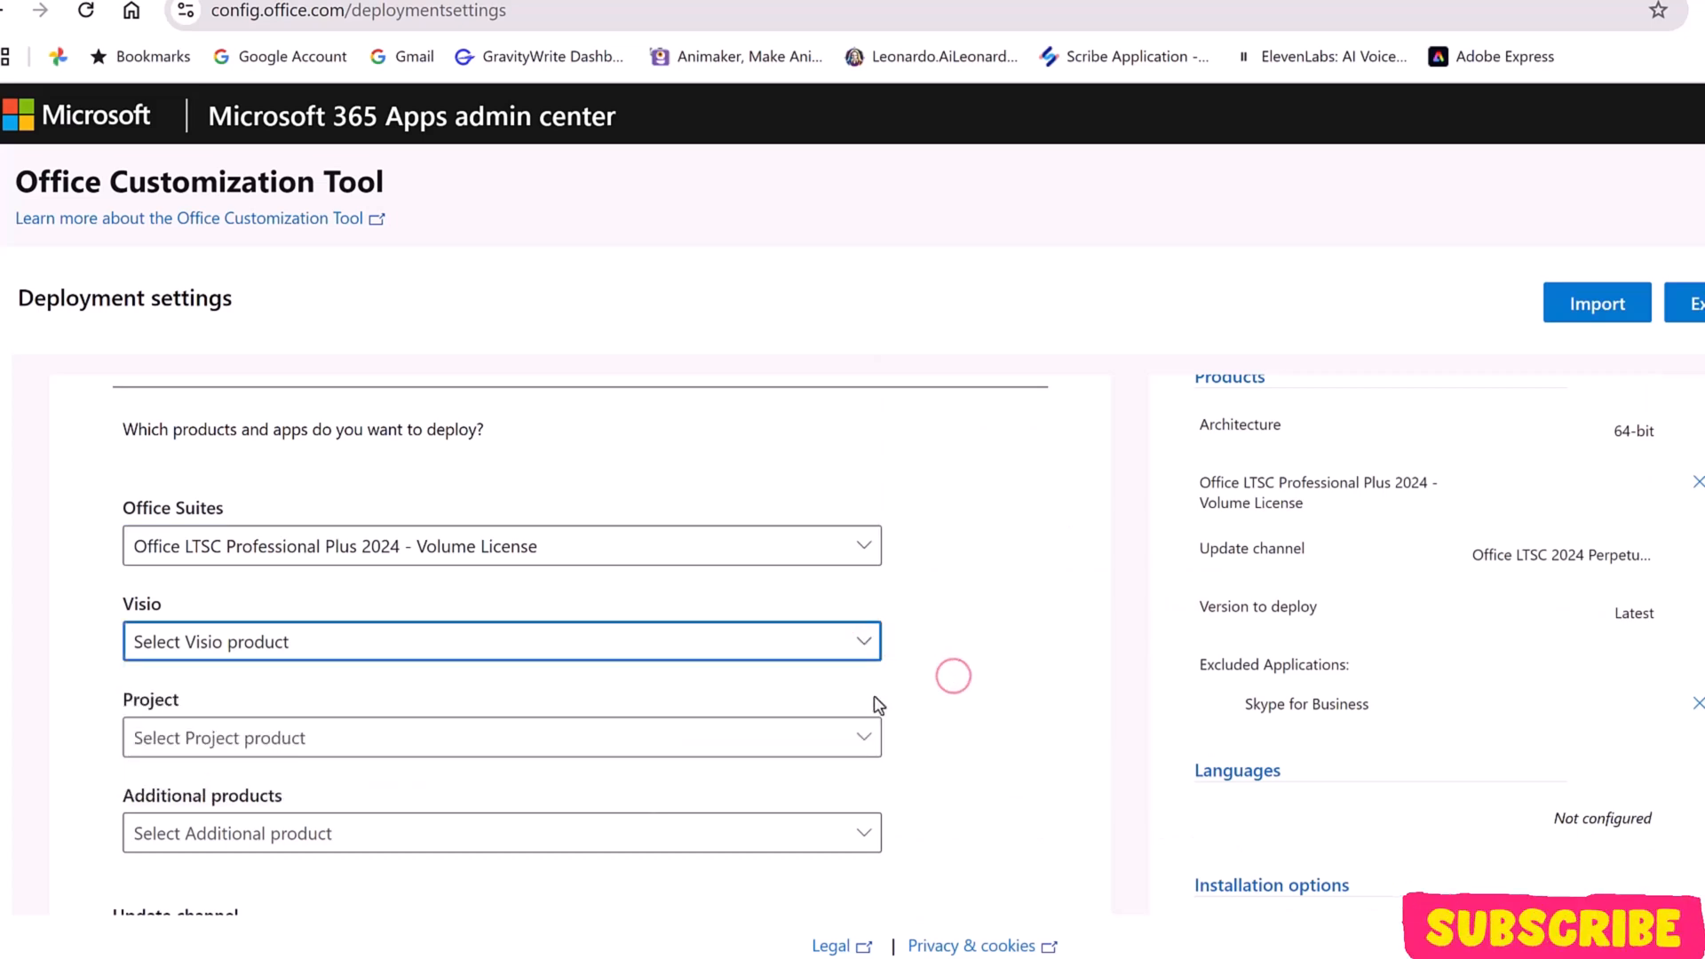
pyautogui.click(501, 737)
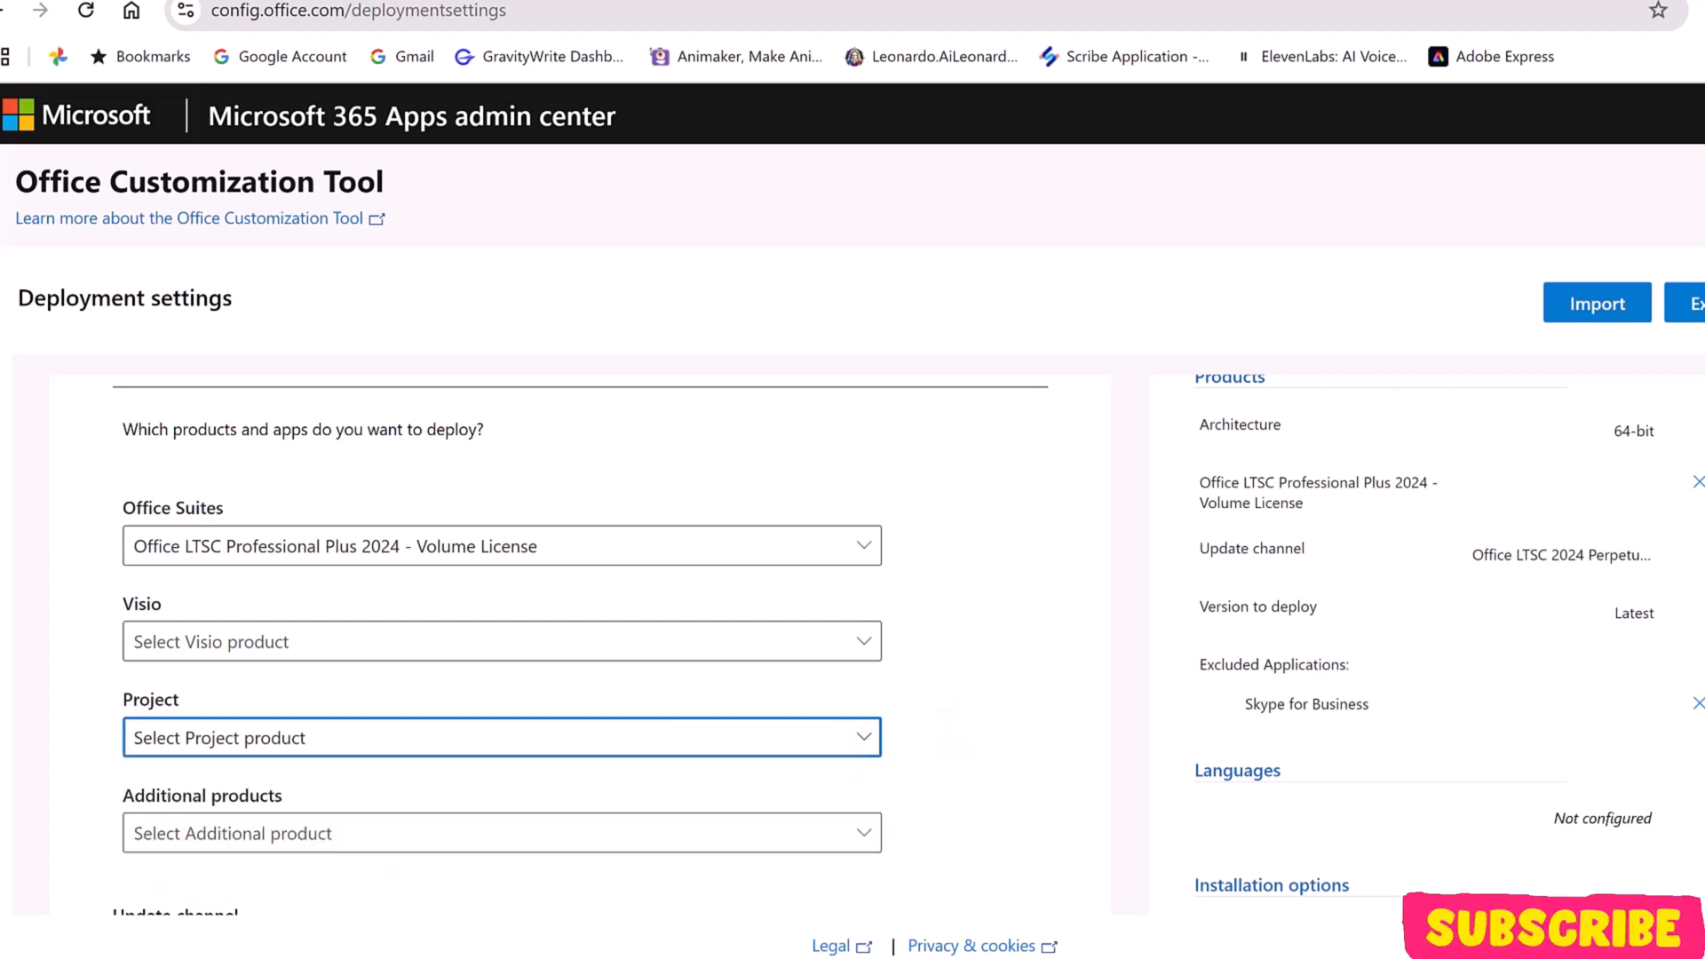
# - Turn Publisher off in the Apps list and continue to the Language section
pyautogui.scroll(-3)
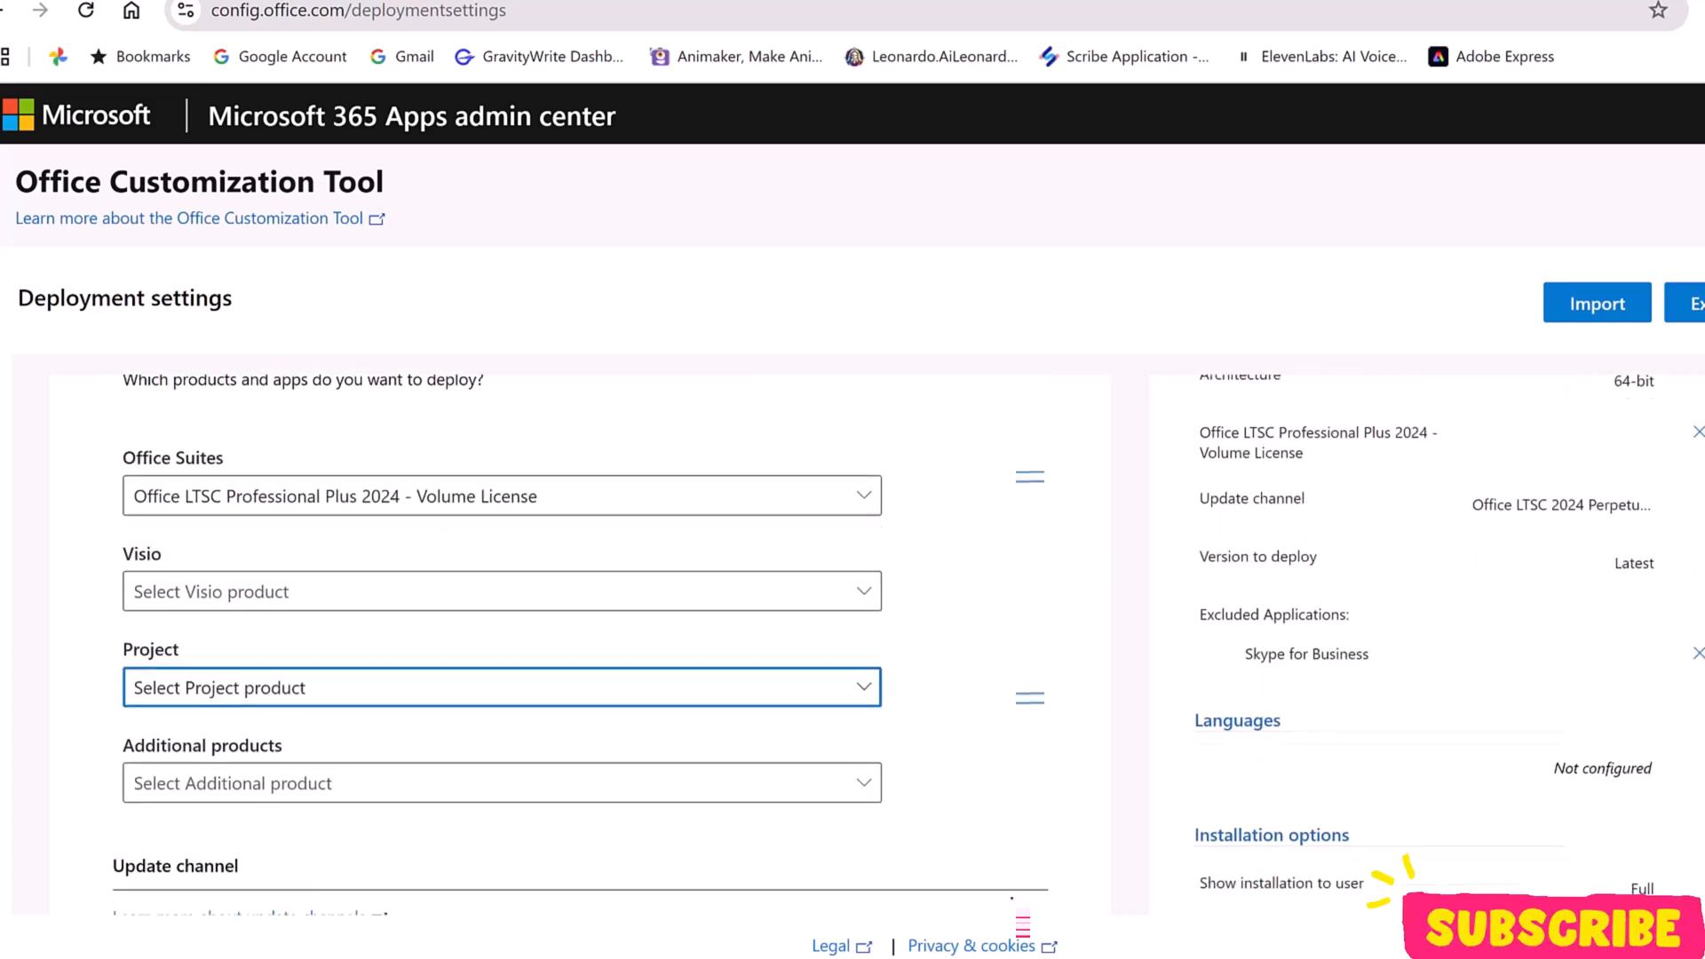
pyautogui.scroll(-3)
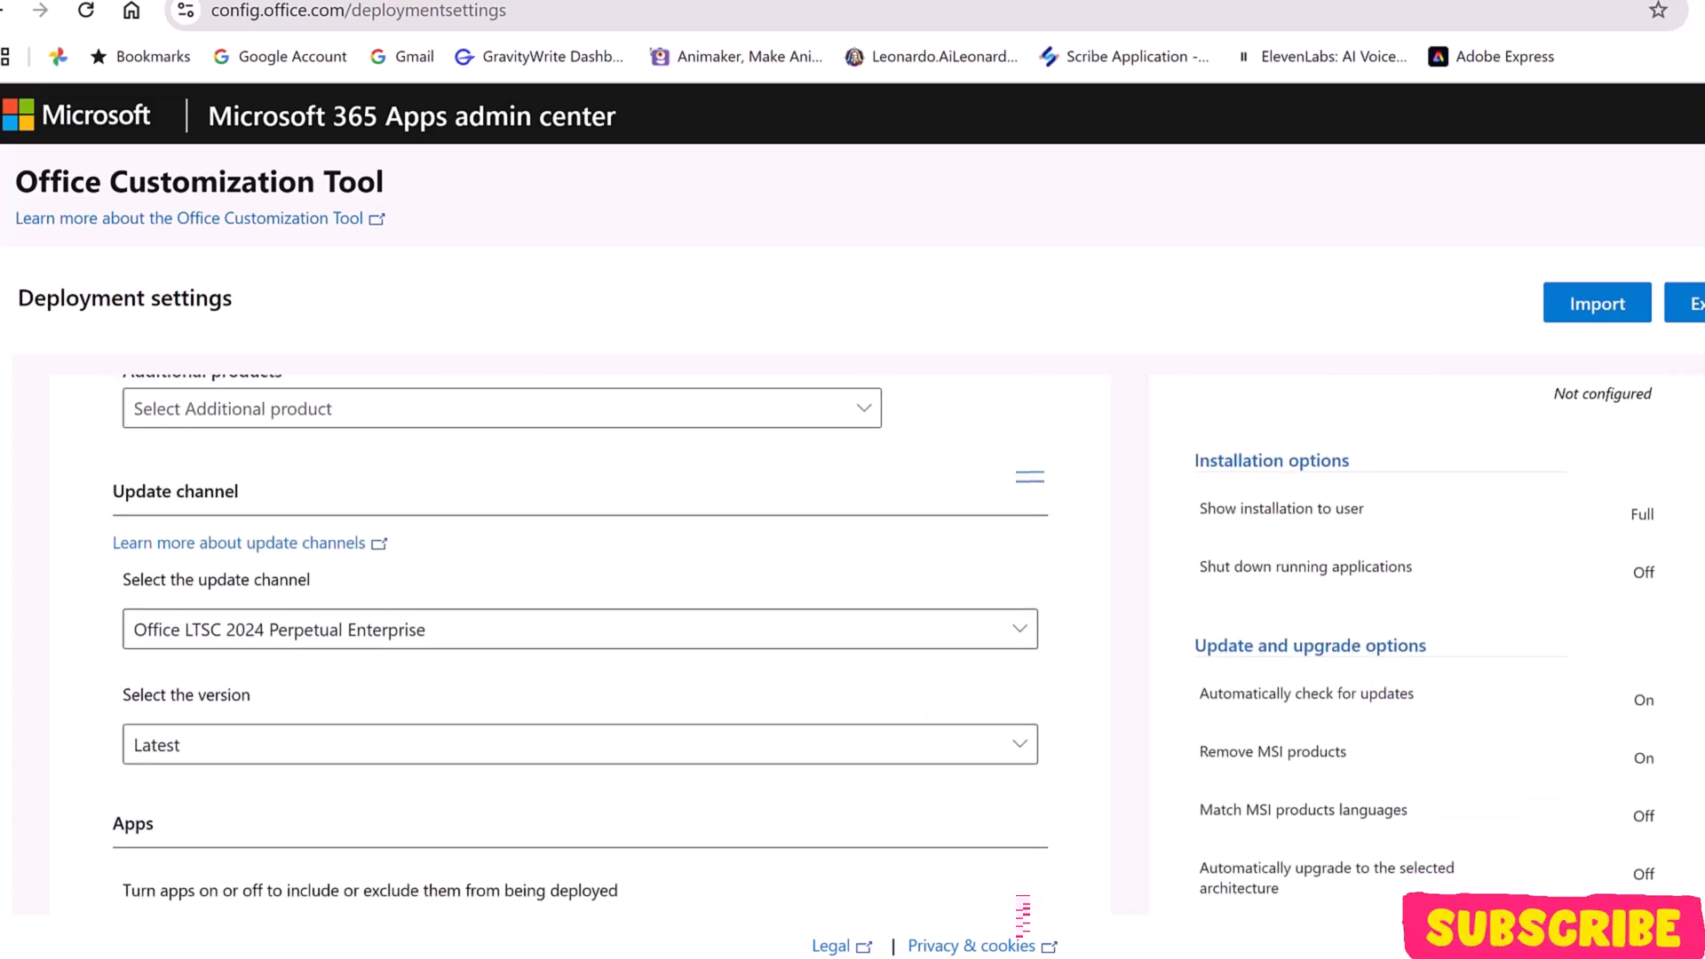
pyautogui.scroll(-3)
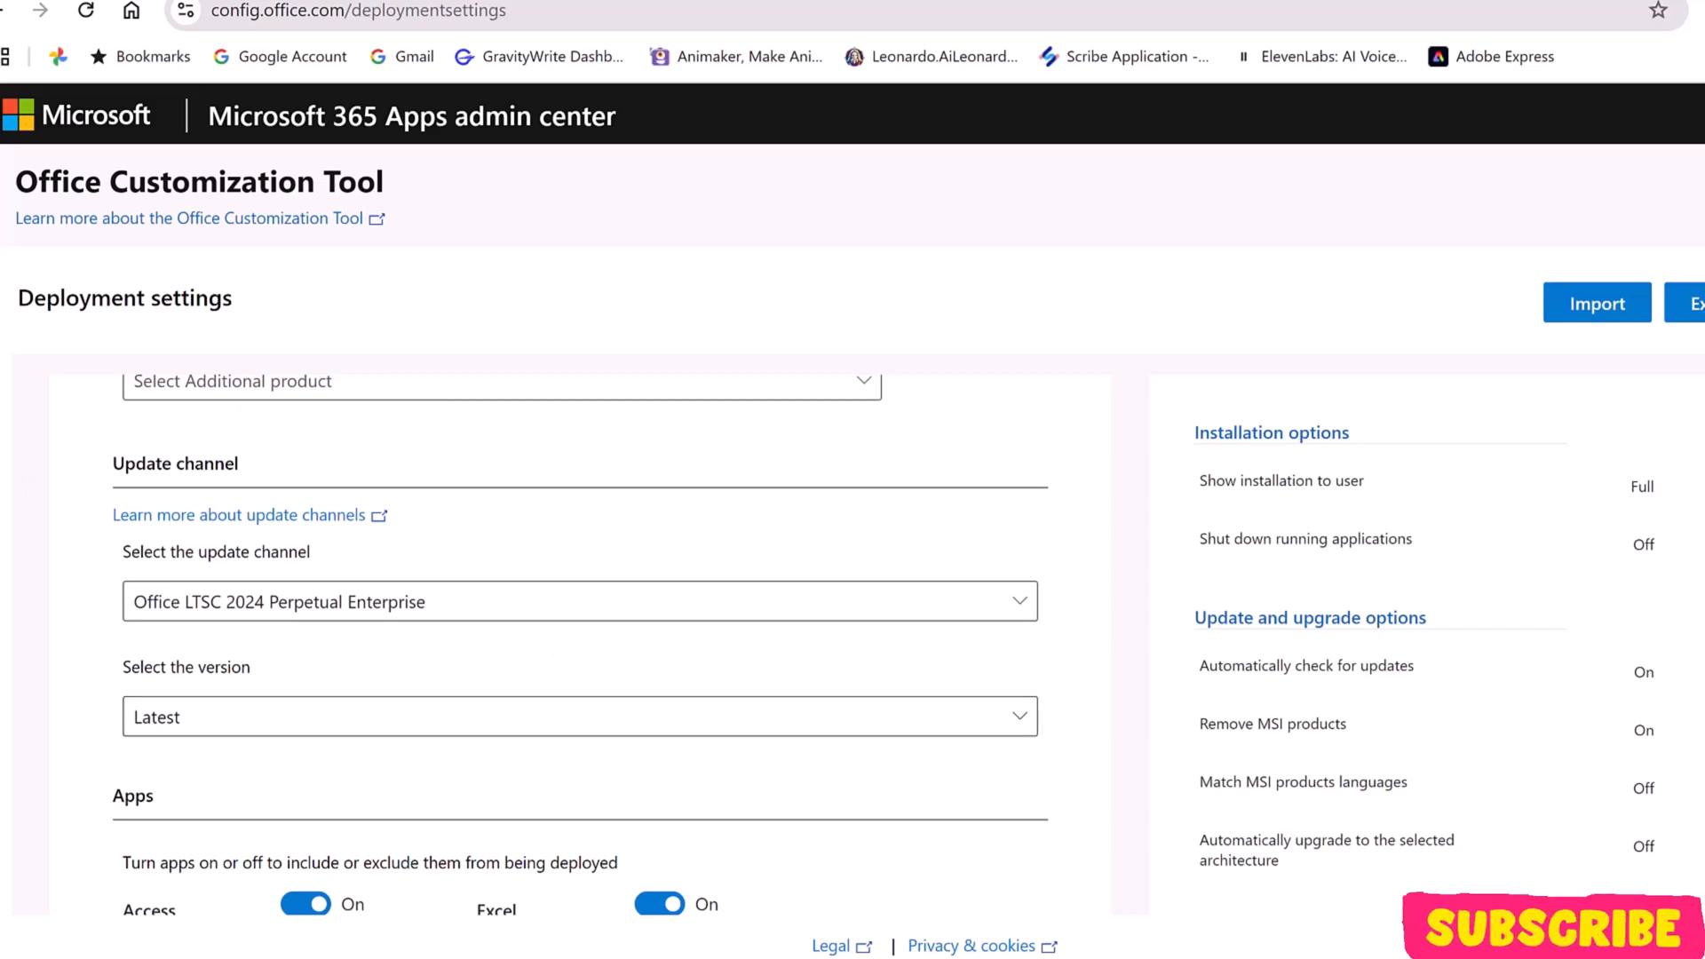
pyautogui.scroll(-3)
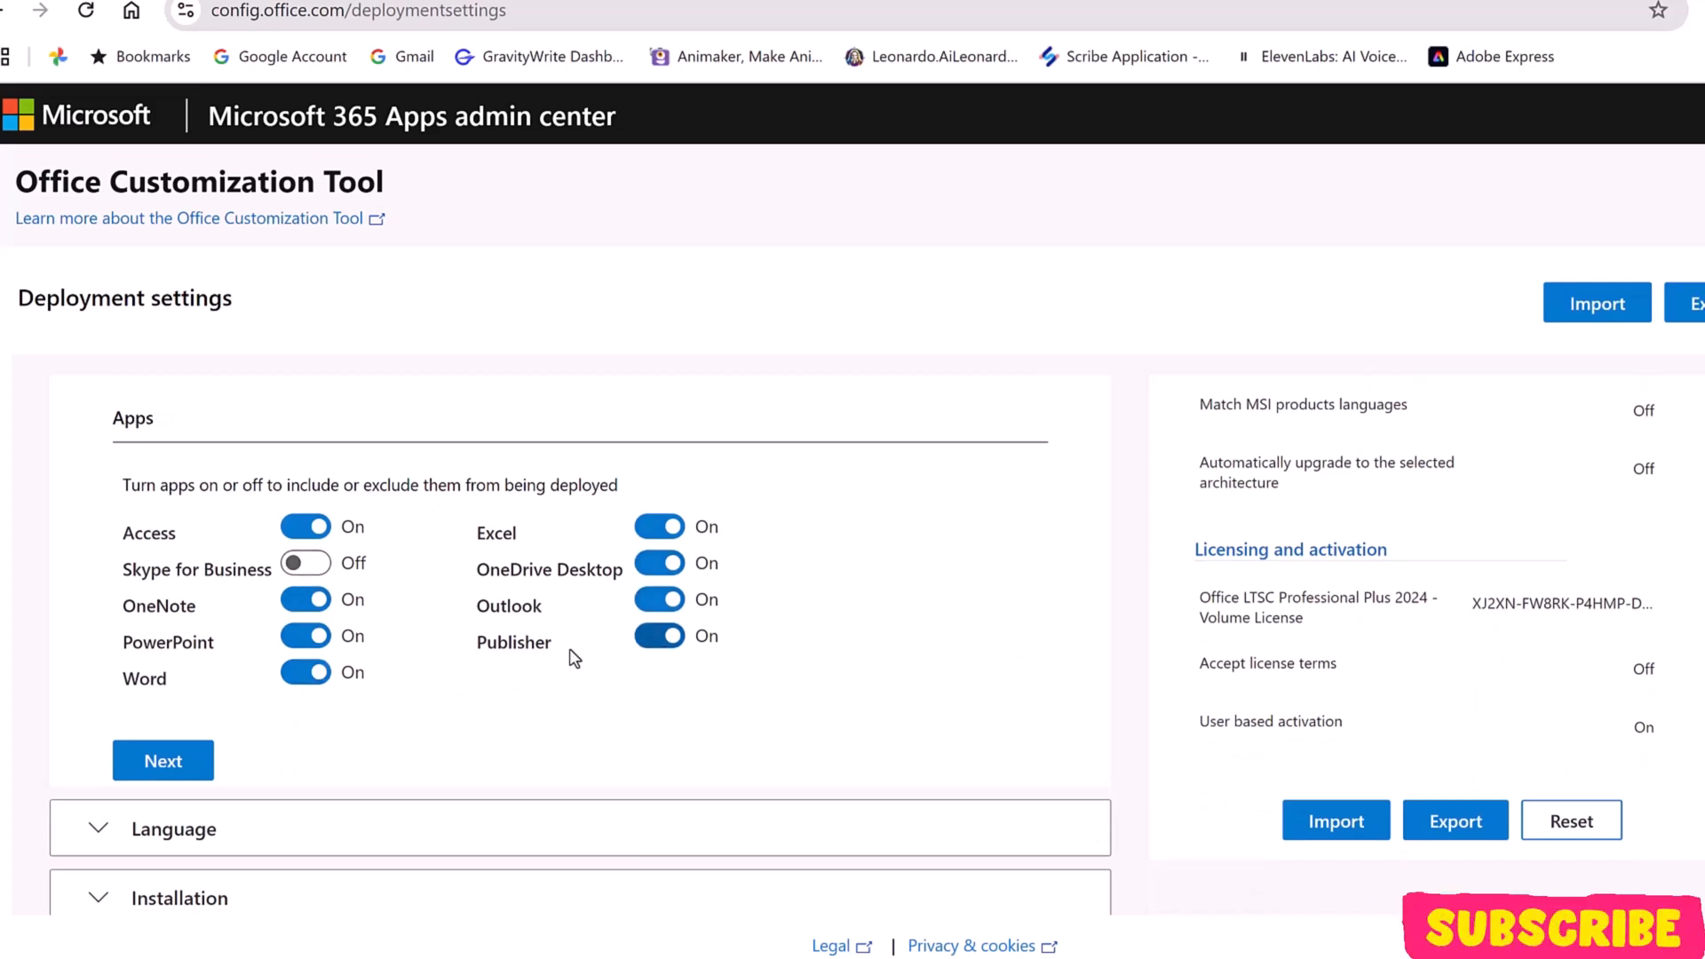
pyautogui.click(659, 636)
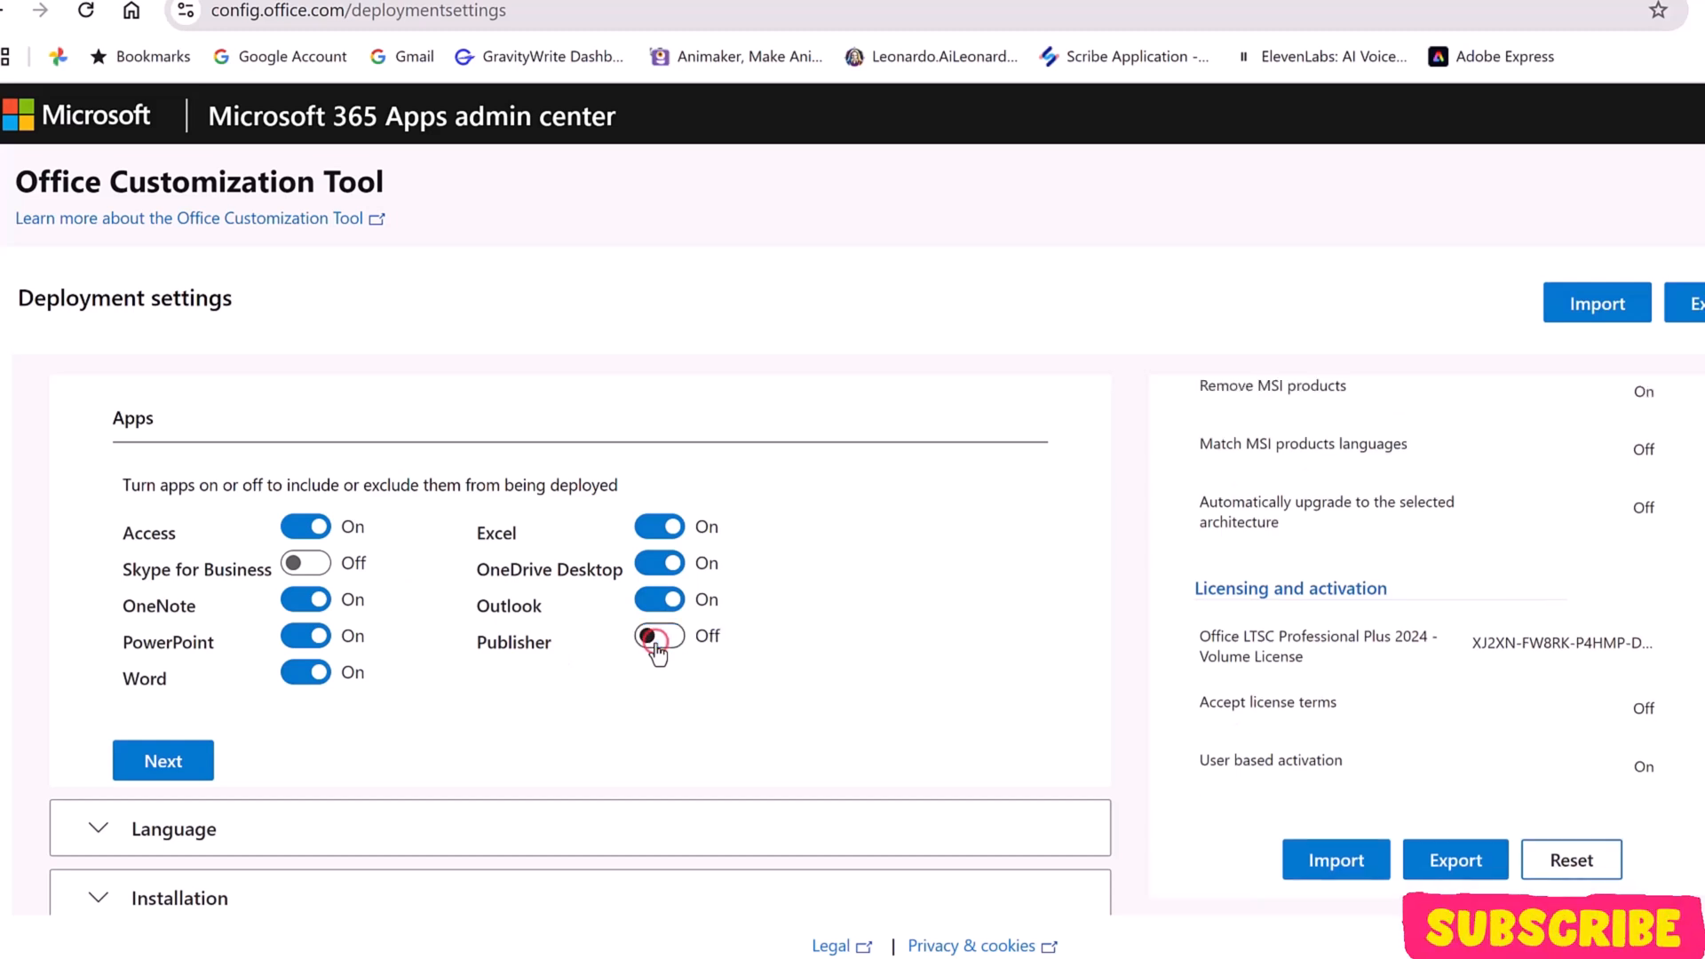
pyautogui.click(174, 829)
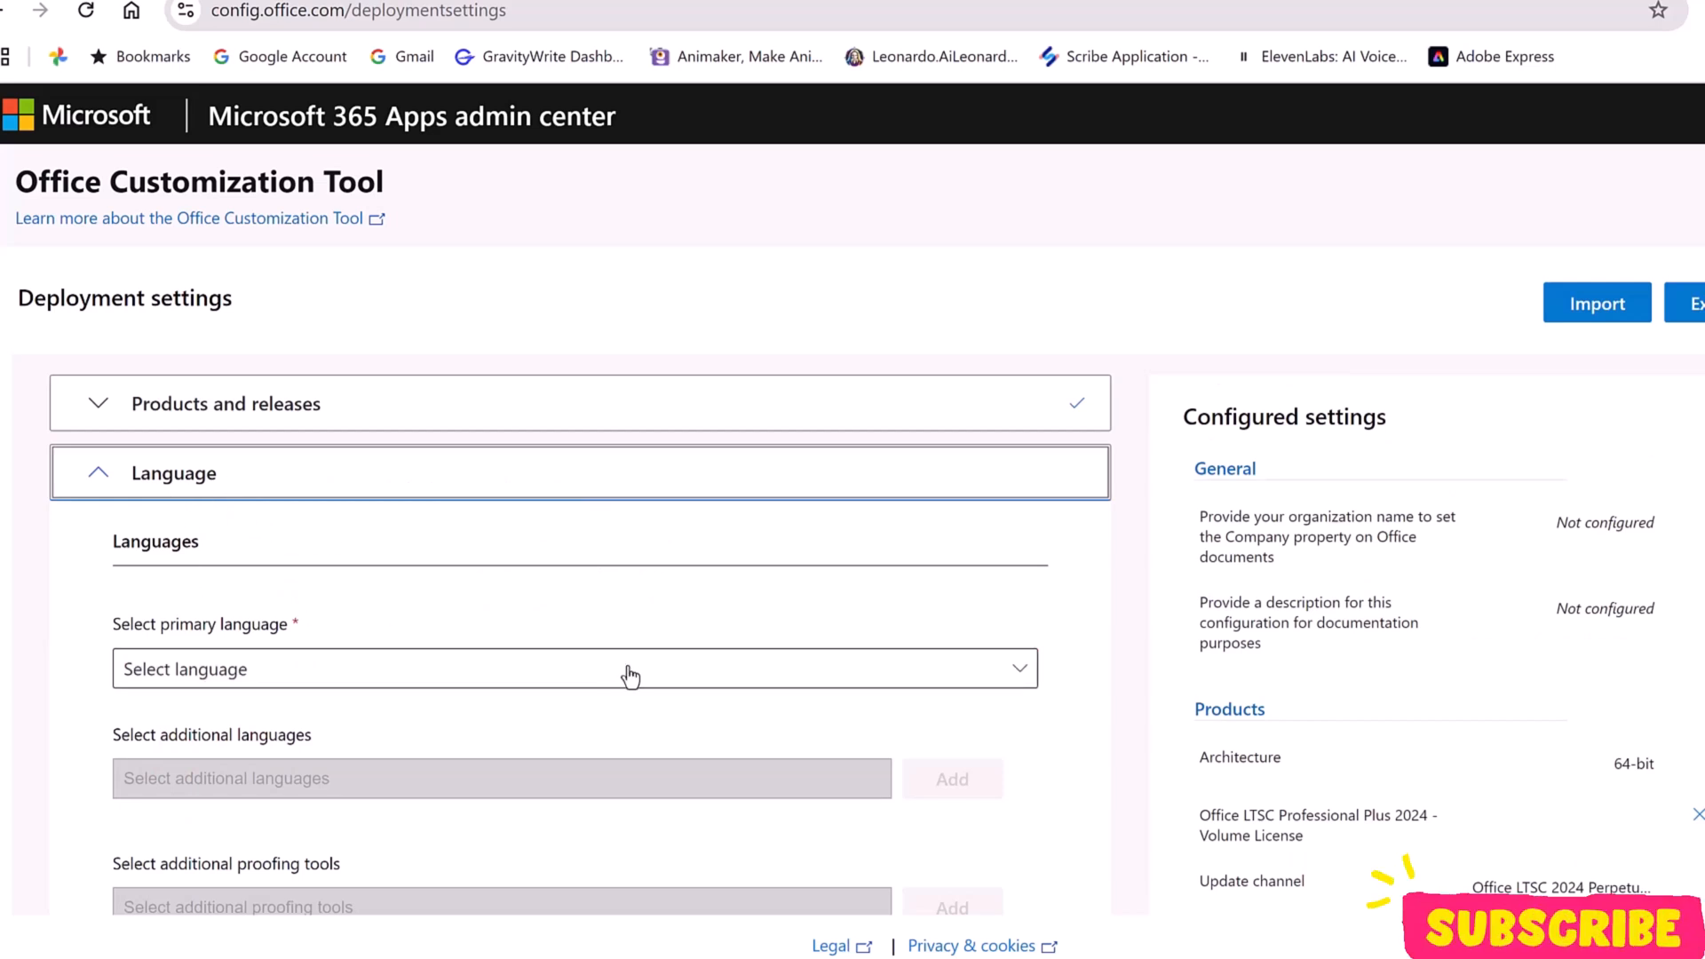
# - Set English (United States) as primary language and review additional languages without adding any
pyautogui.click(574, 670)
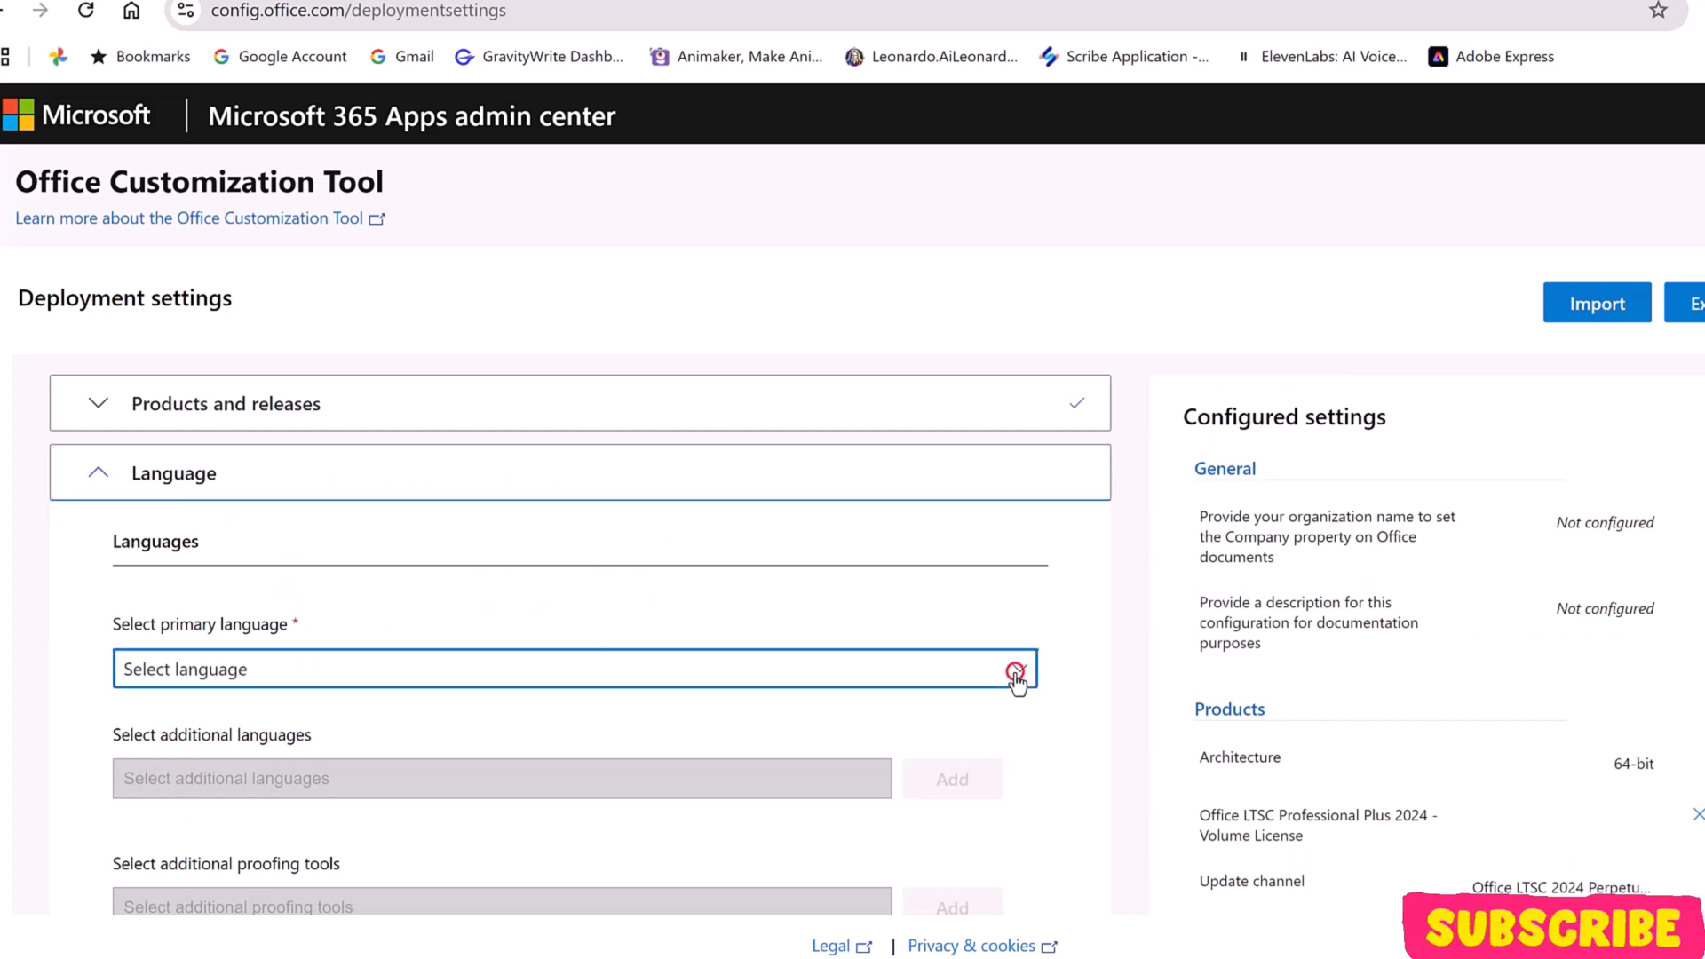
pyautogui.click(570, 669)
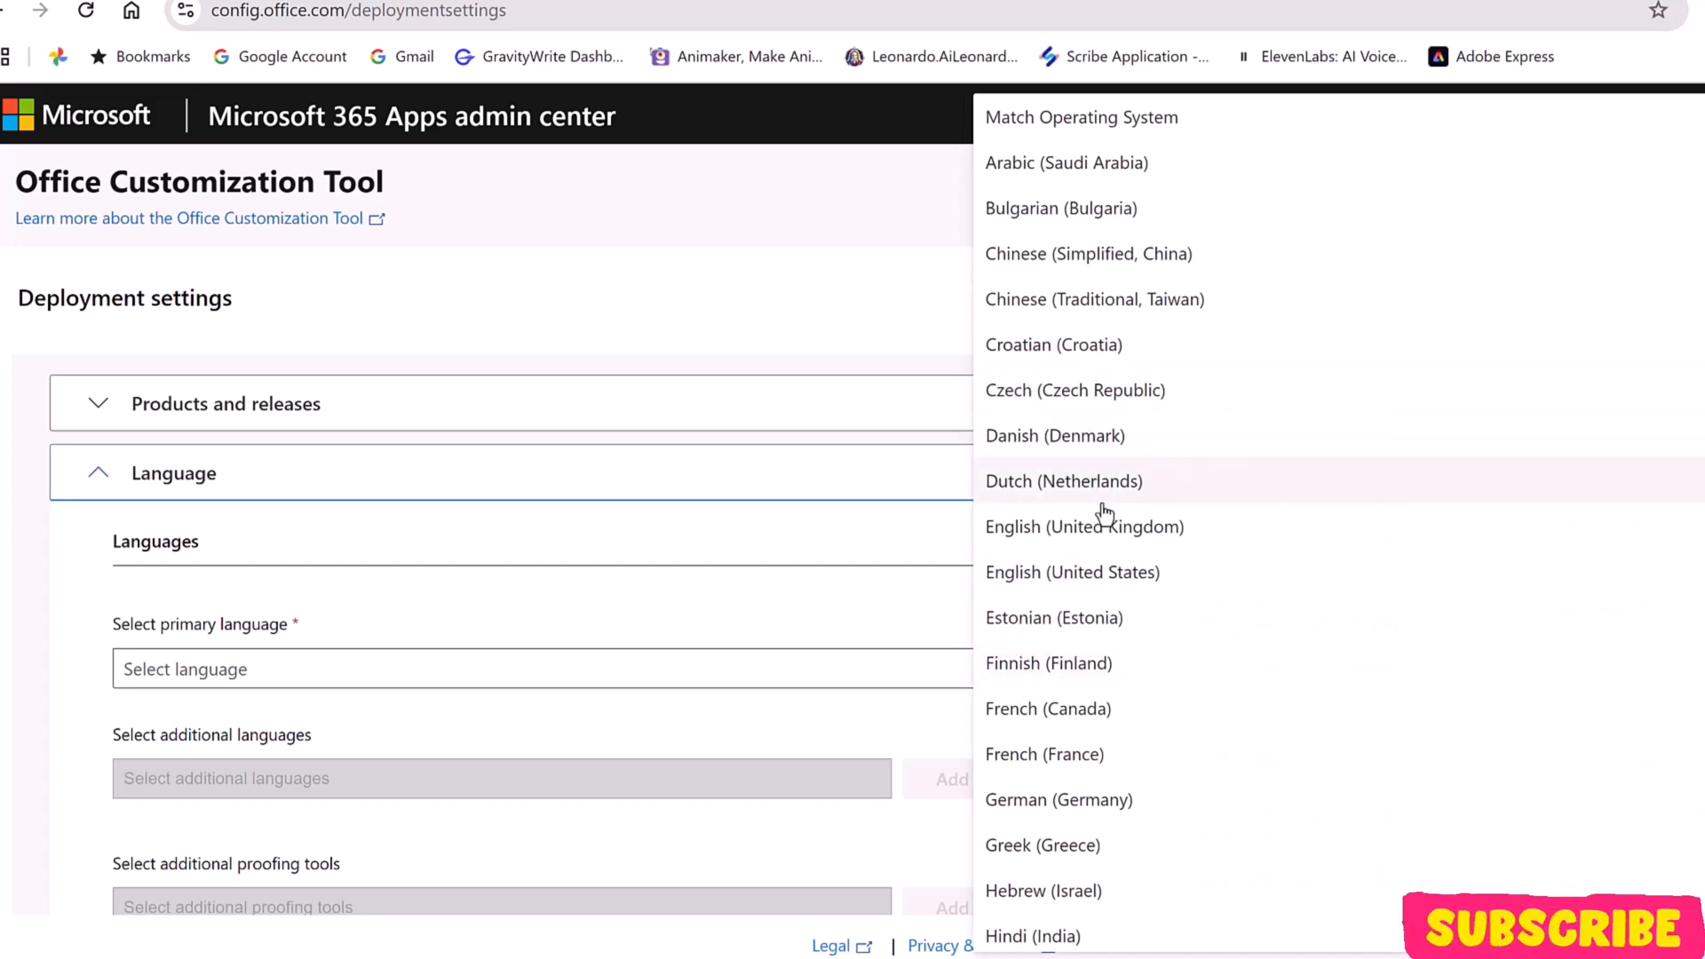
pyautogui.click(1073, 572)
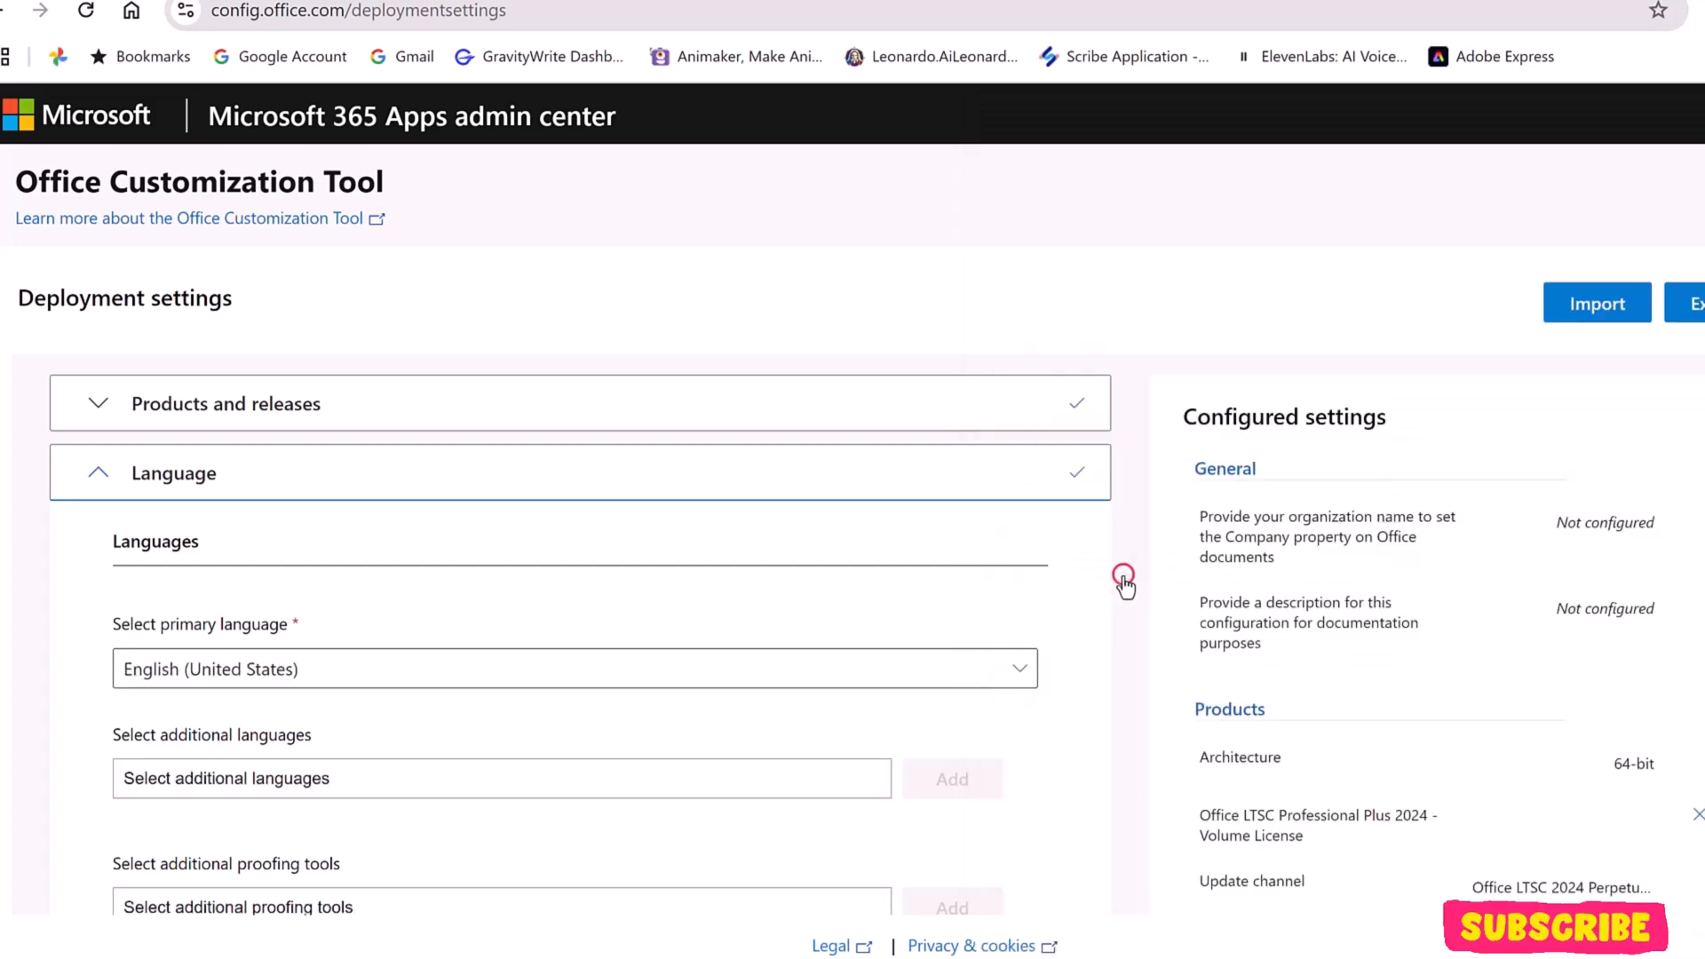
pyautogui.click(573, 669)
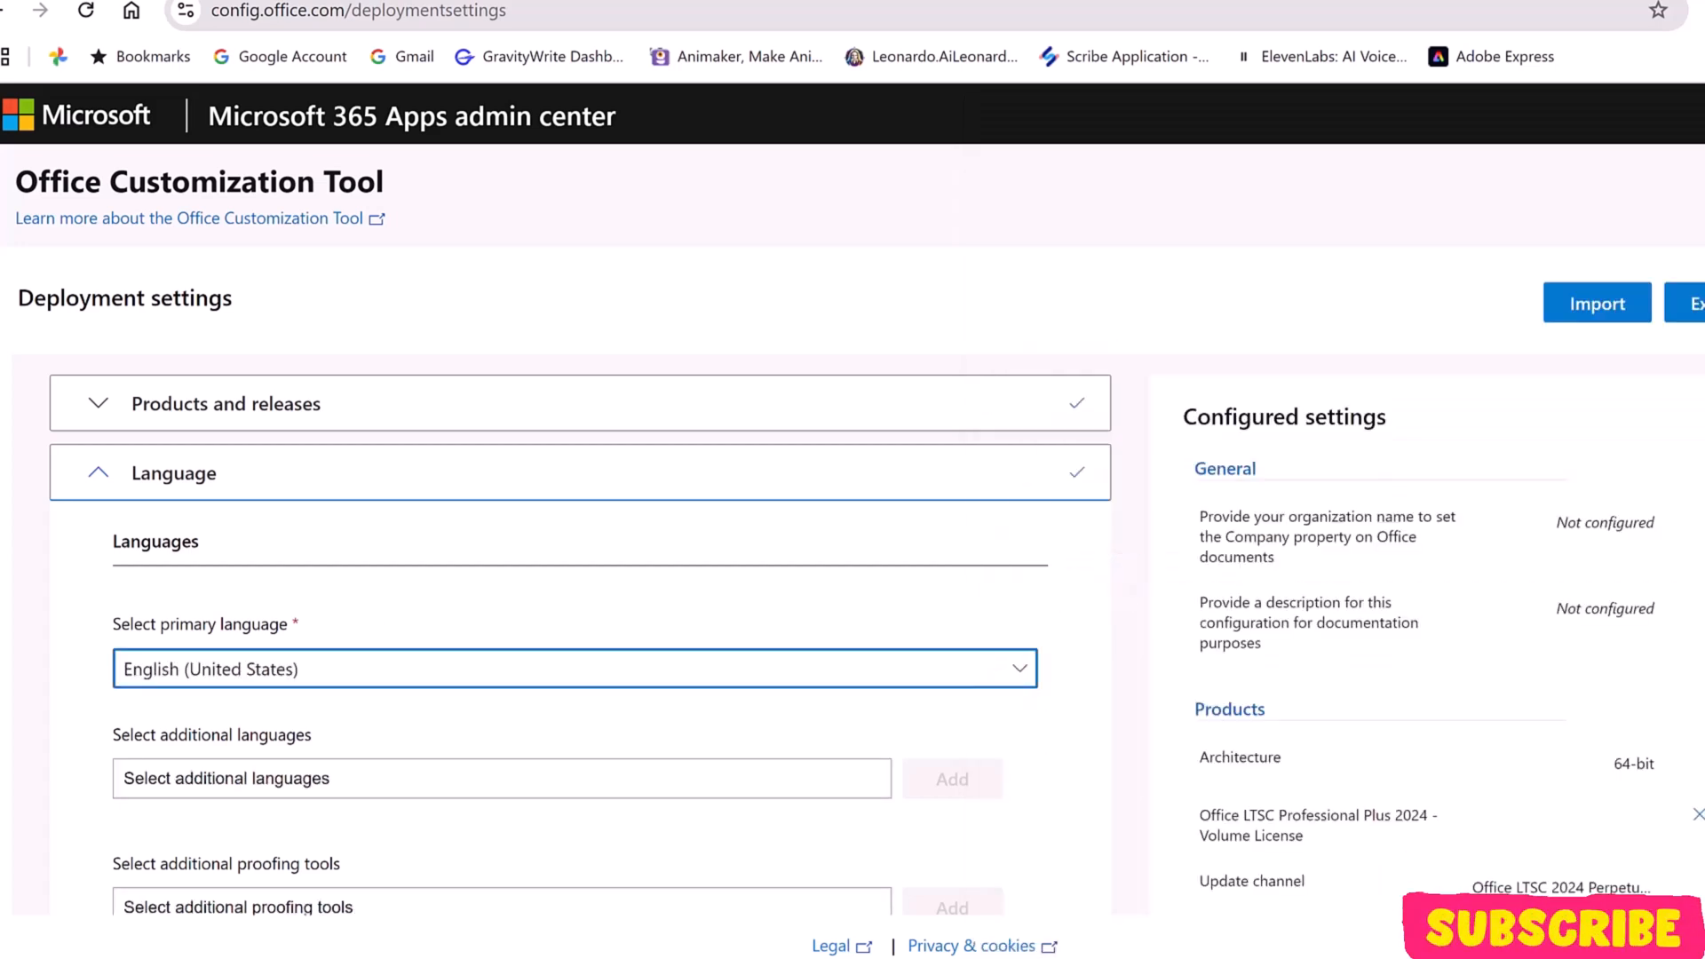
pyautogui.scroll(-3)
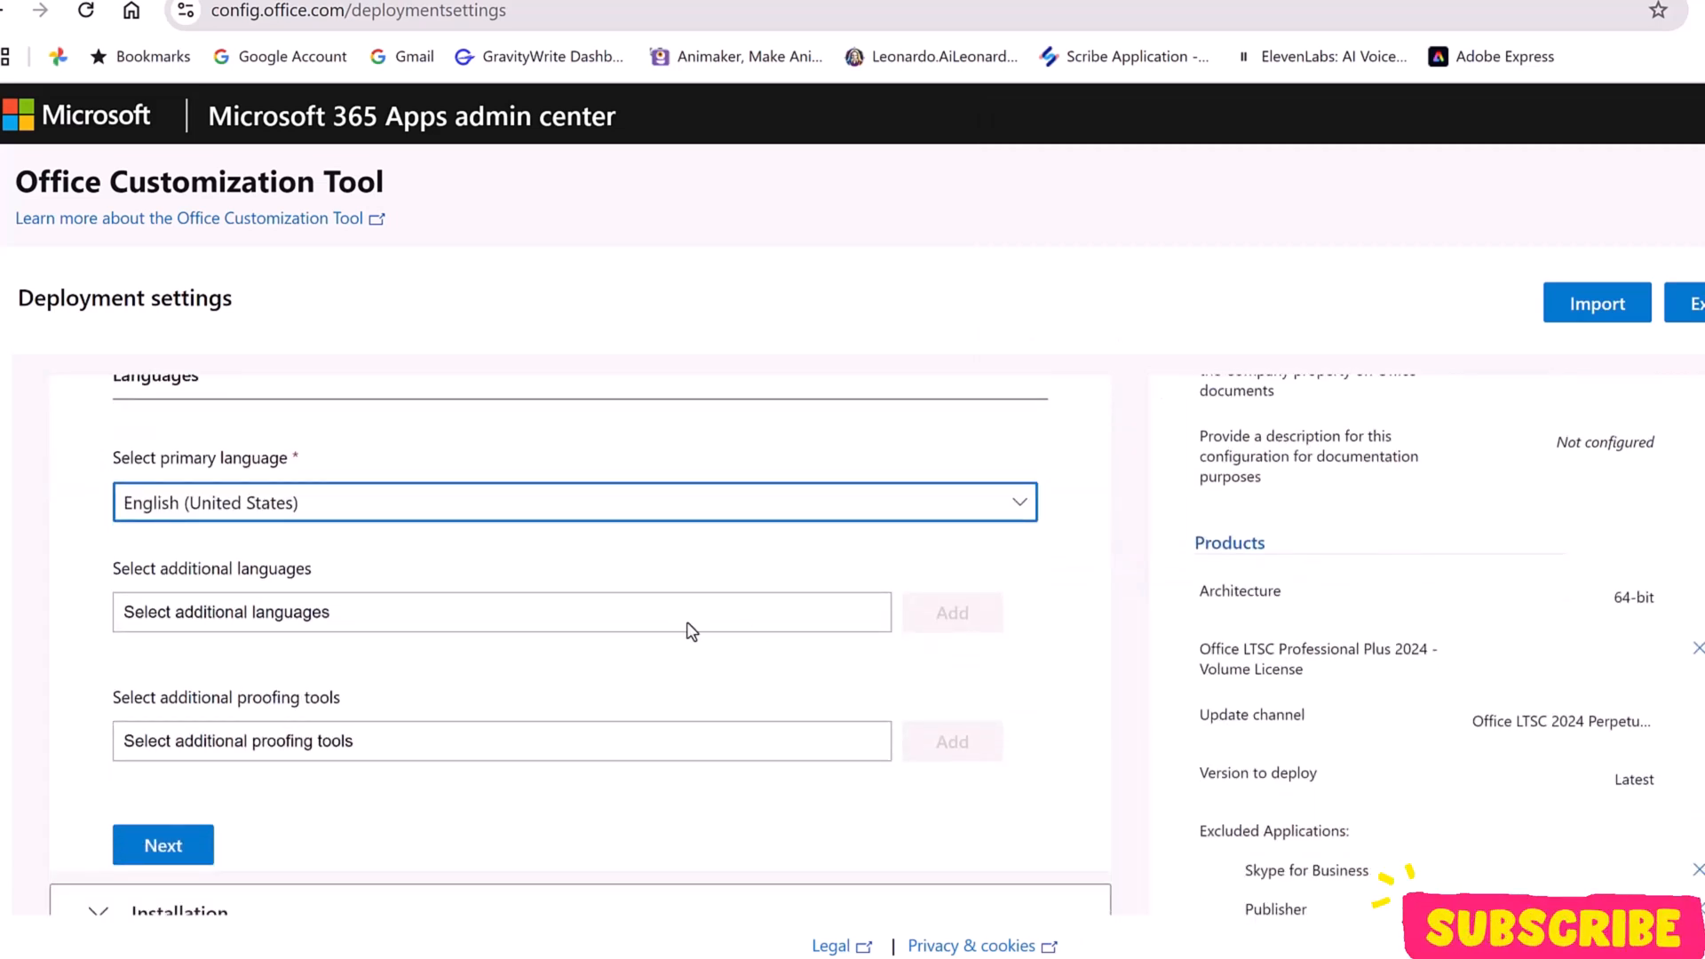
pyautogui.click(500, 611)
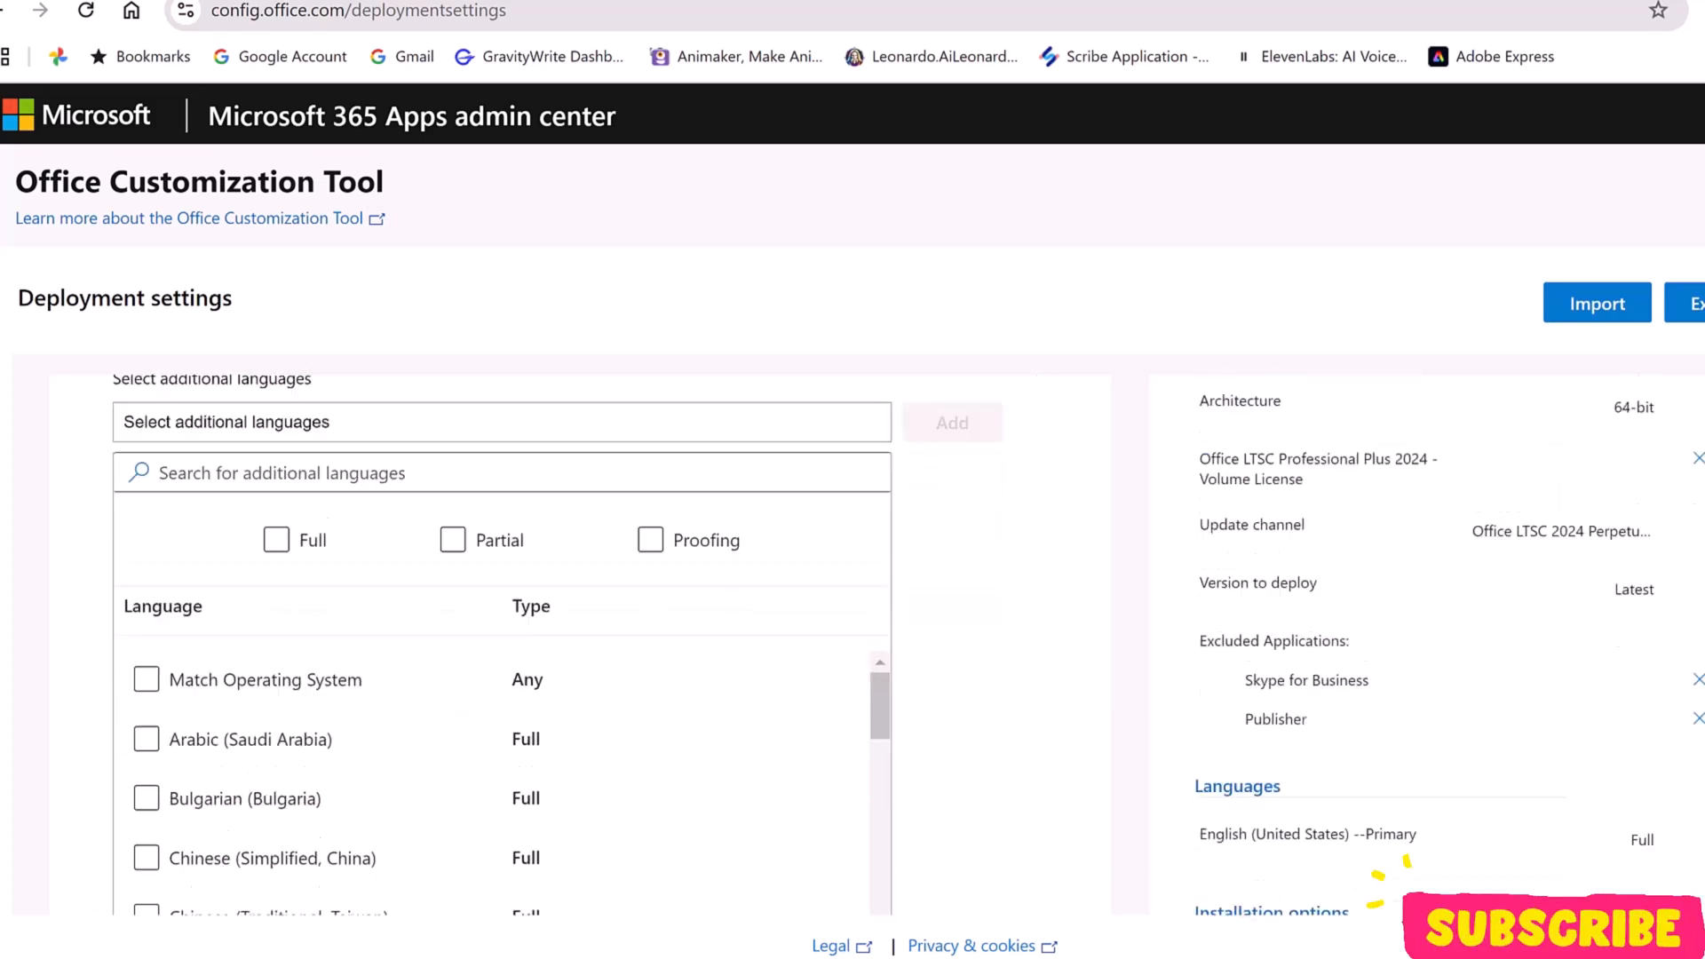
pyautogui.scroll(-3)
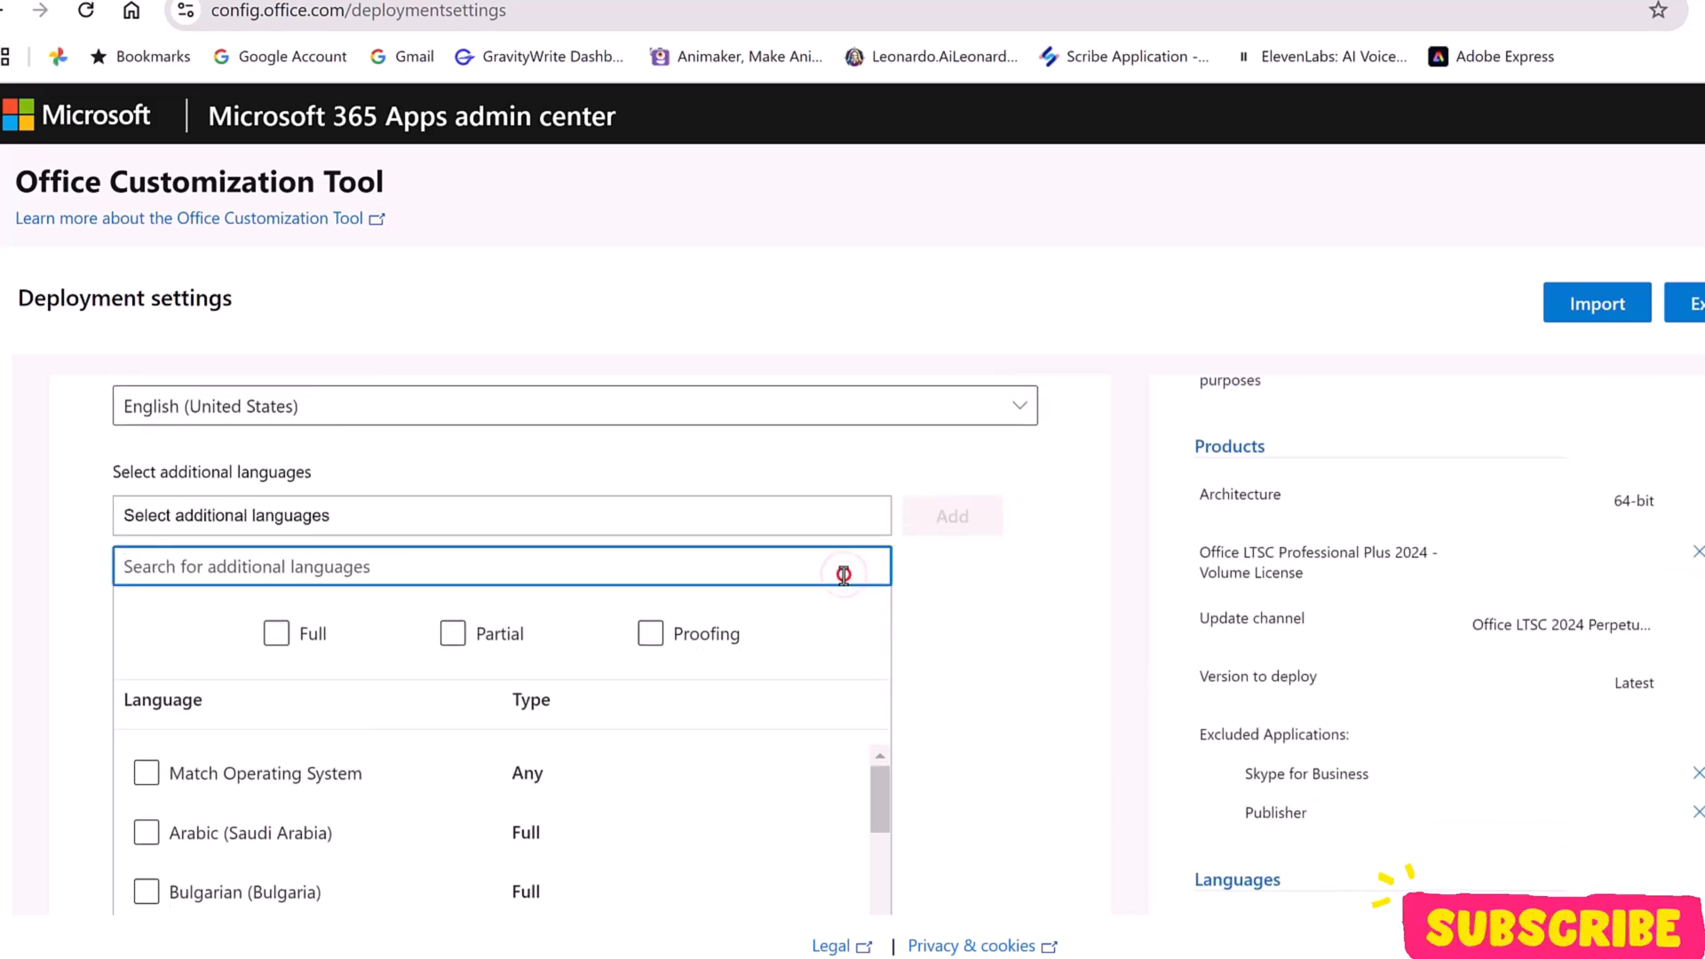
pyautogui.scroll(-3)
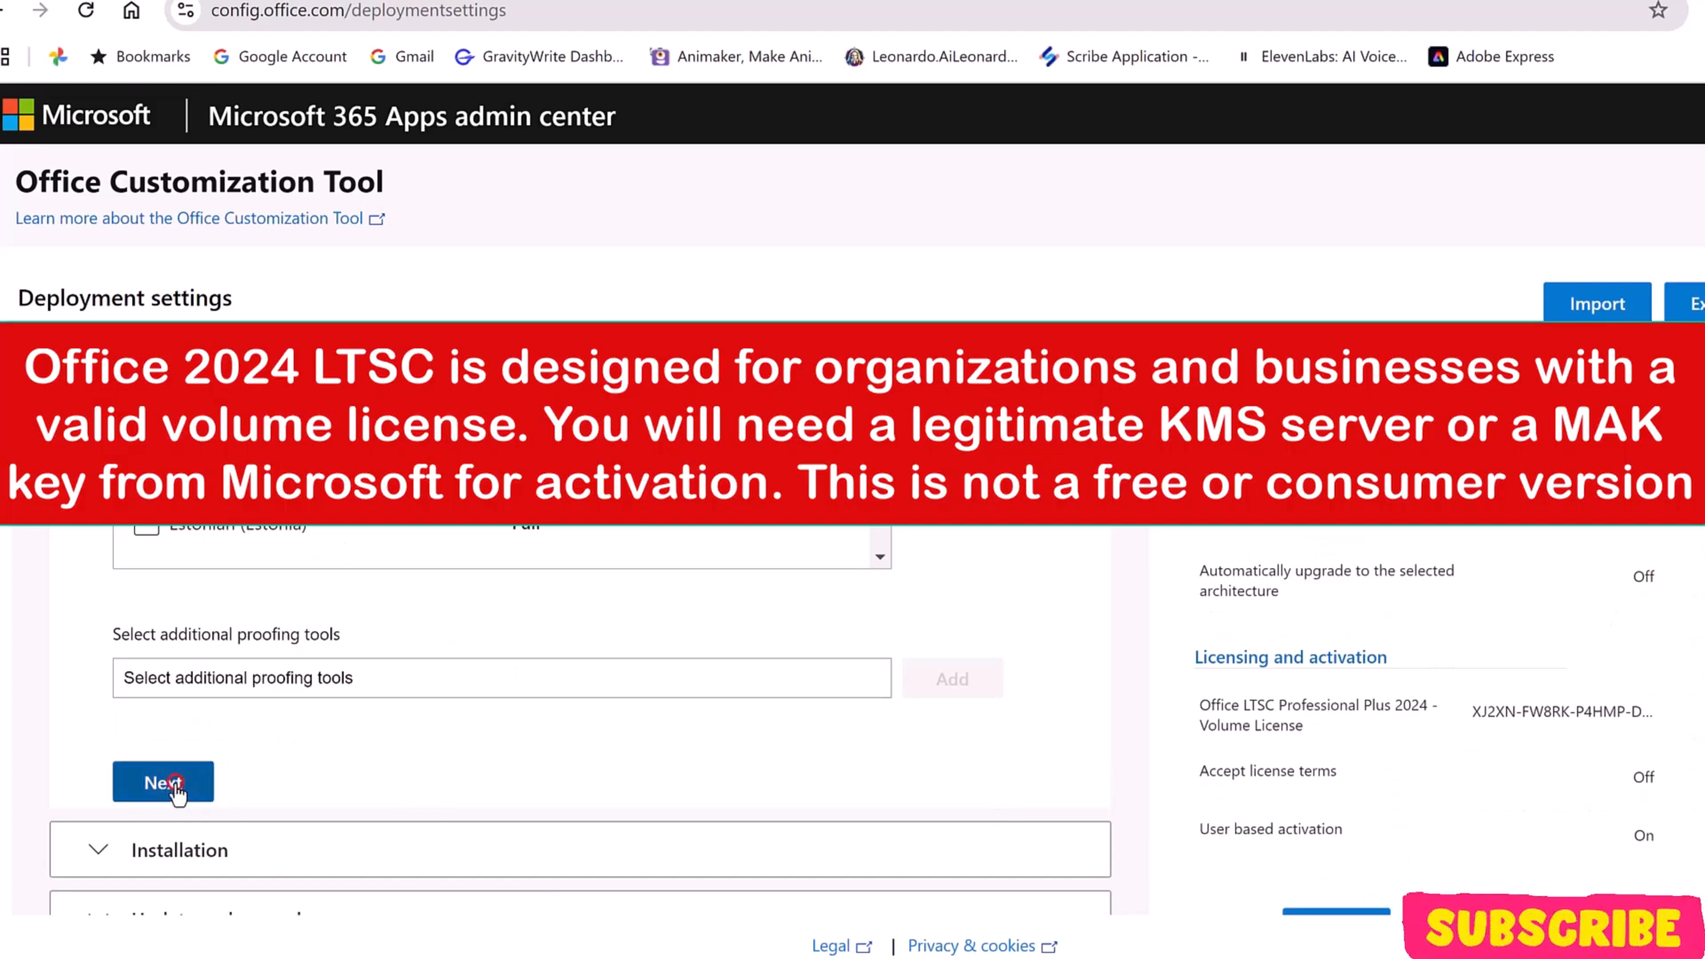
# - Keep default installation options deploying from the Office CDN with installation shown to user
pyautogui.click(162, 783)
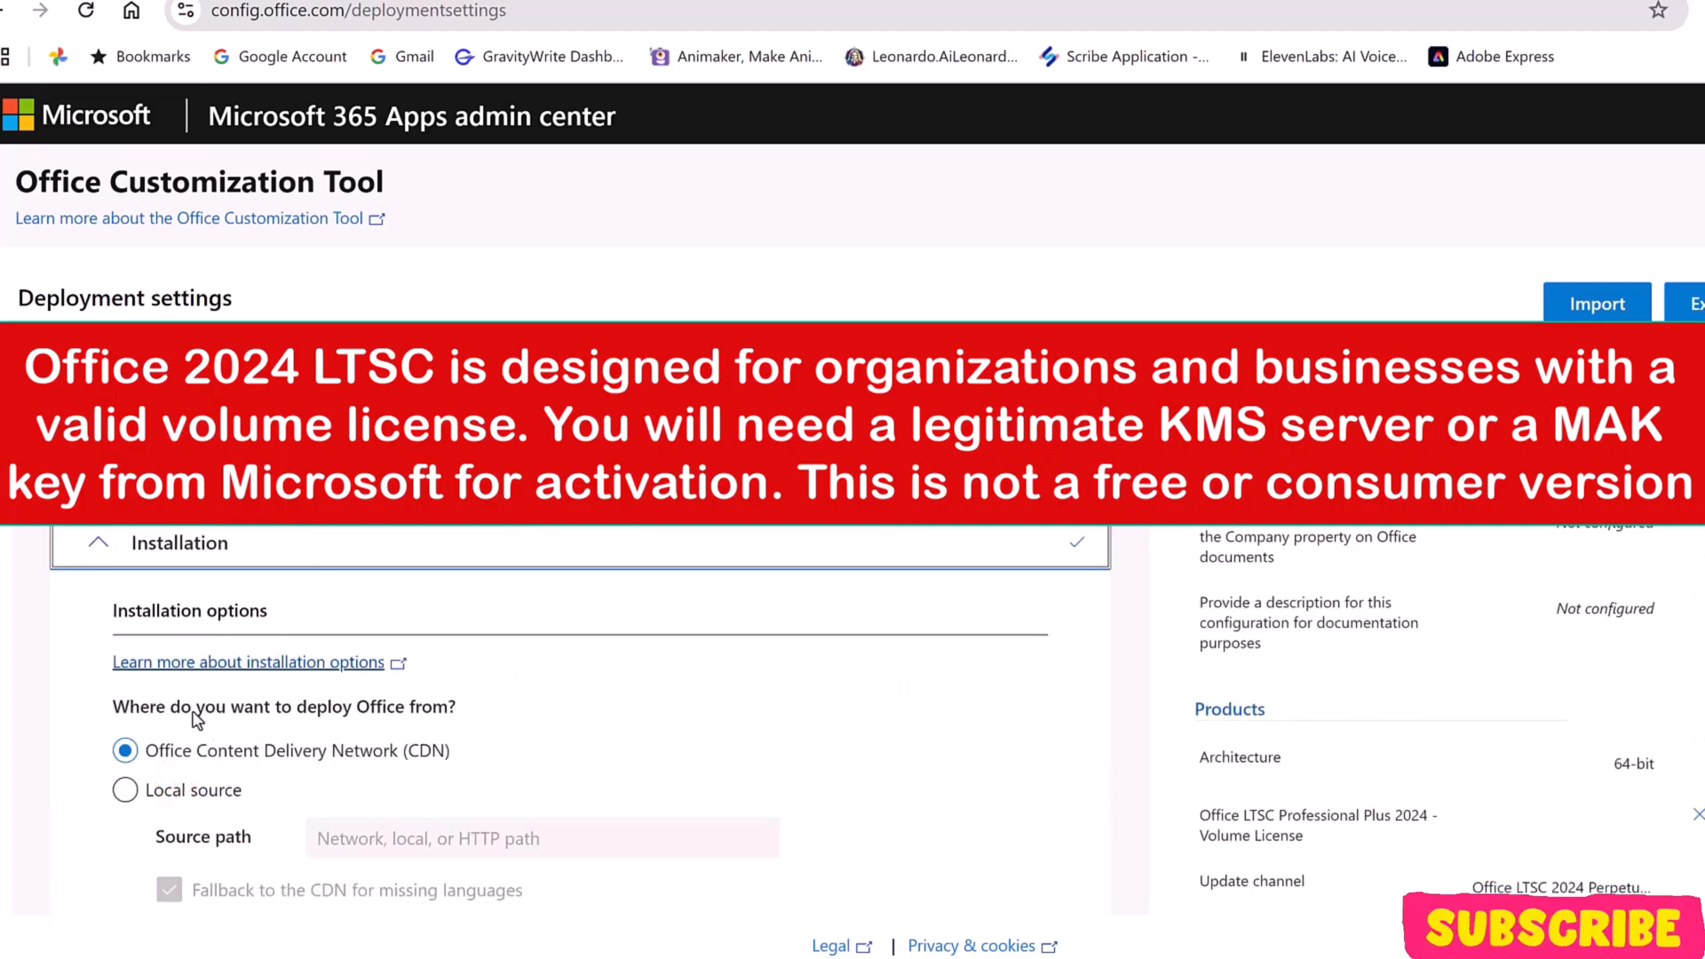
pyautogui.moveTo(1550, 634)
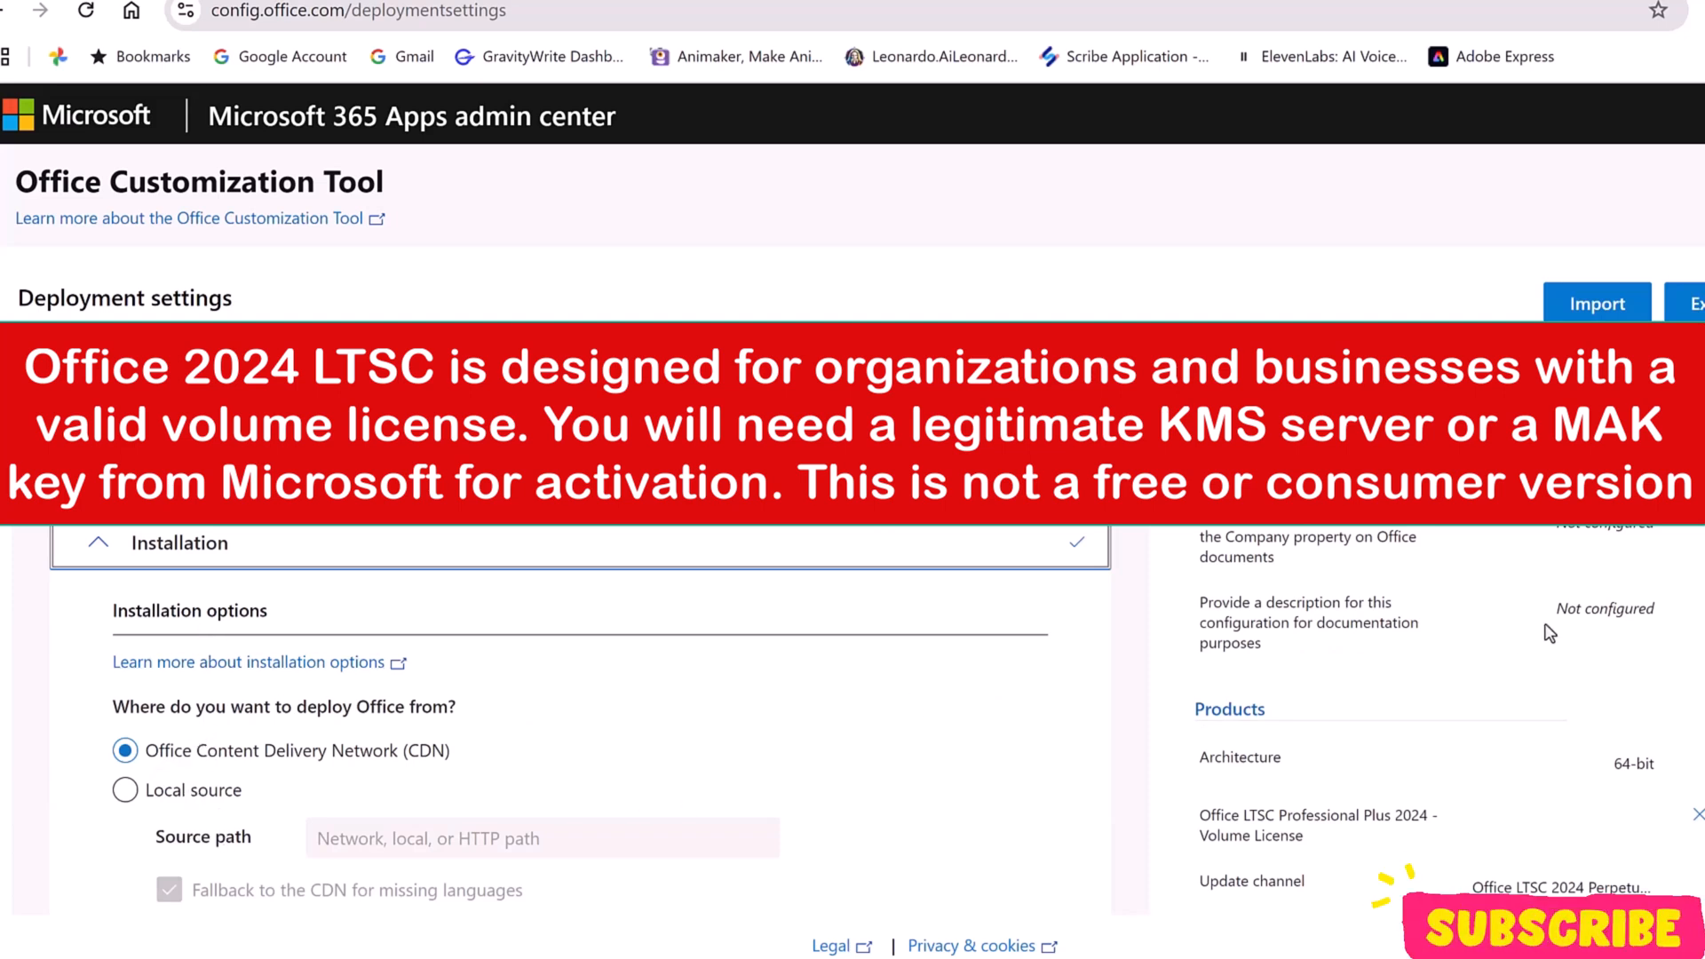
pyautogui.scroll(-3)
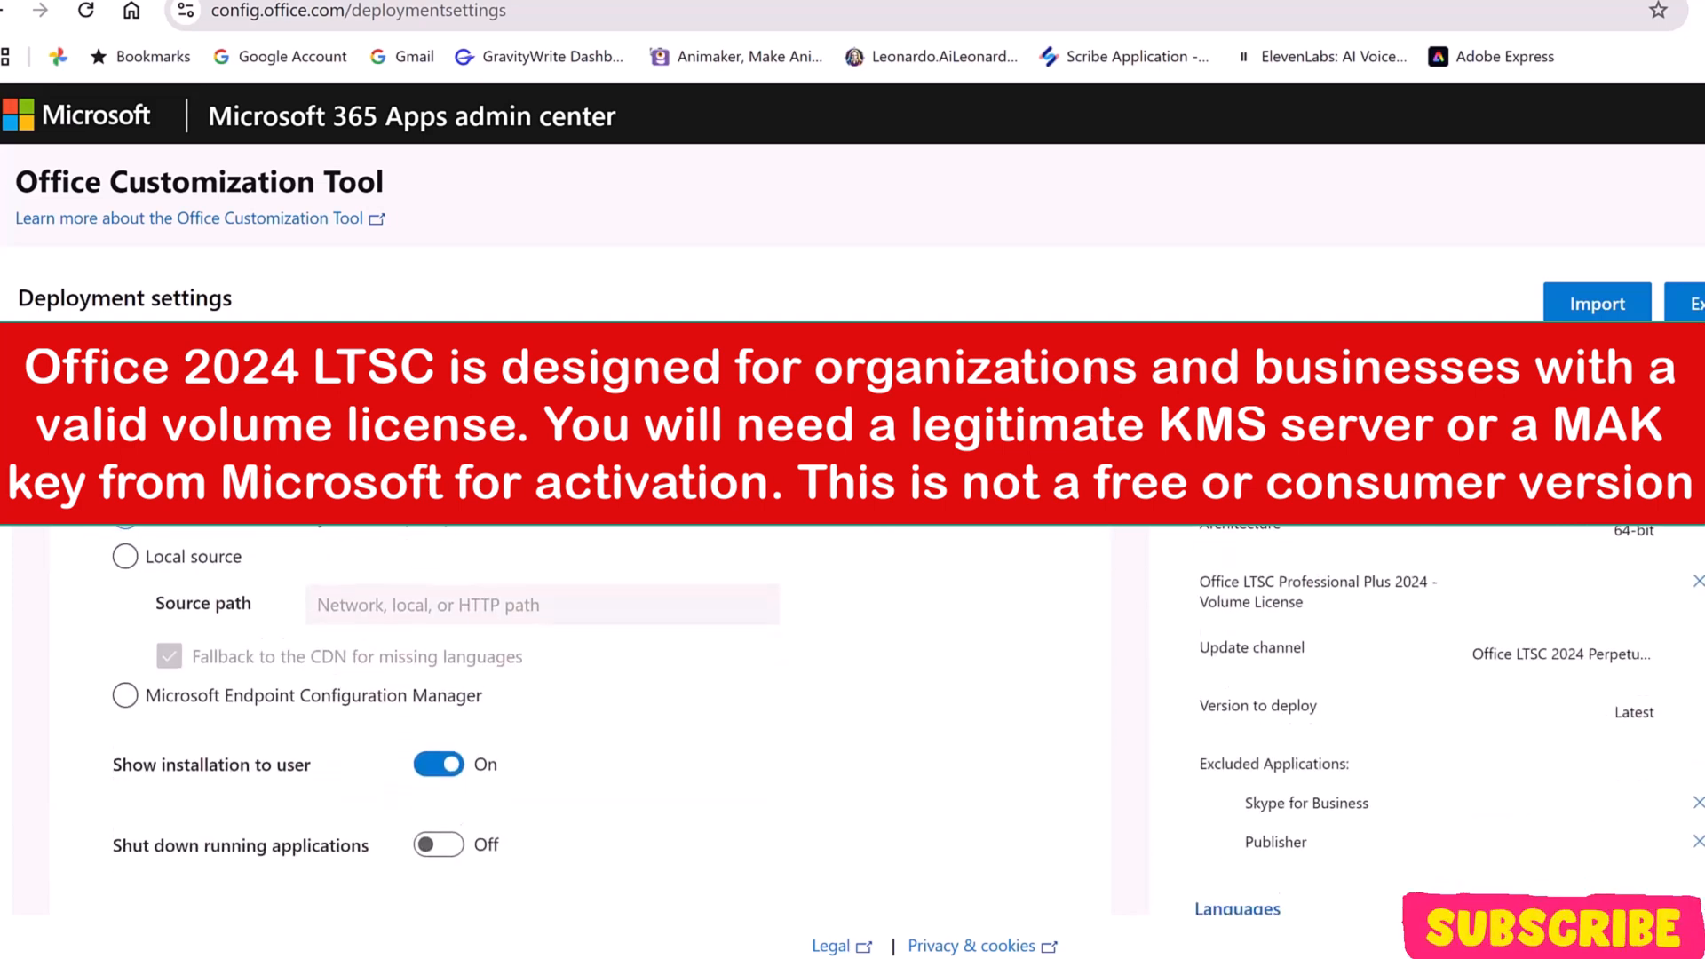
pyautogui.scroll(-3)
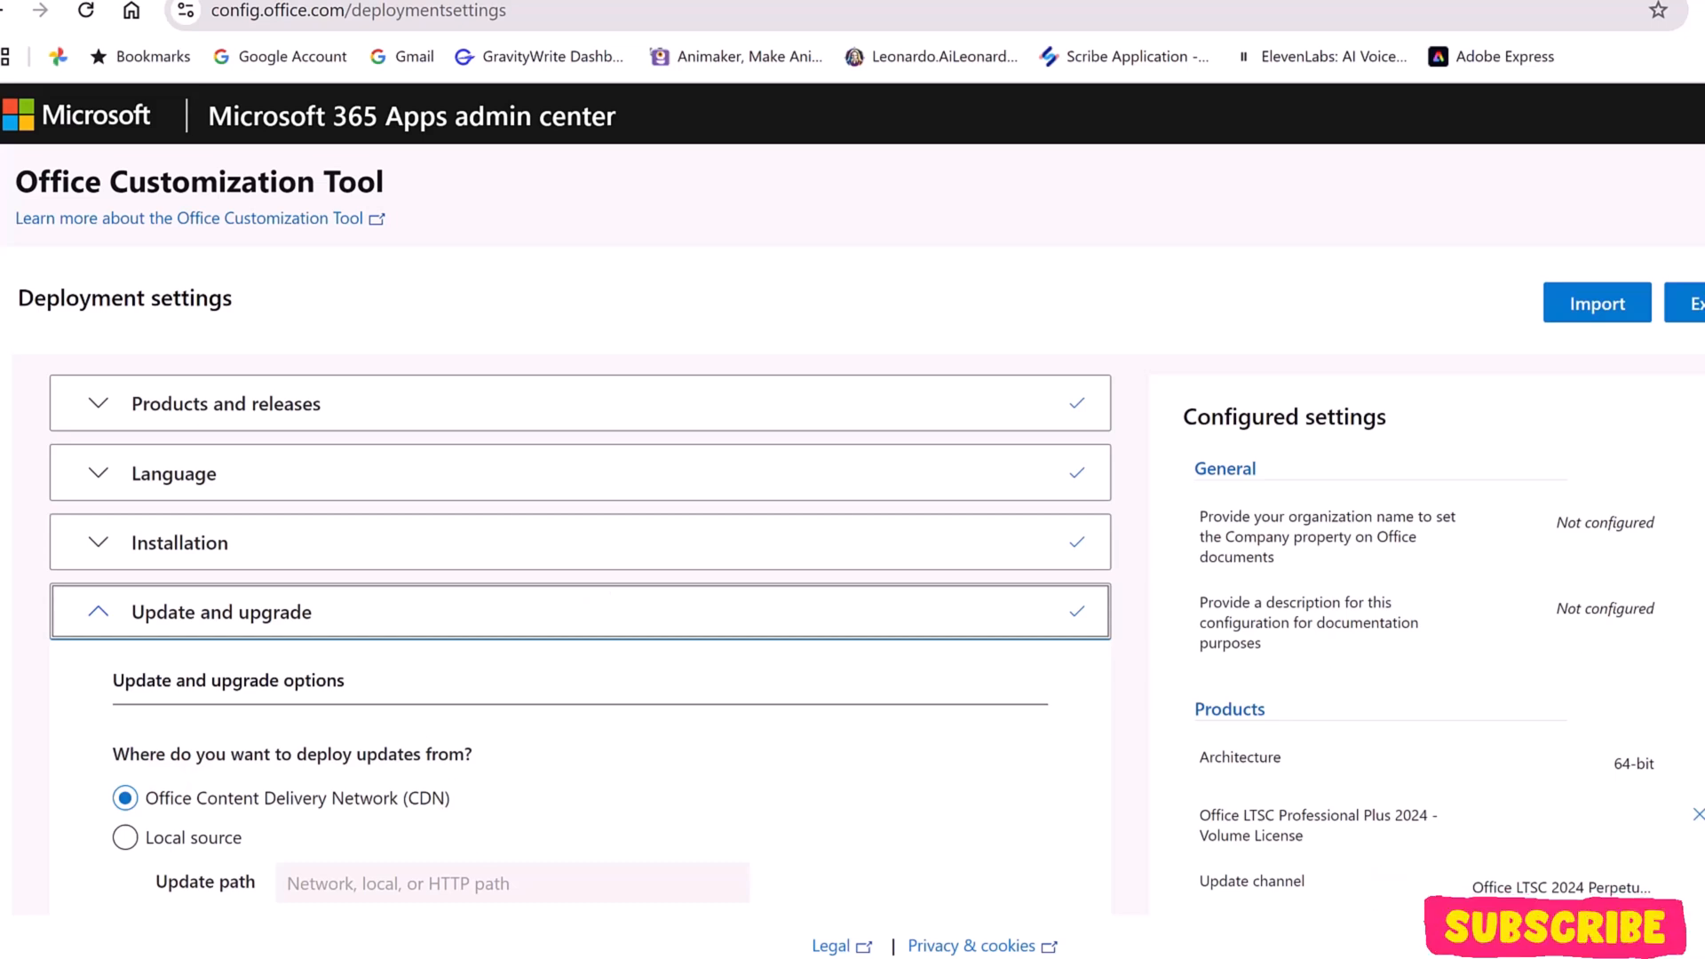
# - Switch off 'Uninstall any MSI versions of Office' and continue to Licensing and activation
pyautogui.scroll(-3)
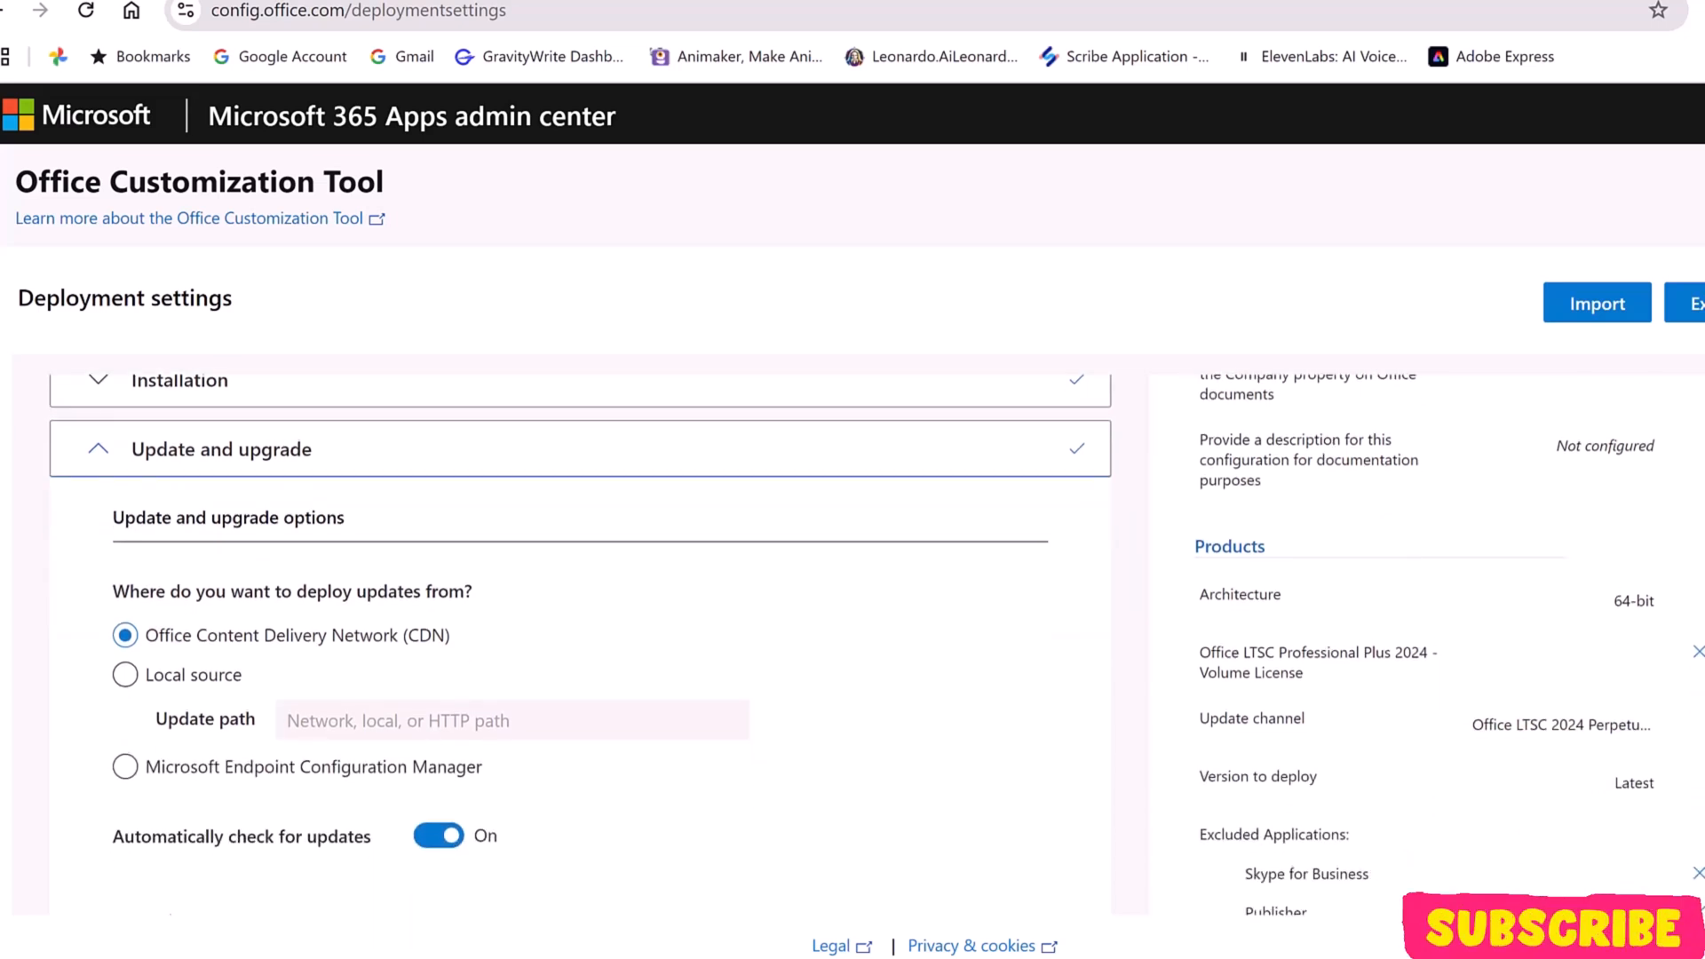
pyautogui.scroll(-3)
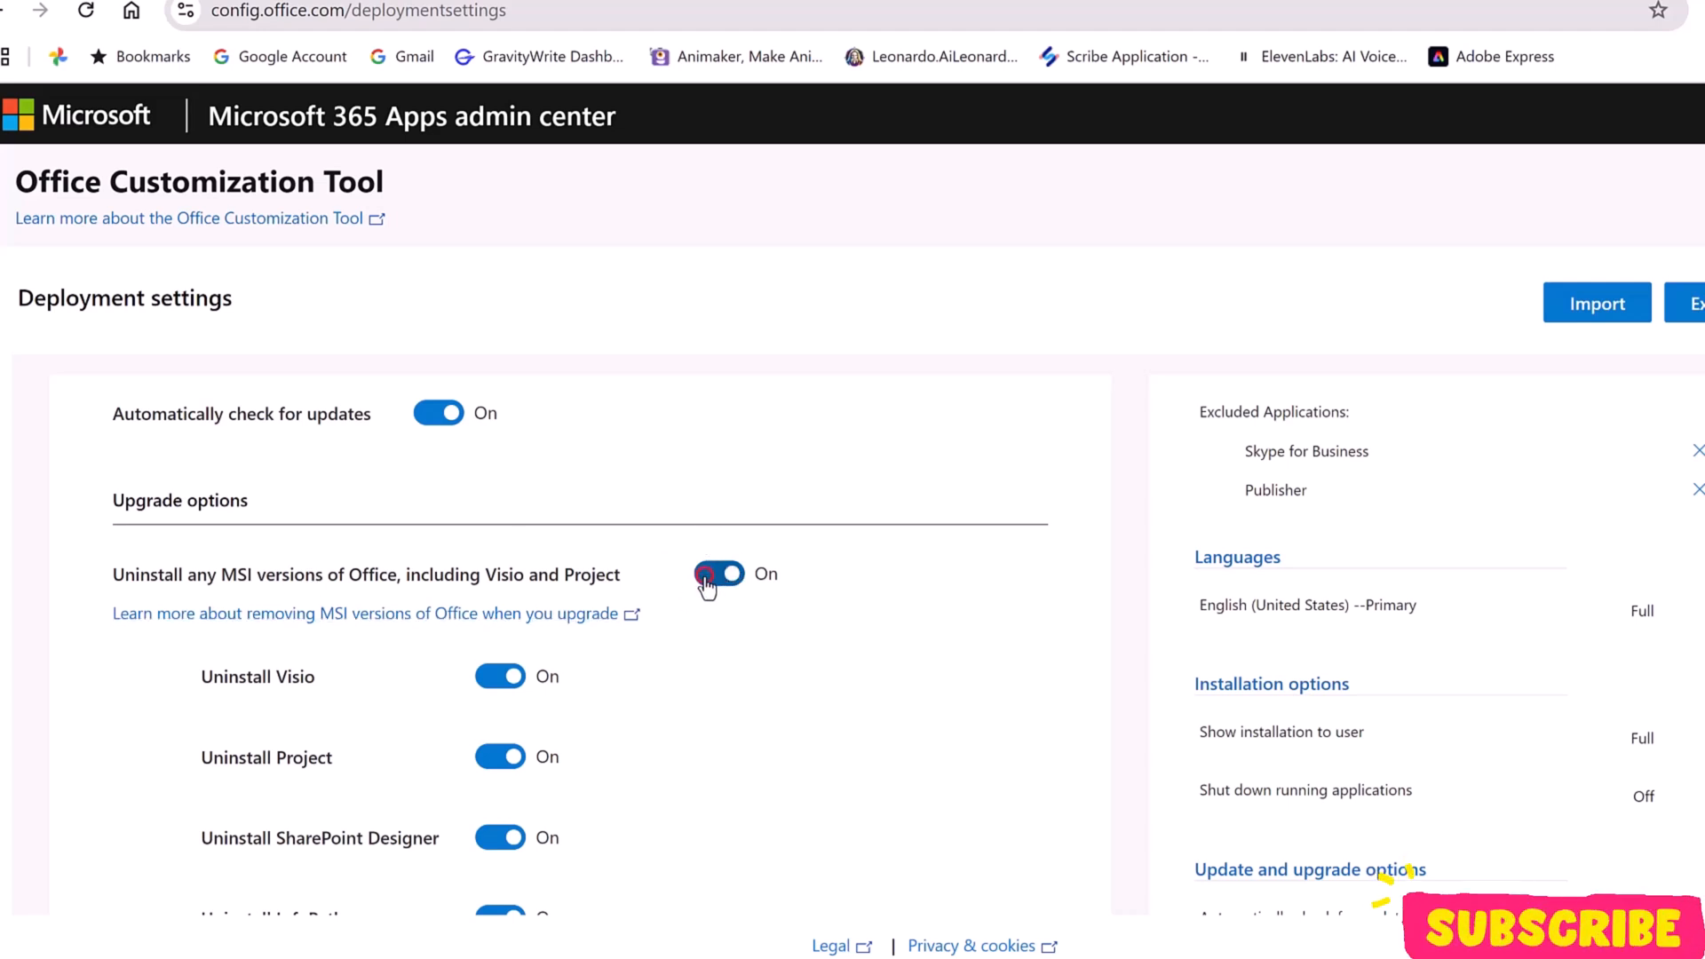
pyautogui.click(718, 574)
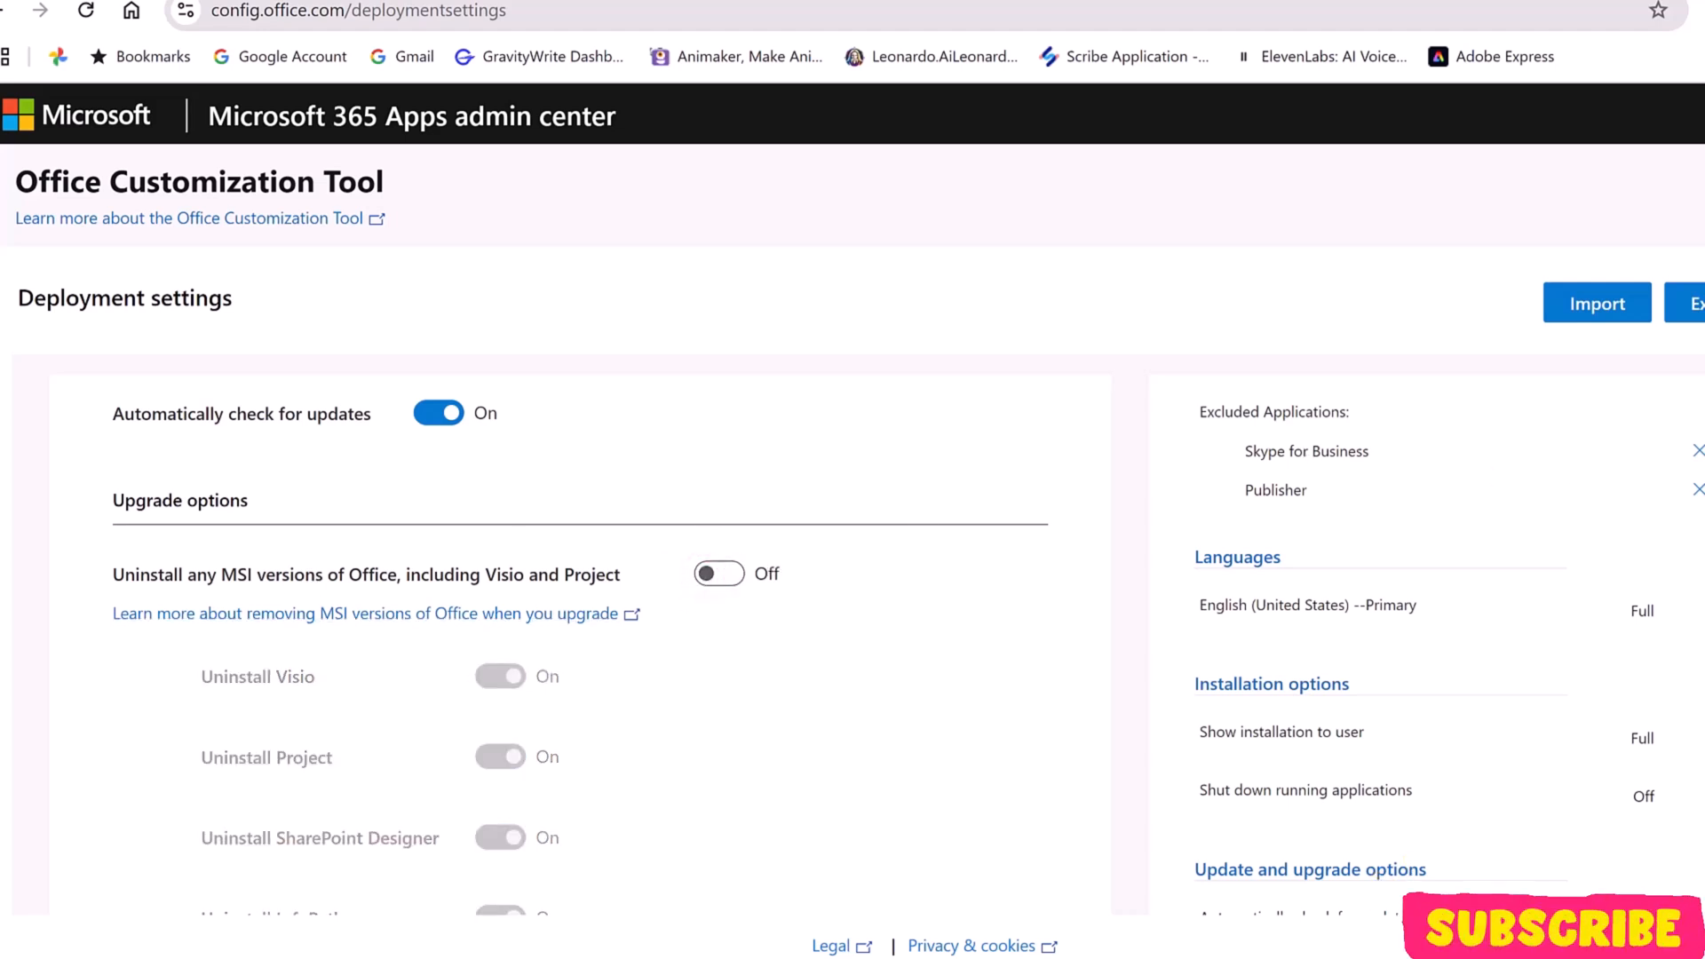
pyautogui.scroll(-3)
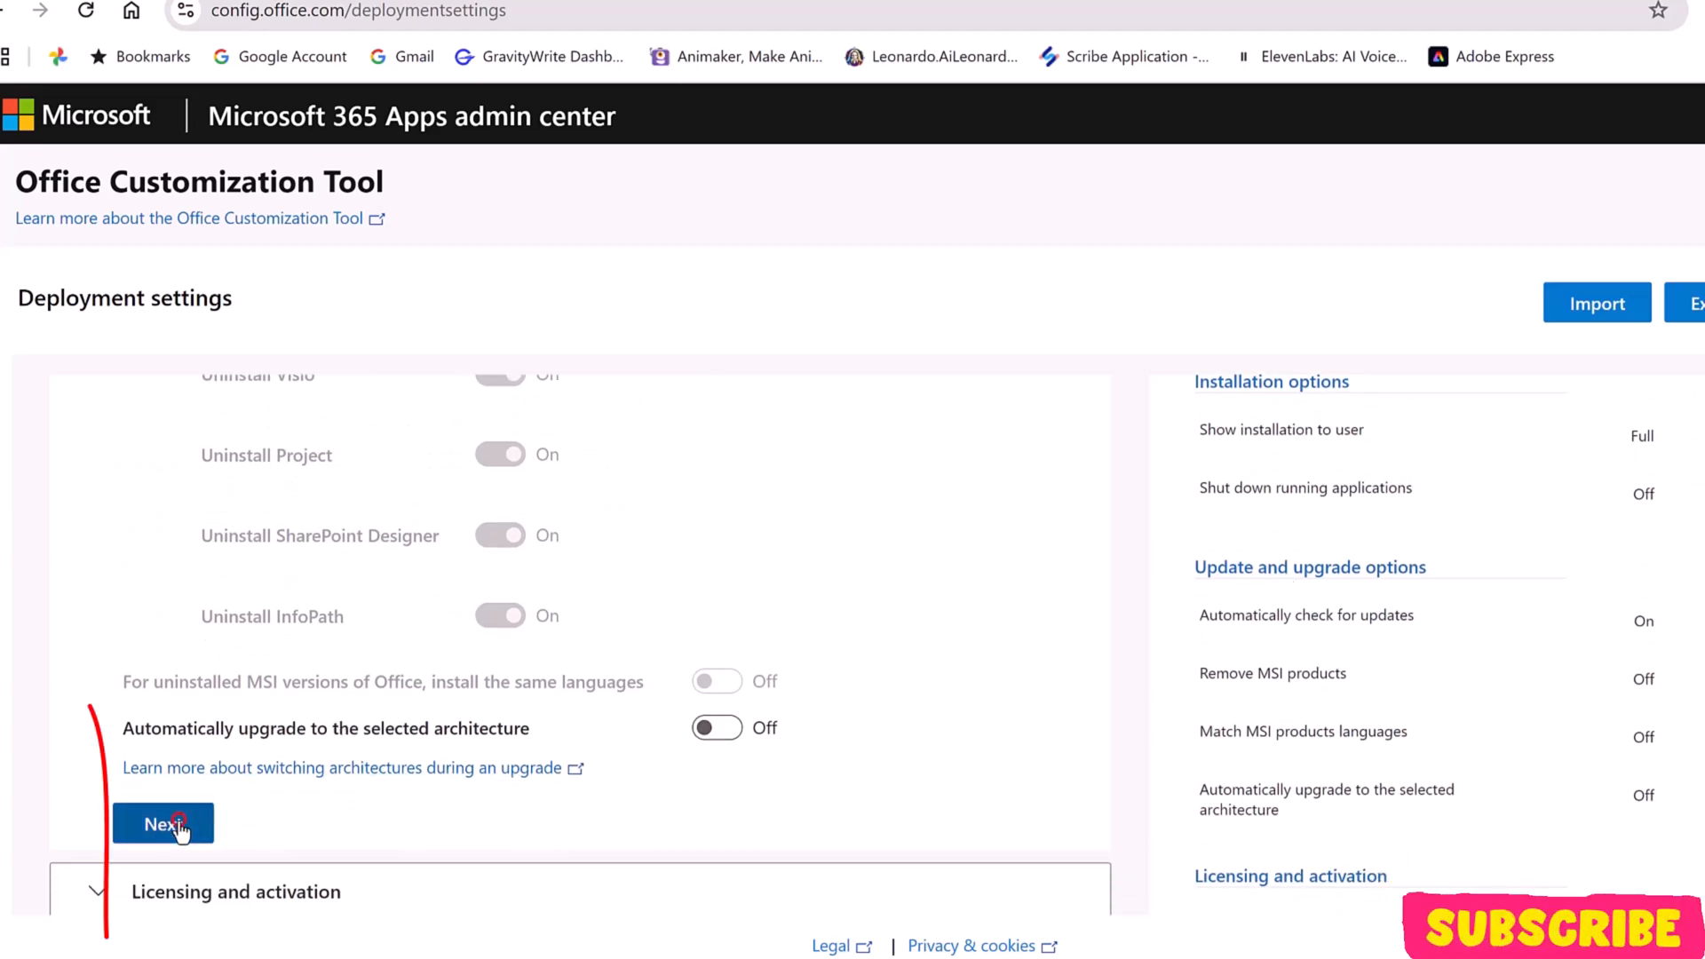
pyautogui.click(162, 822)
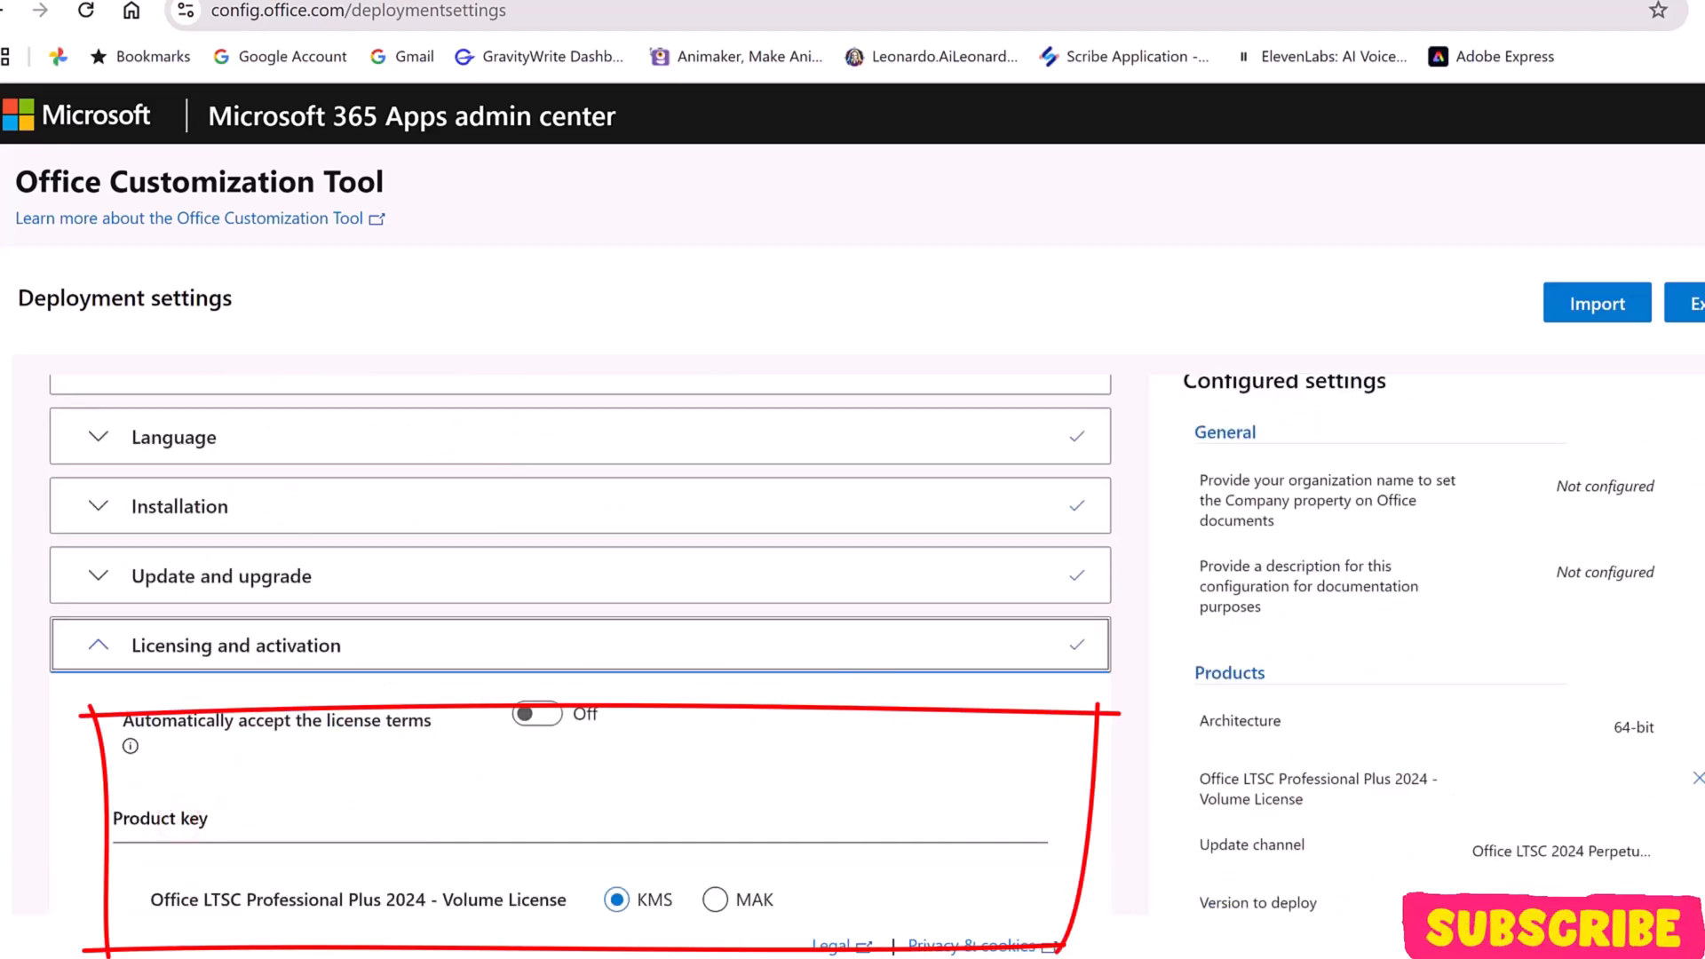
# - Keep the KMS product key with user-based activation and continue to General
pyautogui.scroll(-3)
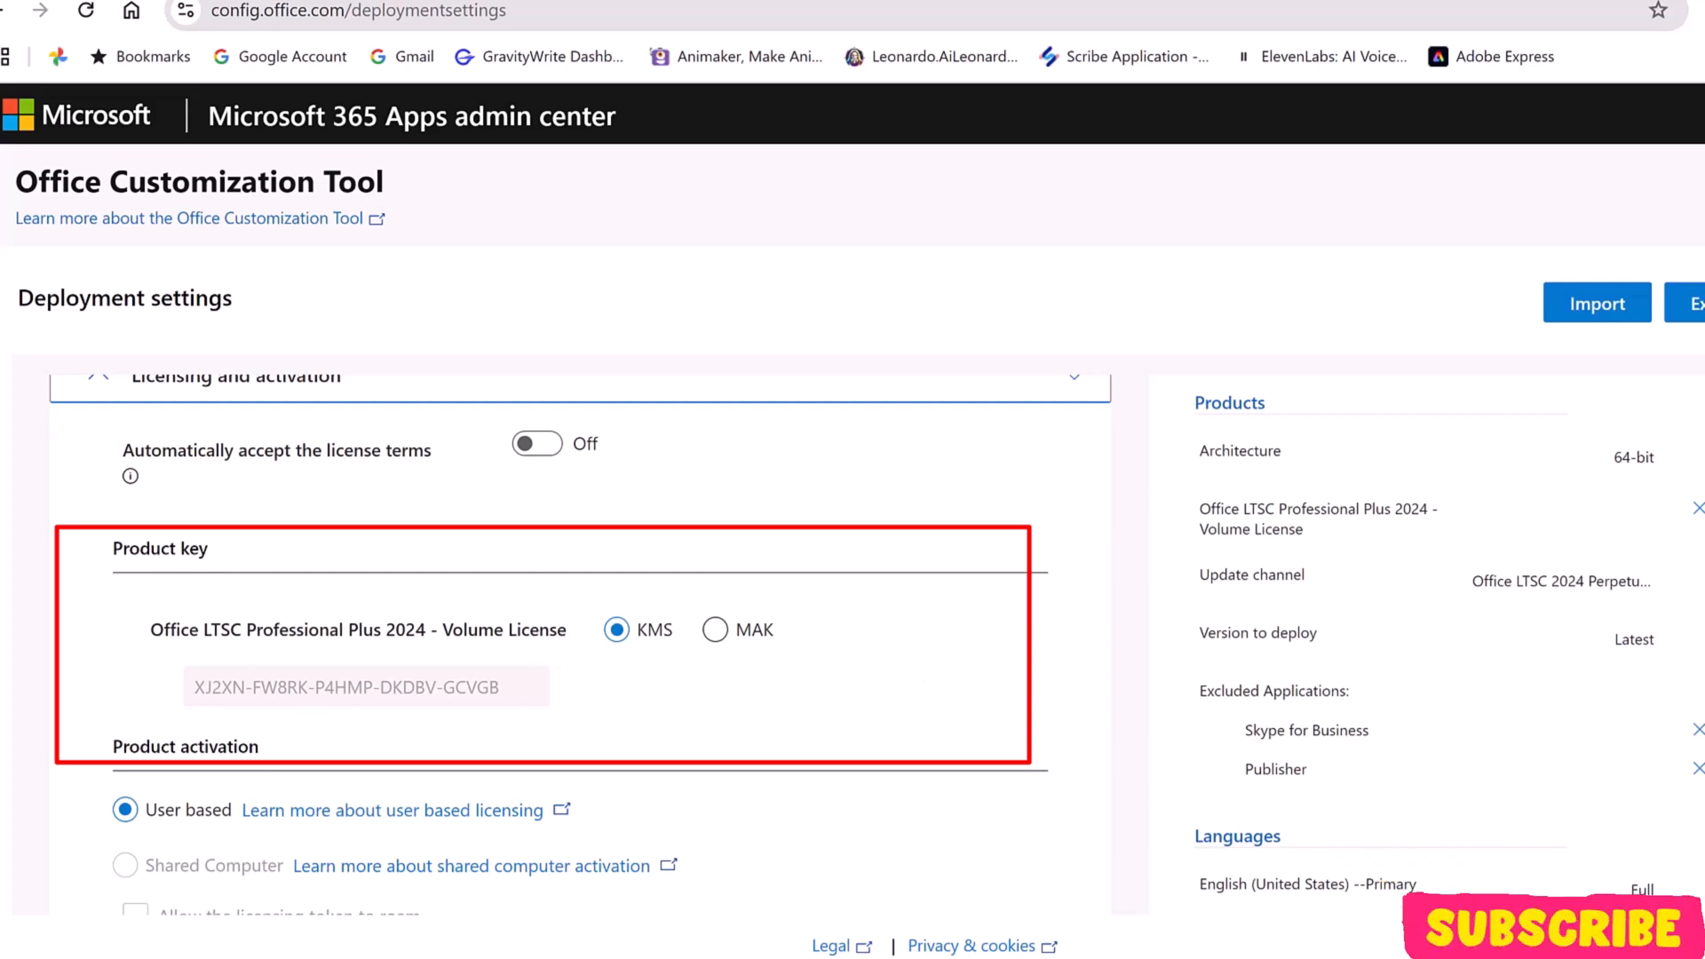
pyautogui.moveTo(1366, 828)
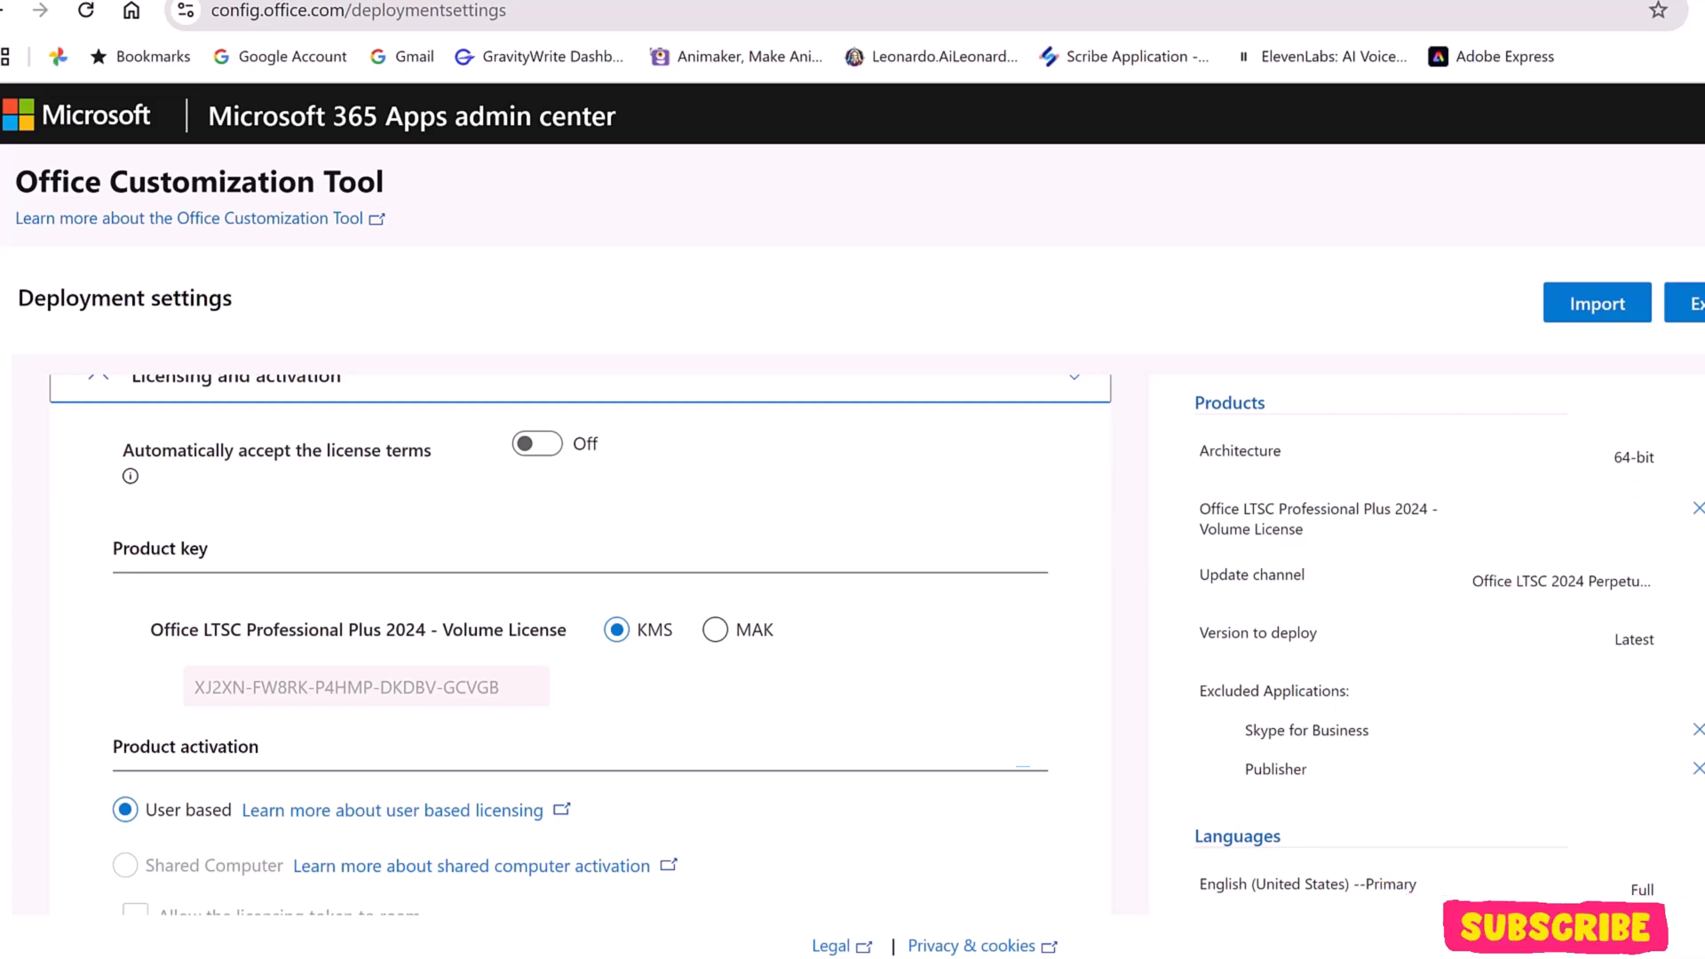
pyautogui.scroll(-3)
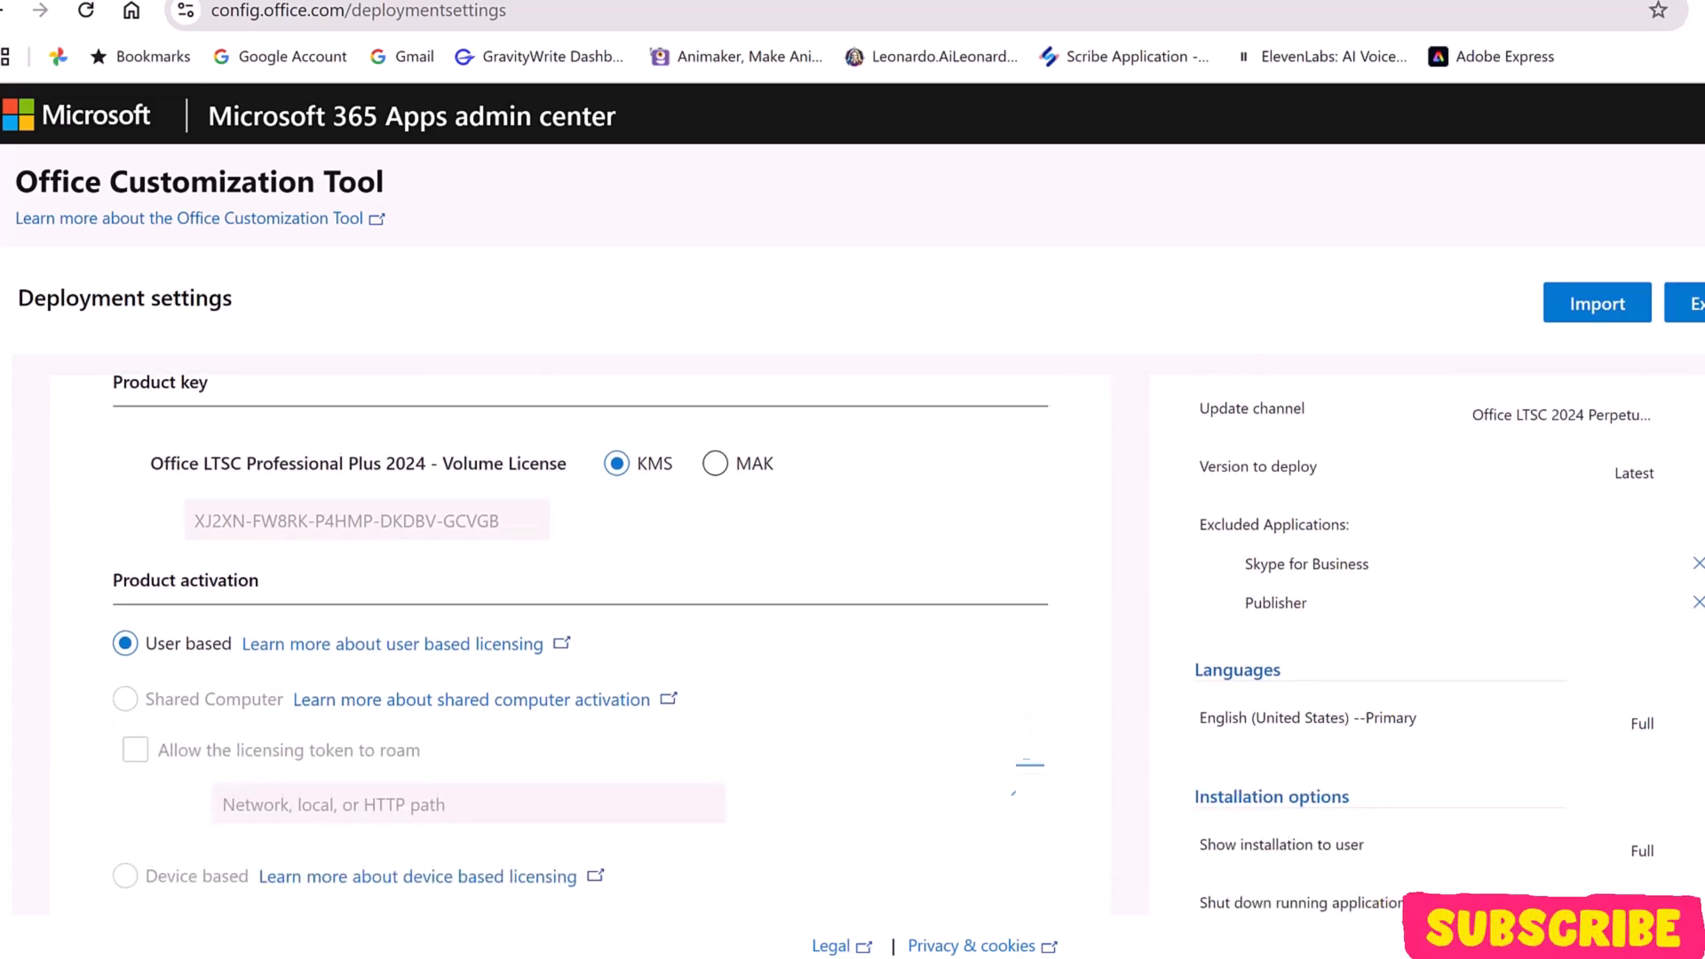
pyautogui.scroll(-3)
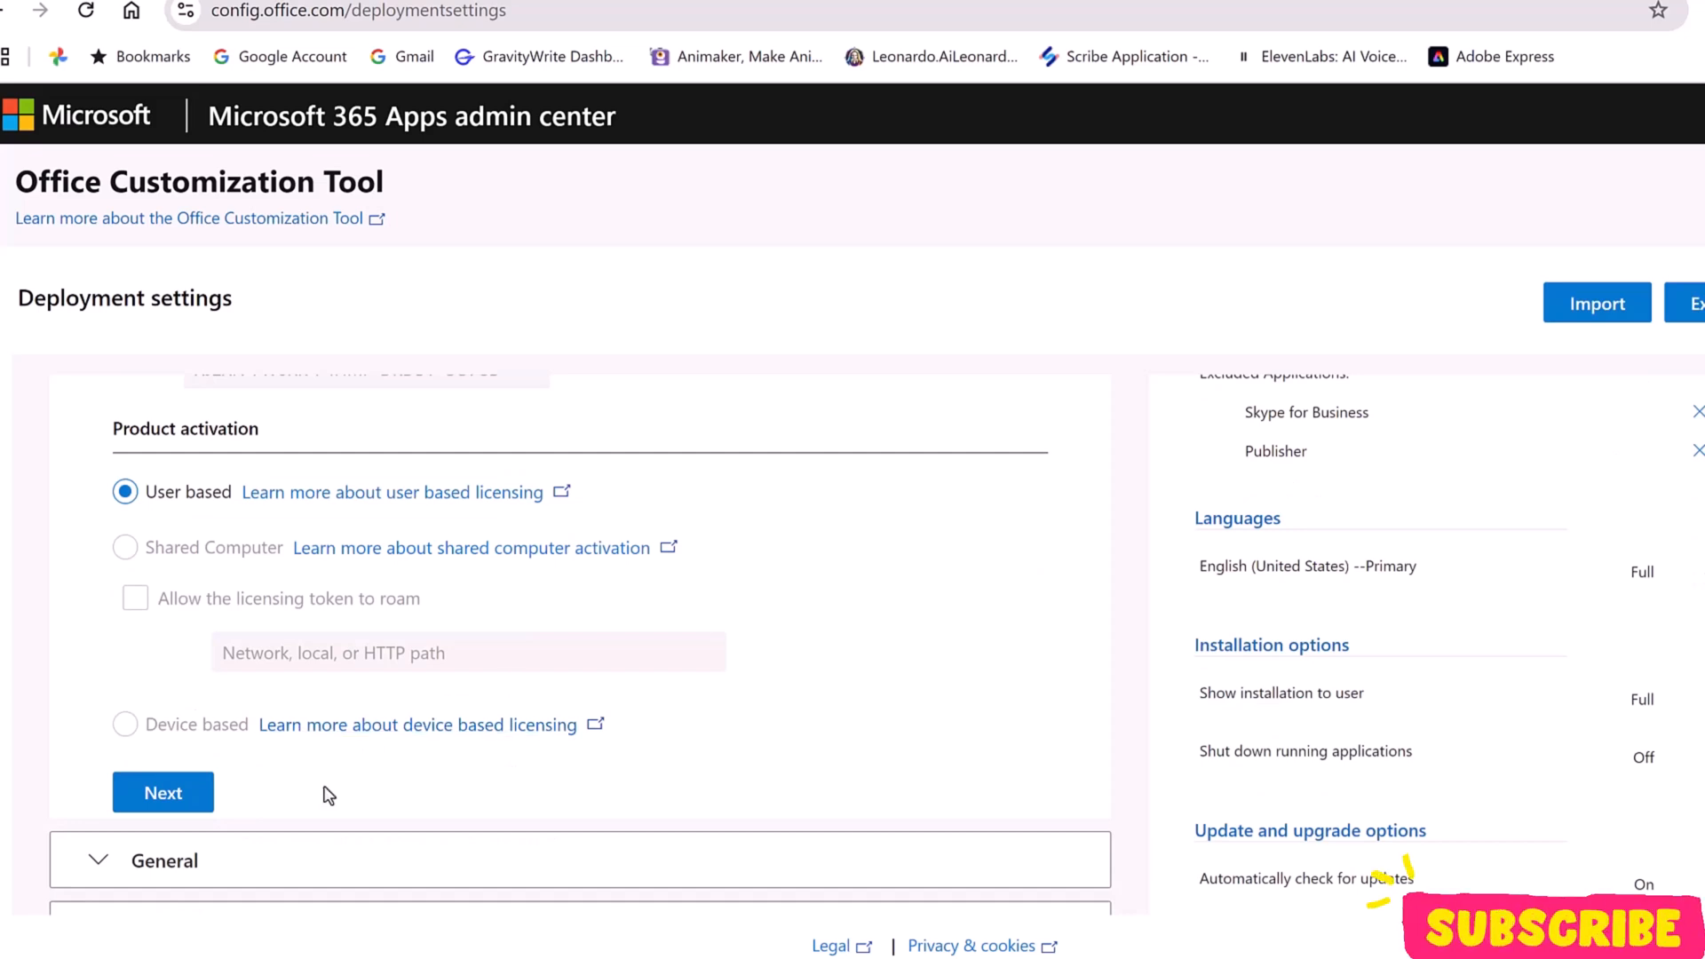
pyautogui.click(161, 792)
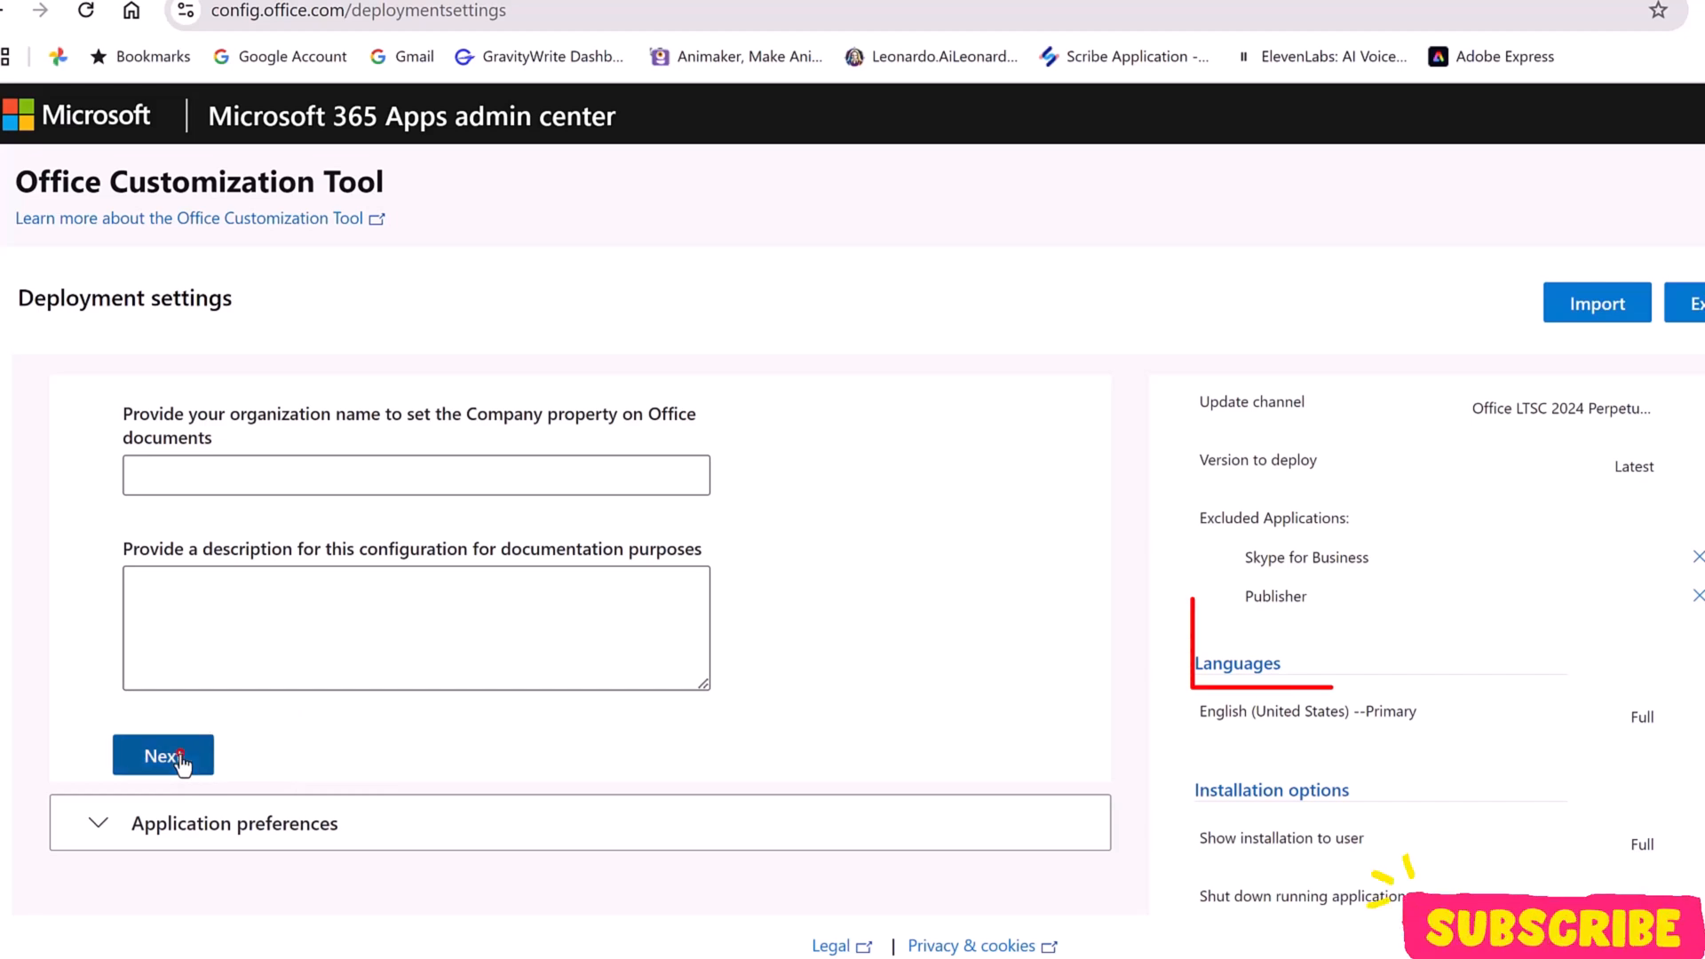
# - Leave General fields blank and review Application preferences unchanged so all sections complete
pyautogui.click(161, 756)
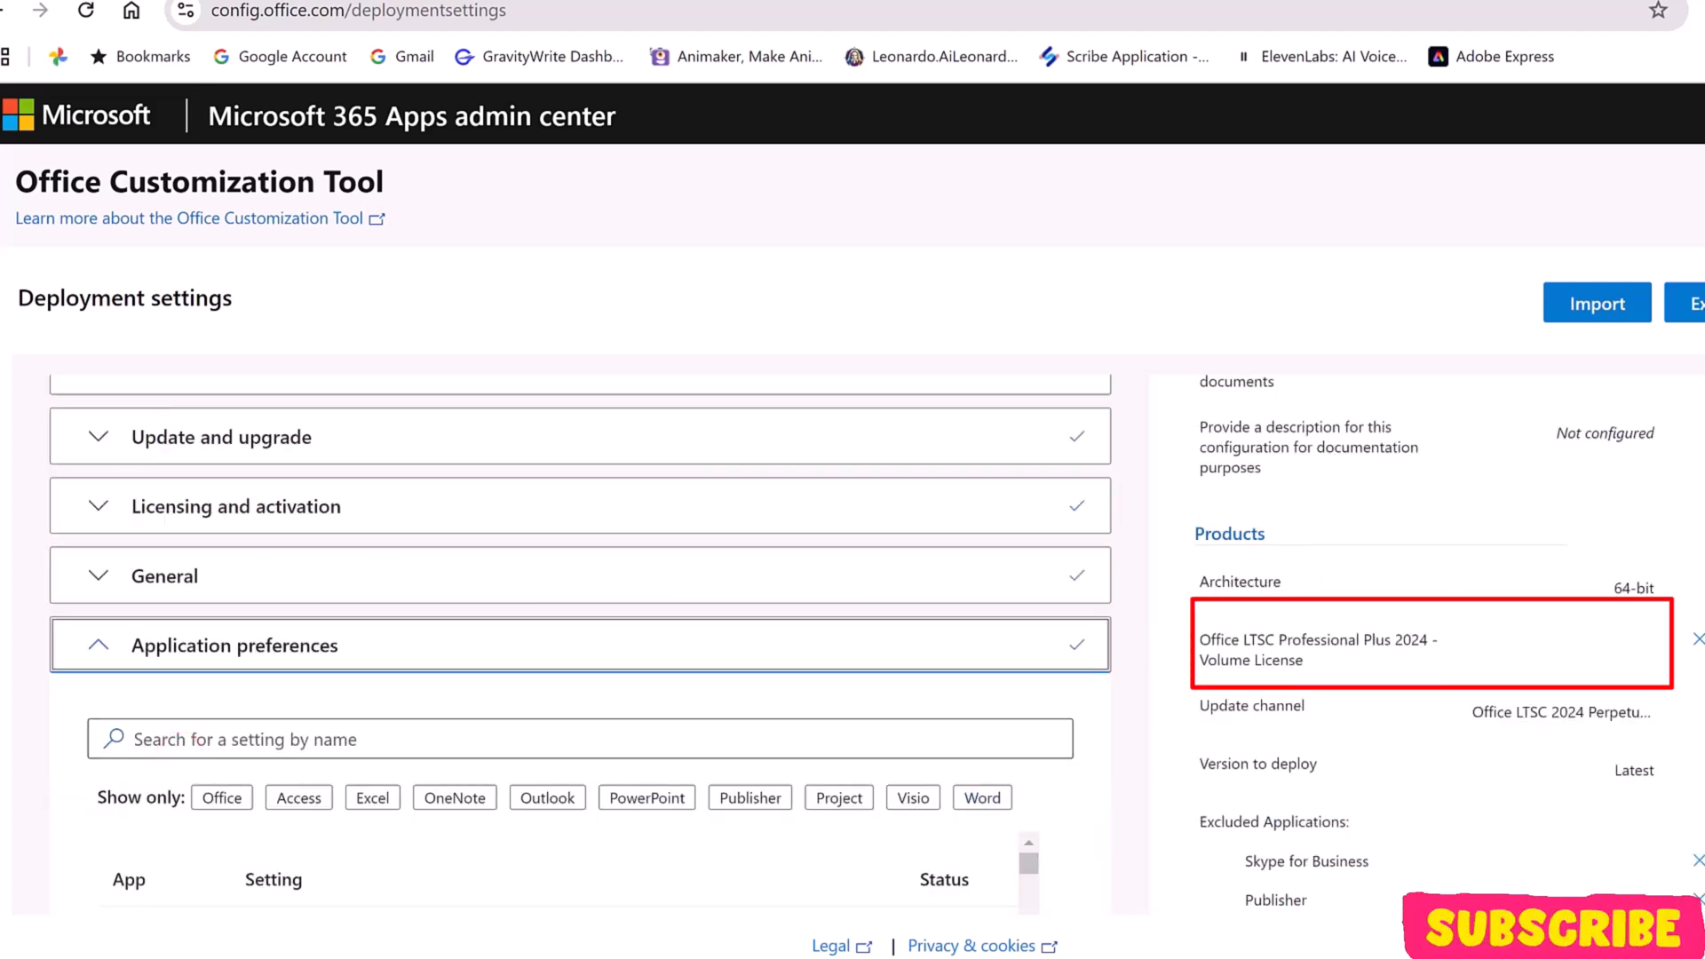
pyautogui.scroll(-3)
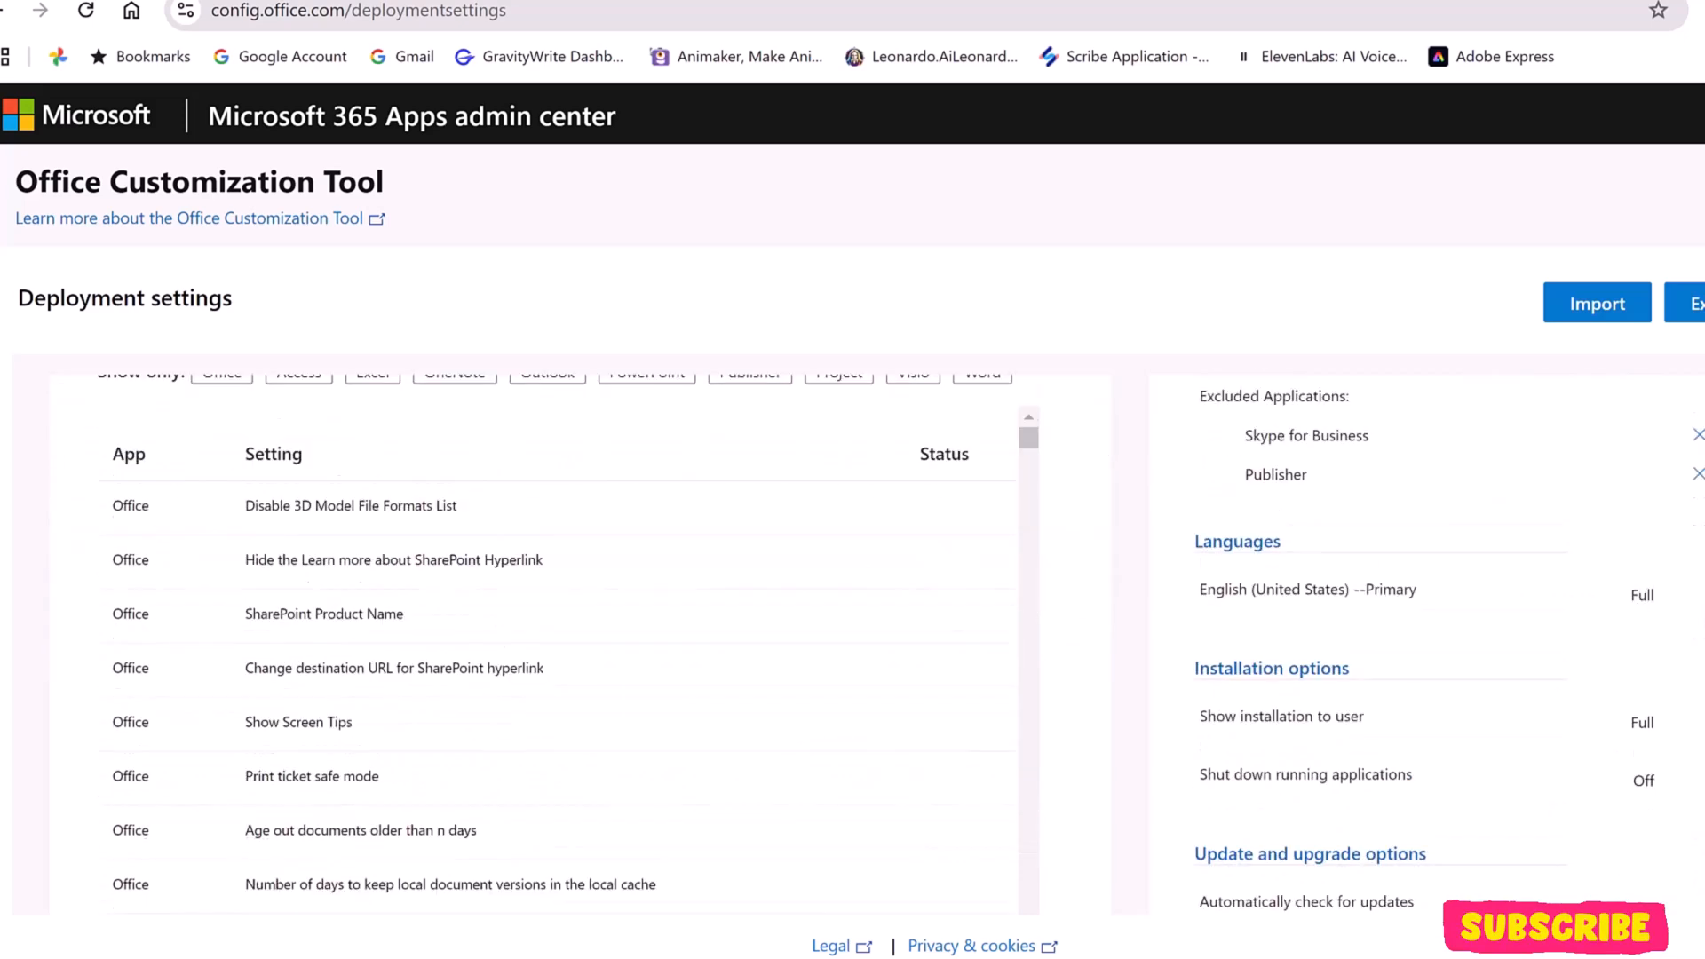
pyautogui.scroll(-3)
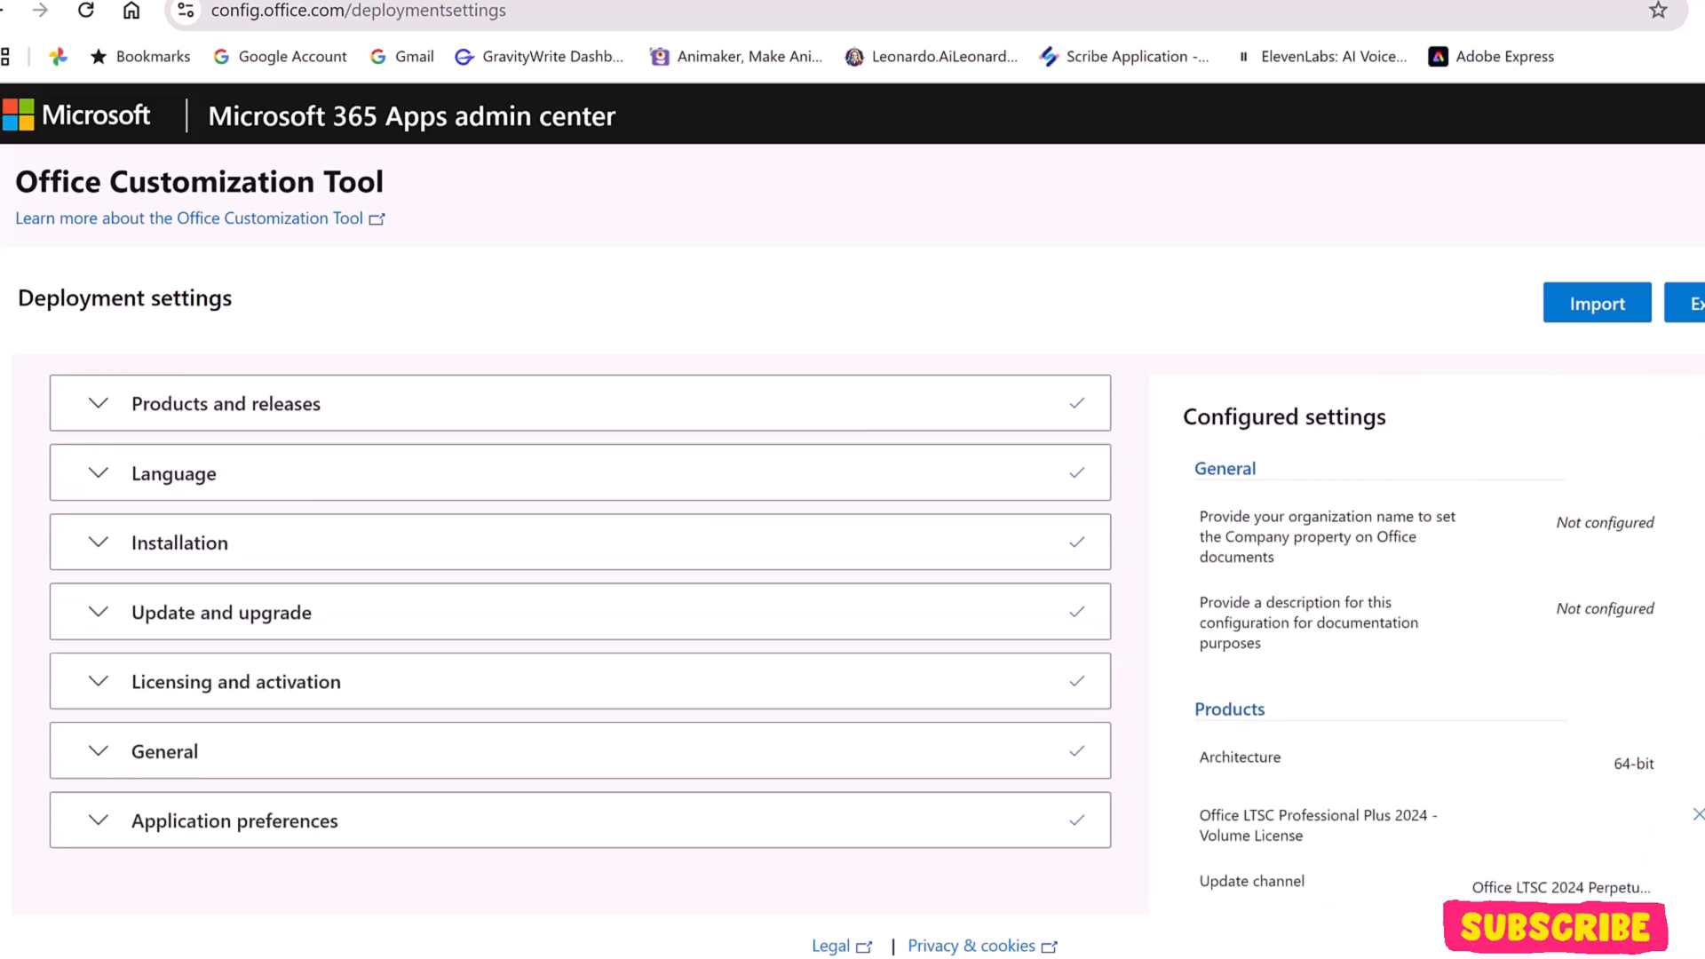
pyautogui.scroll(-3)
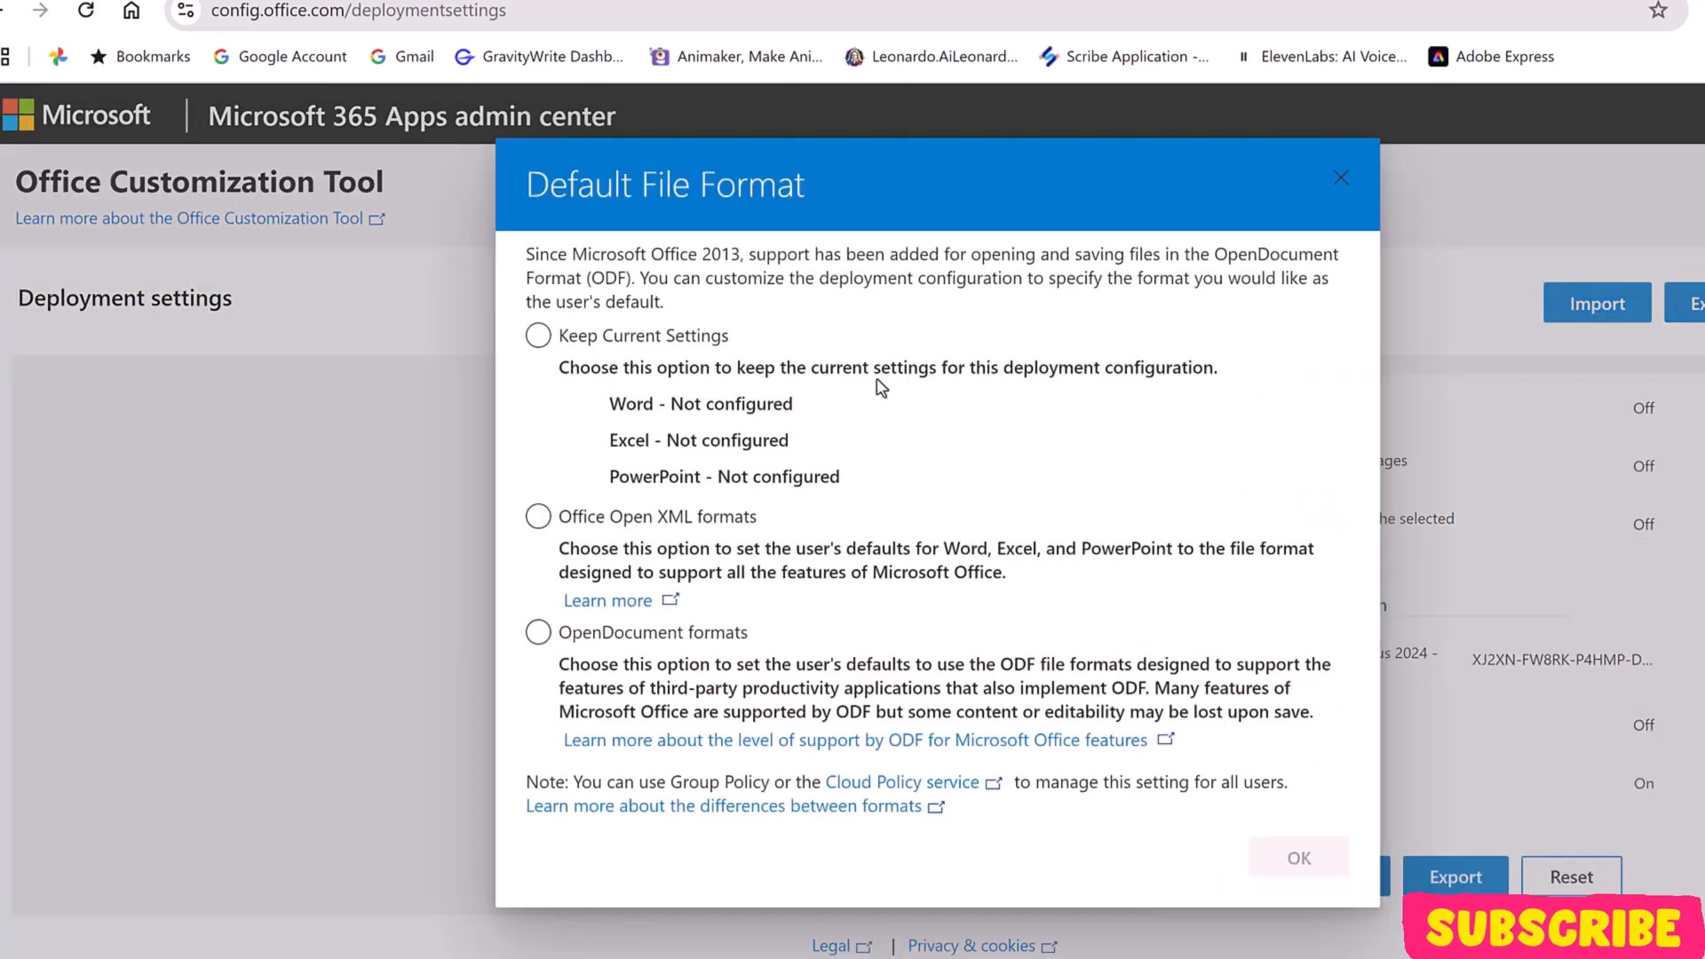
# - Choose Office Open XML formats as the default file format and confirm with OK
pyautogui.click(536, 515)
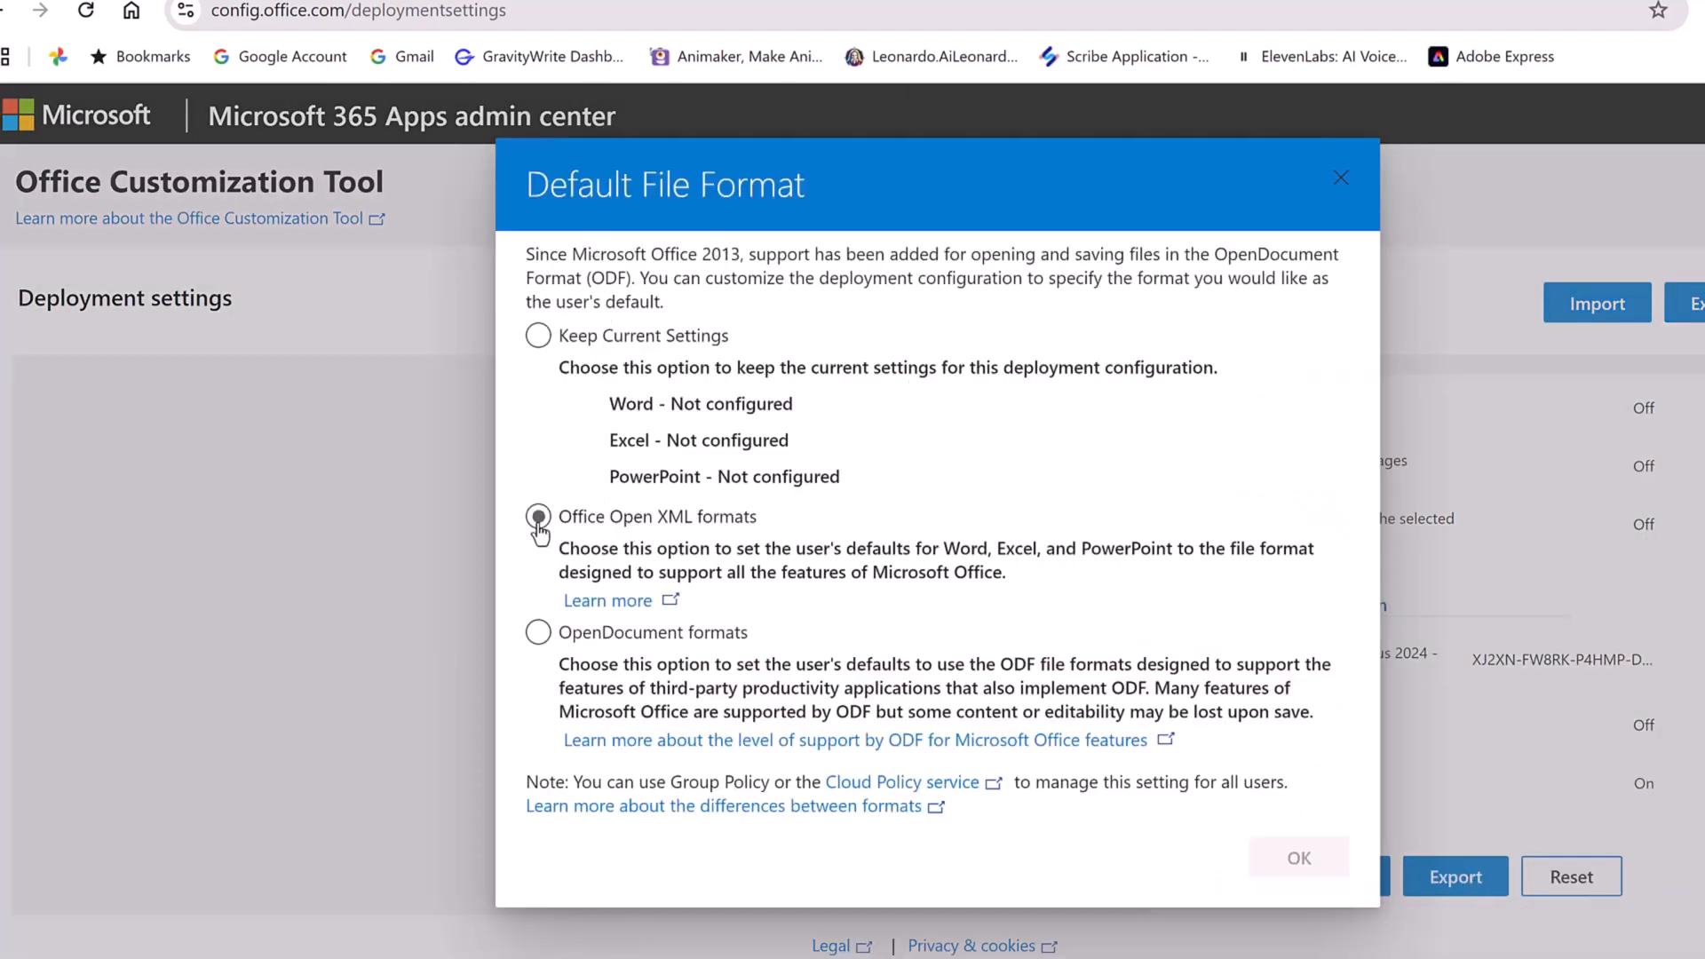
pyautogui.click(537, 515)
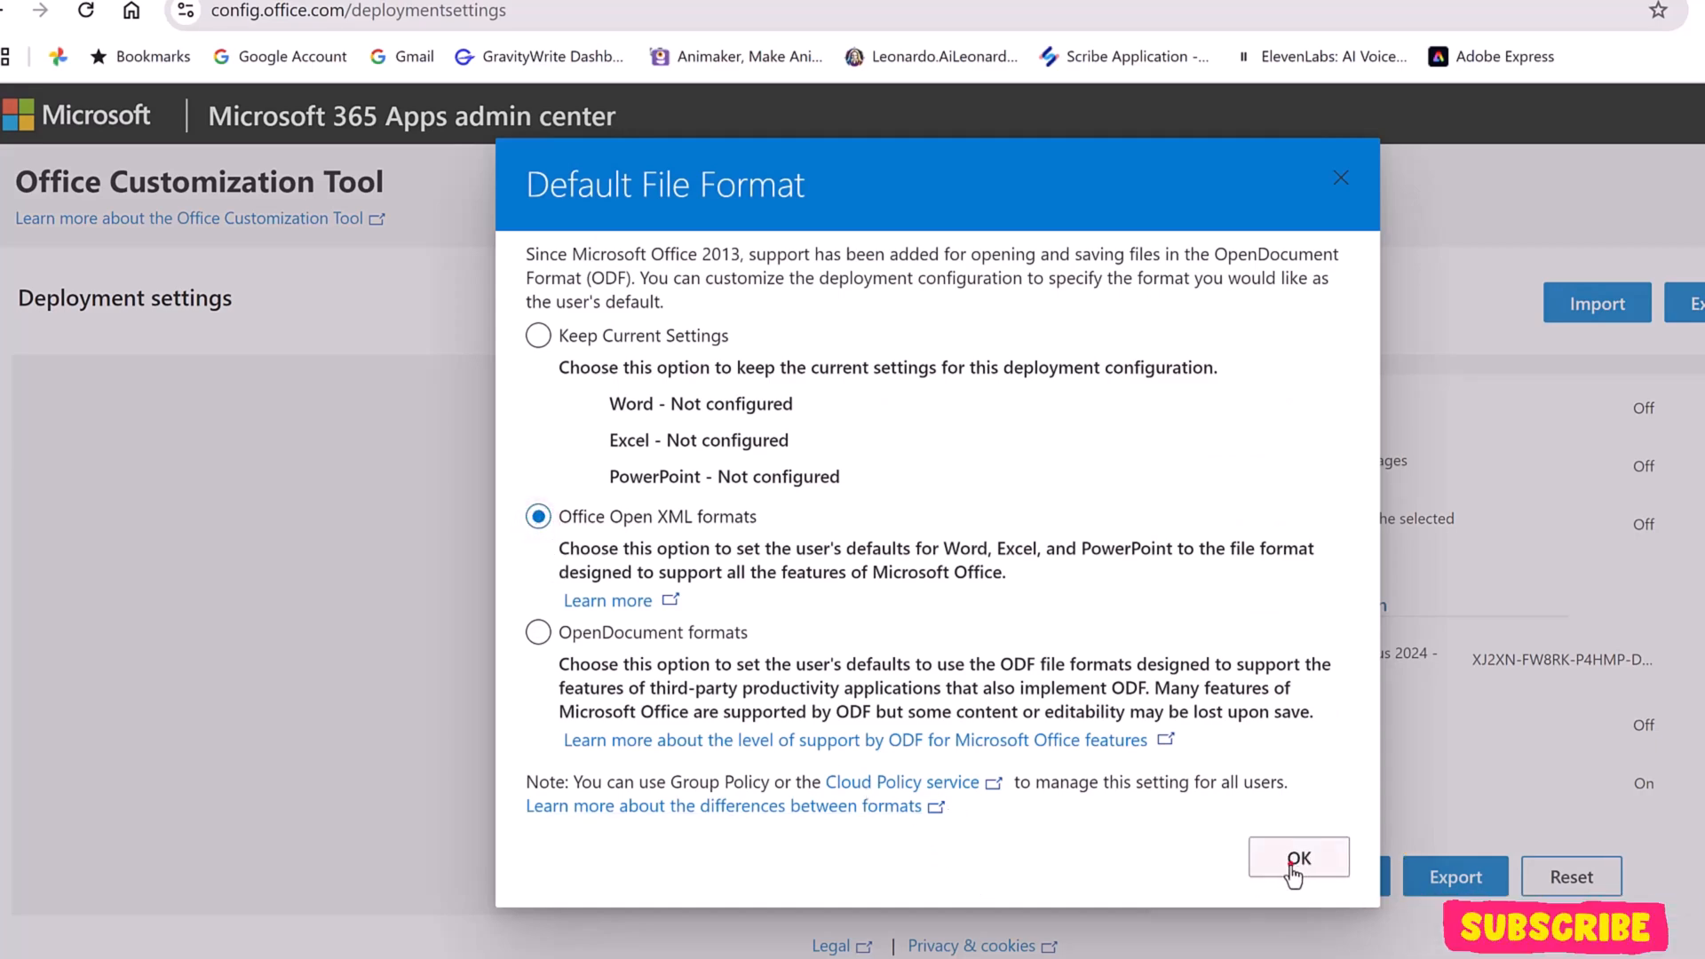
pyautogui.click(1296, 858)
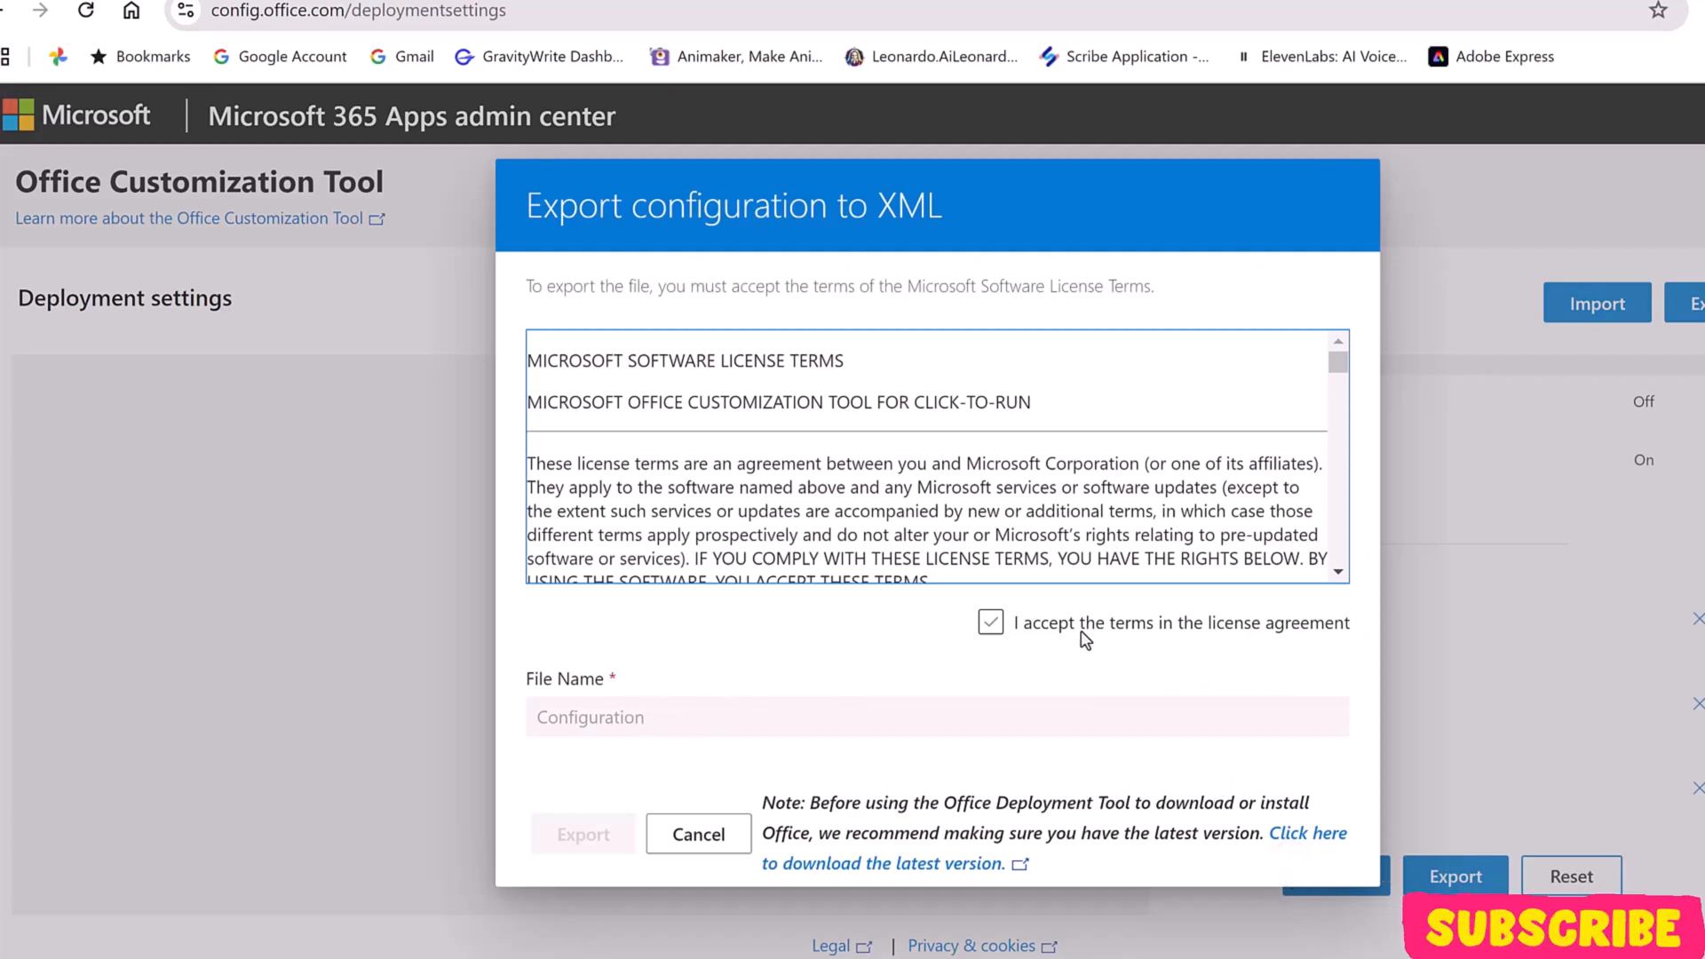
# - Accept the license terms and export the configuration as an XML file named Configuration
pyautogui.click(990, 622)
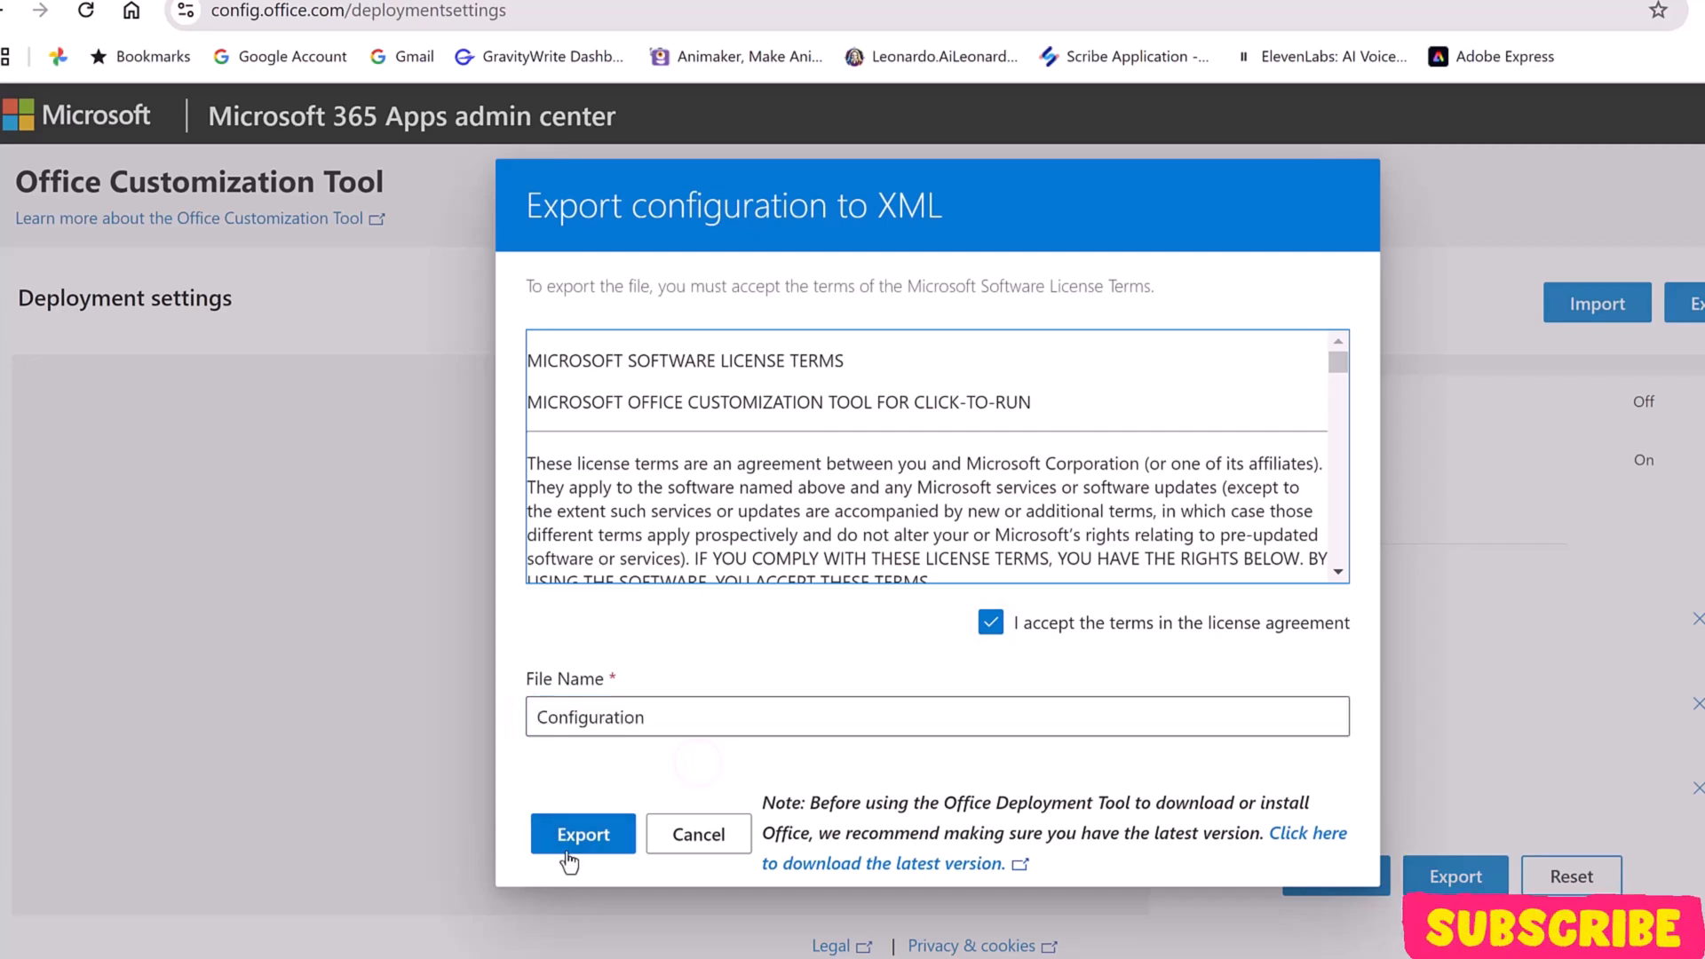
pyautogui.click(583, 835)
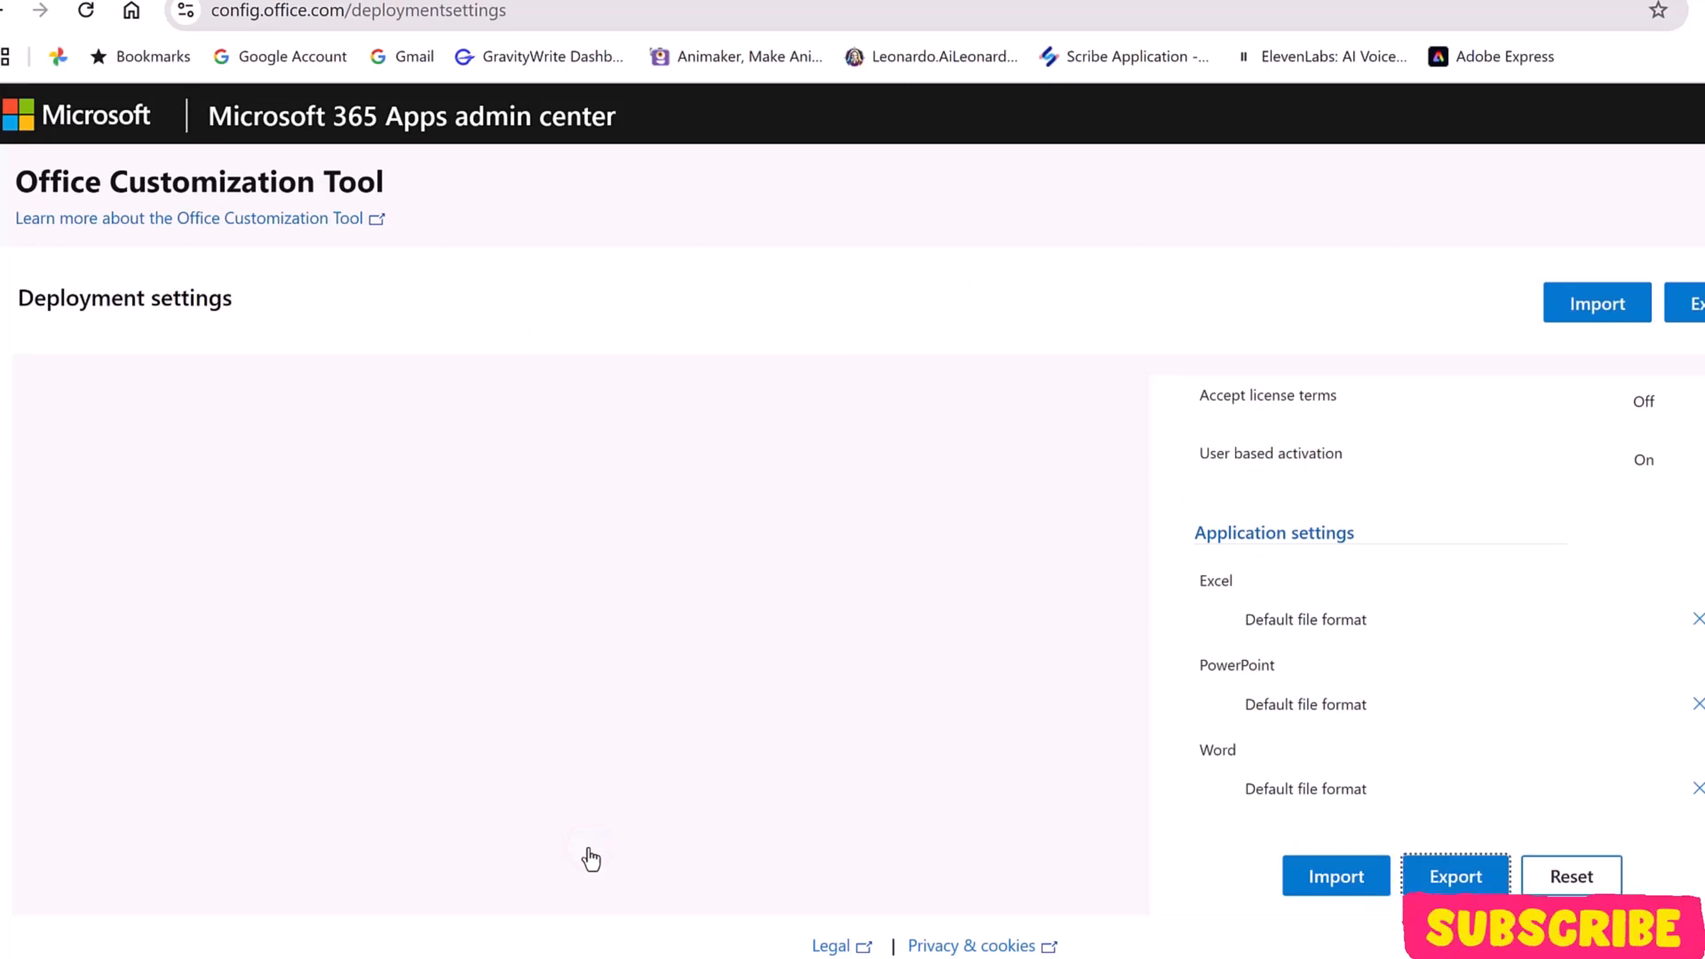
pyautogui.click(1455, 875)
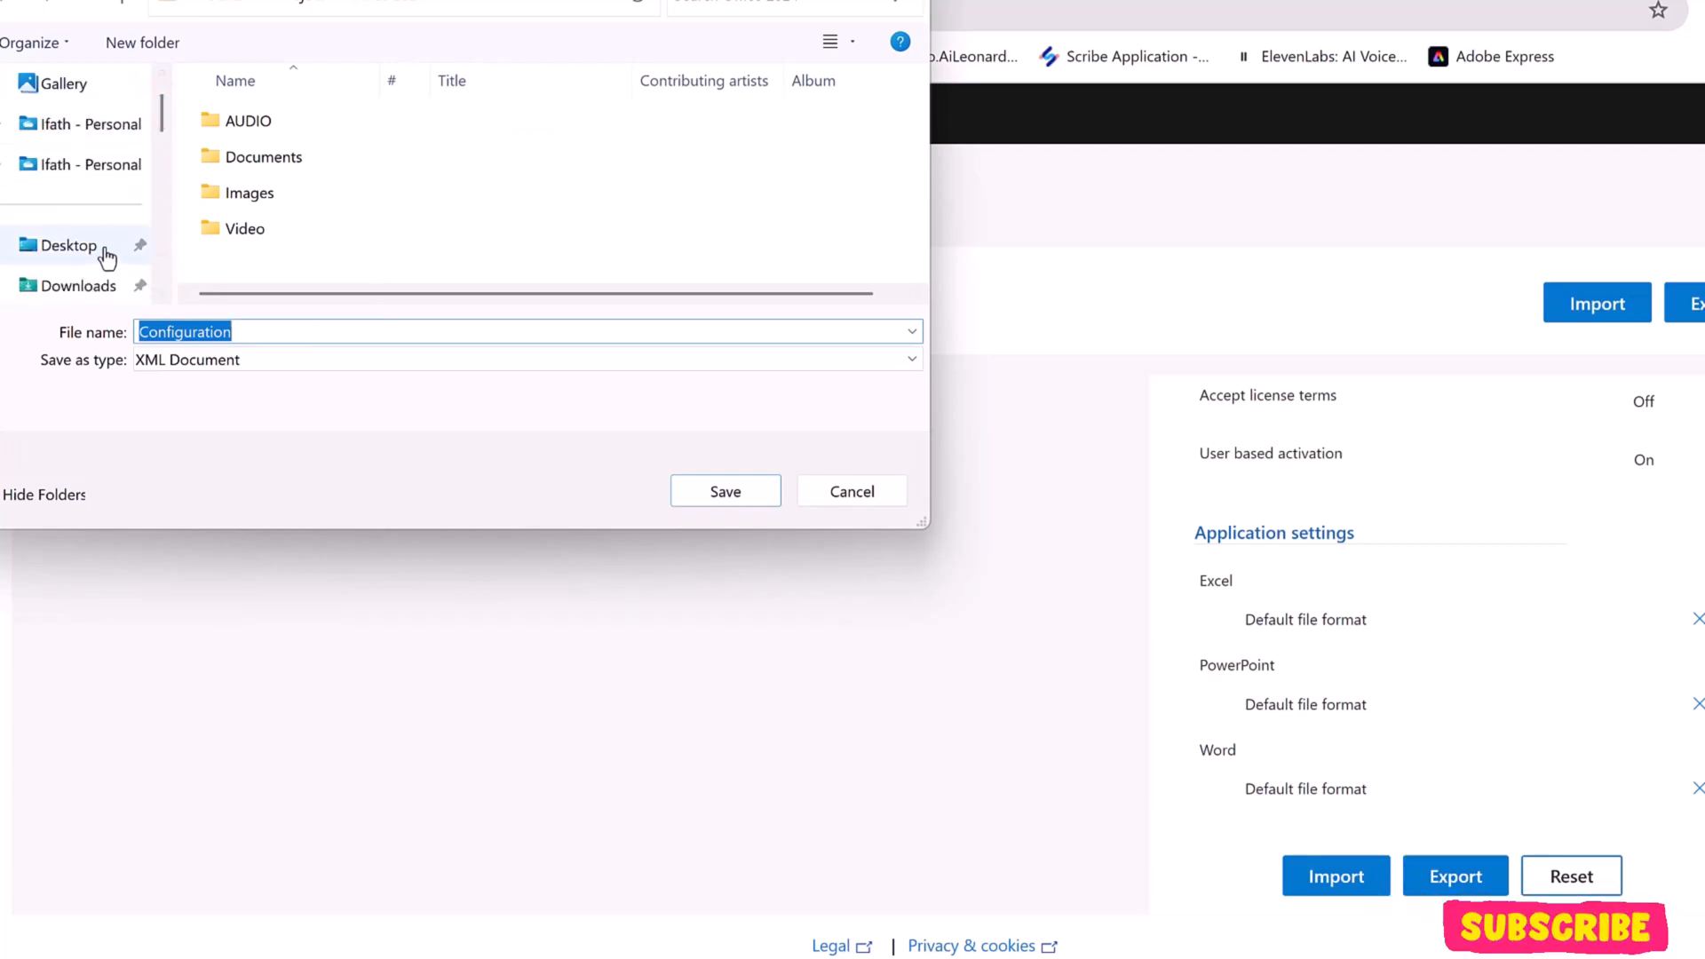
# - Save Configuration.xml to the Desktop
pyautogui.click(70, 245)
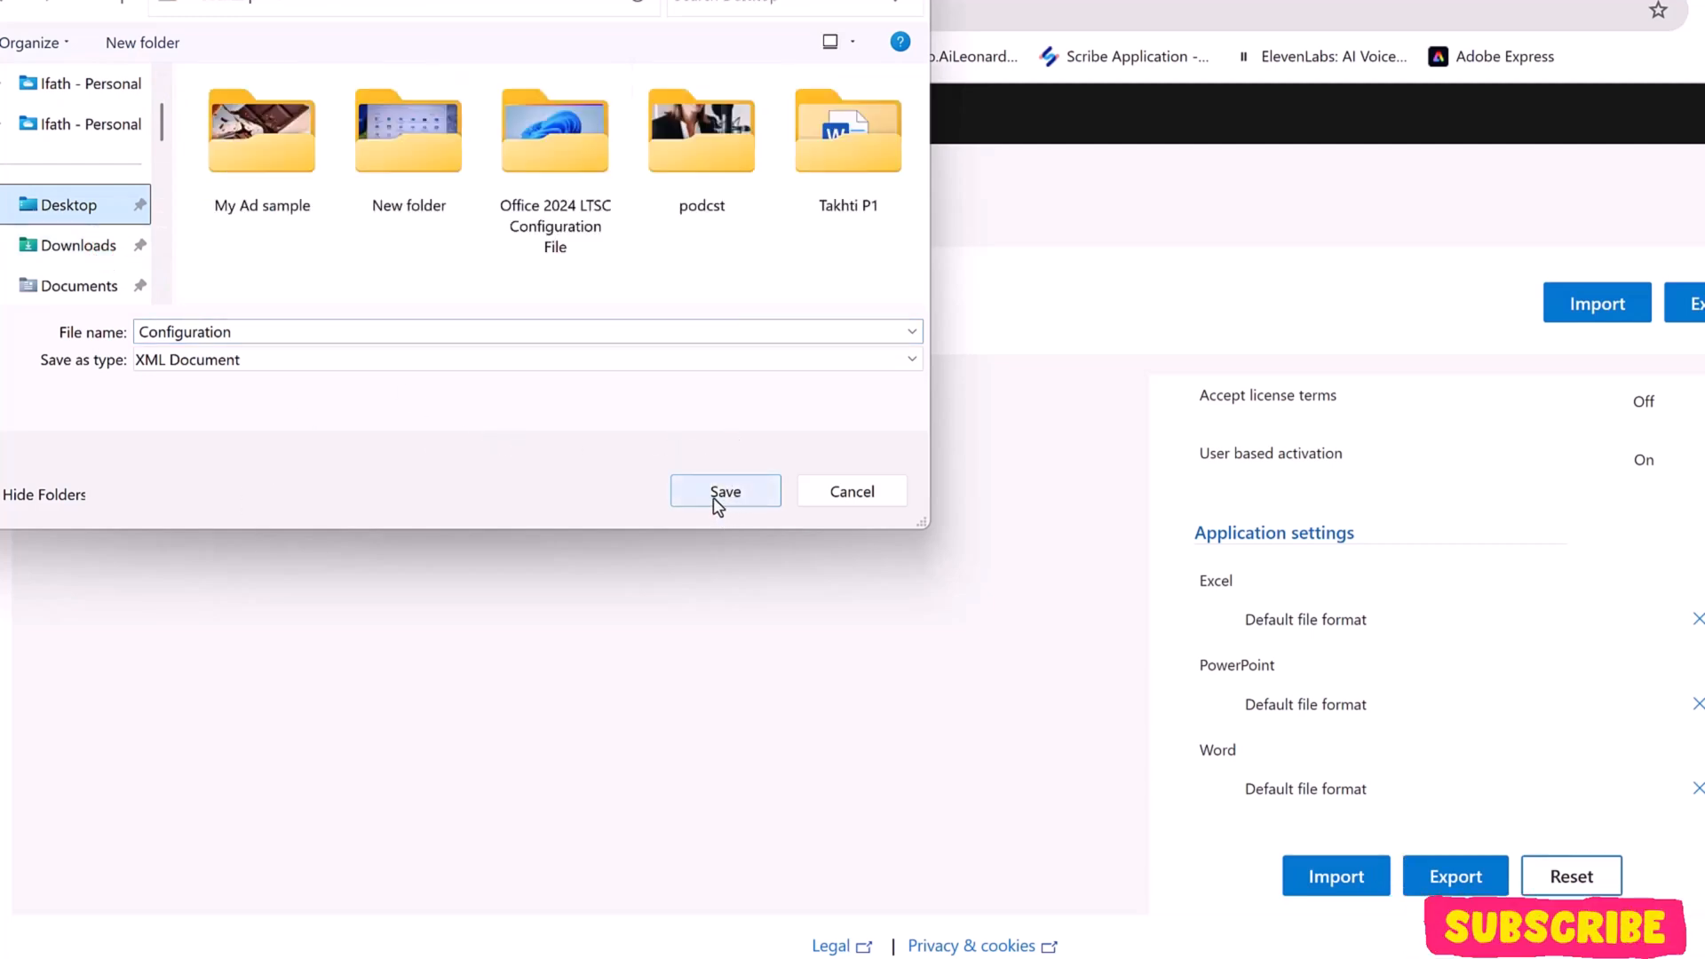
pyautogui.click(725, 492)
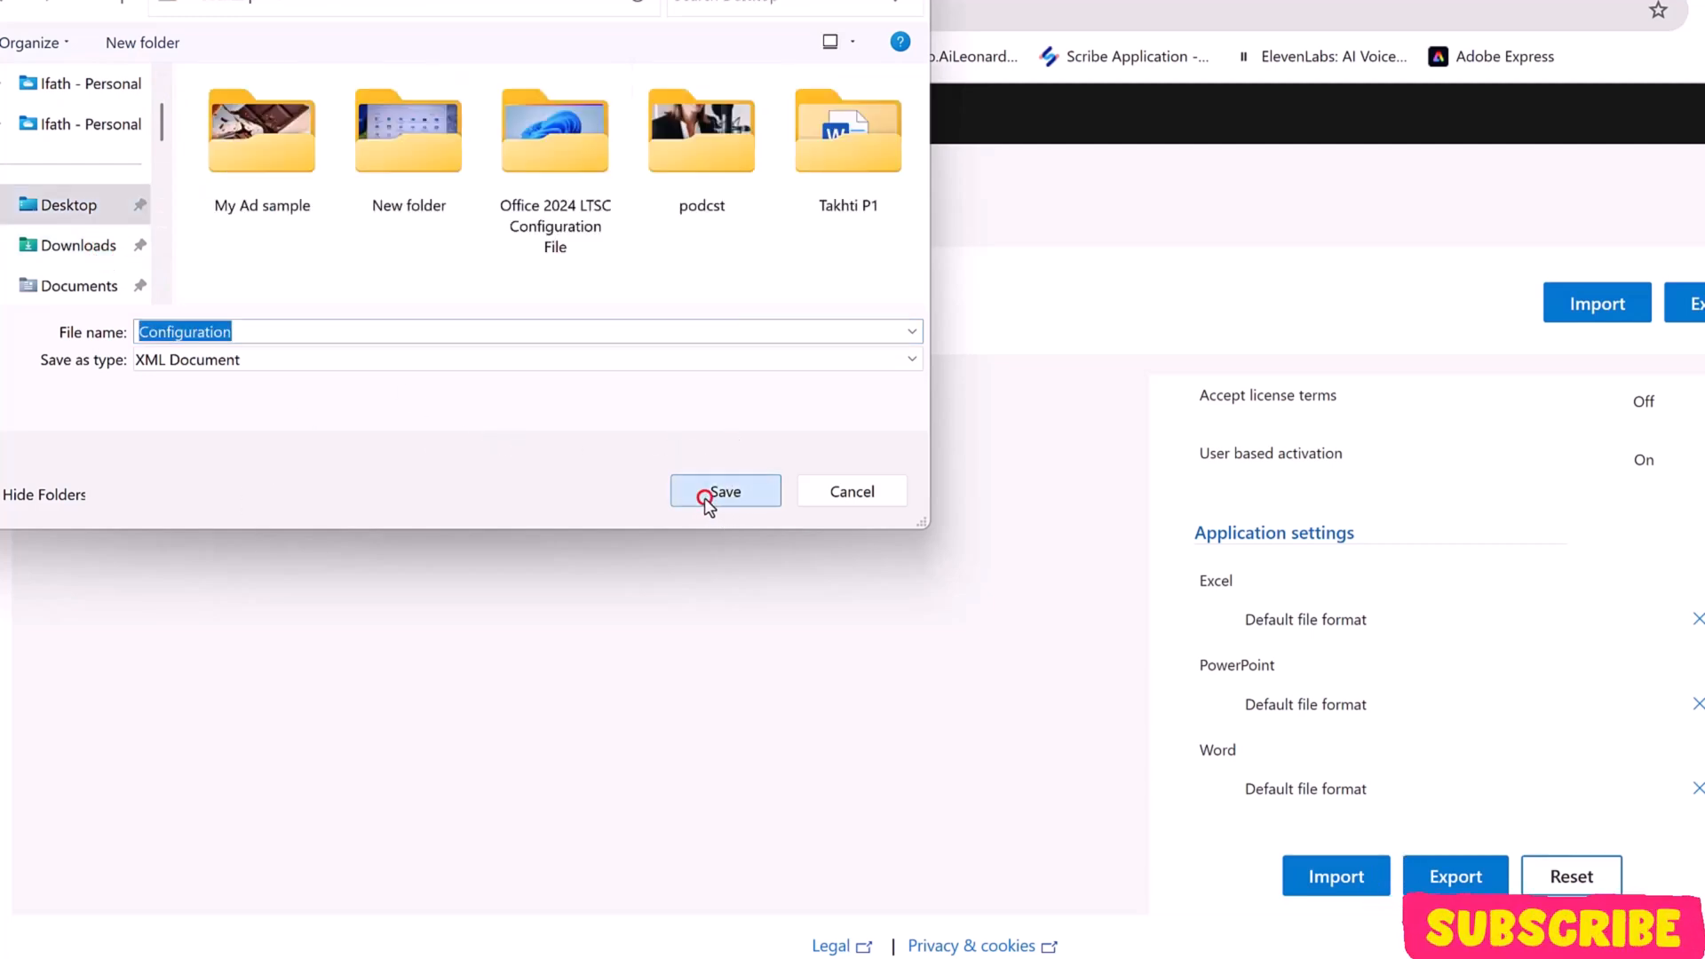
pyautogui.click(725, 490)
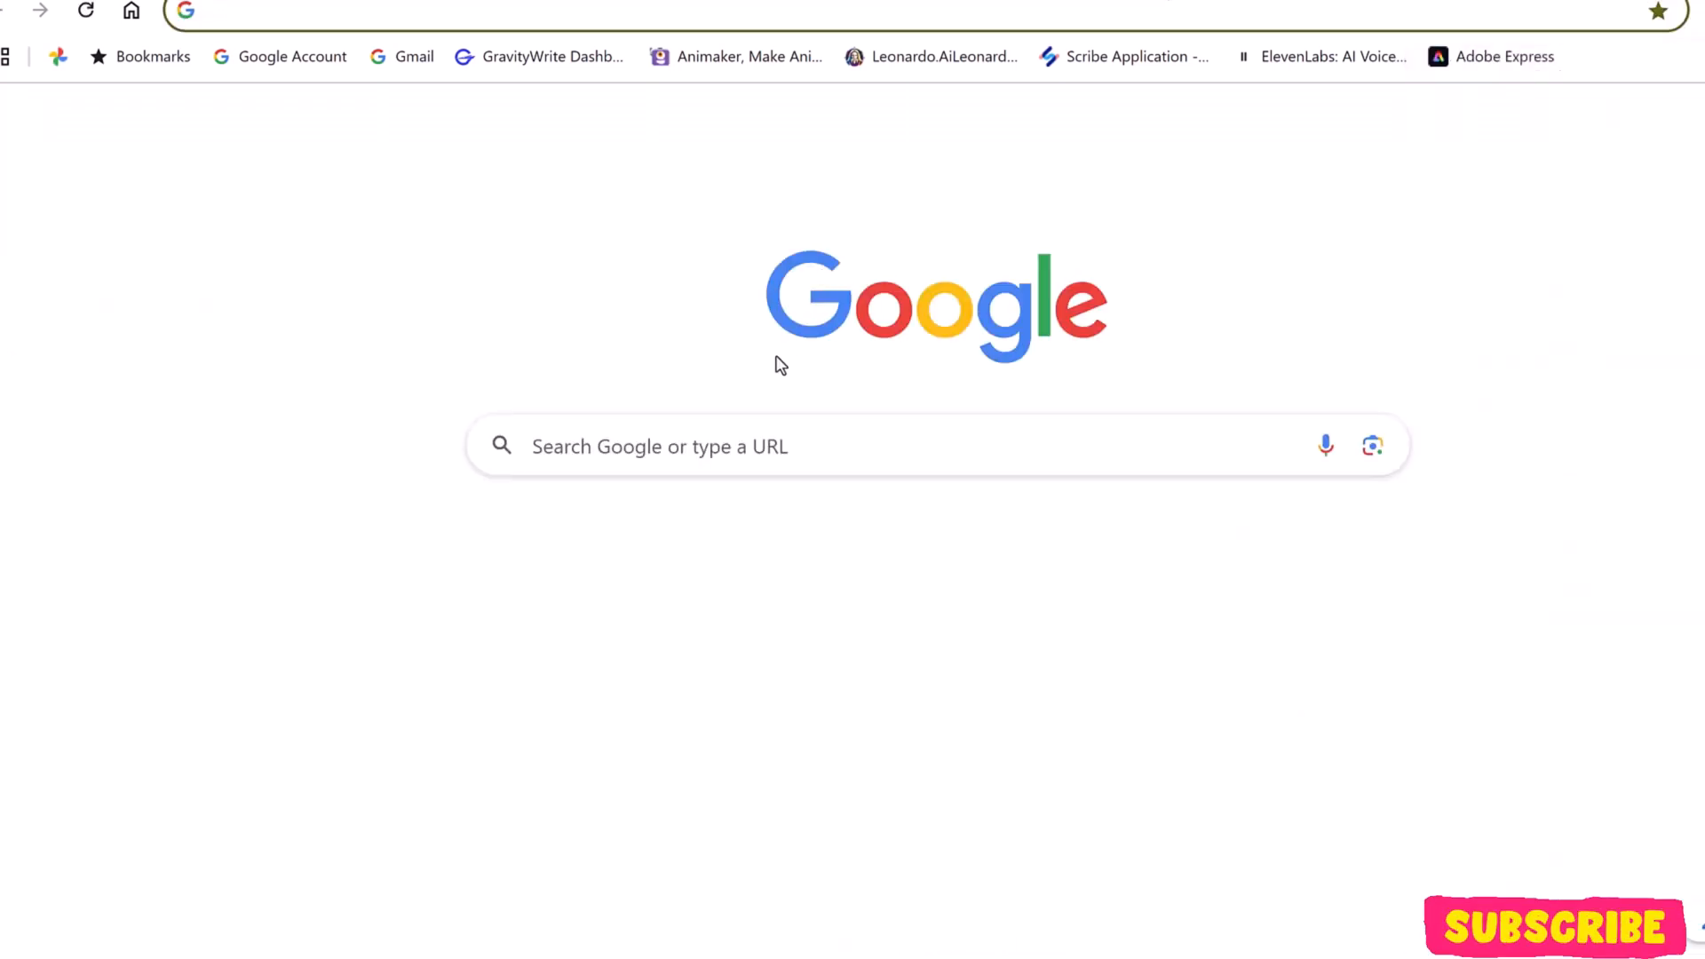
# - Download the Office Deployment Tool installer and save it to the Desktop
pyautogui.click(762, 445)
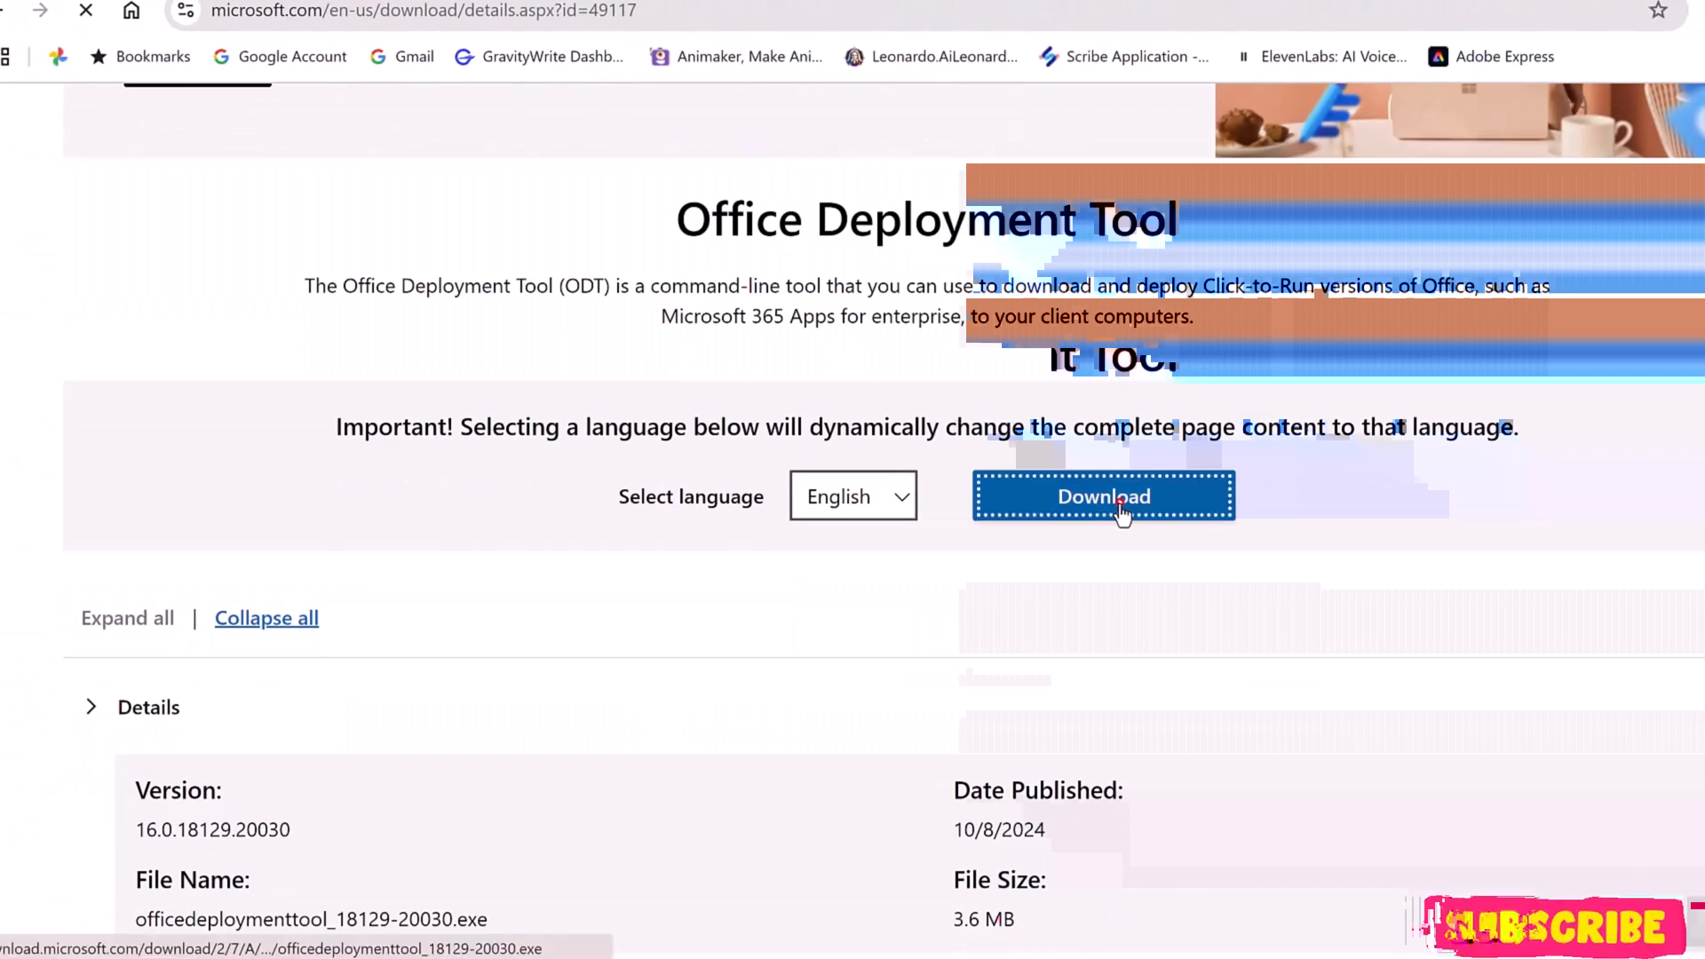
pyautogui.click(1102, 495)
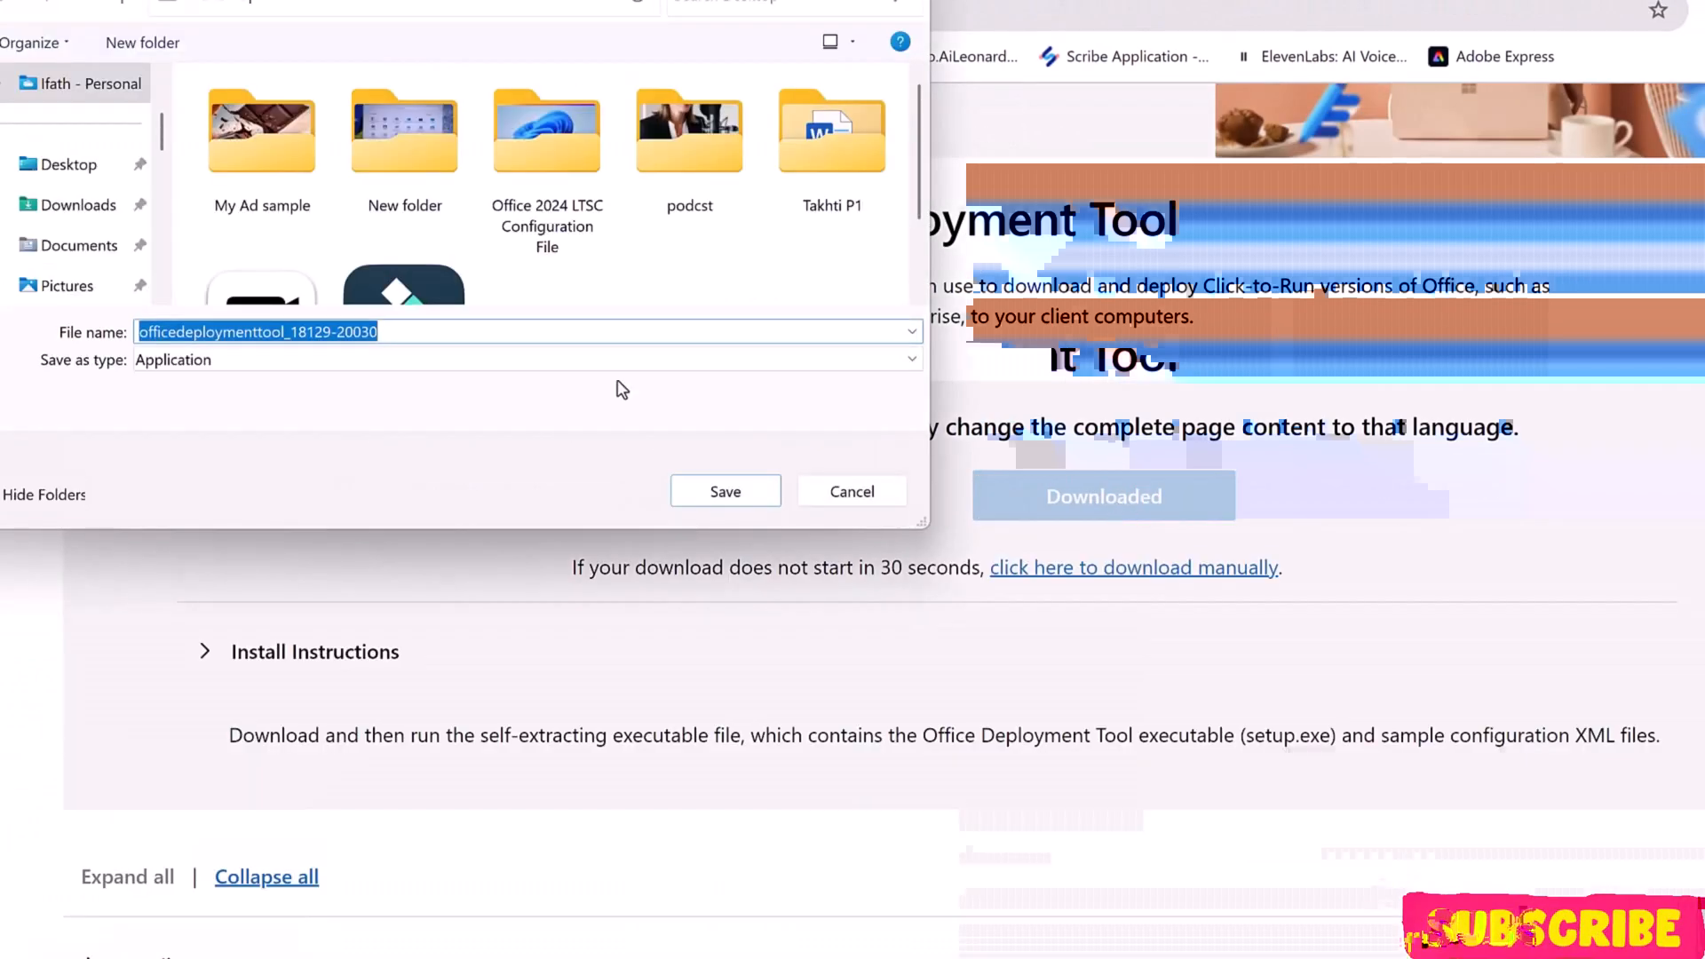
pyautogui.click(725, 490)
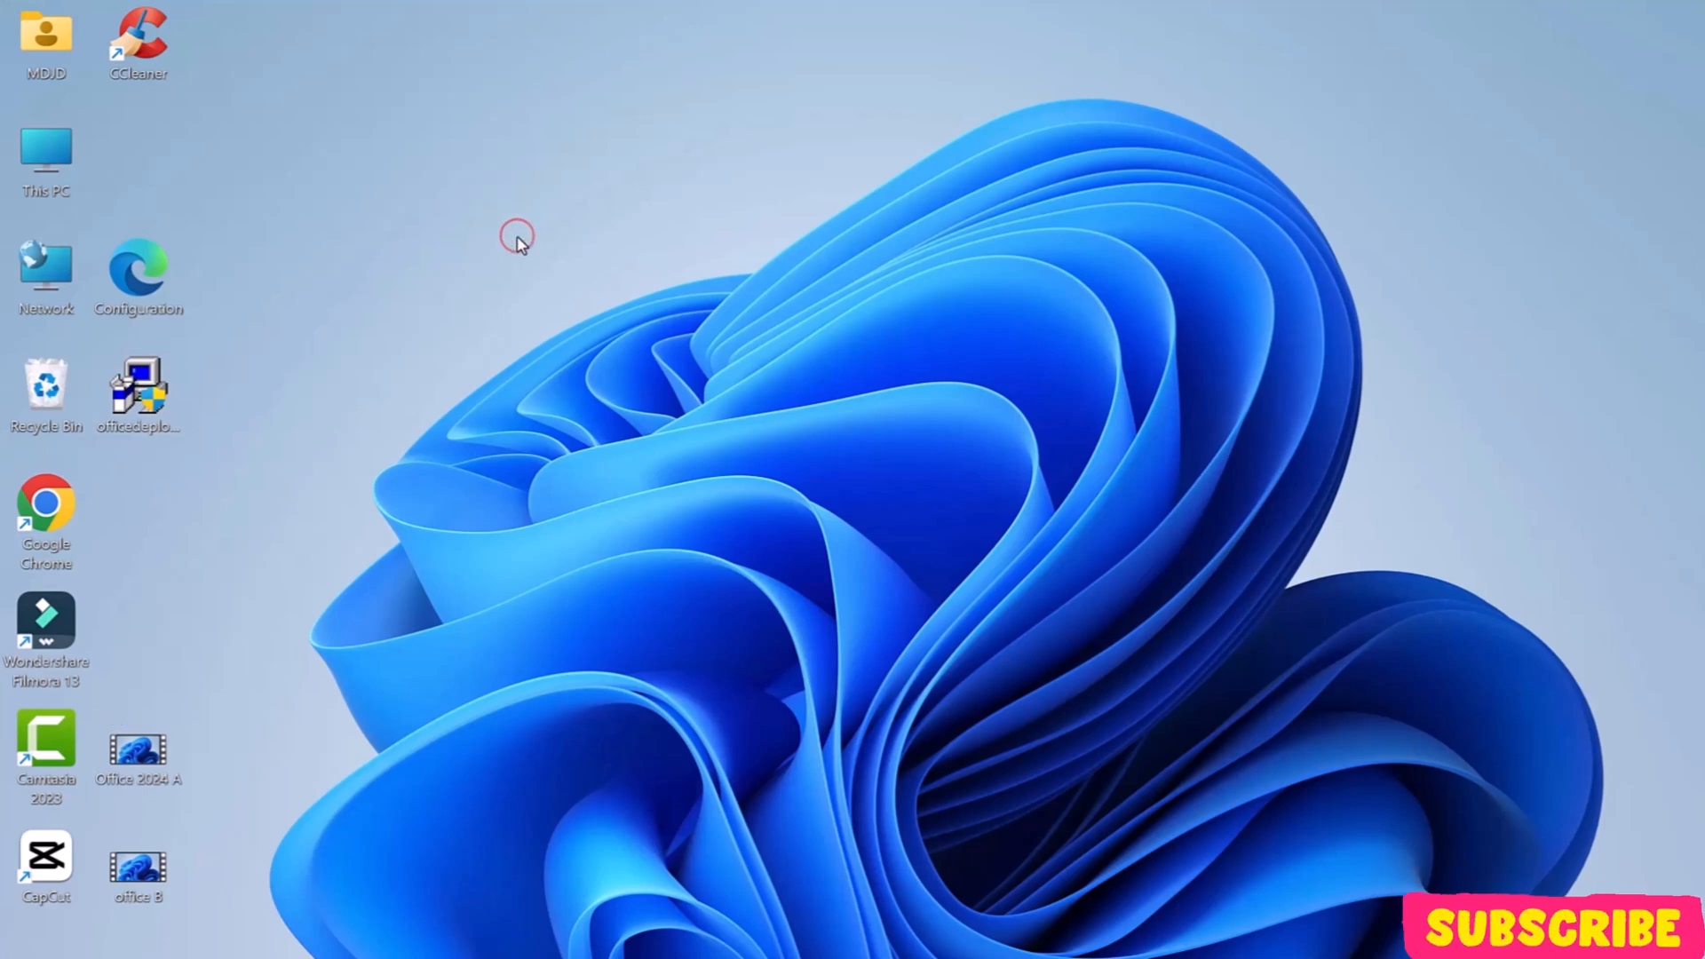
# - Create a new desktop folder named Office2024
pyautogui.rightClick(517, 240)
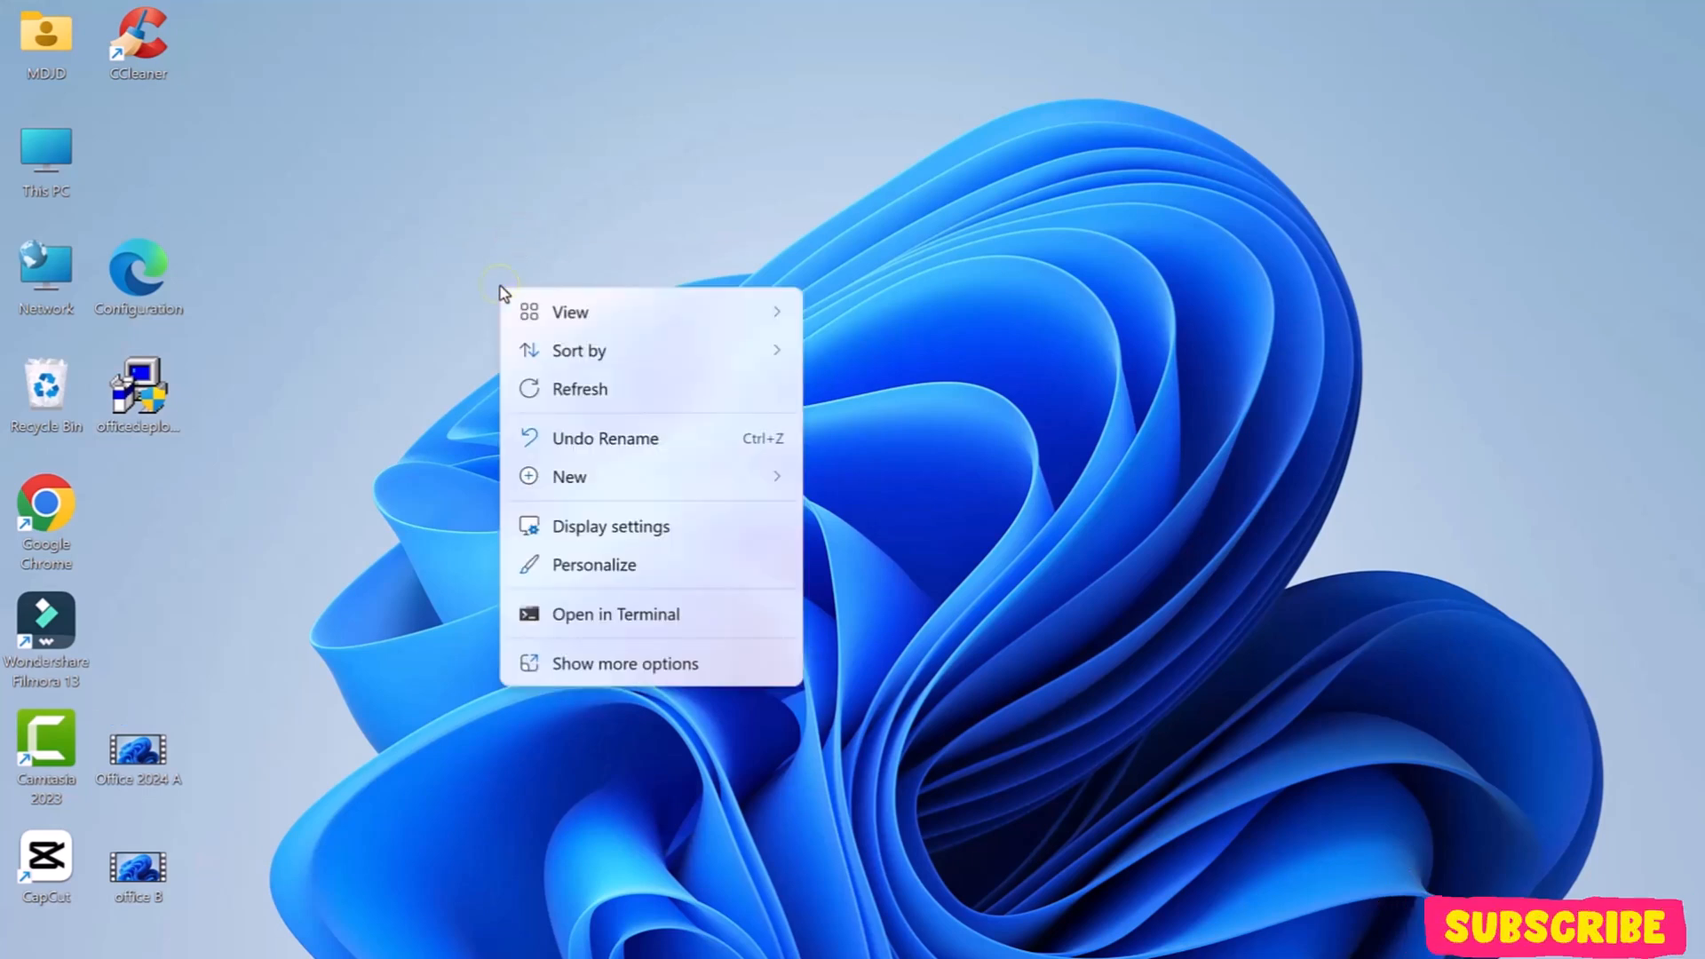
pyautogui.click(568, 476)
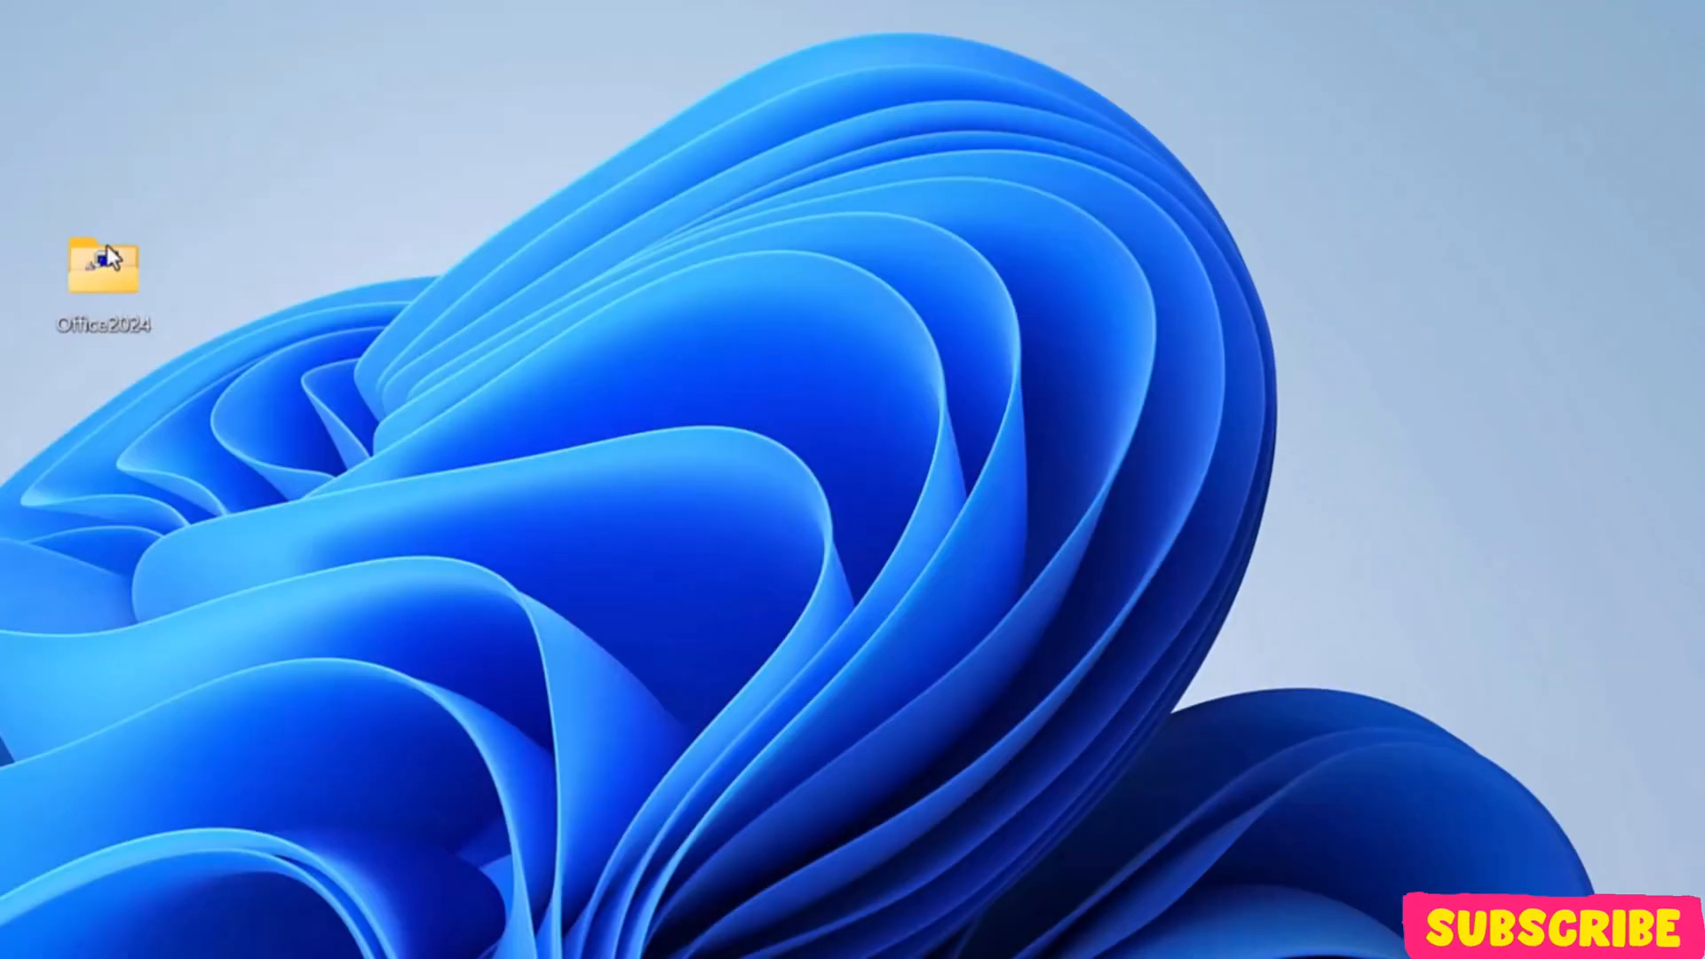
# - Open the Office2024 folder and launch the Office Deployment Tool installer from it
pyautogui.doubleClick(103, 267)
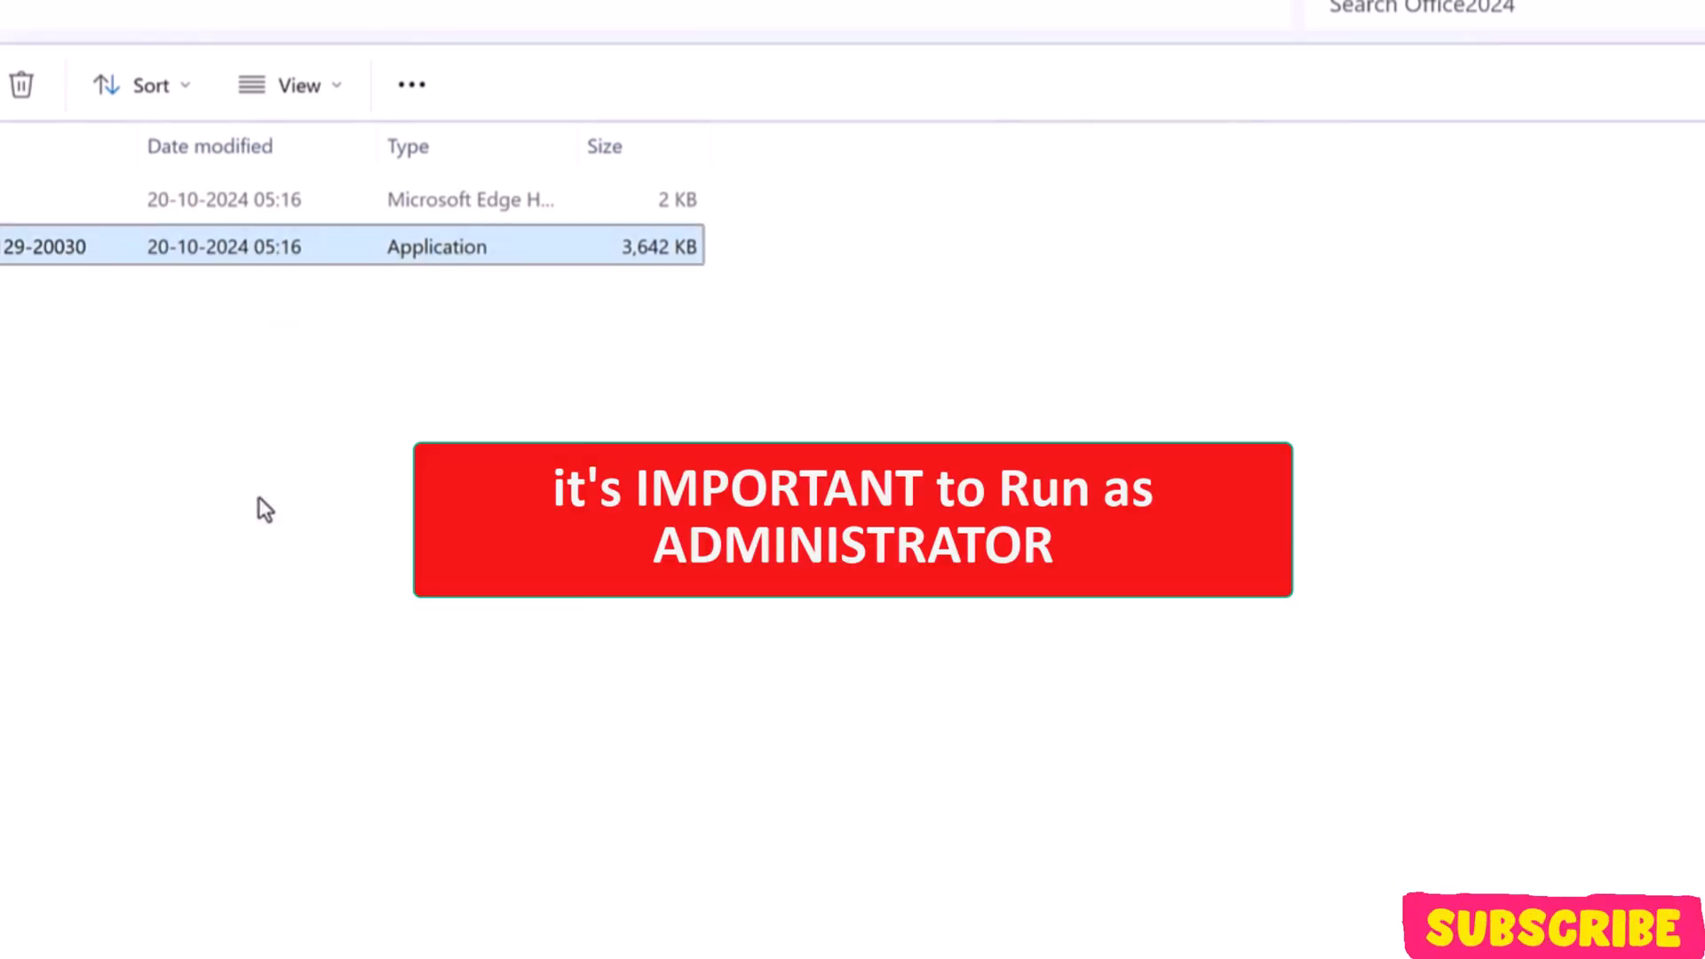
pyautogui.doubleClick(43, 246)
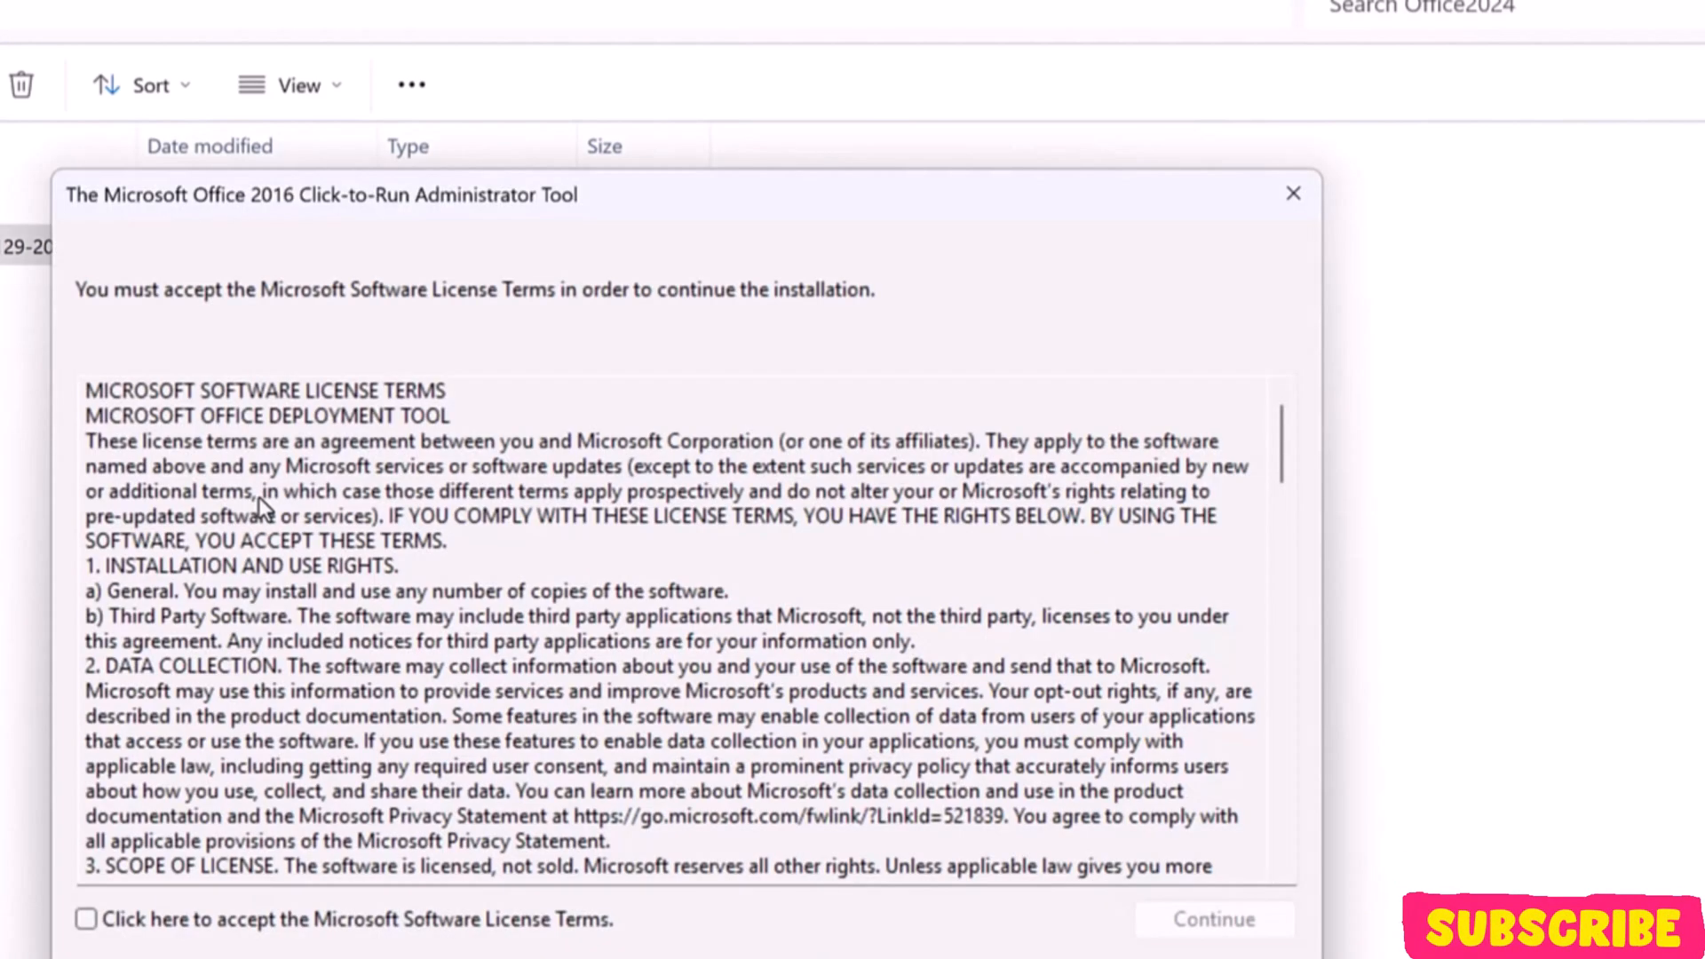
# - Accept the ODT license and extract the deployment files into the Office2024 folder
pyautogui.scroll(-3)
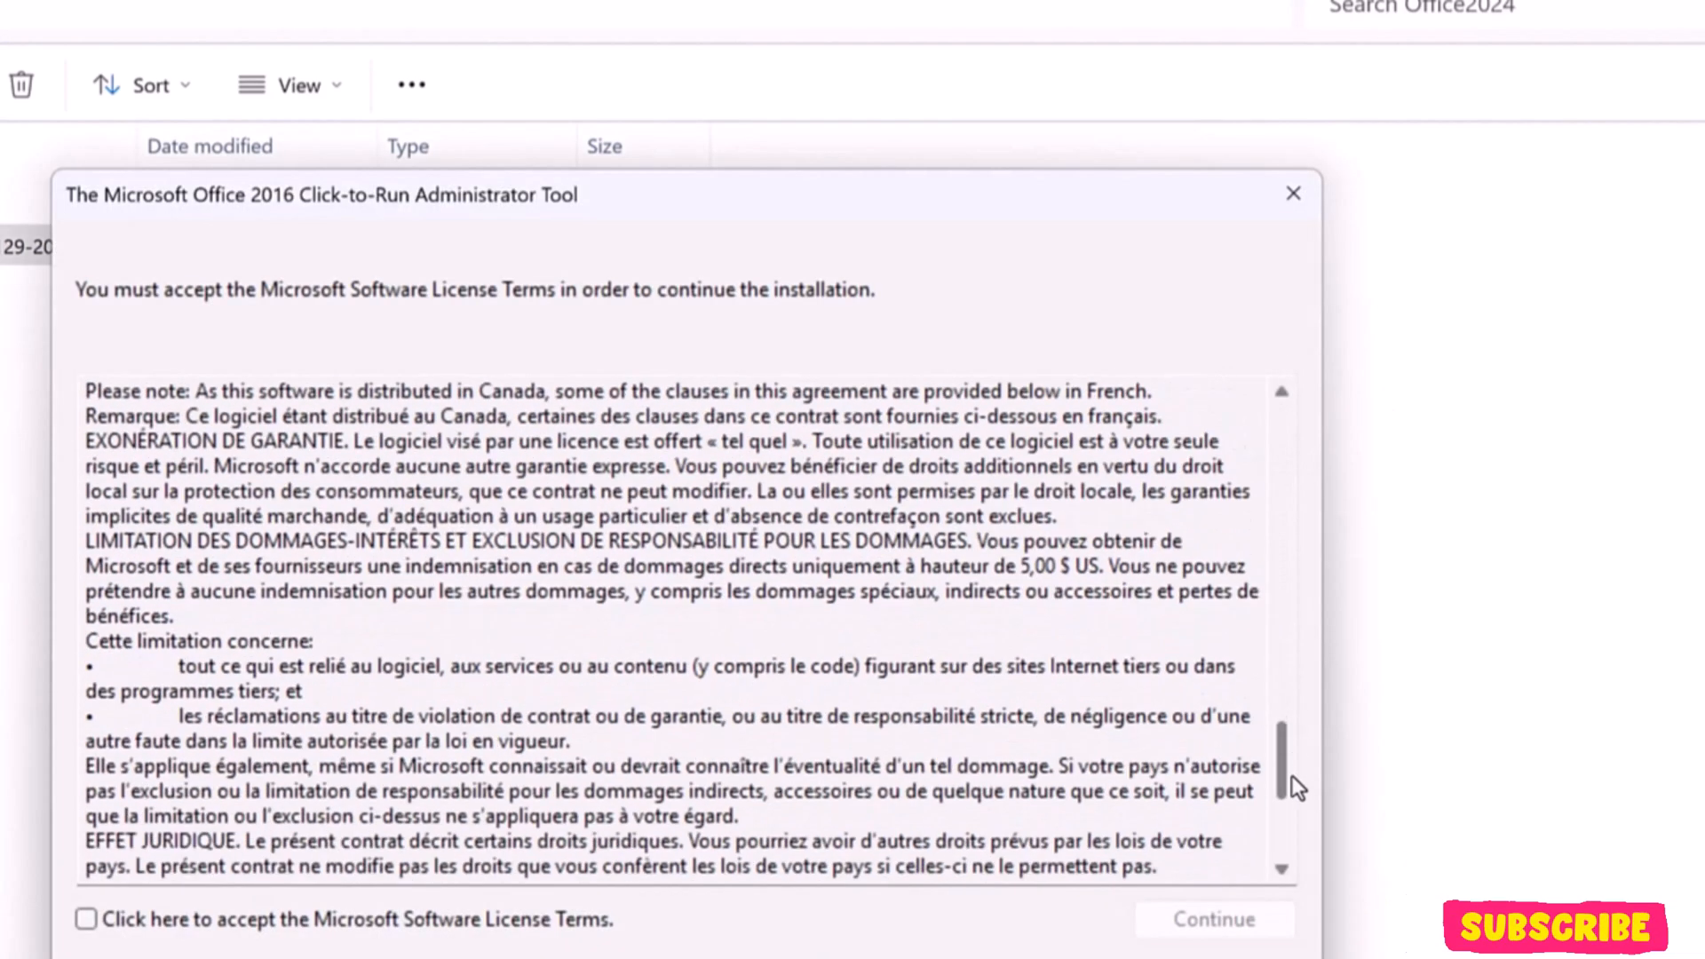
pyautogui.click(86, 918)
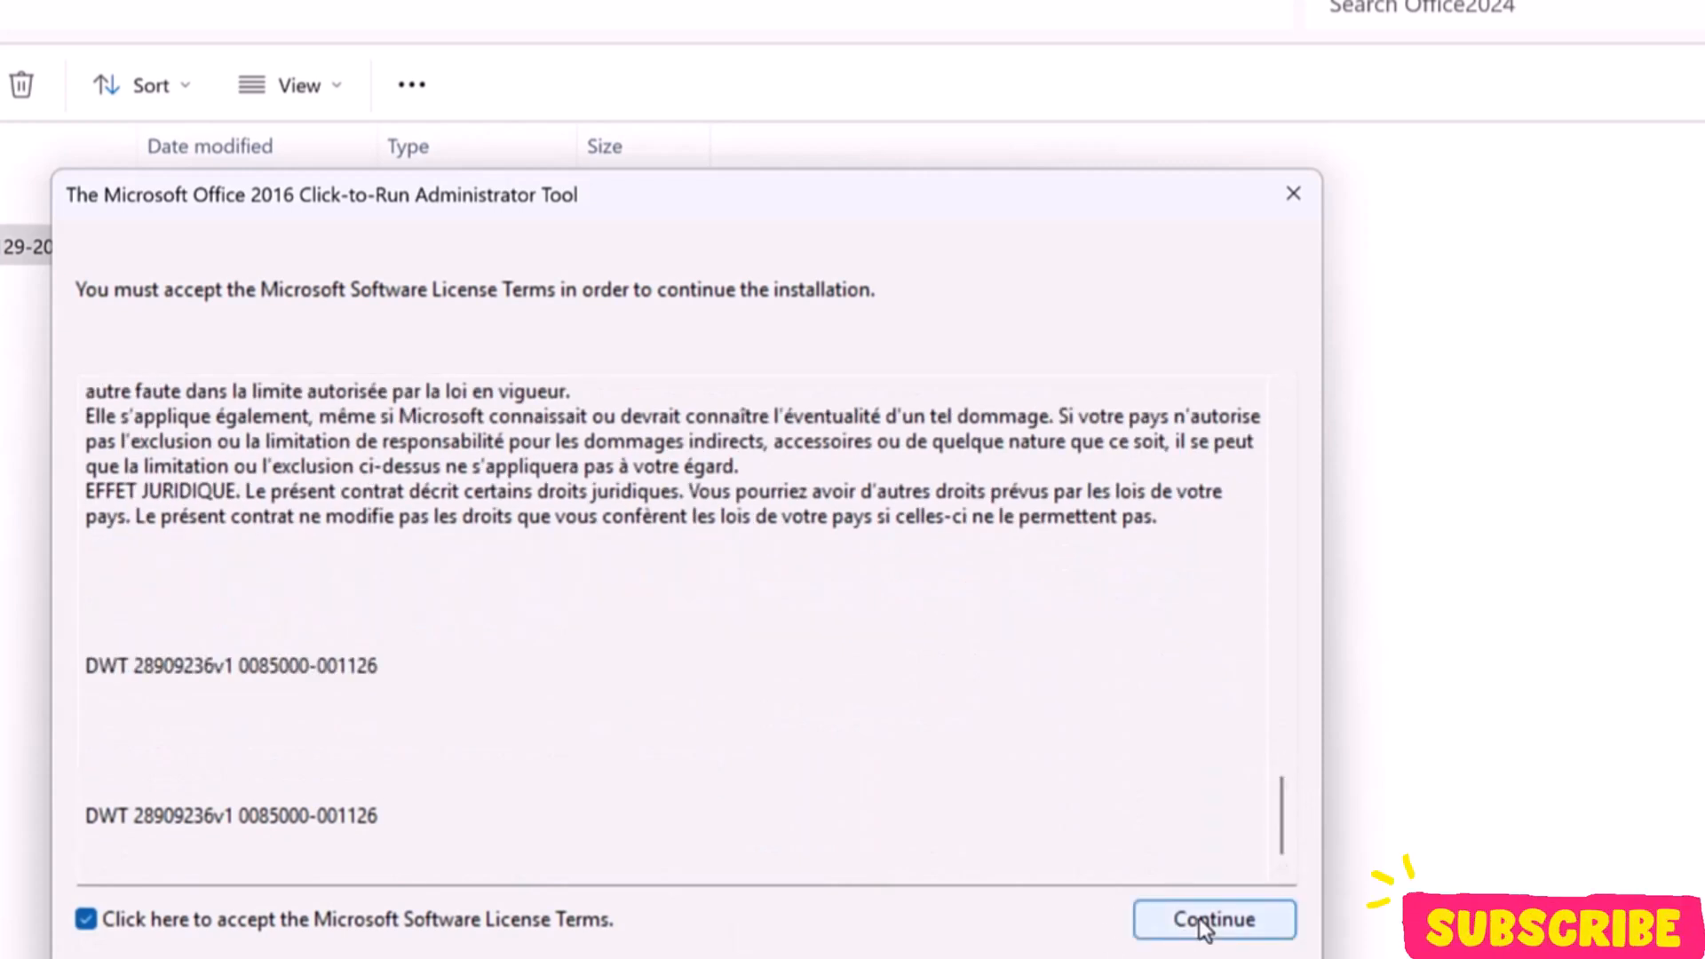
pyautogui.click(1213, 918)
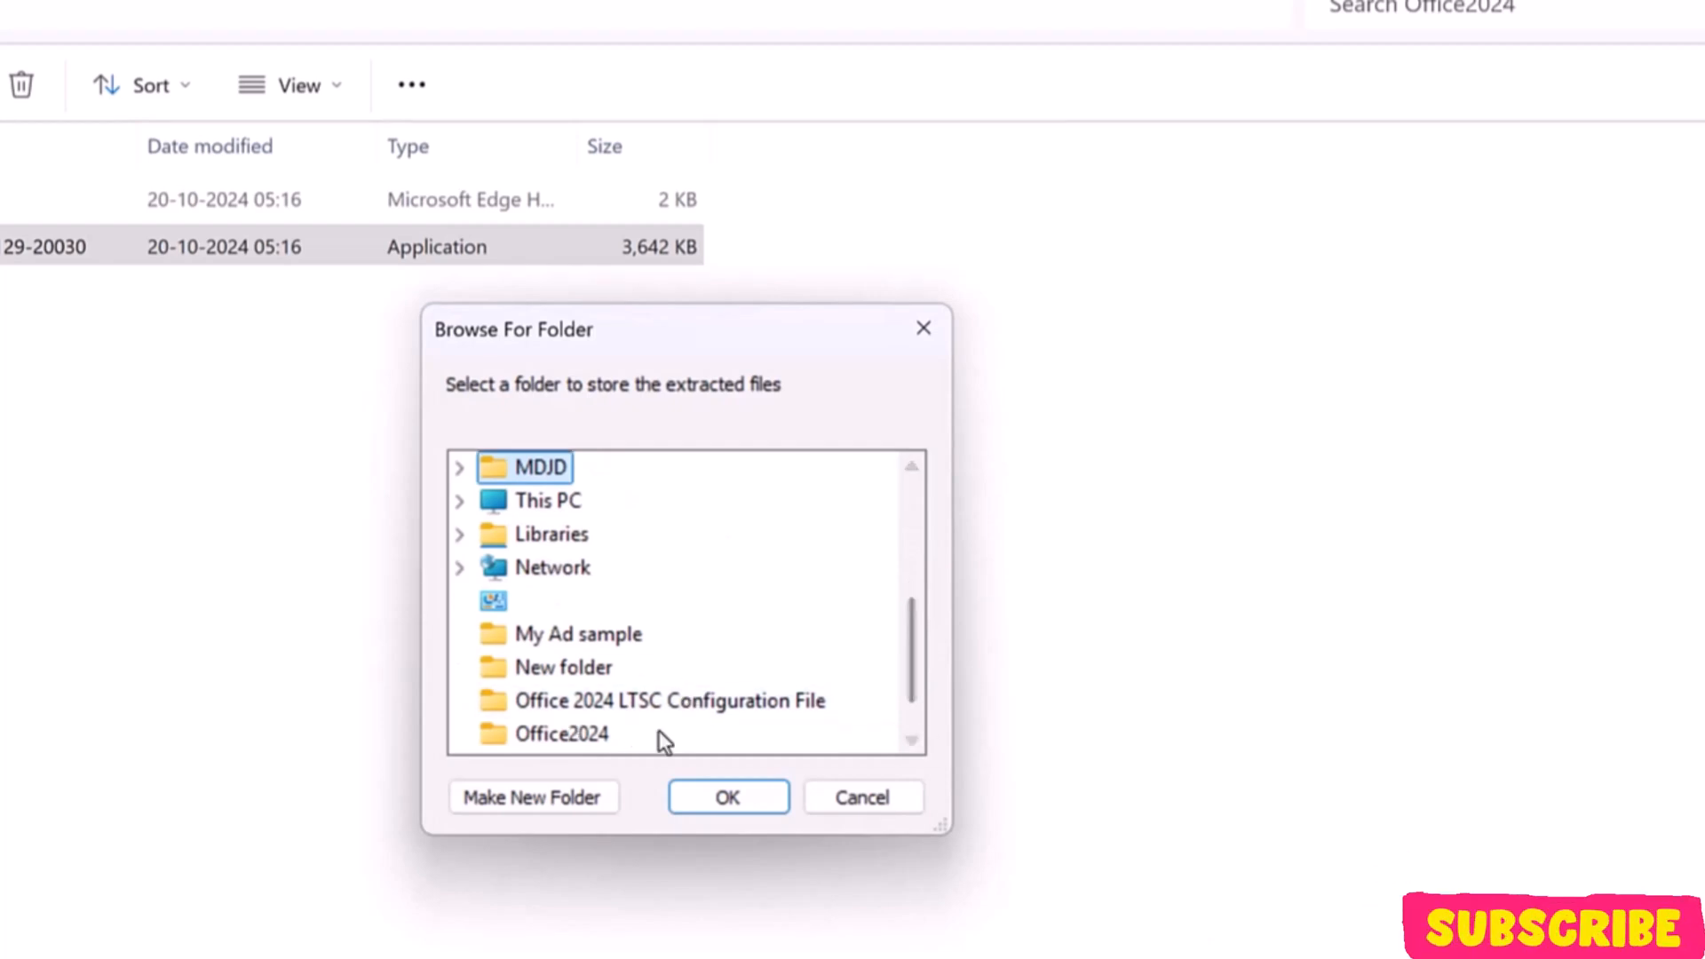
pyautogui.click(562, 733)
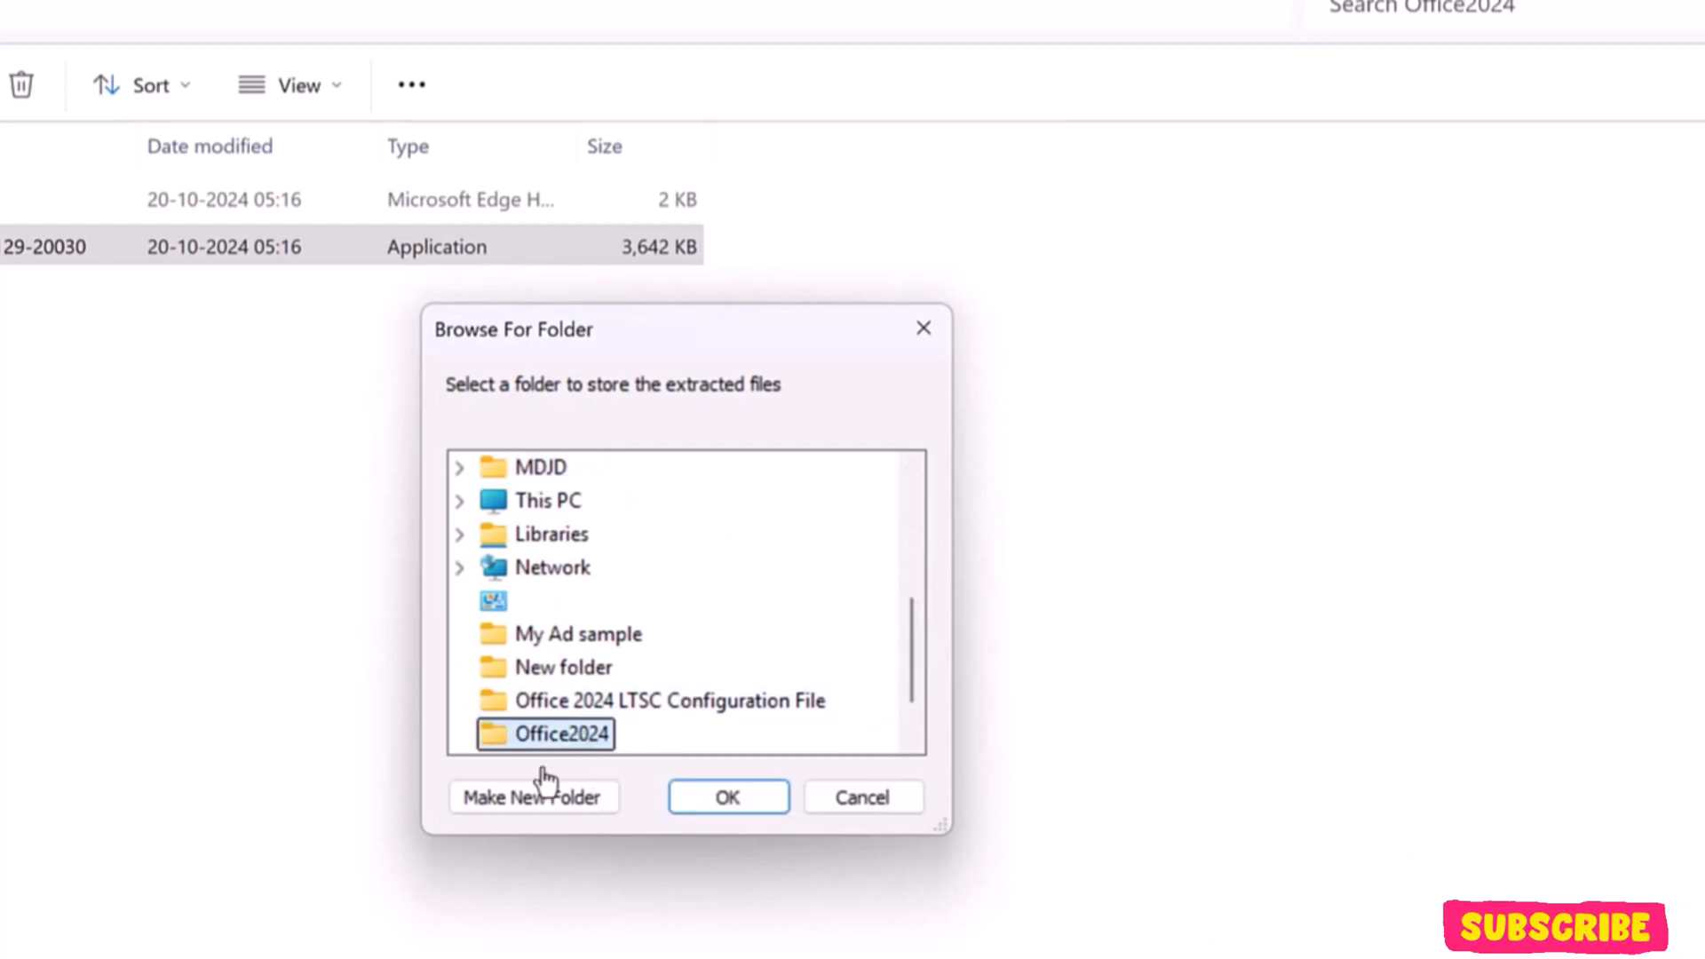
pyautogui.click(728, 795)
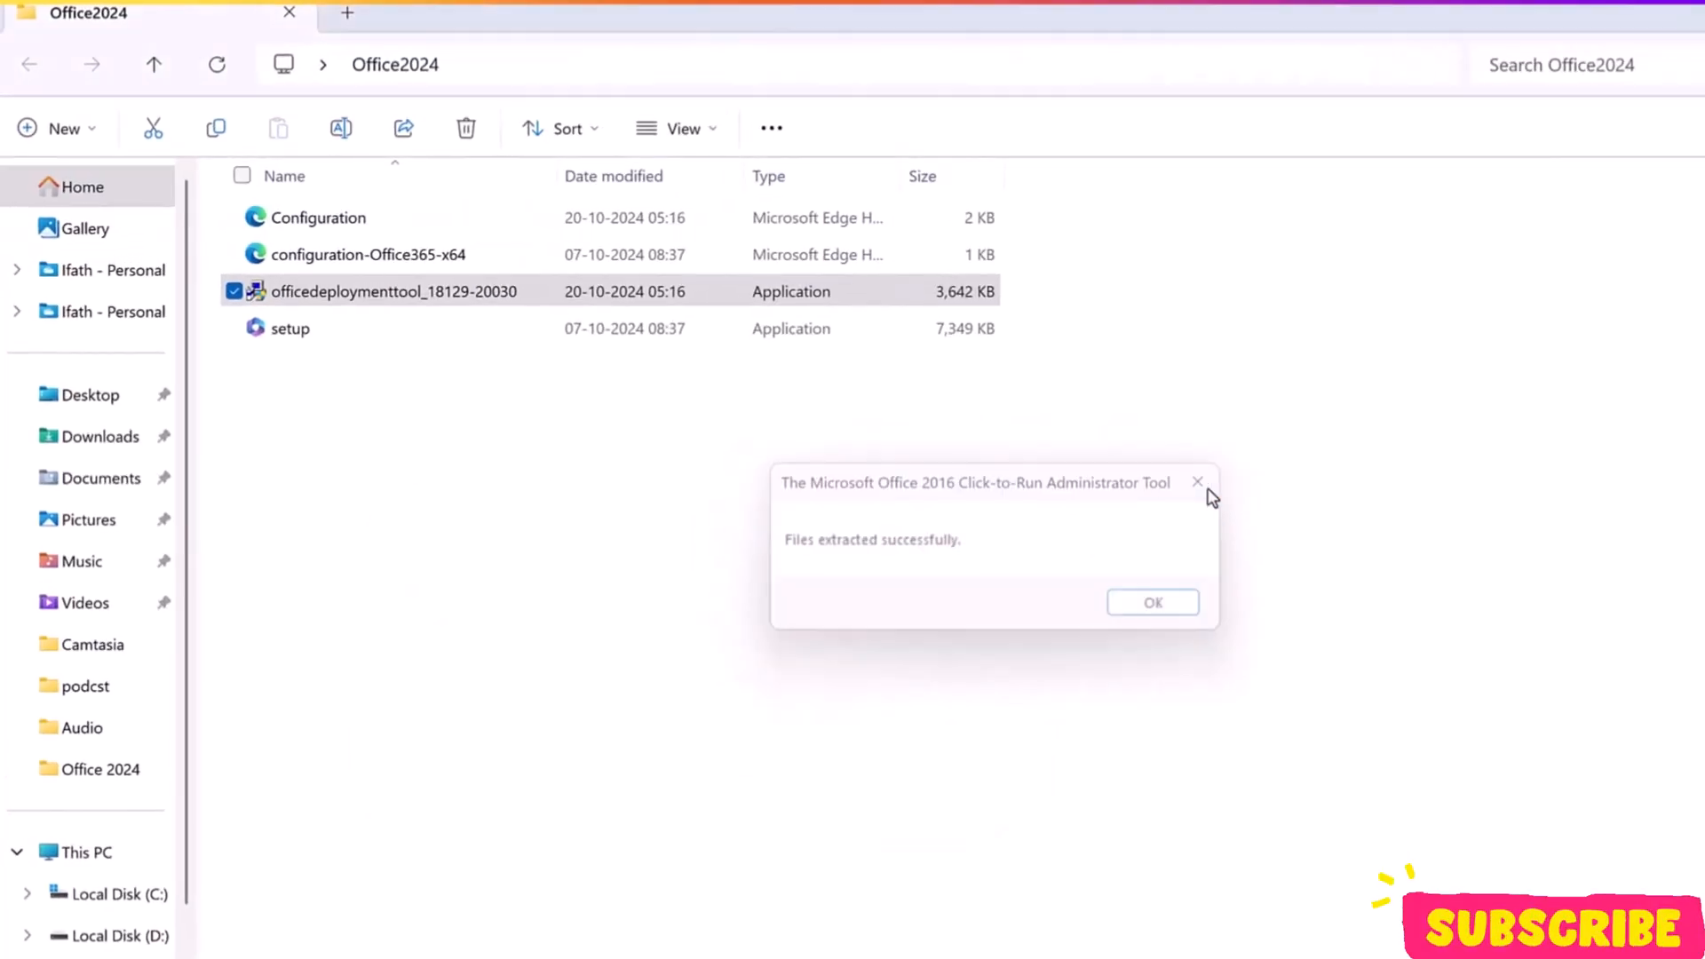
pyautogui.click(1151, 602)
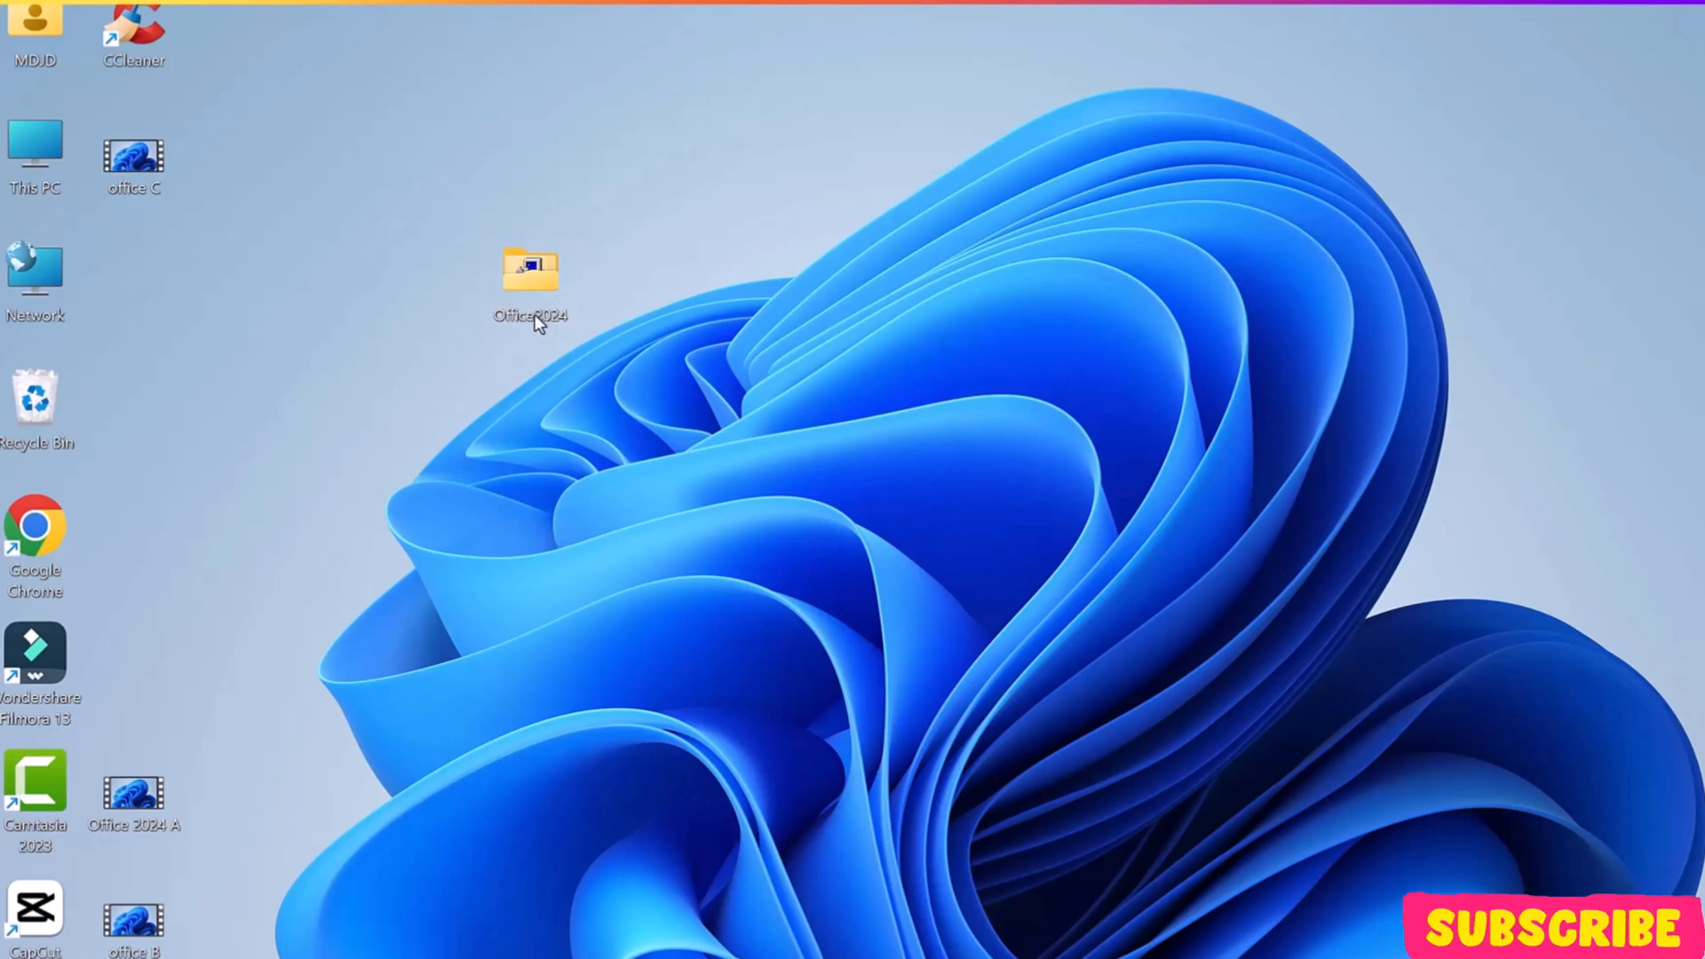
# - Open the Office2024 folder located directly on Local Disk (C:)
pyautogui.click(531, 272)
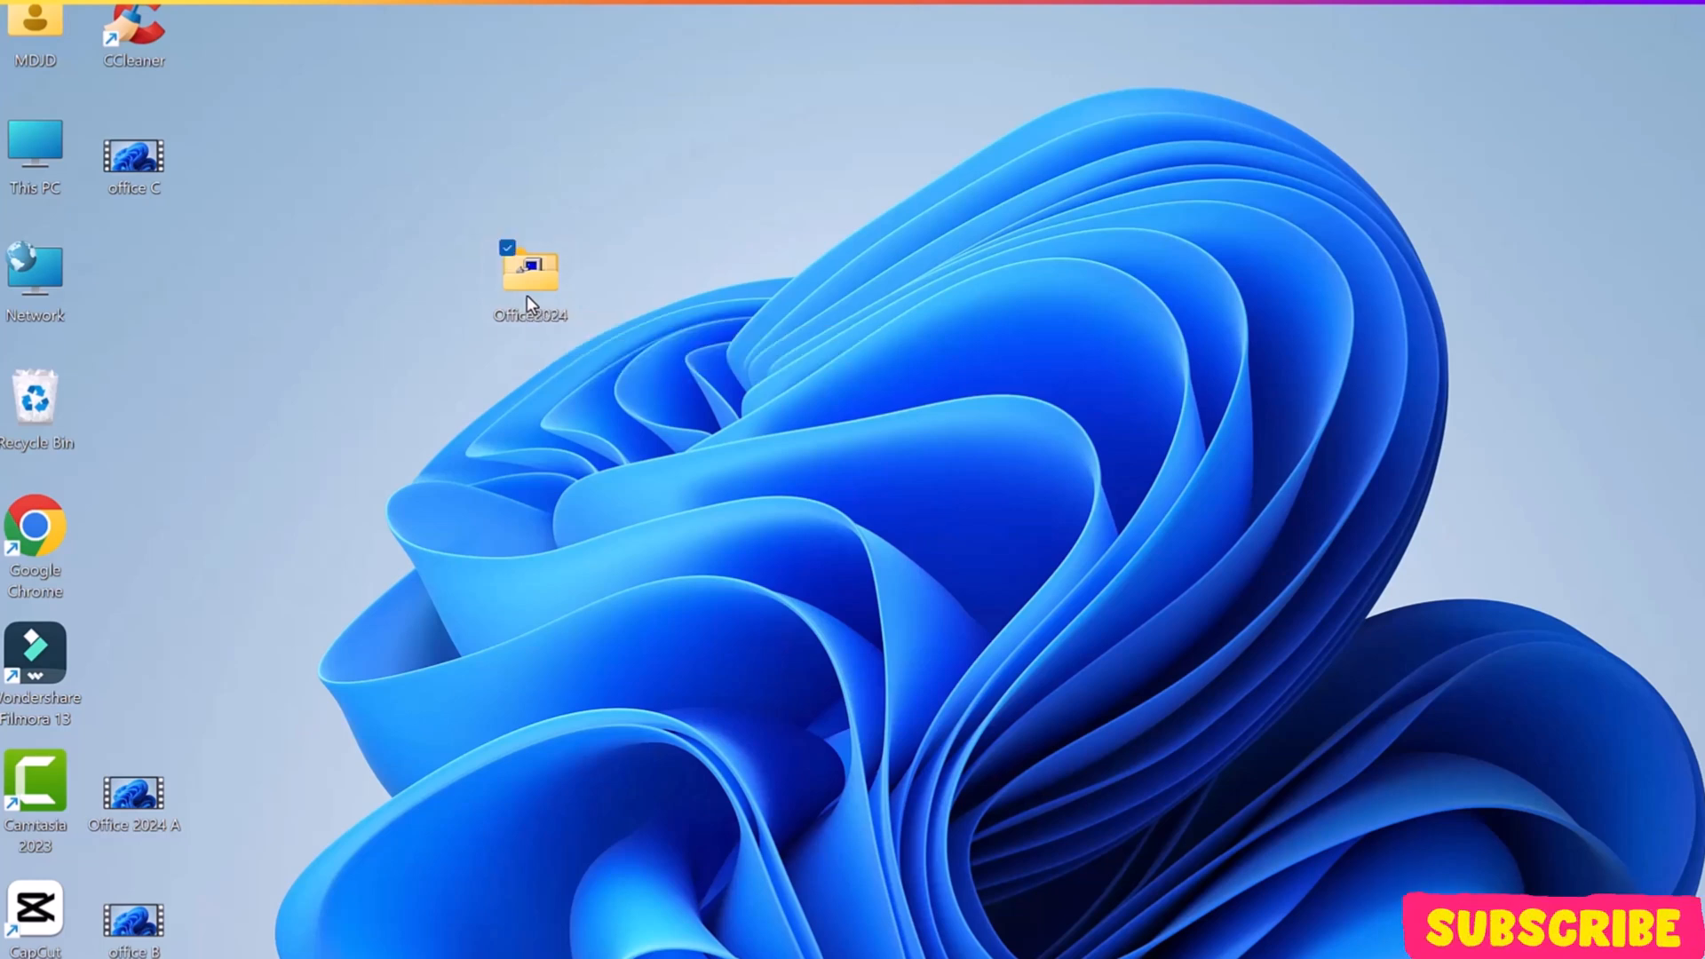
pyautogui.moveTo(810, 611)
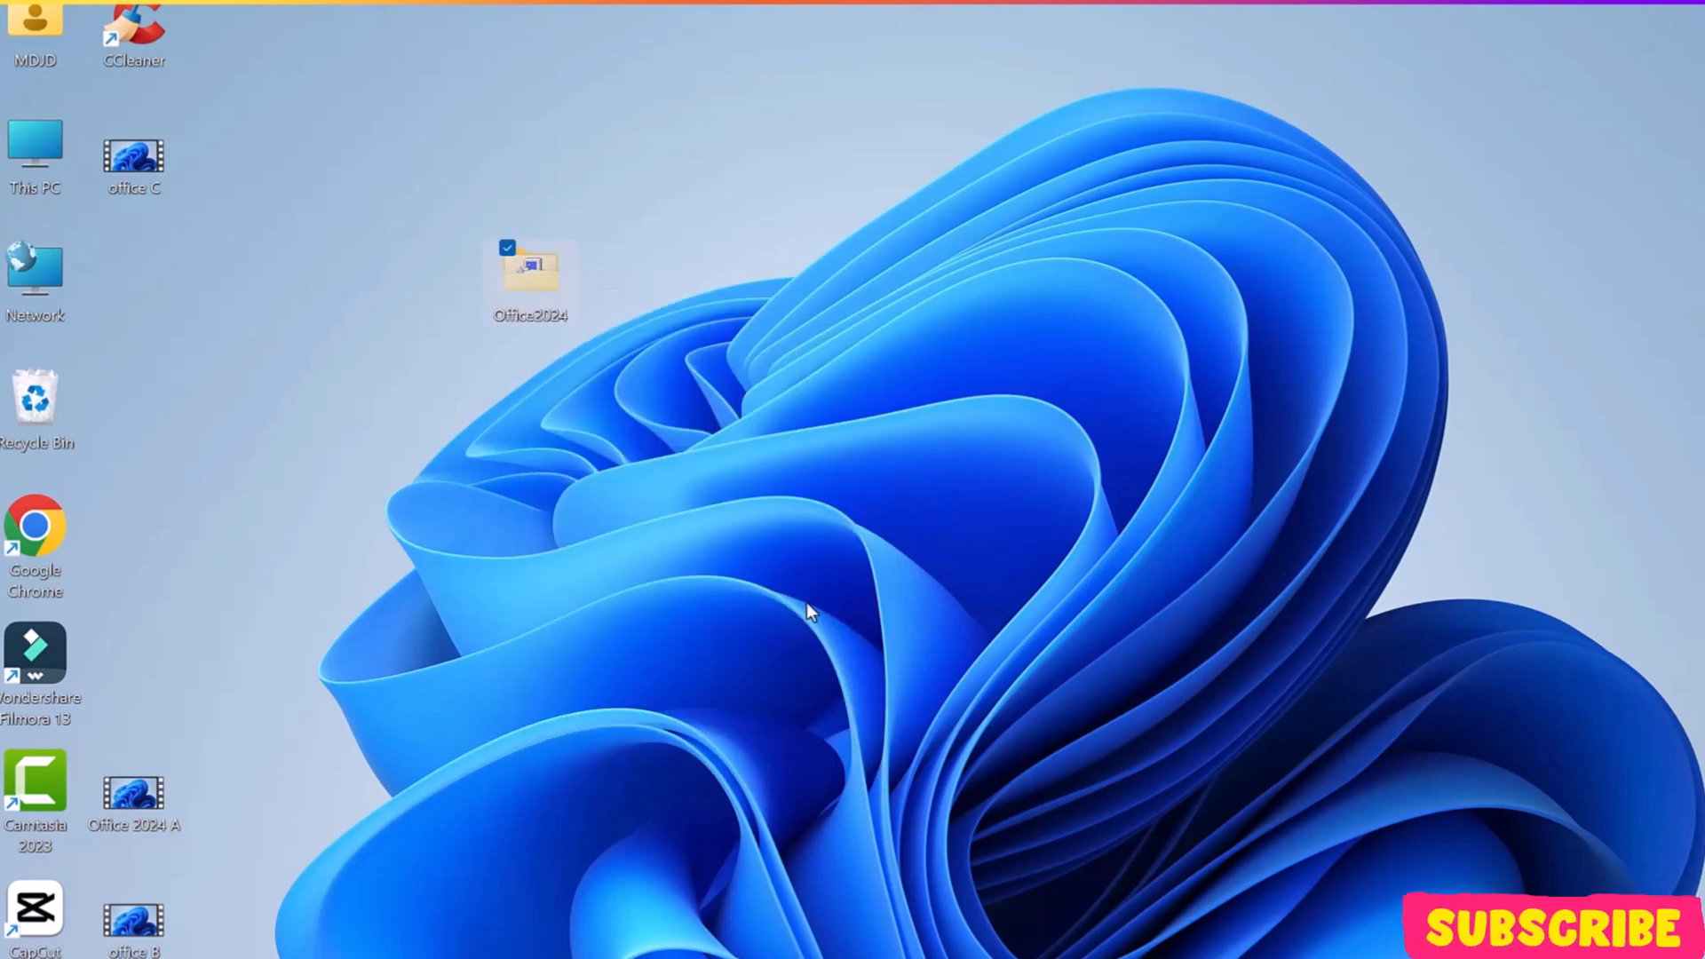
pyautogui.doubleClick(531, 268)
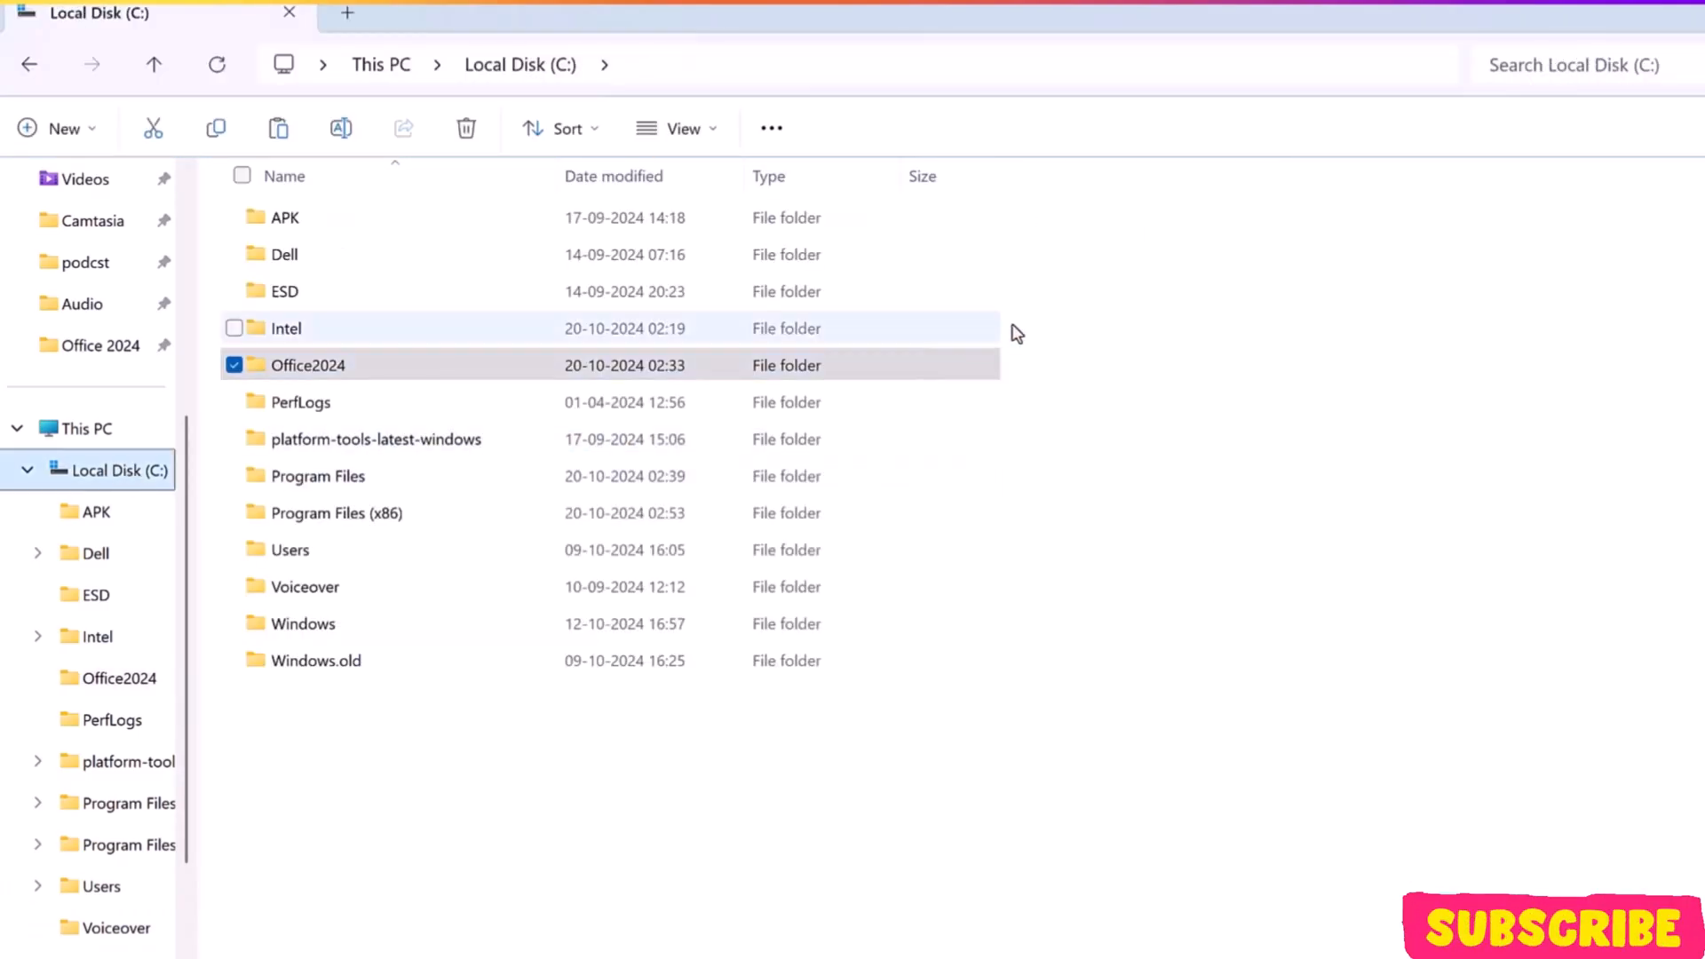
pyautogui.click(1410, 593)
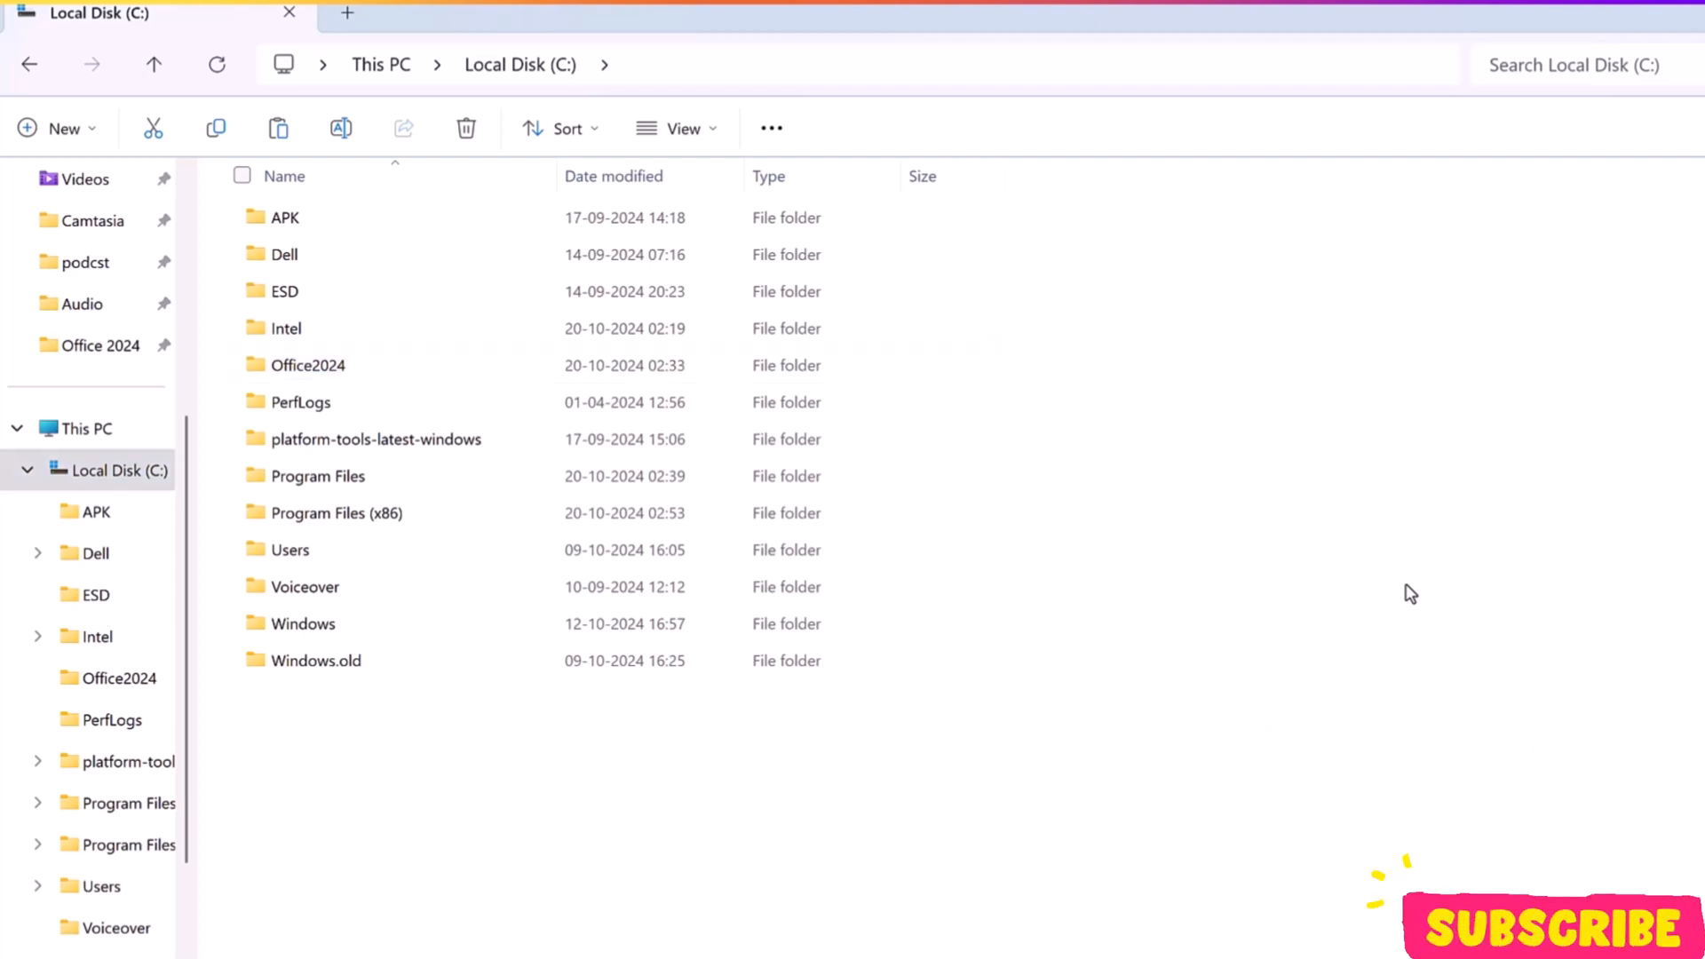
pyautogui.rightClick(1408, 593)
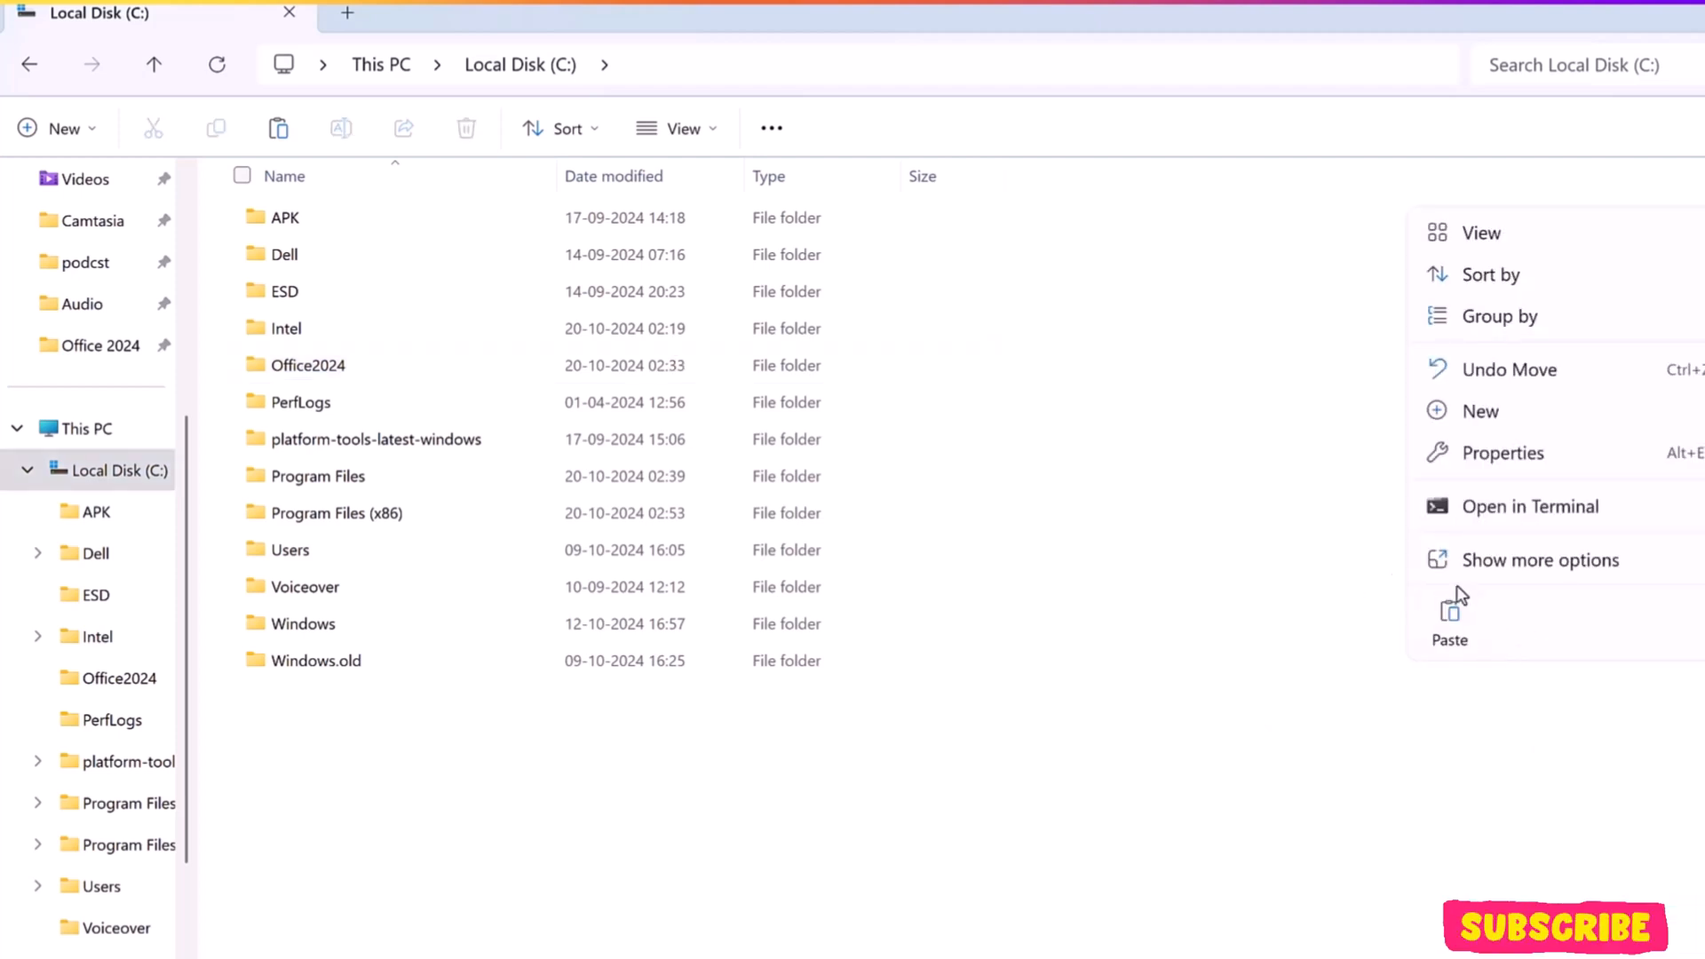
pyautogui.moveTo(1466, 623)
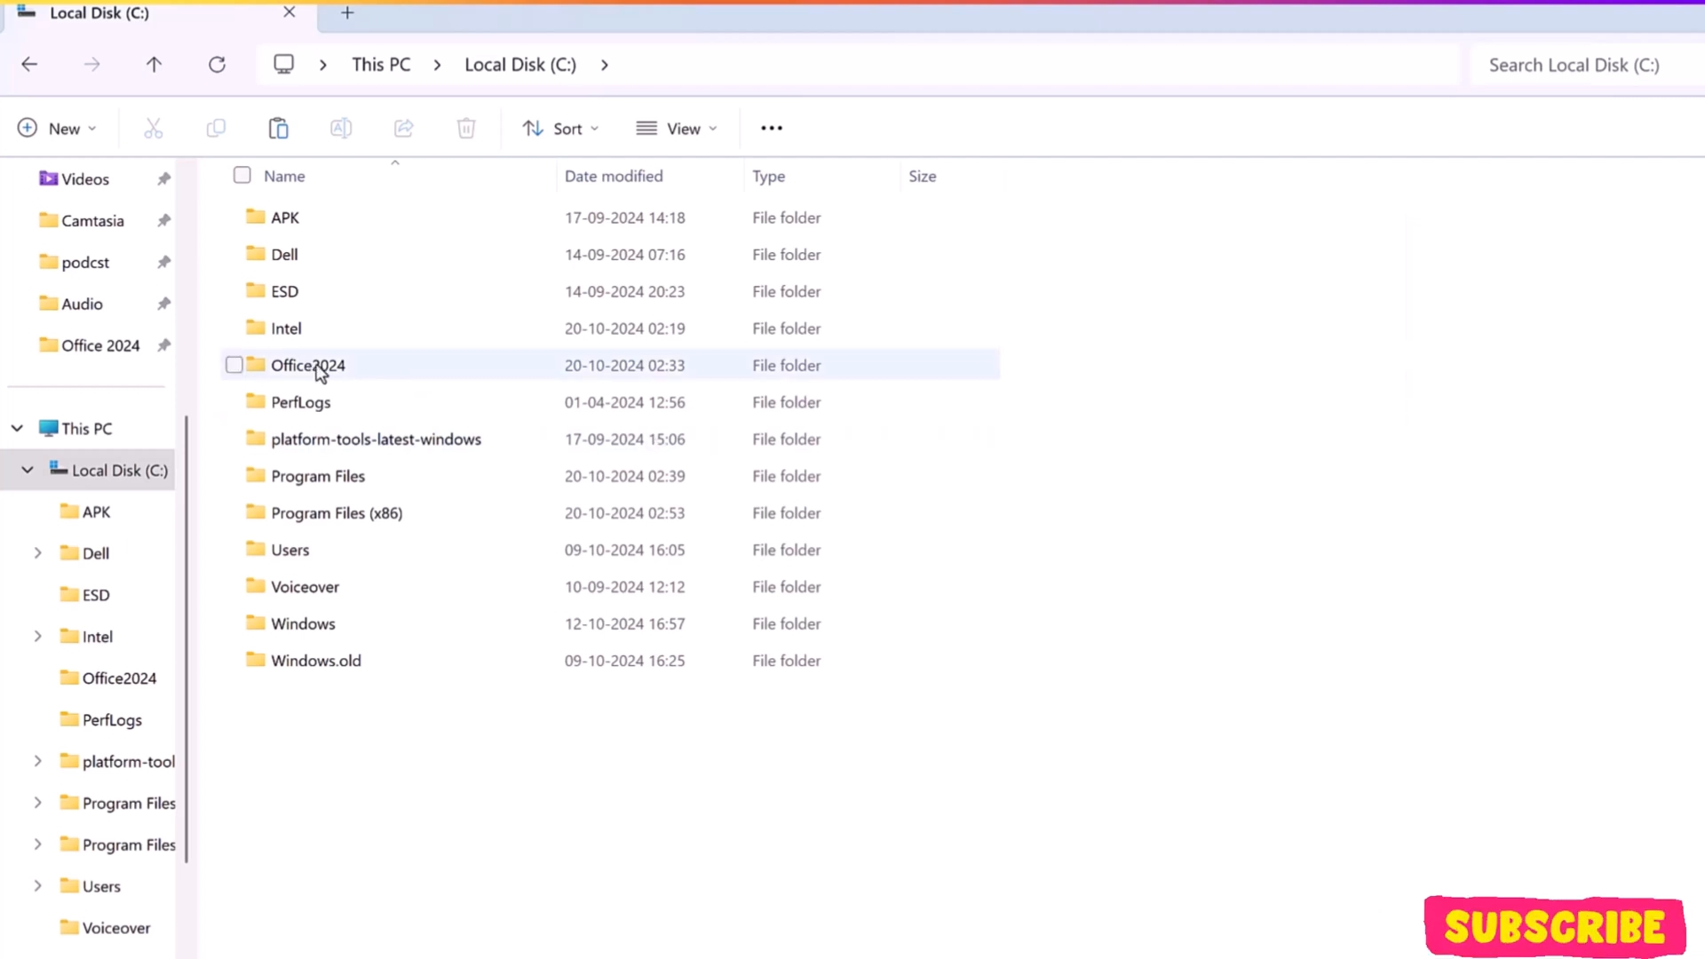
pyautogui.doubleClick(308, 365)
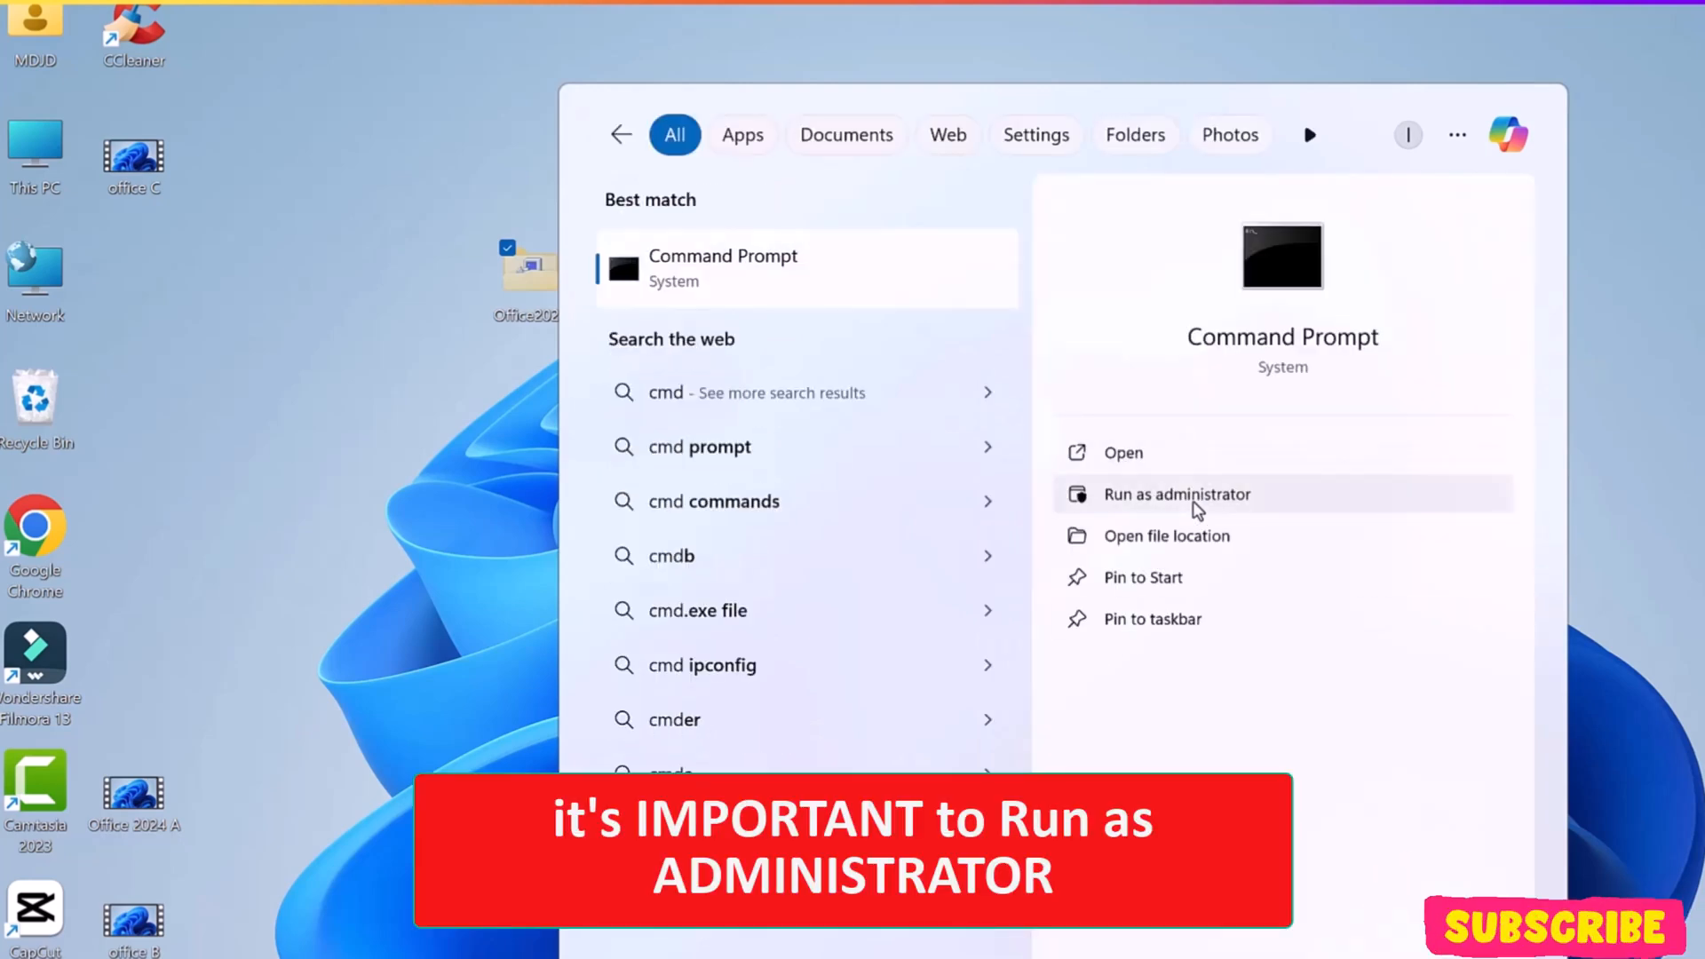
# - Start Command Prompt as administrator and reveal the Office2024 folder's full path
pyautogui.click(1175, 494)
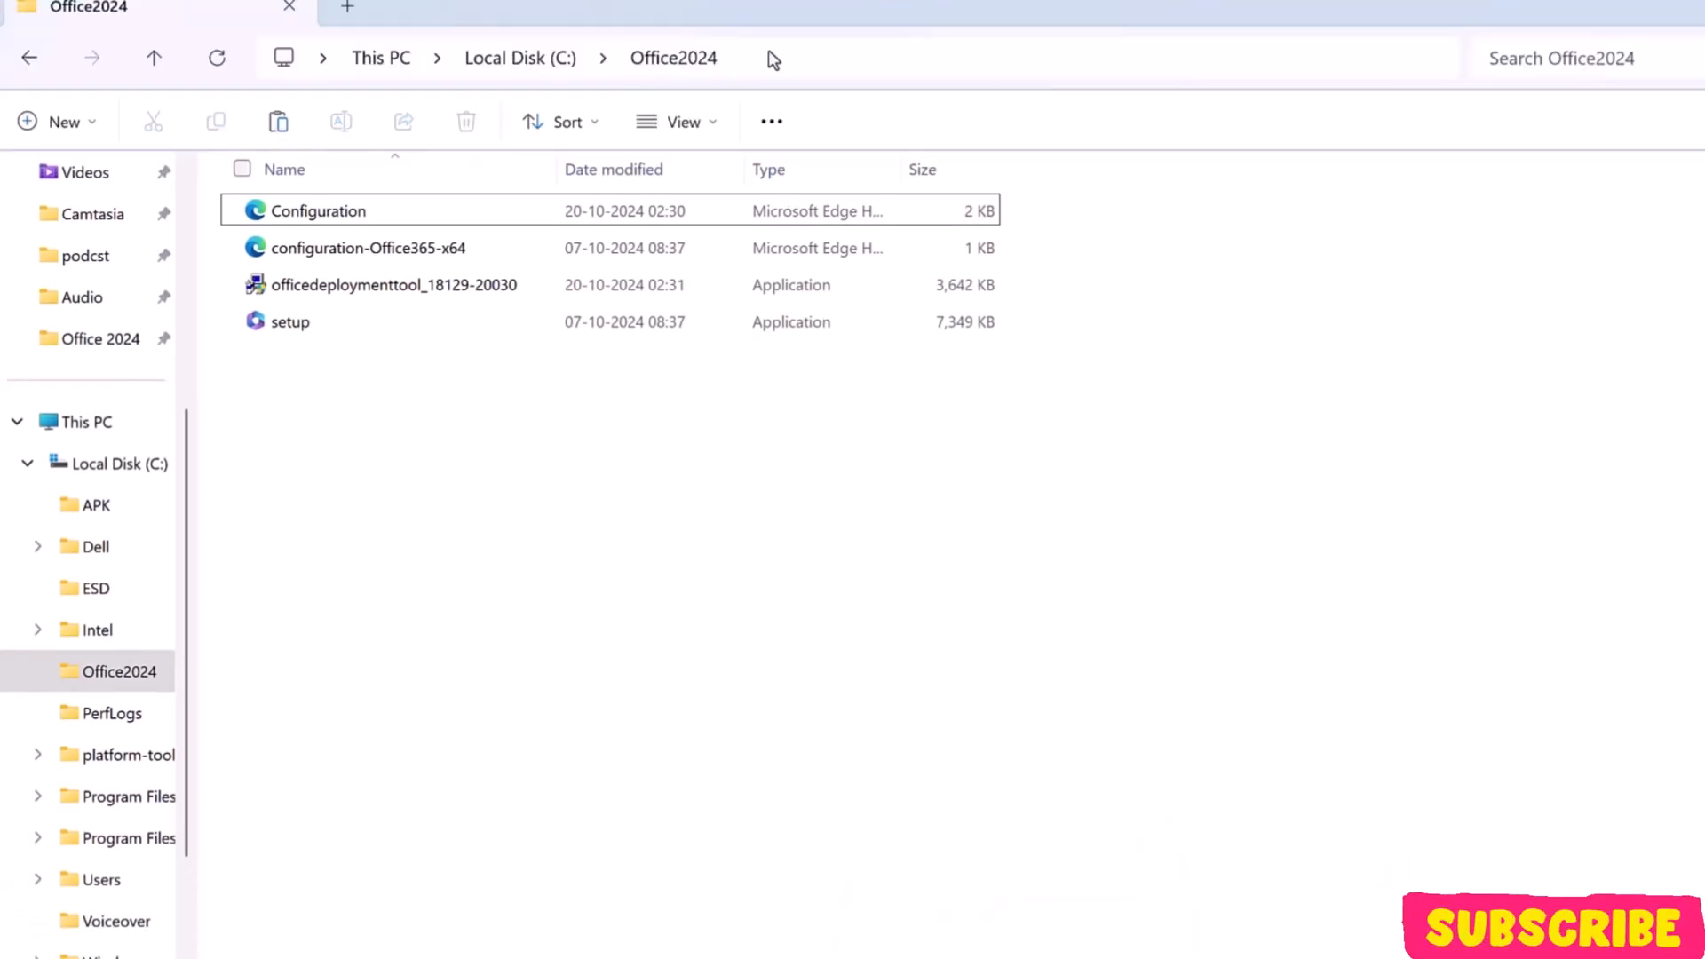
pyautogui.click(762, 57)
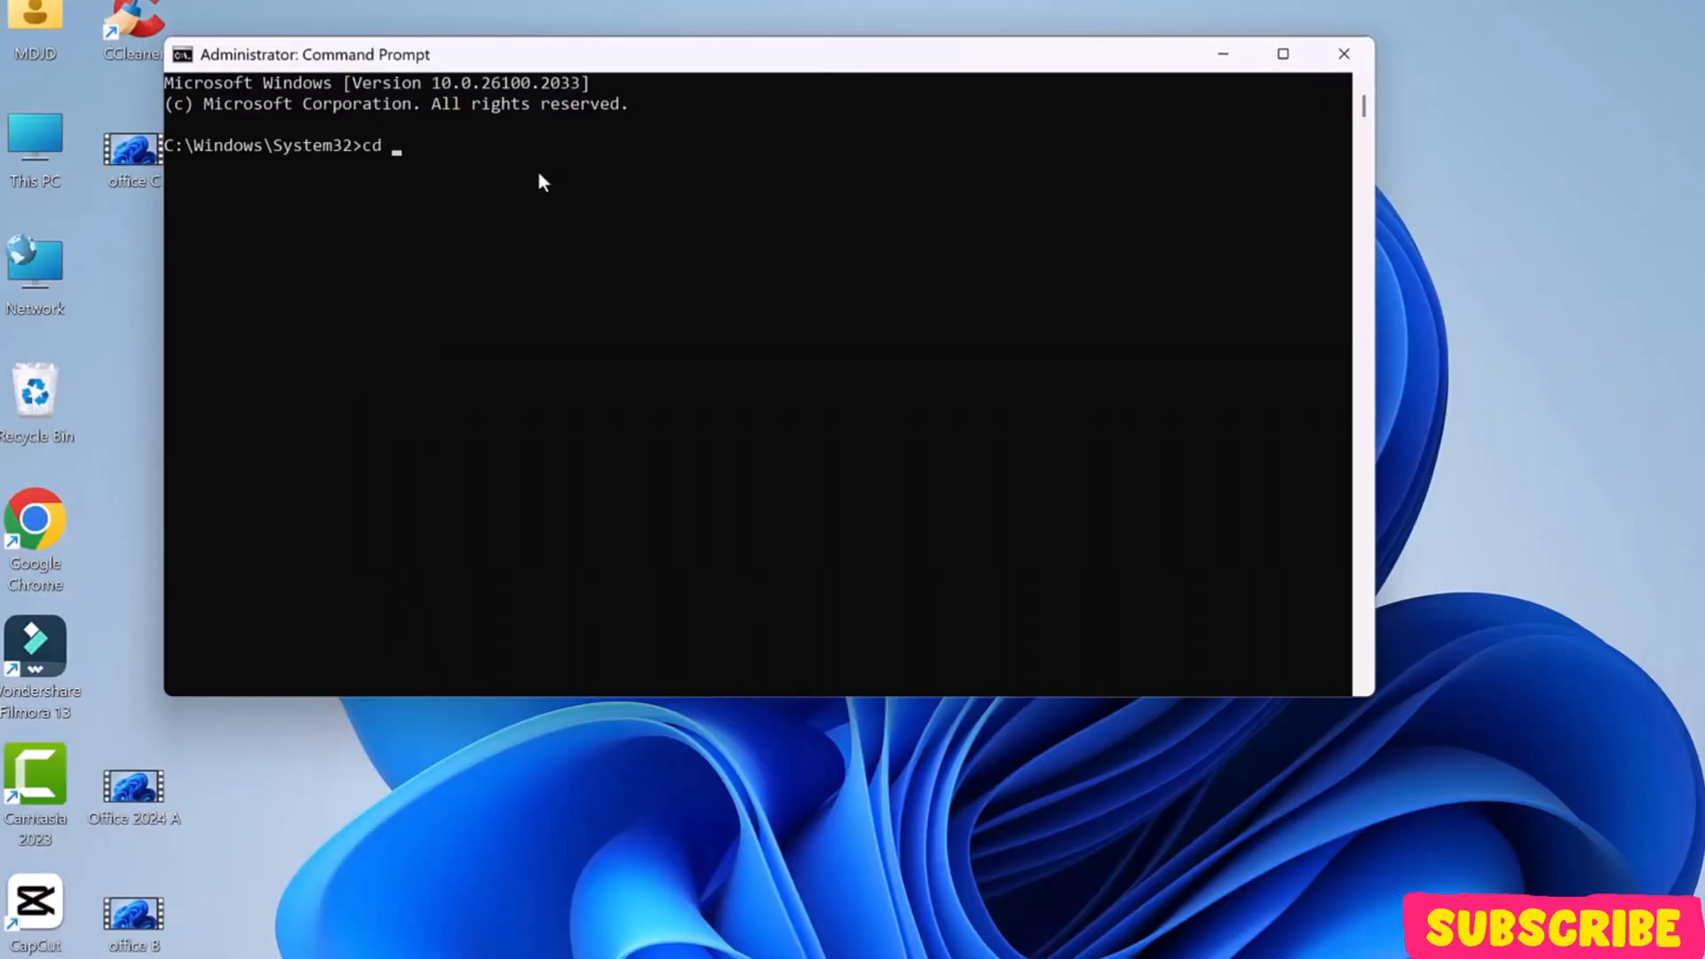
# - From C:\Office2024 run setup /configure configuration.xml, then close Command Prompt
pyautogui.write('C:\\Office2024')
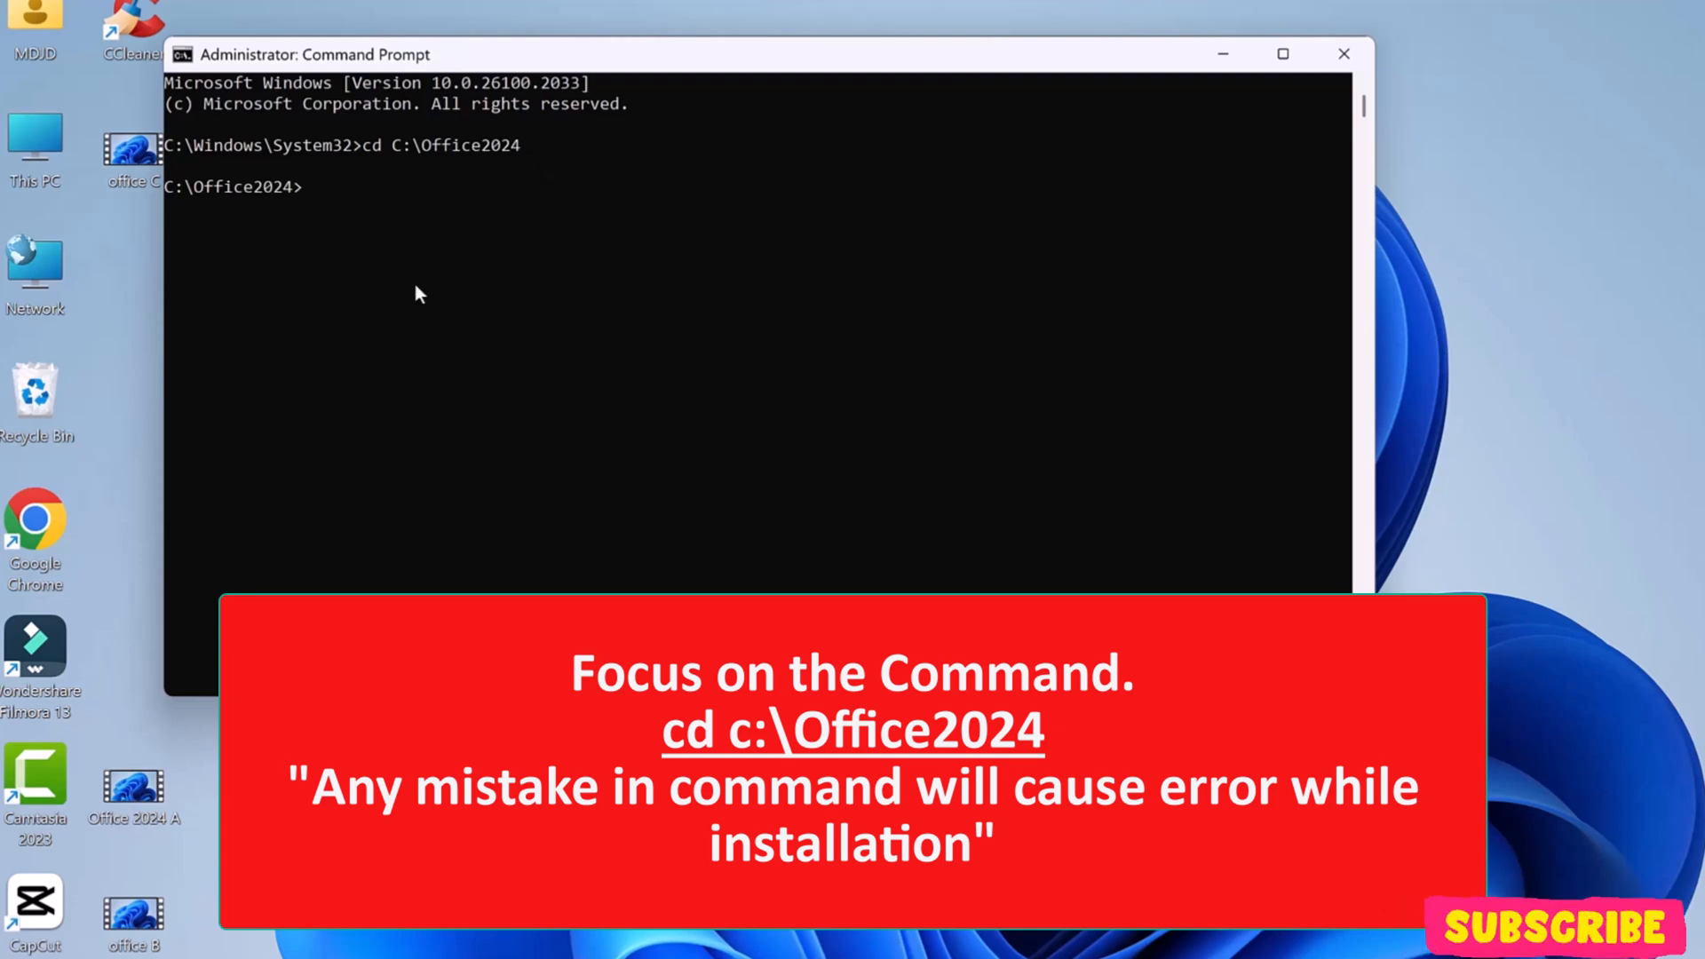
pyautogui.write('setup')
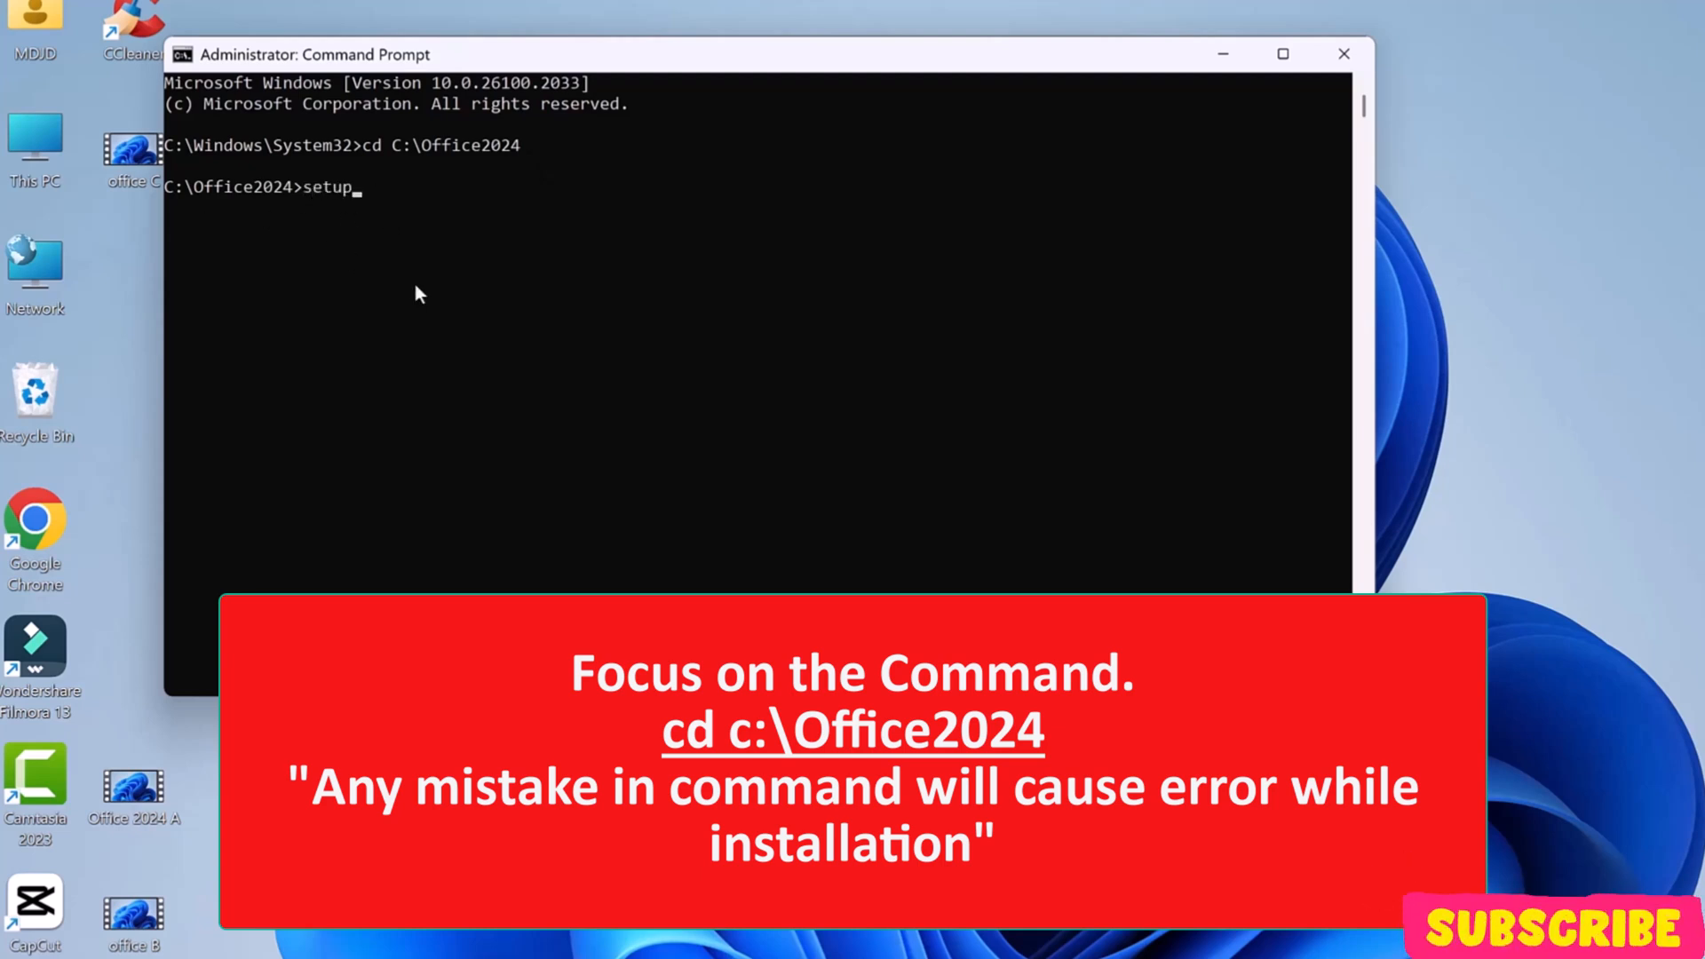
pyautogui.write('/configu')
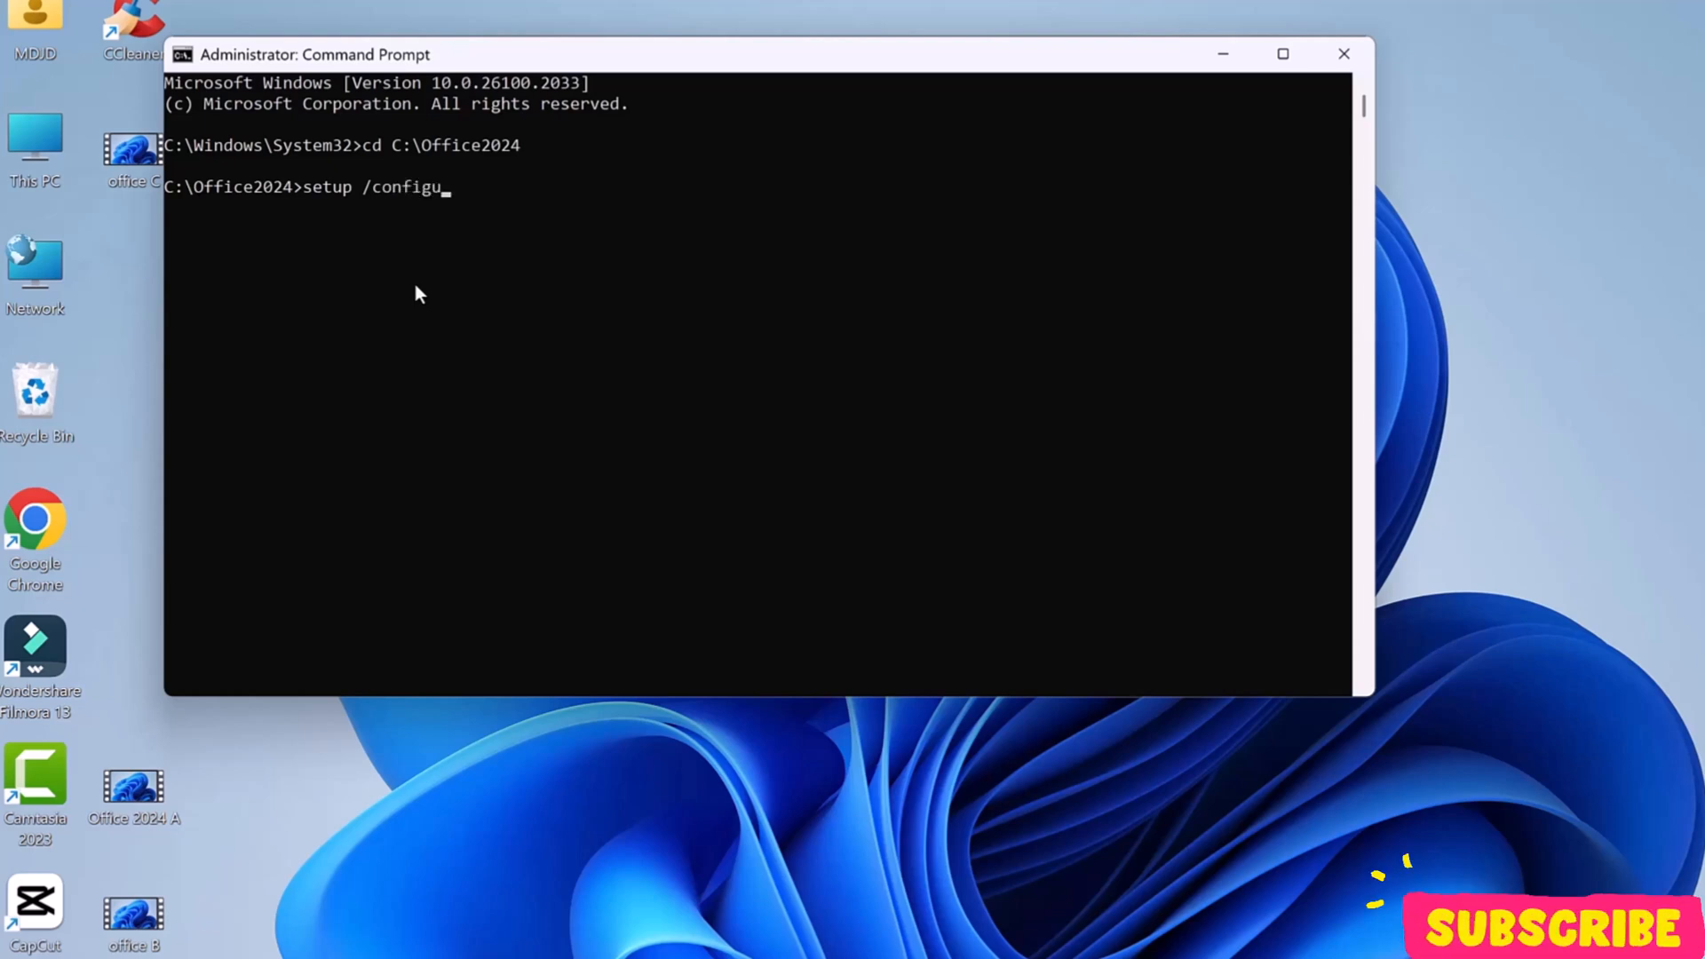
pyautogui.write('re confi')
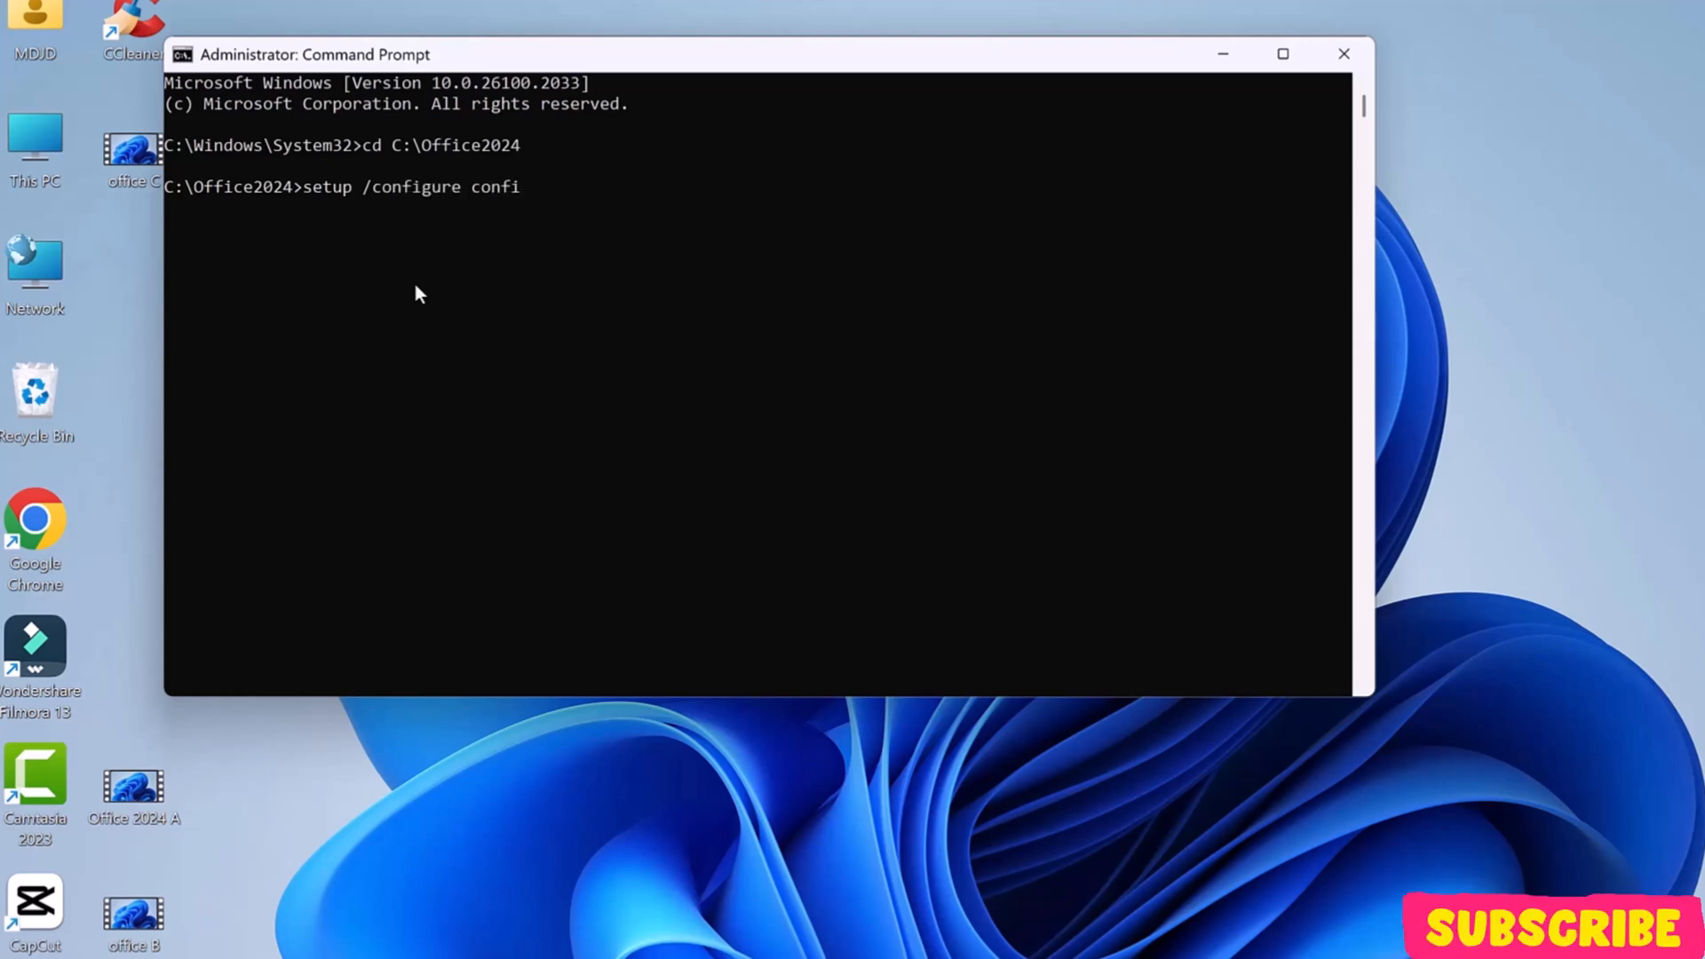
pyautogui.write('guration')
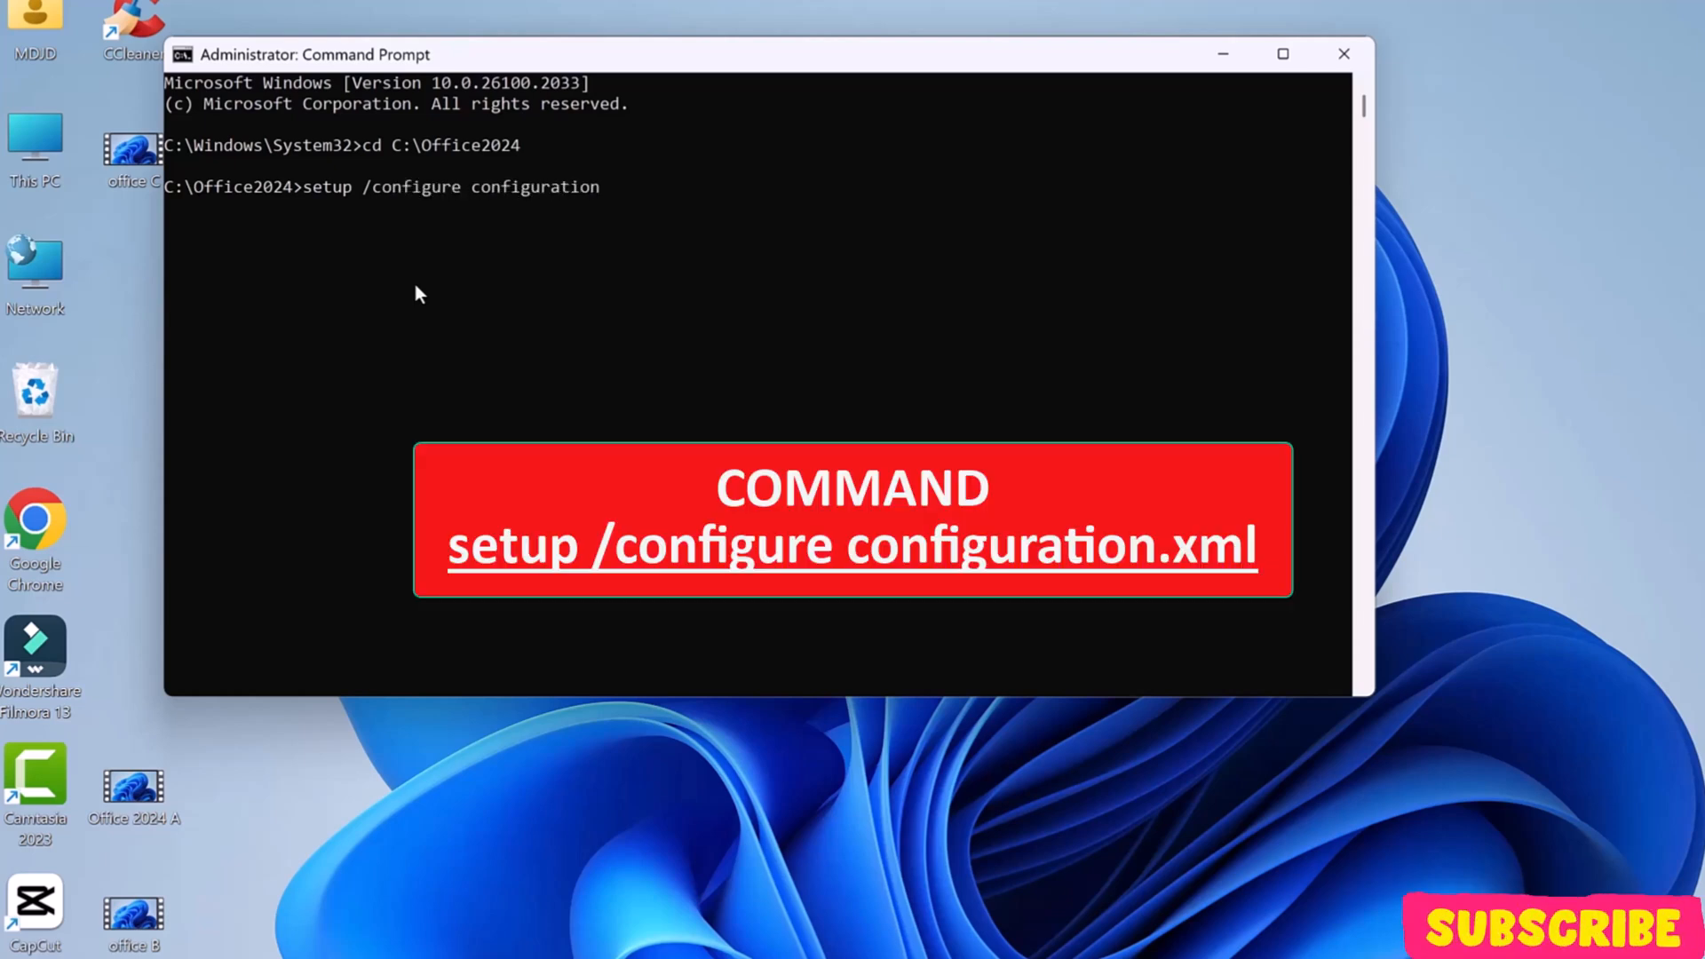
pyautogui.write('.xml')
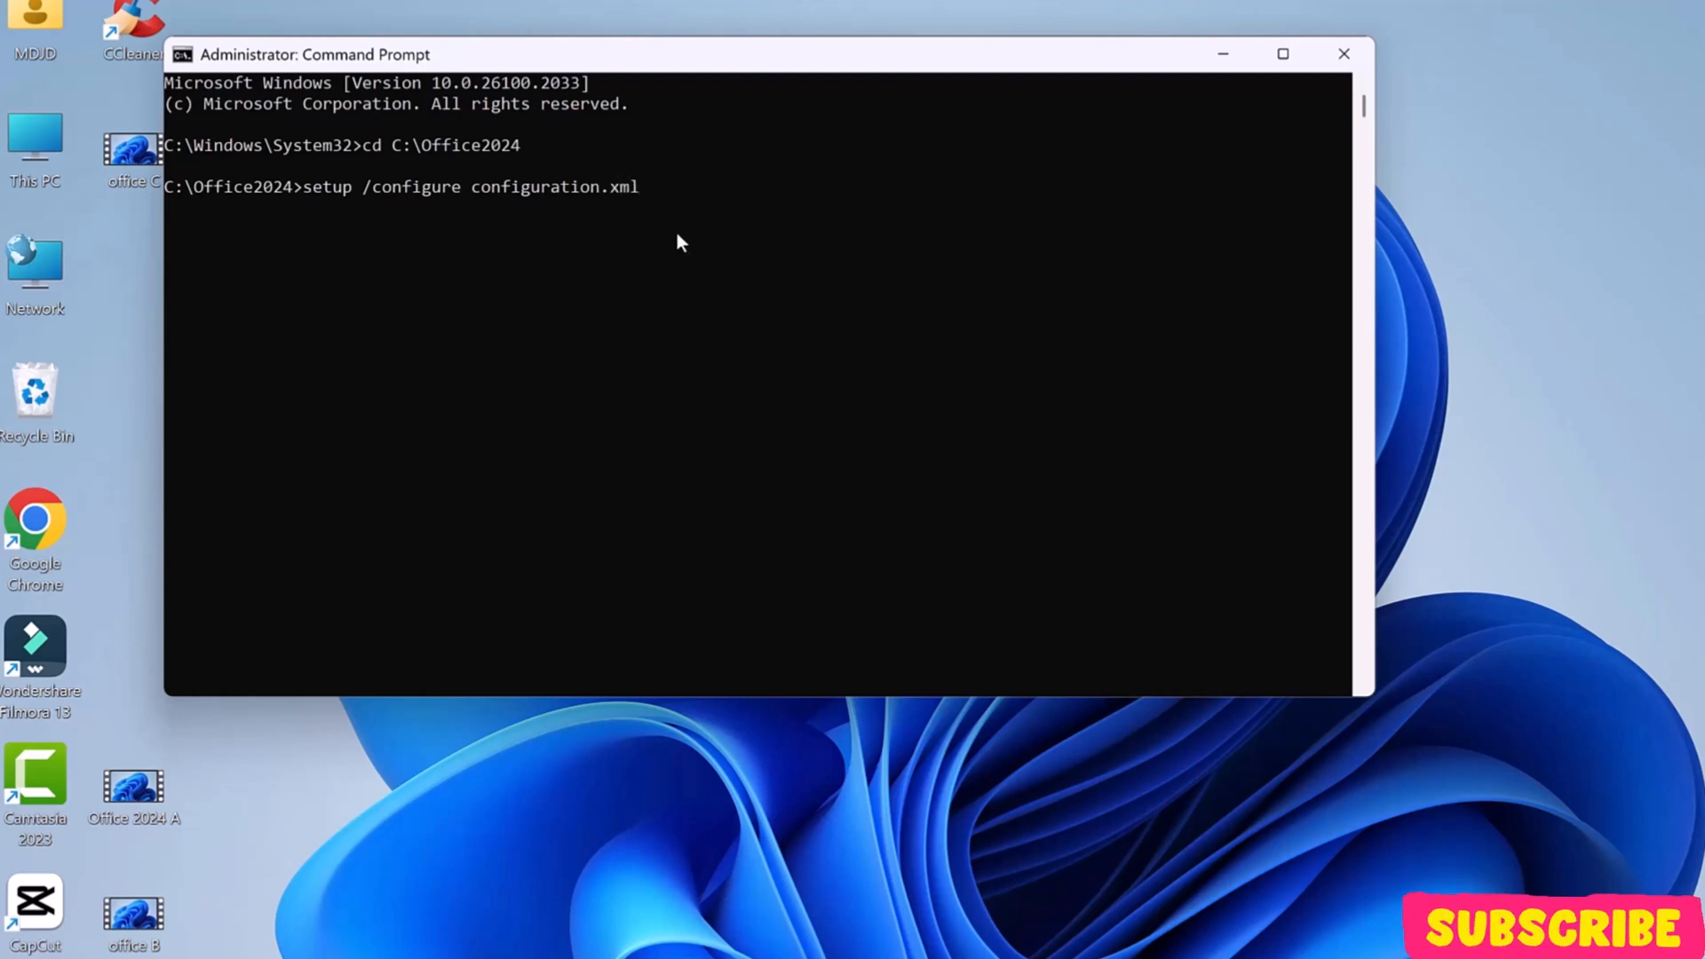
pyautogui.press('Enter')
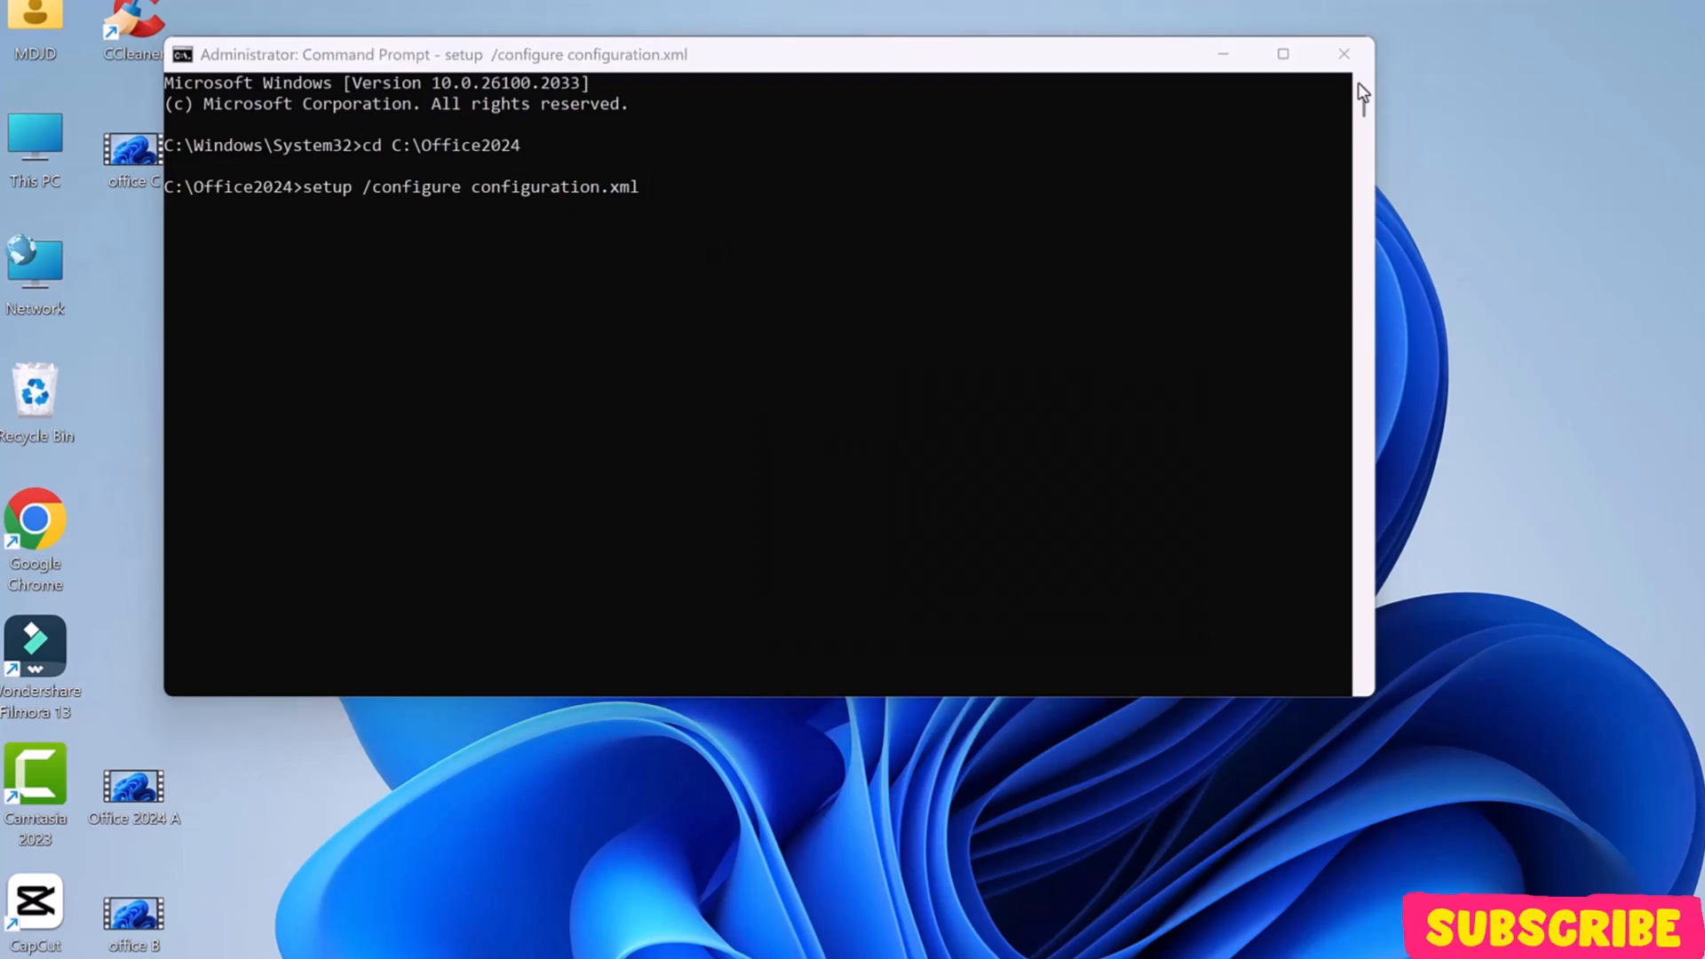
pyautogui.click(1345, 54)
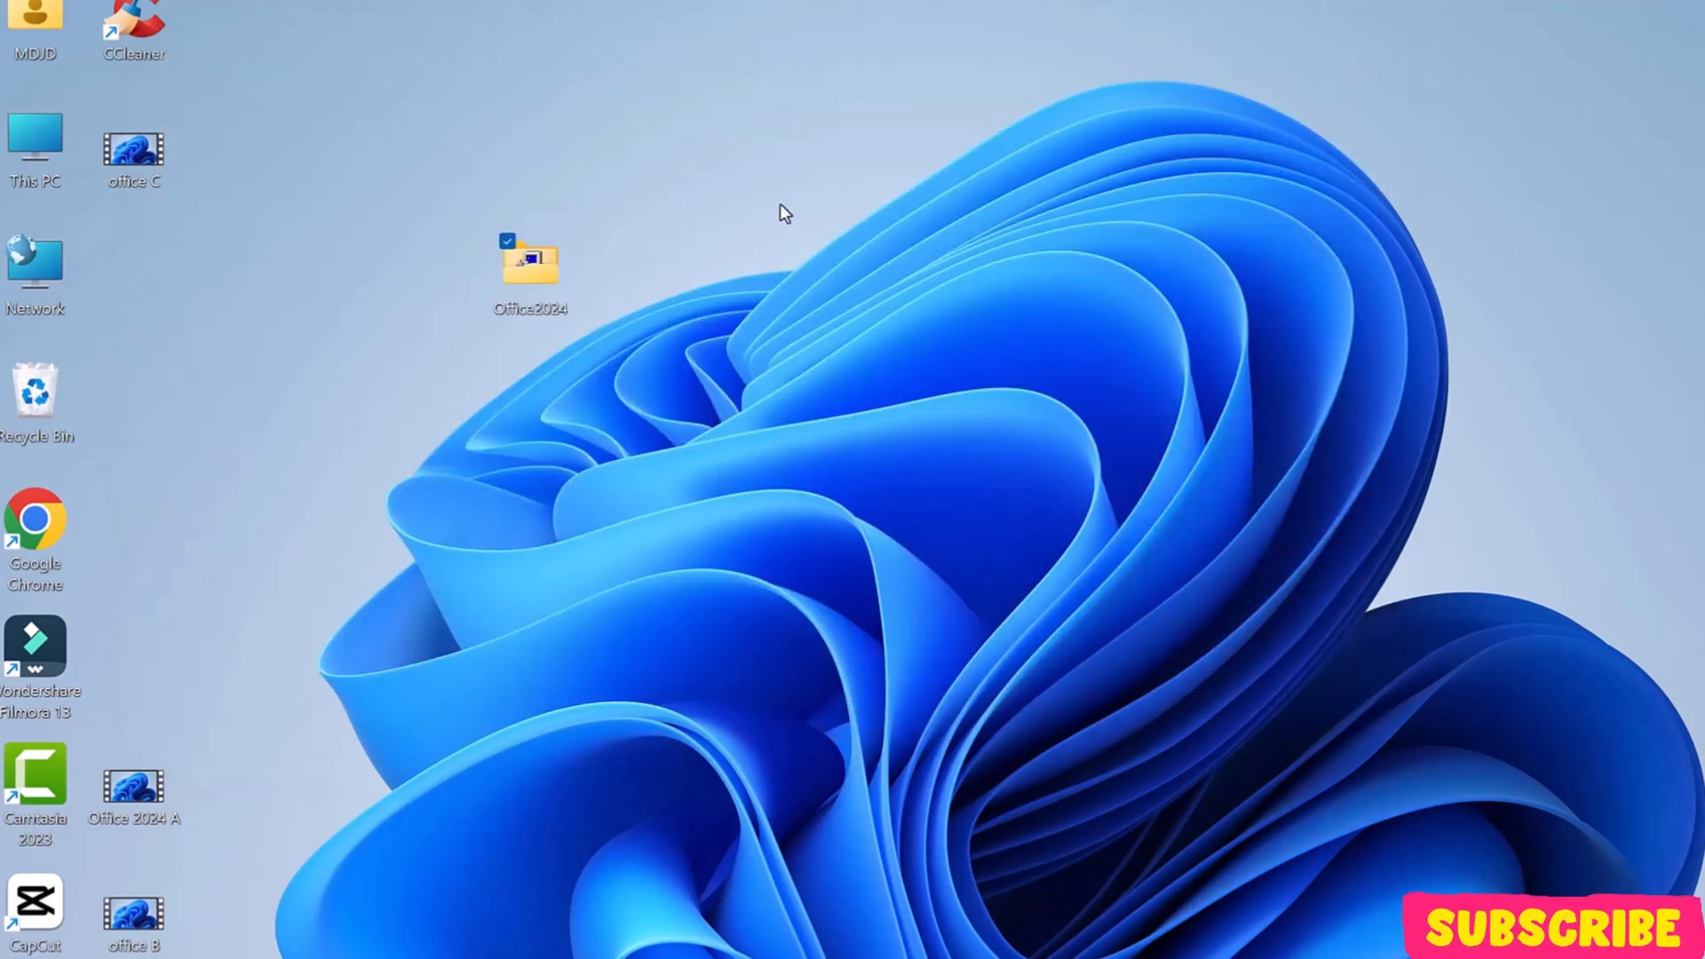
# - Launch the newly installed Microsoft Word from the Start menu
pyautogui.doubleClick(531, 259)
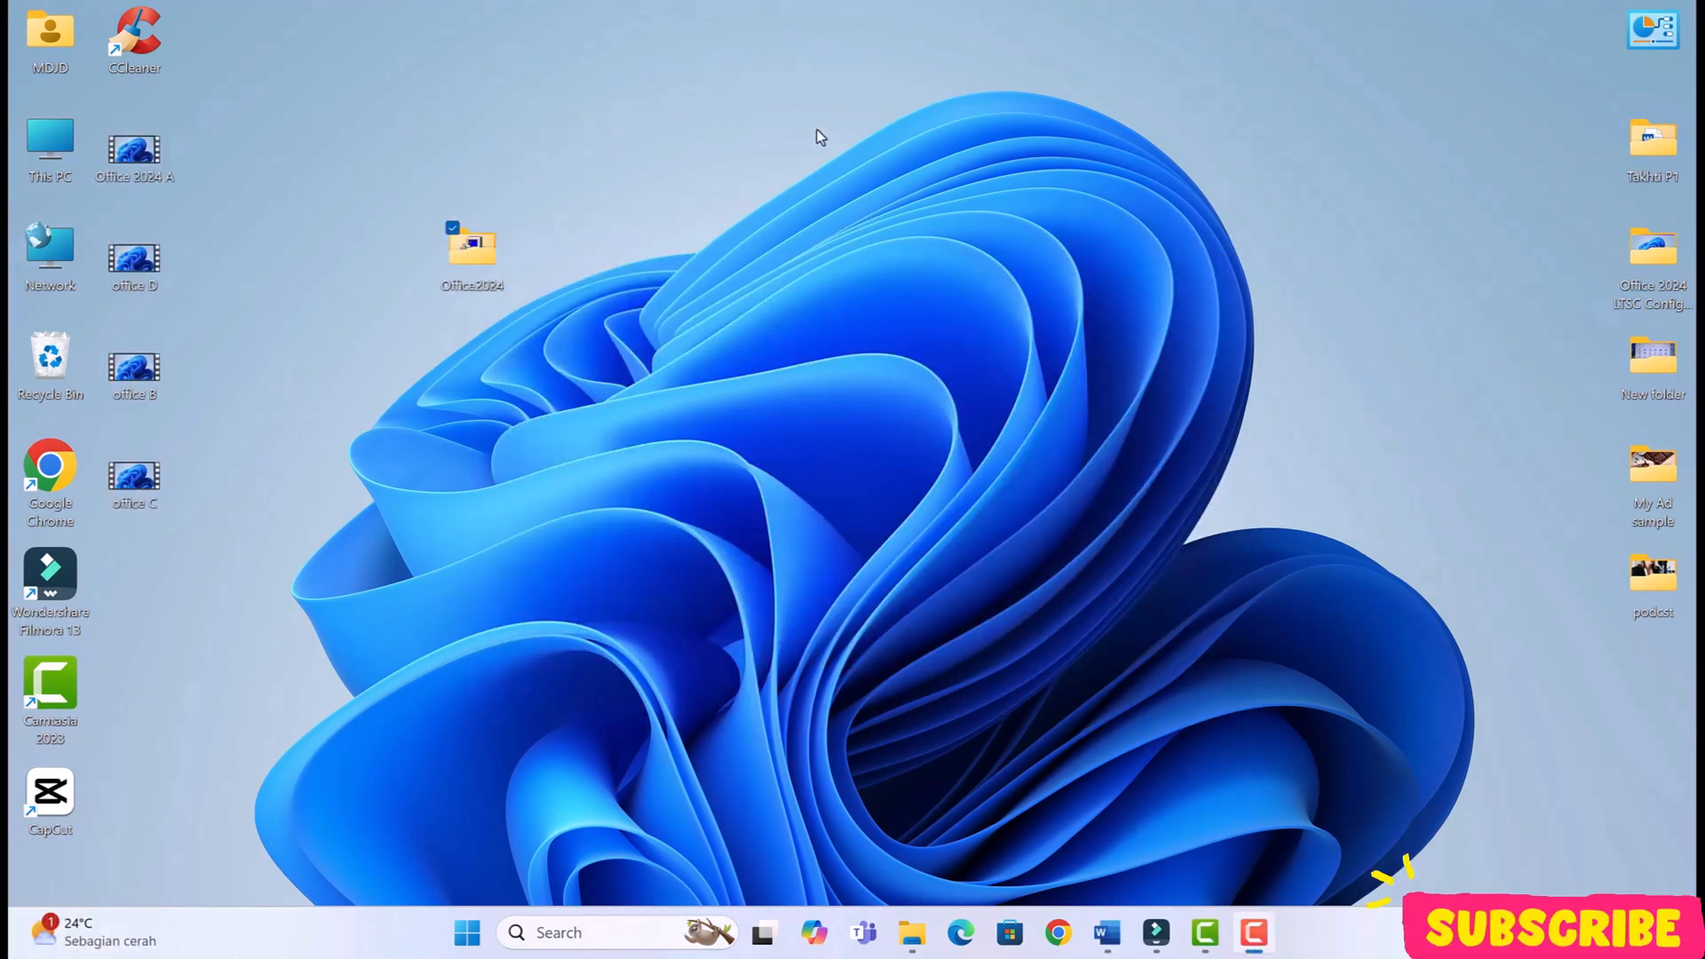
pyautogui.moveTo(966, 499)
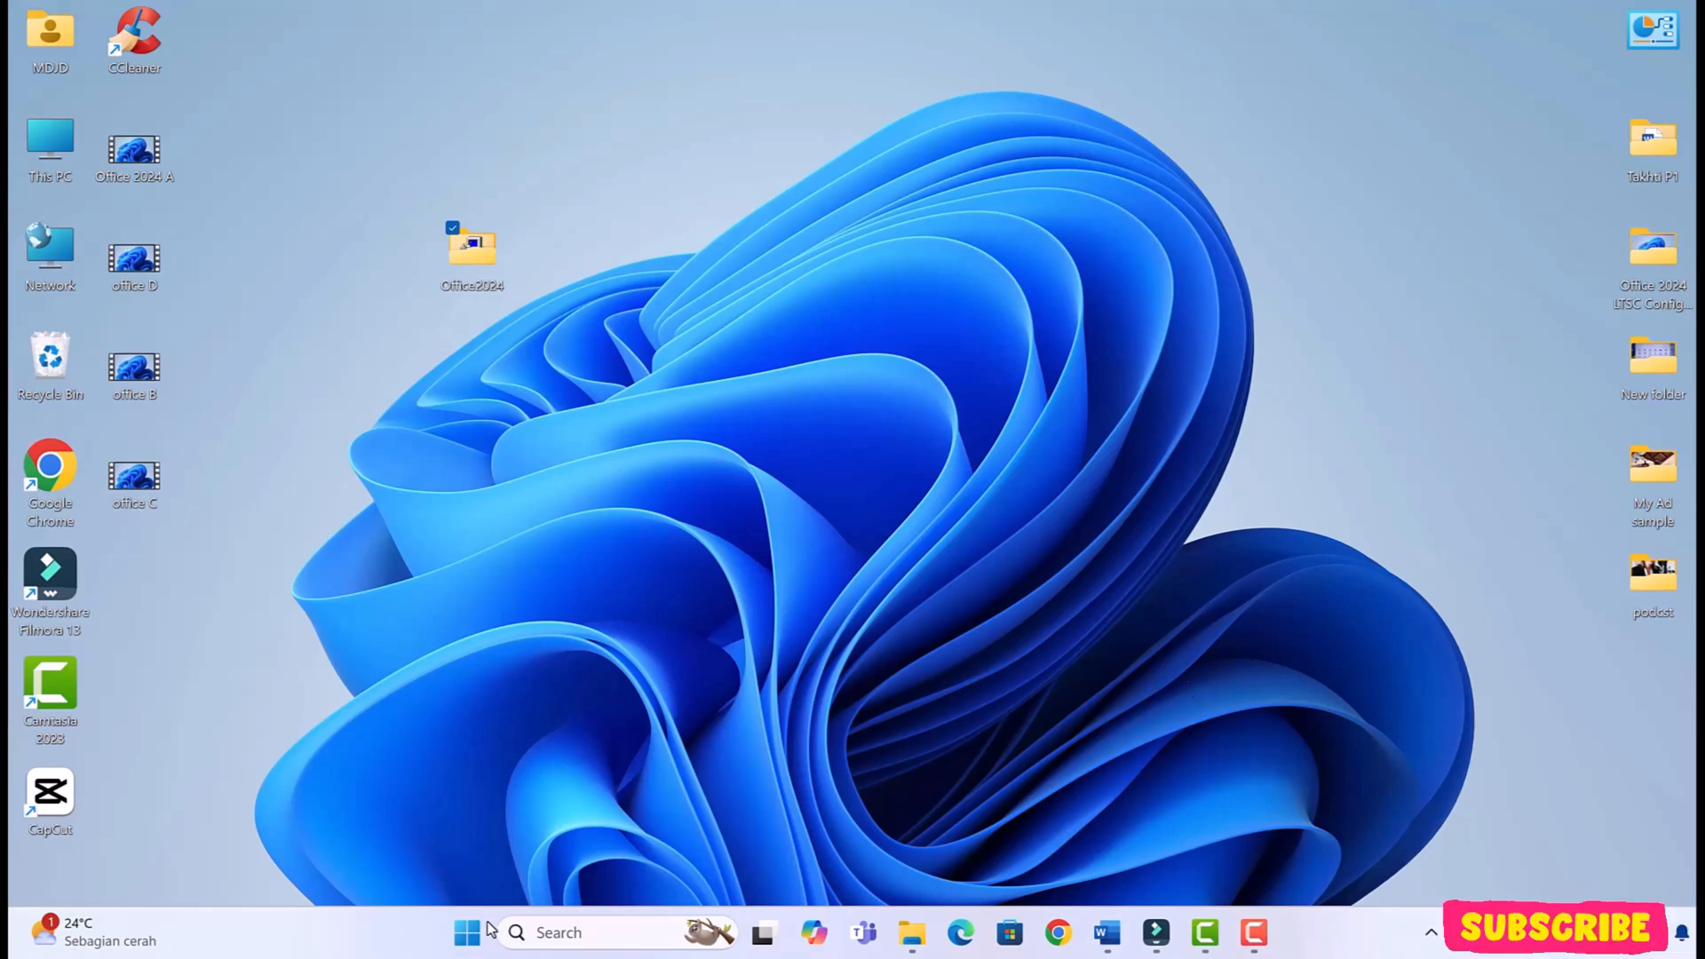
pyautogui.click(467, 932)
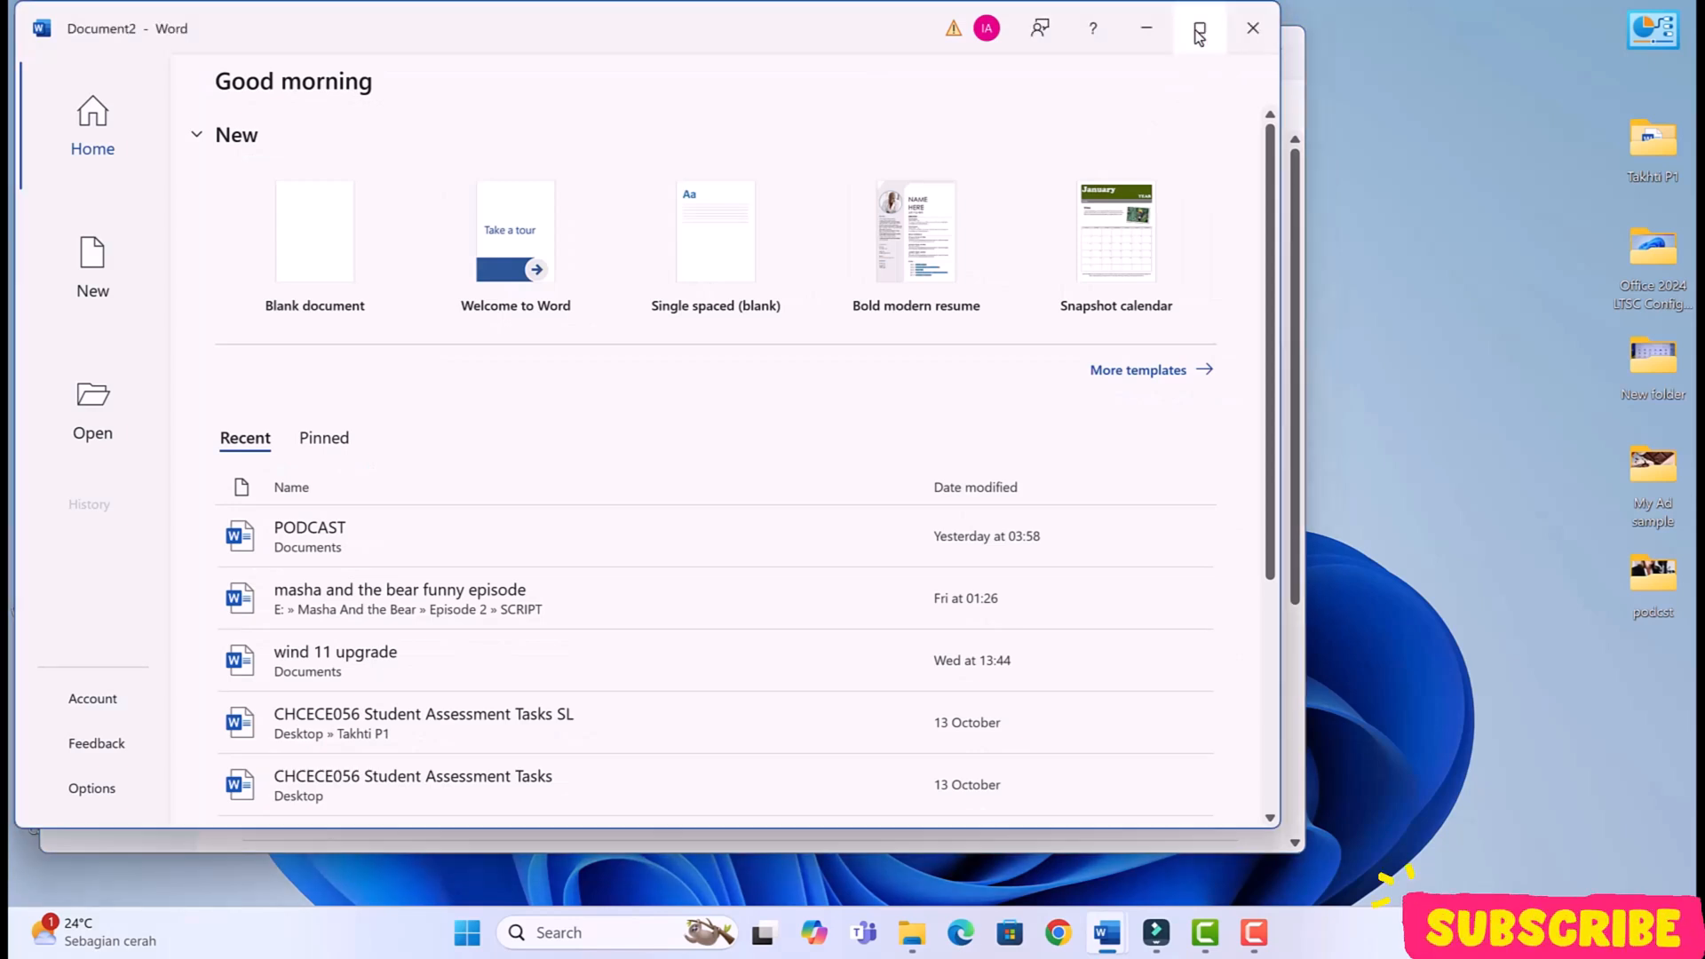
# - Maximize Word and view the Account page showing Office LTSC Professional Plus 2024 activated
pyautogui.click(1199, 27)
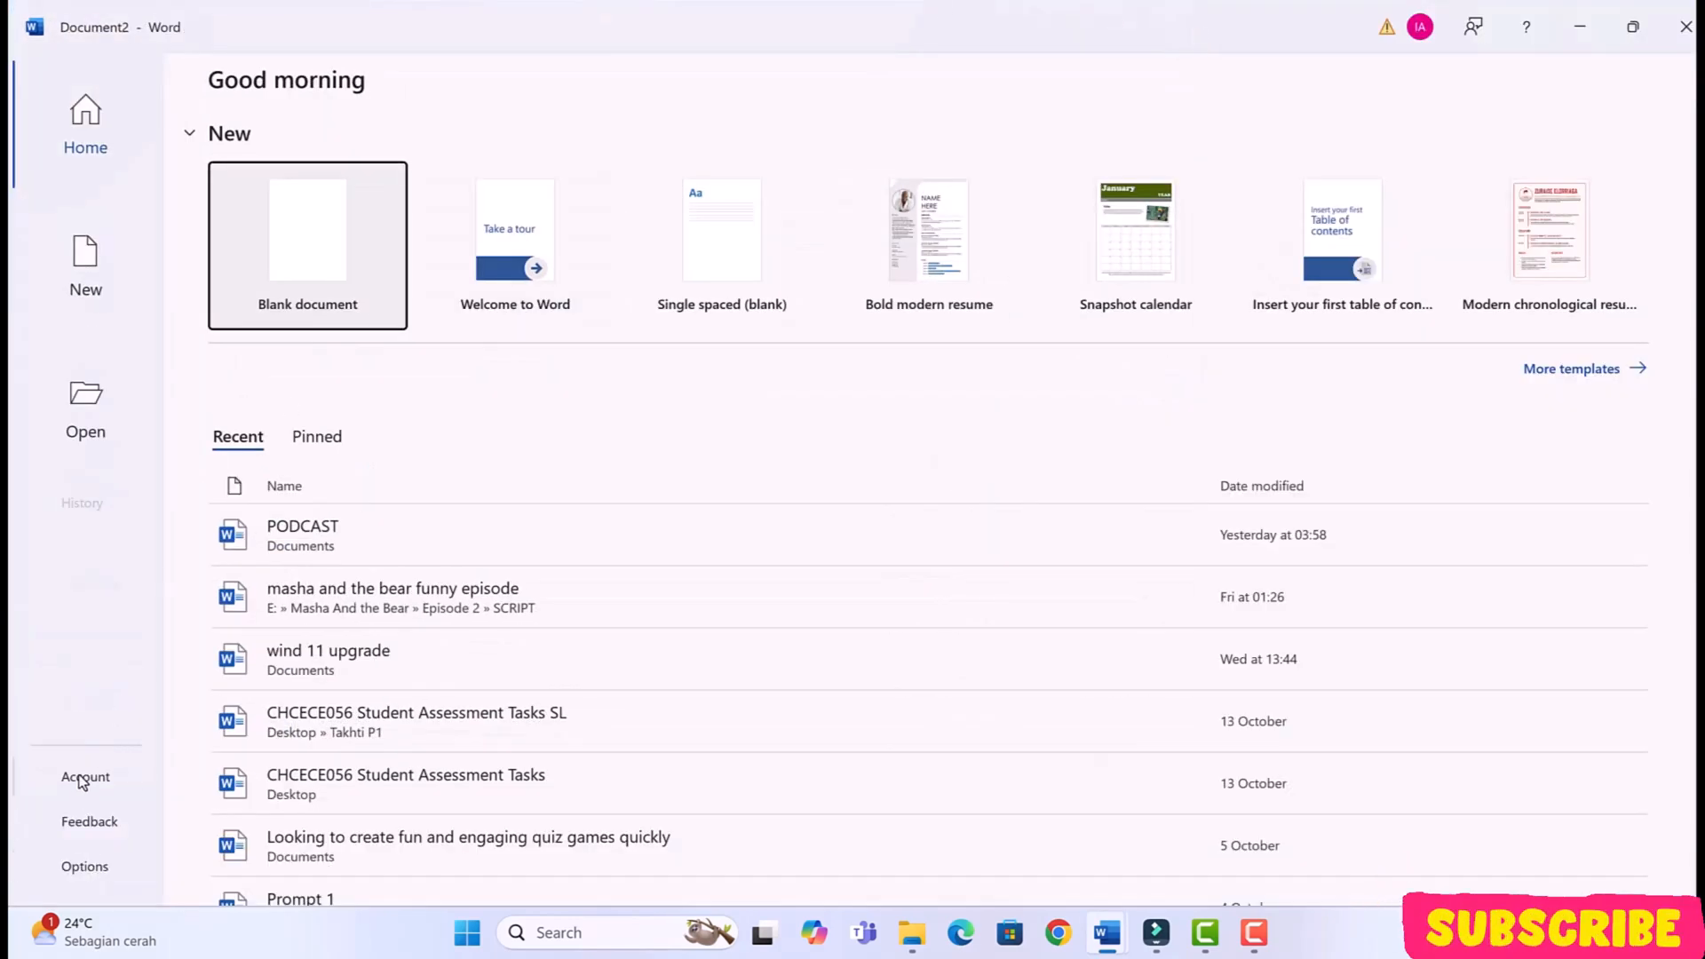
pyautogui.click(86, 776)
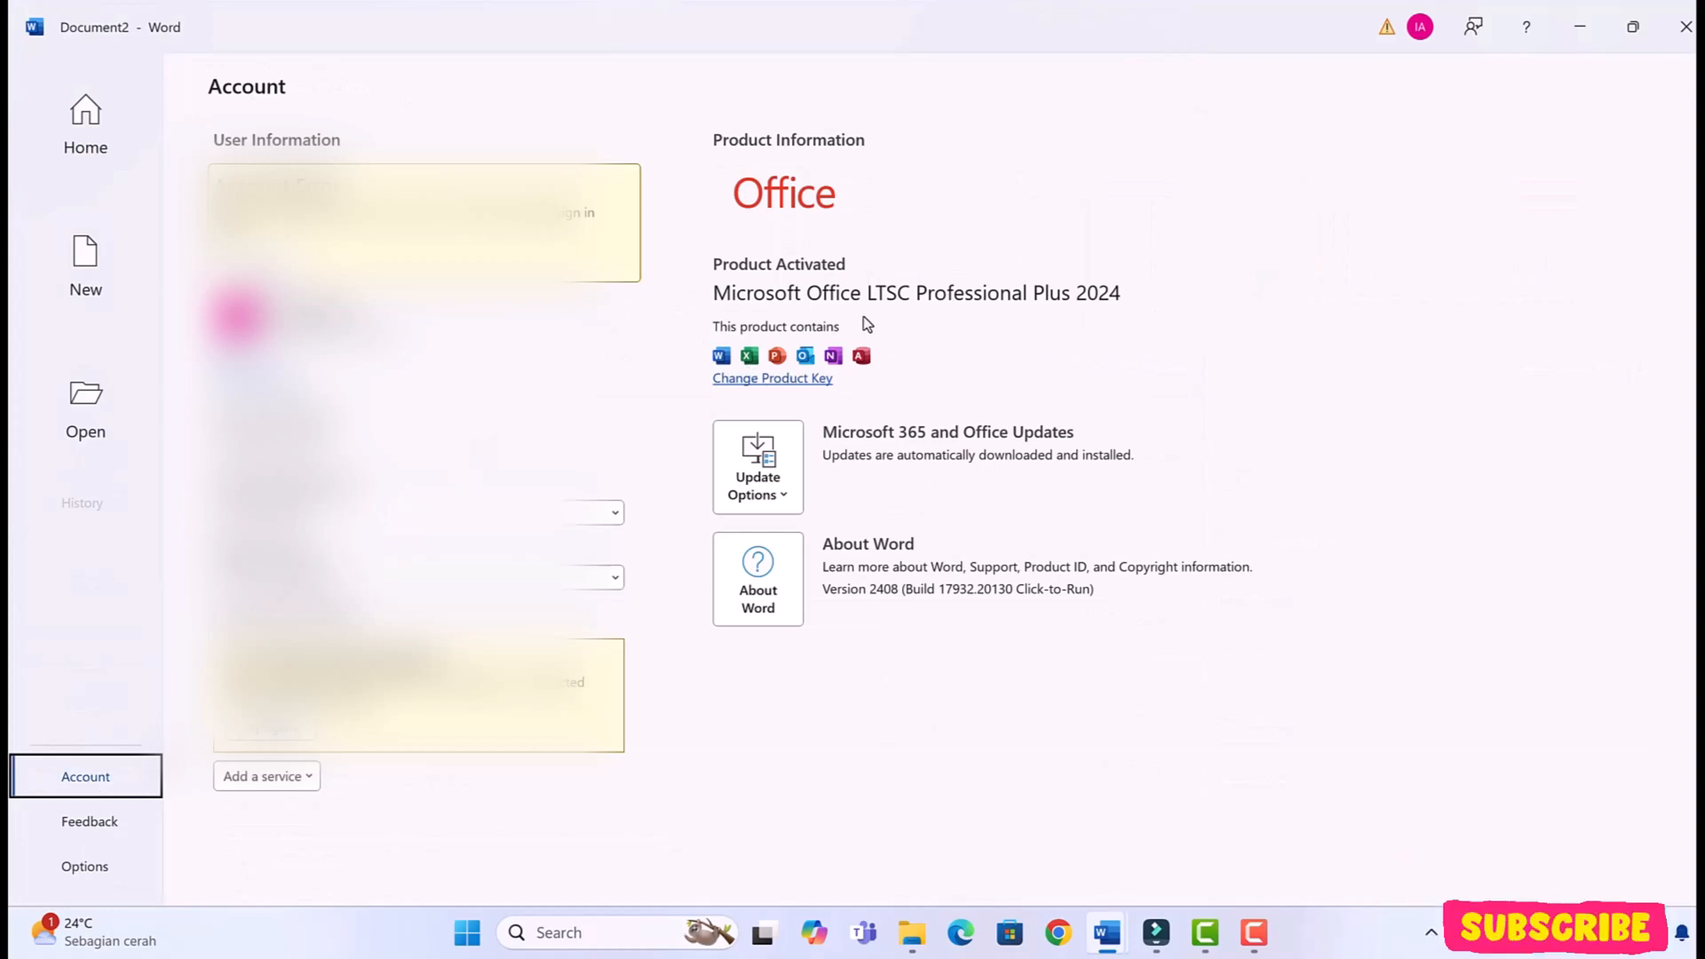
pyautogui.moveTo(943, 358)
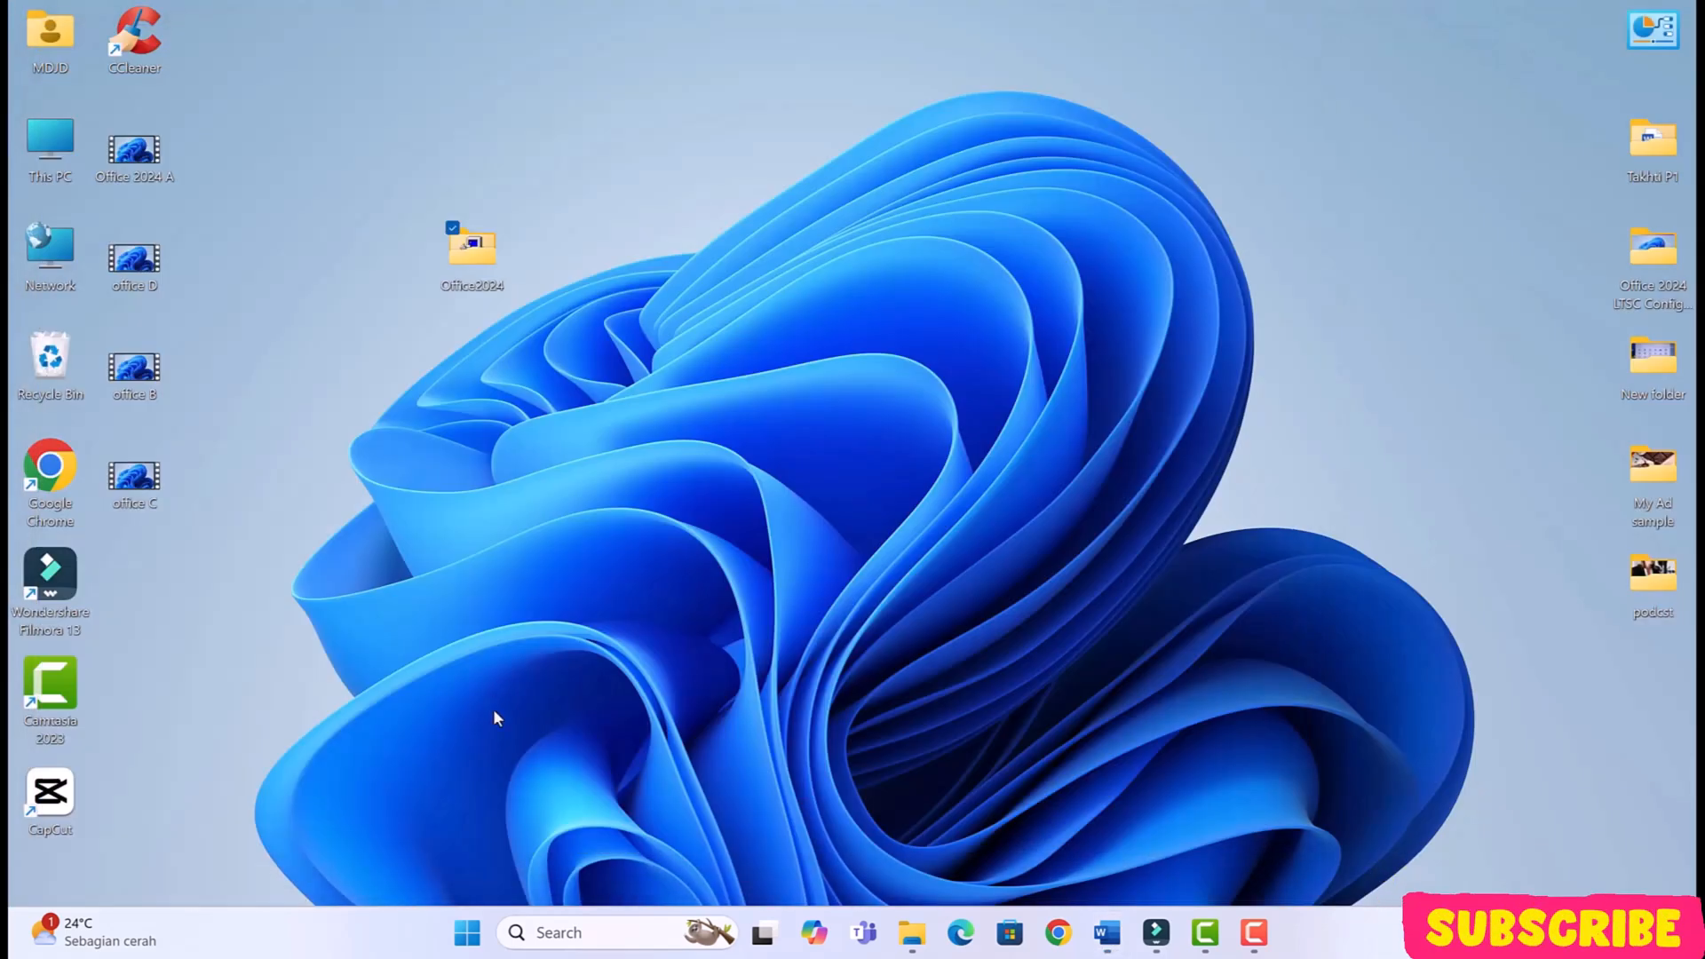
# - Launch Excel, check its Account page confirms Office LTSC Professional Plus 2024, then close Excel
pyautogui.click(467, 932)
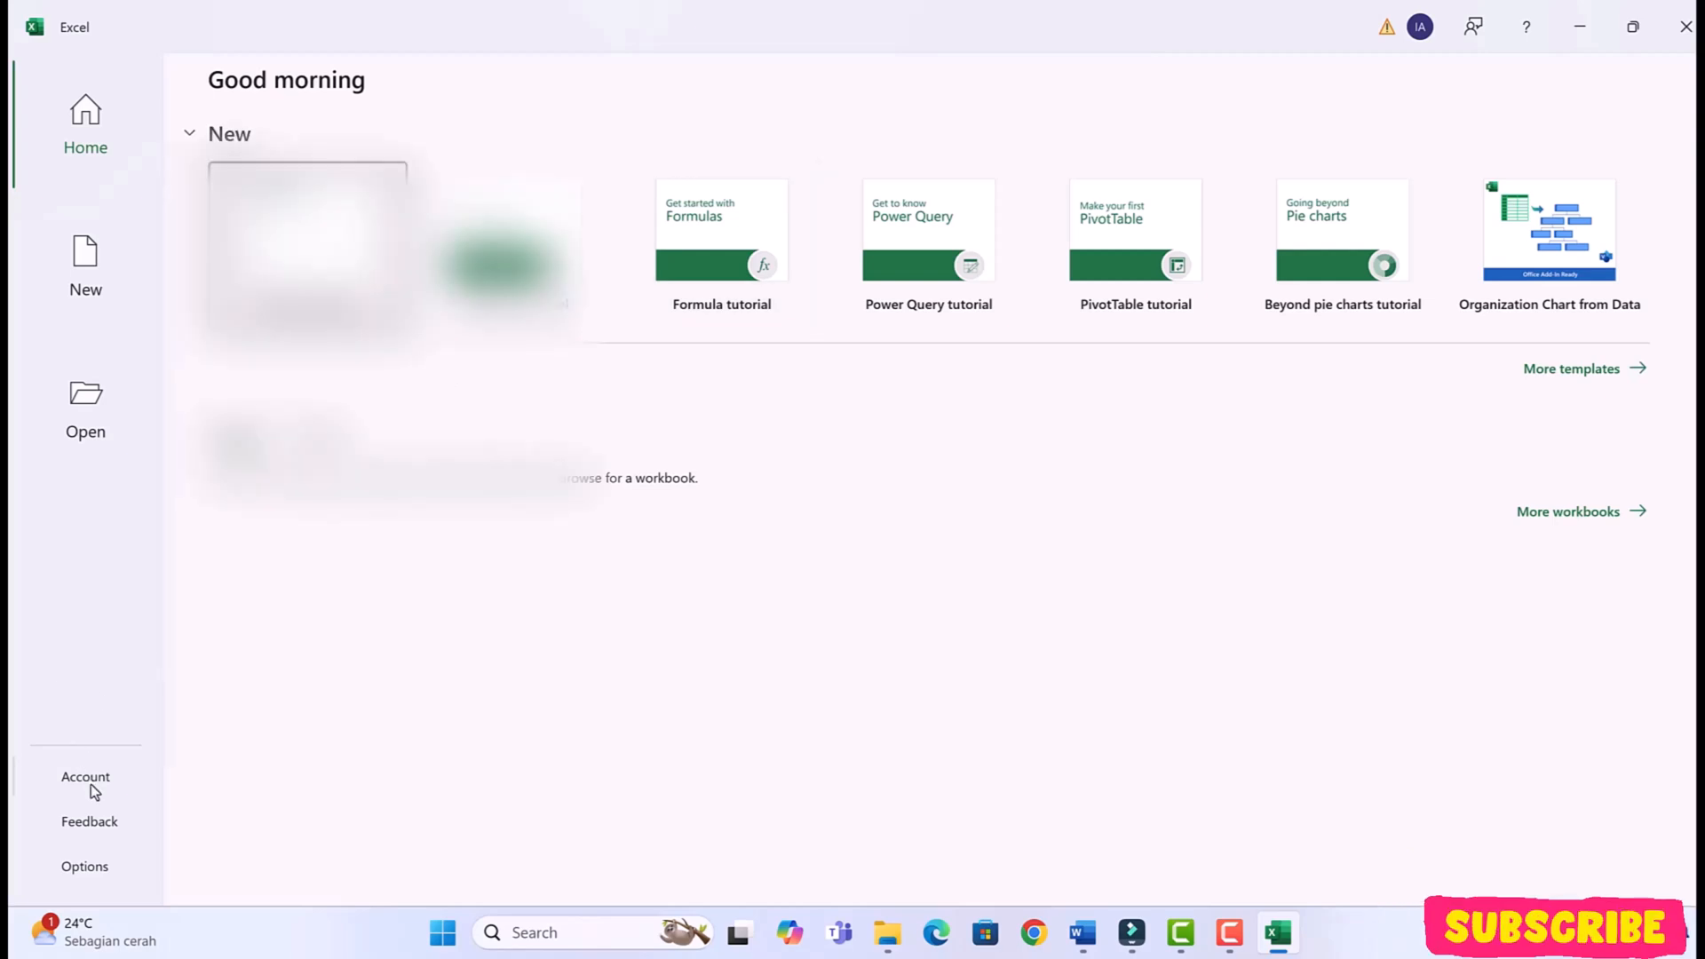
pyautogui.click(85, 776)
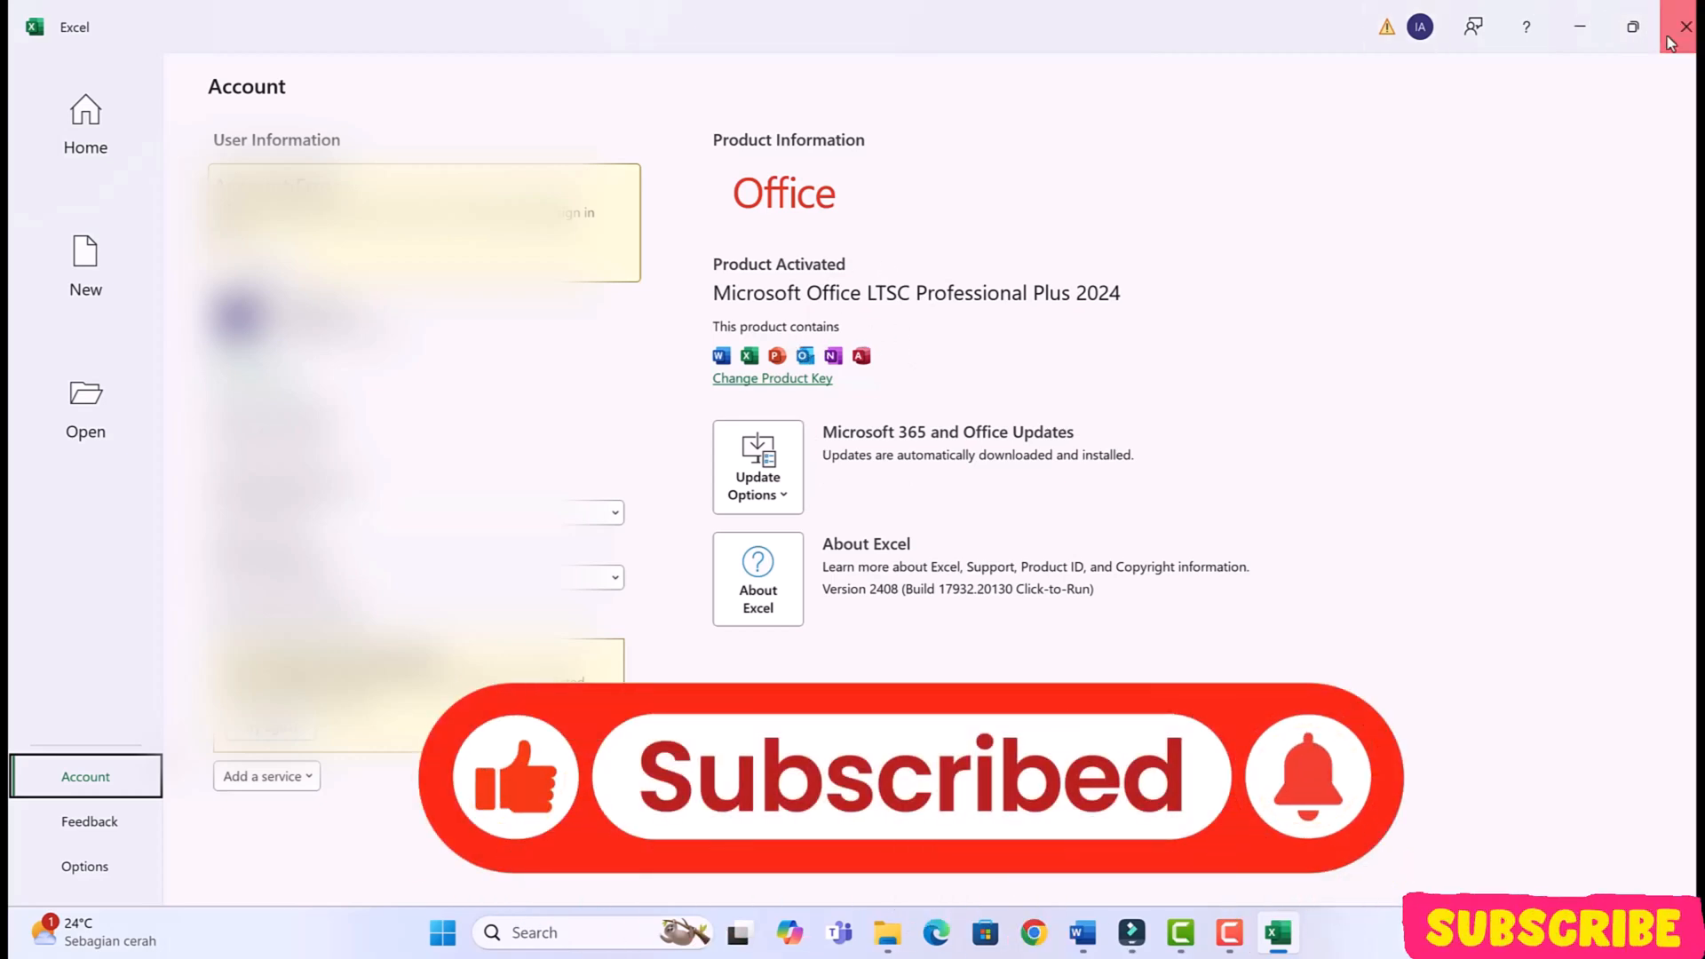
pyautogui.click(1683, 27)
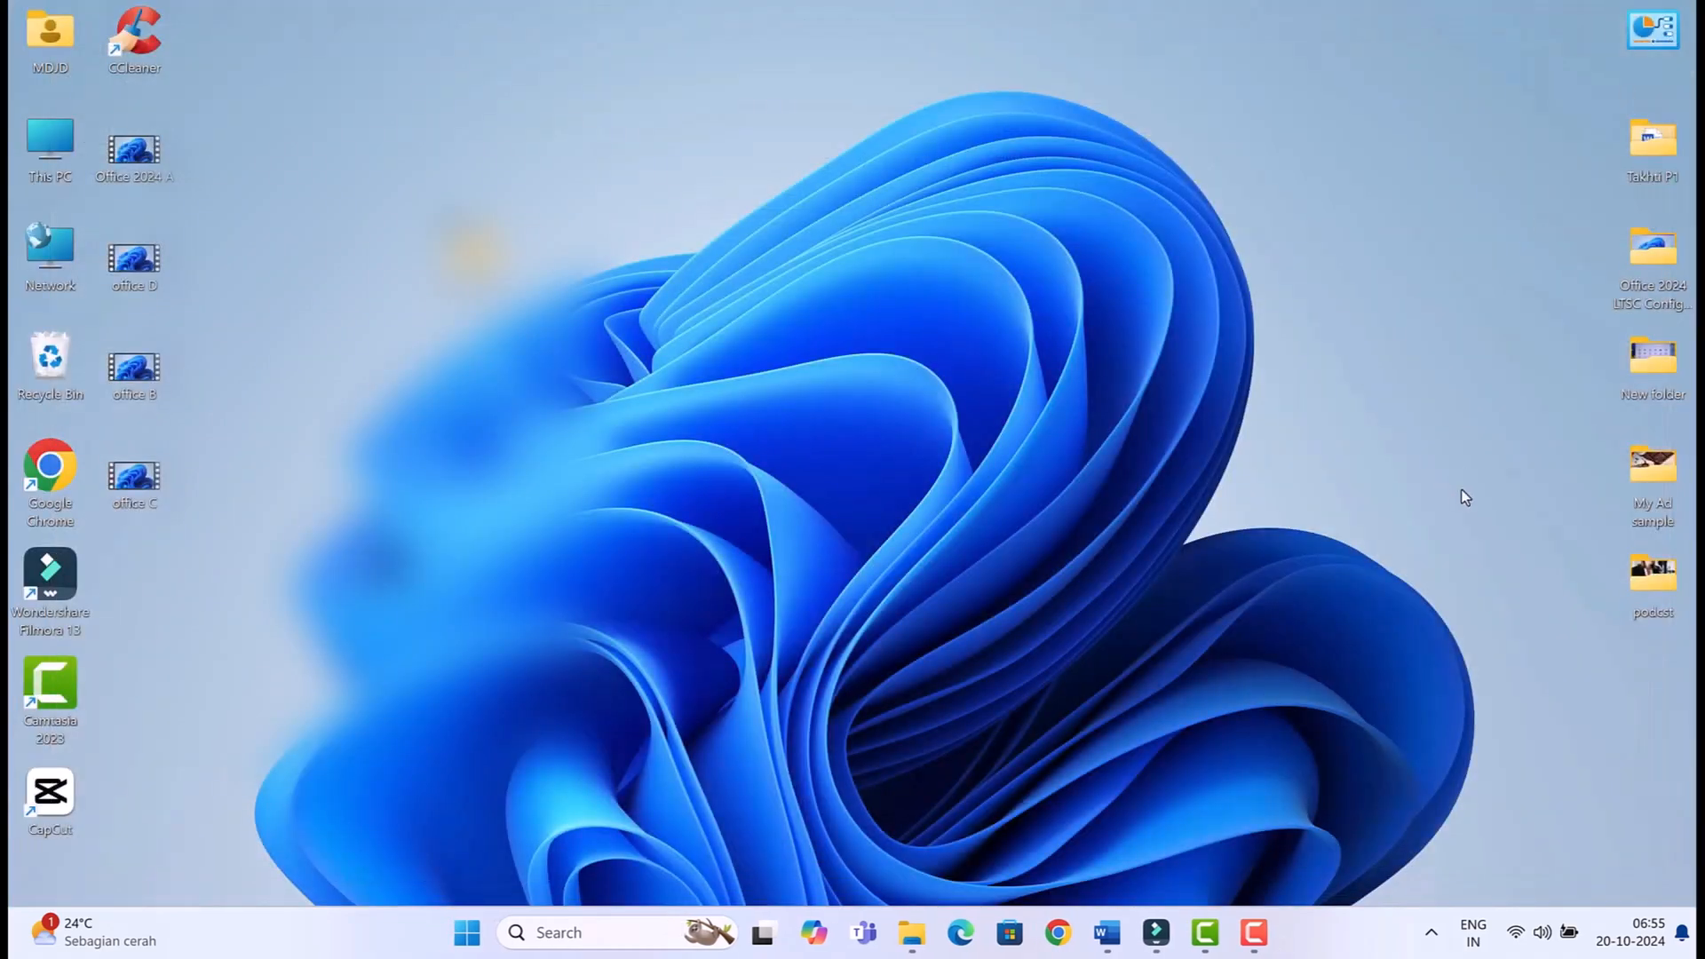